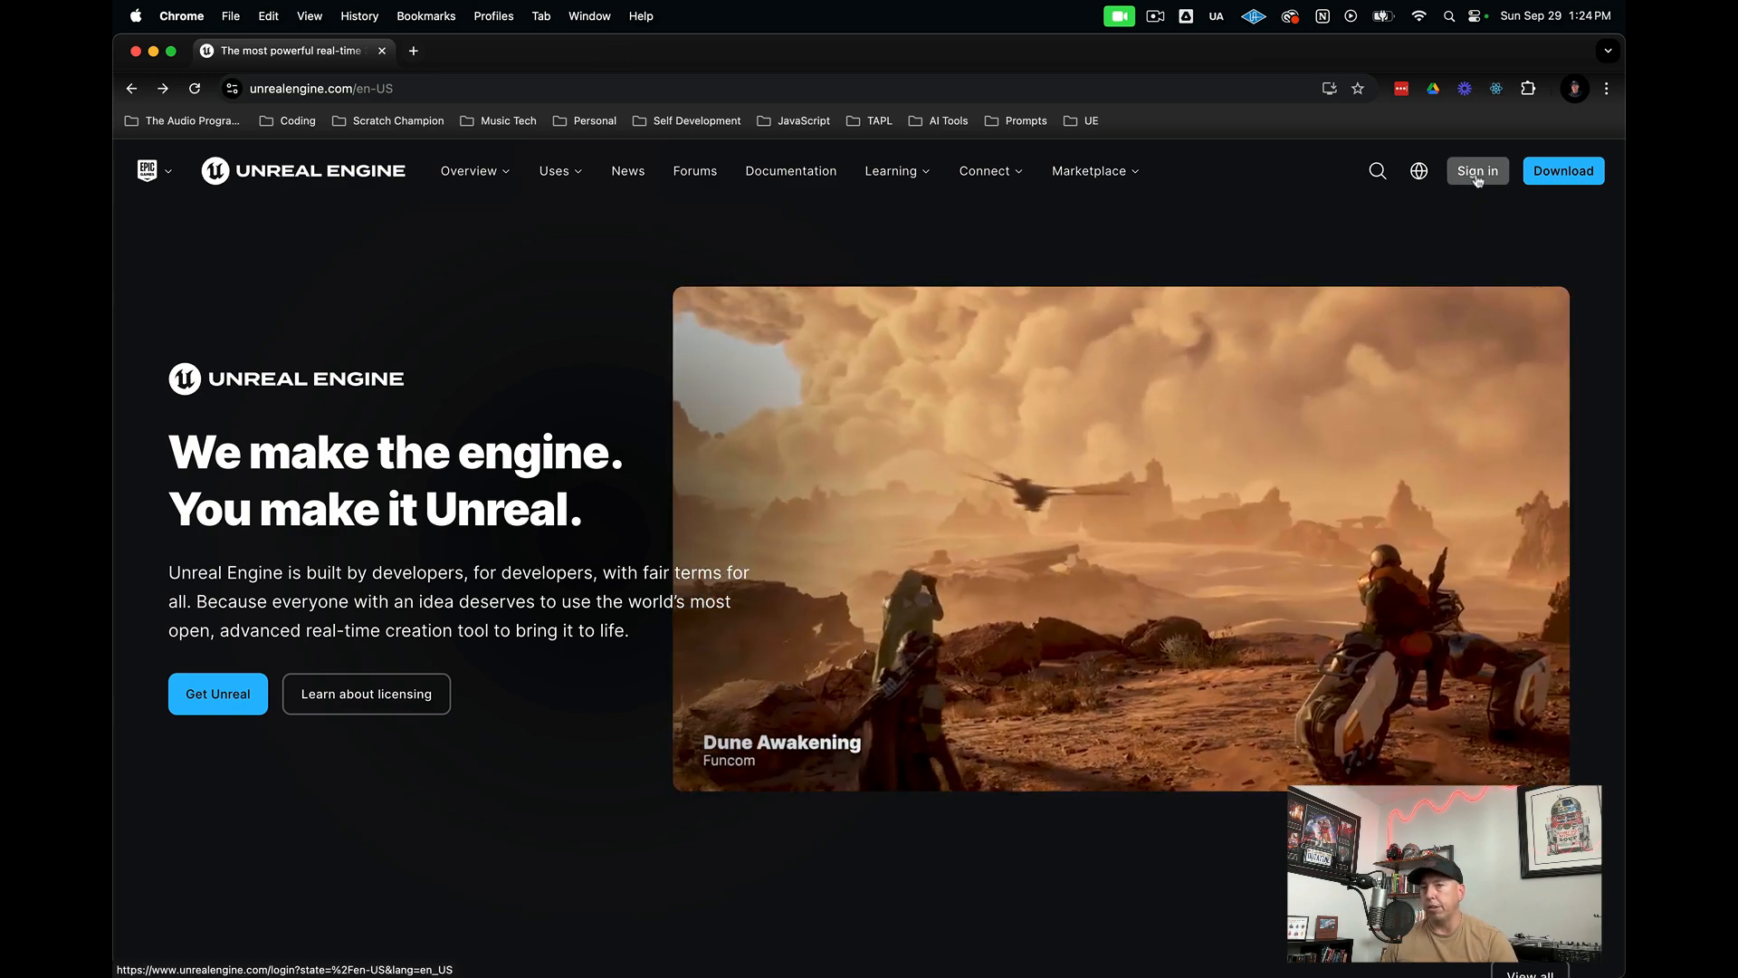
- Open the Epic Games sign-in page and start creating a new account
click(1475, 171)
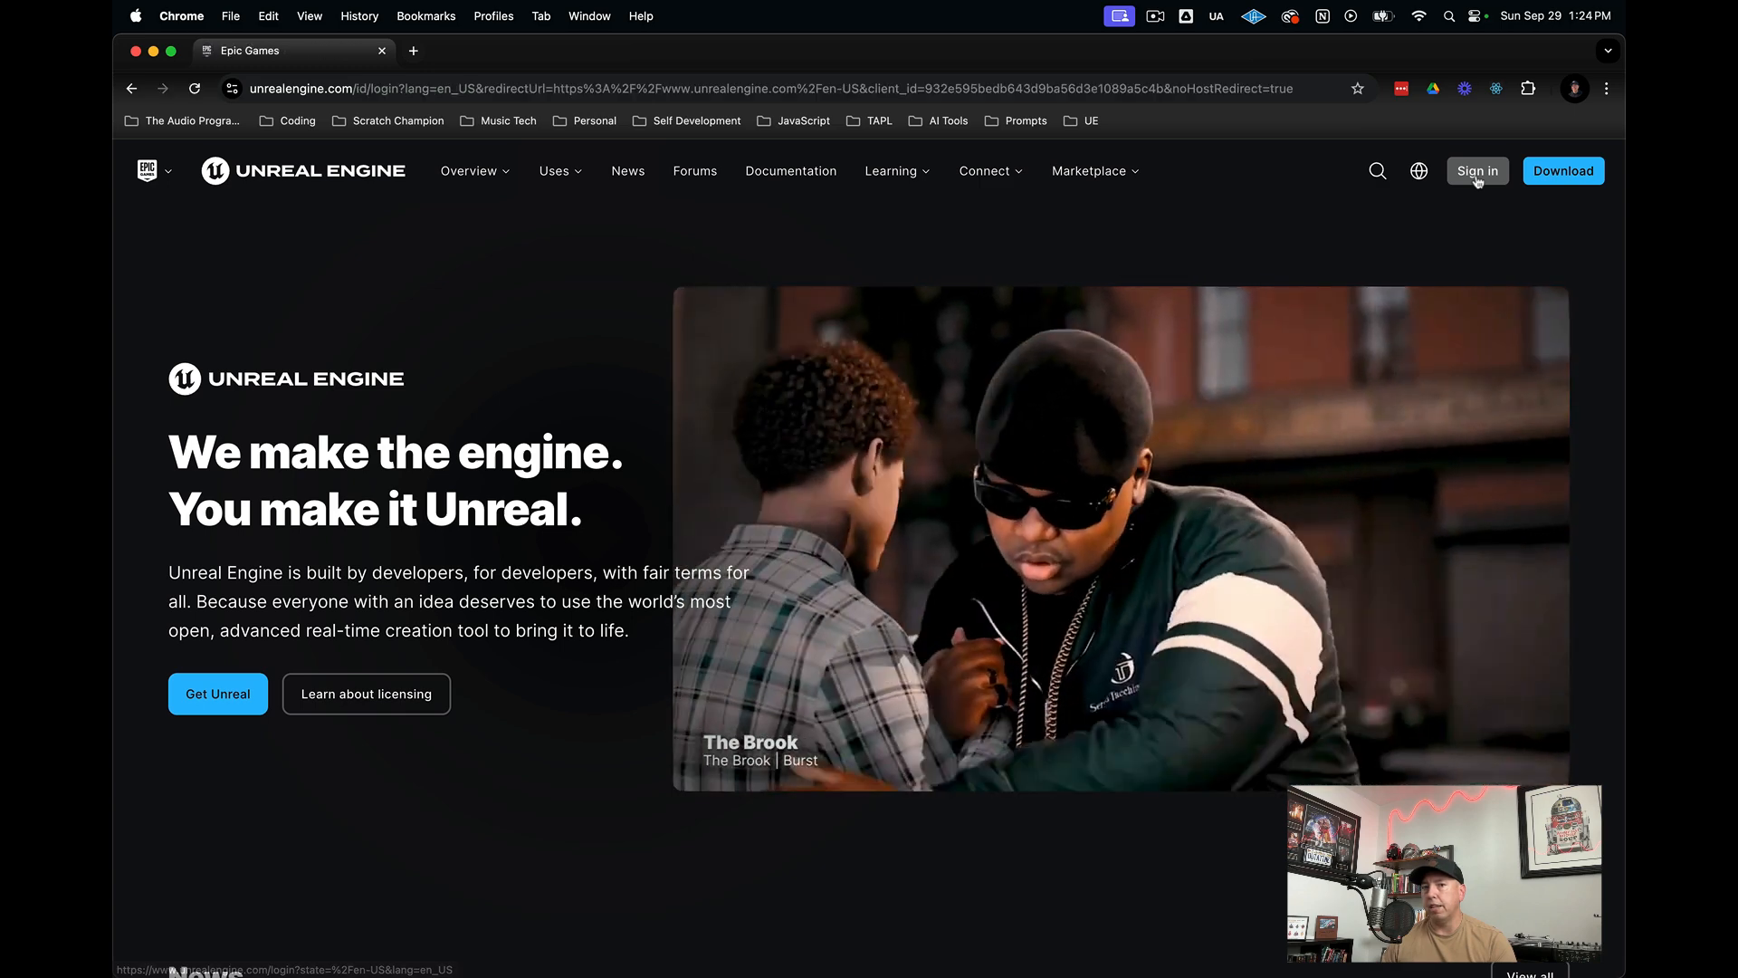
click(1476, 171)
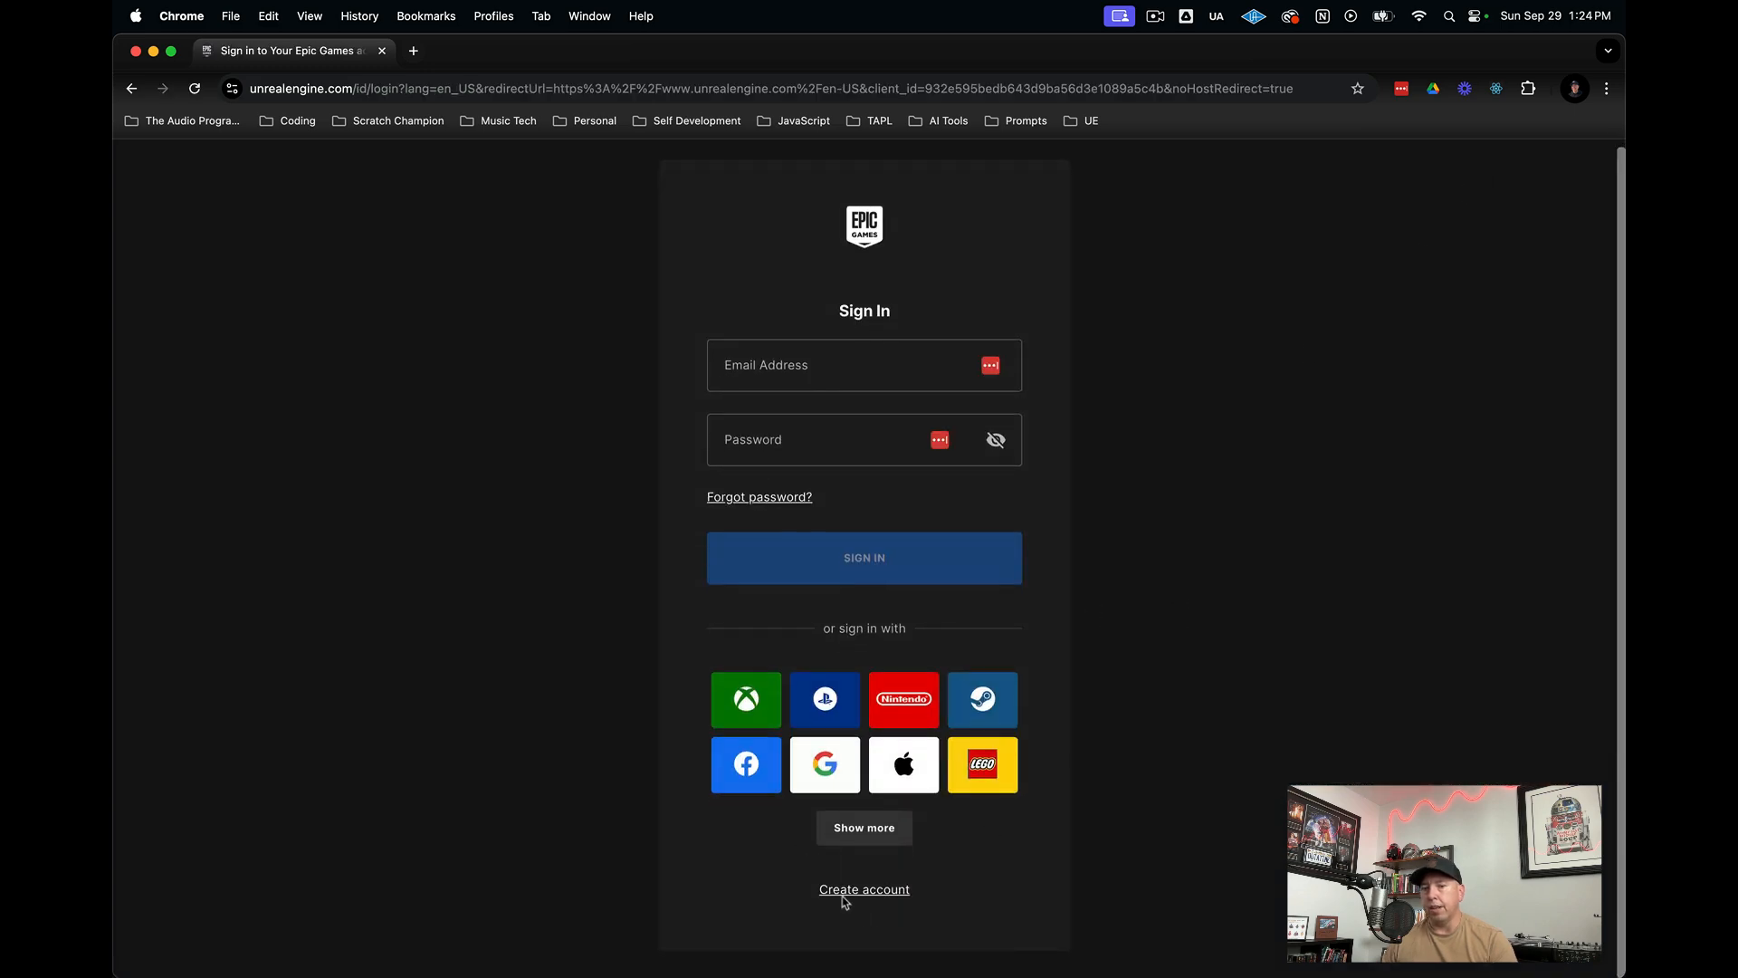
click(863, 889)
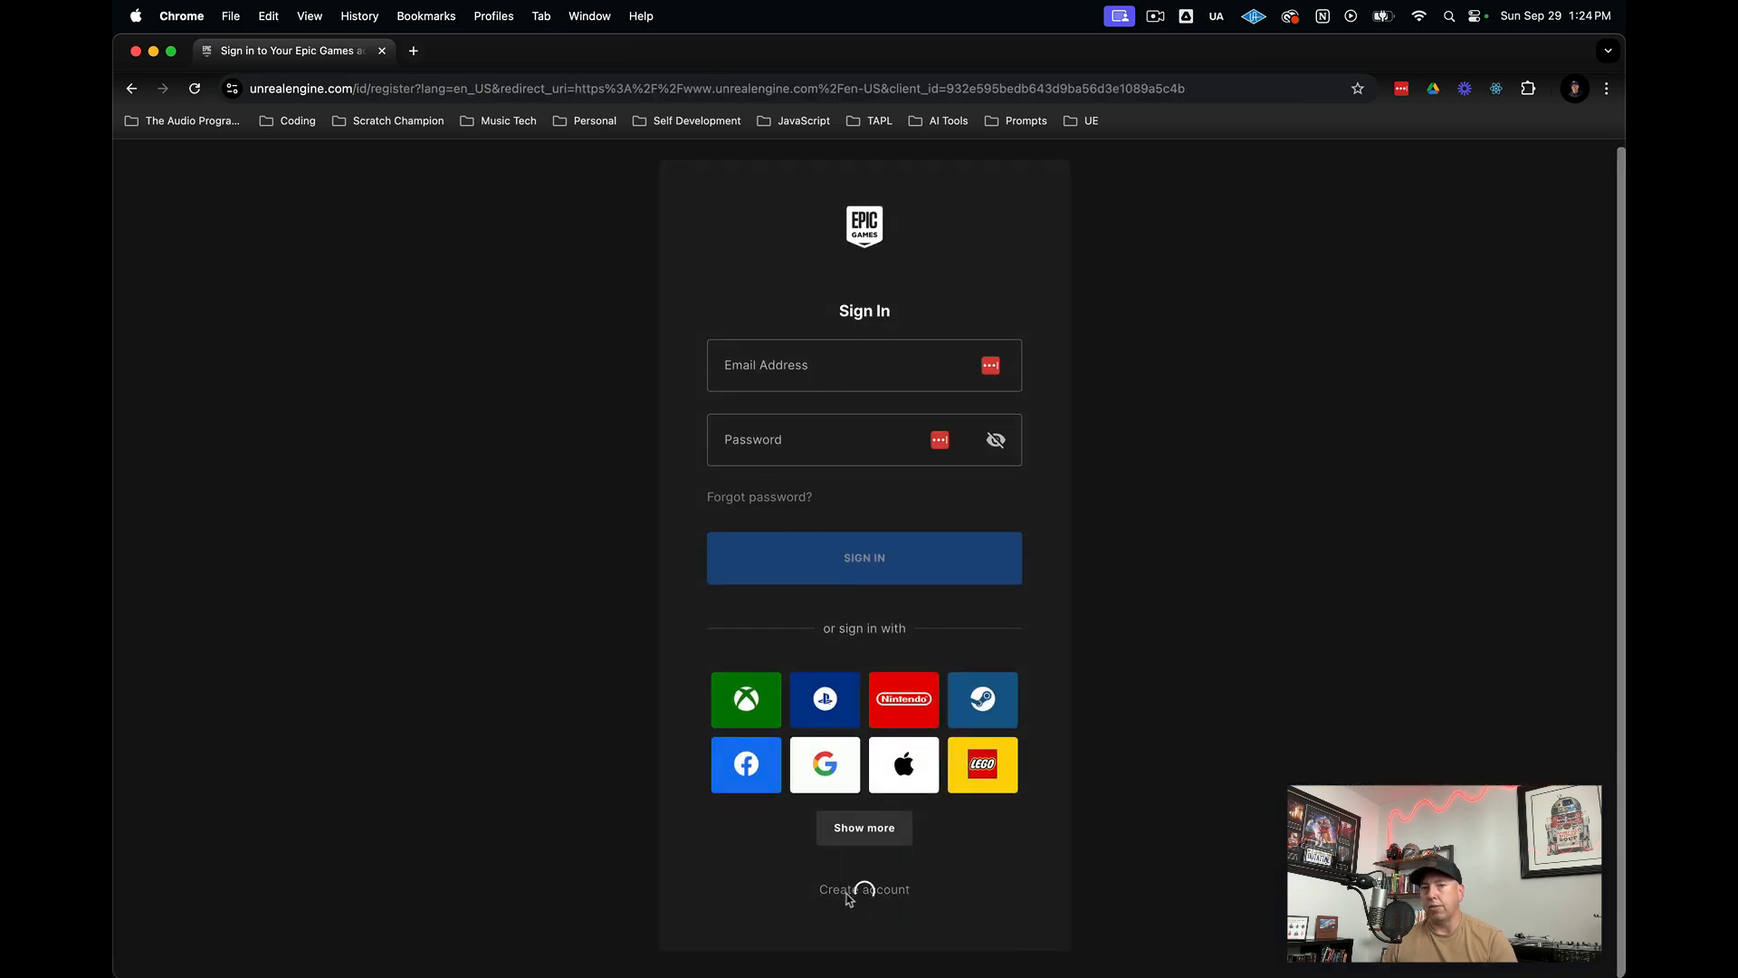
click(864, 888)
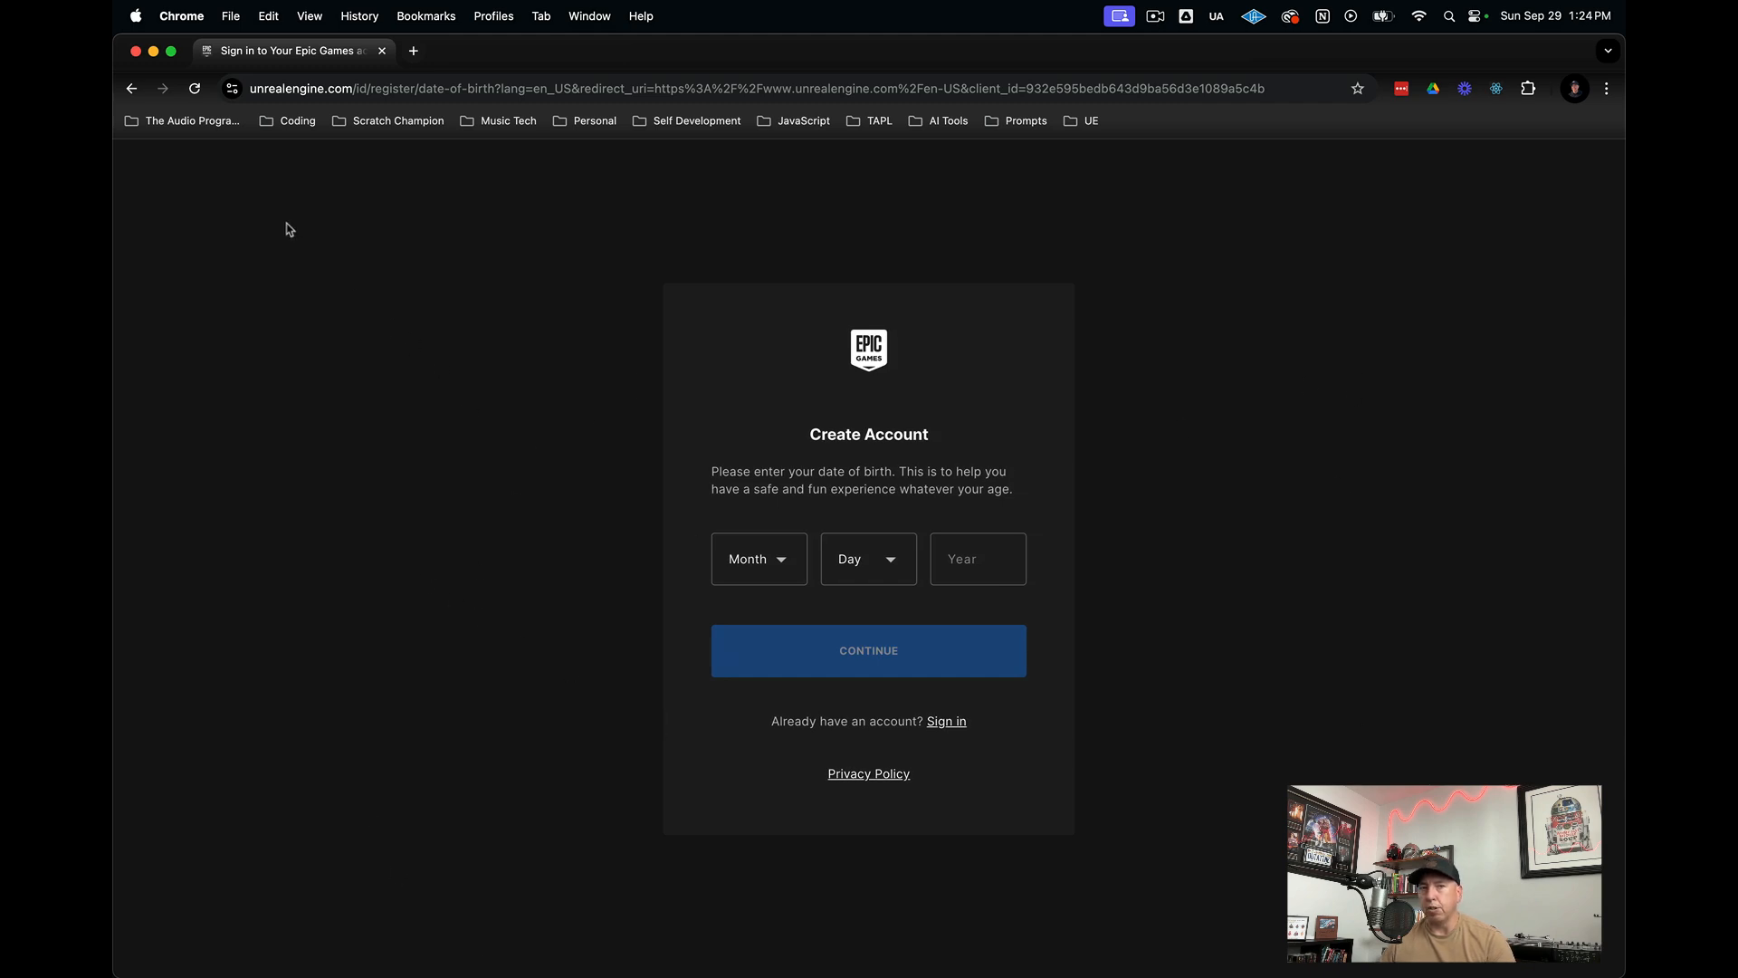
mouse_move(321, 260)
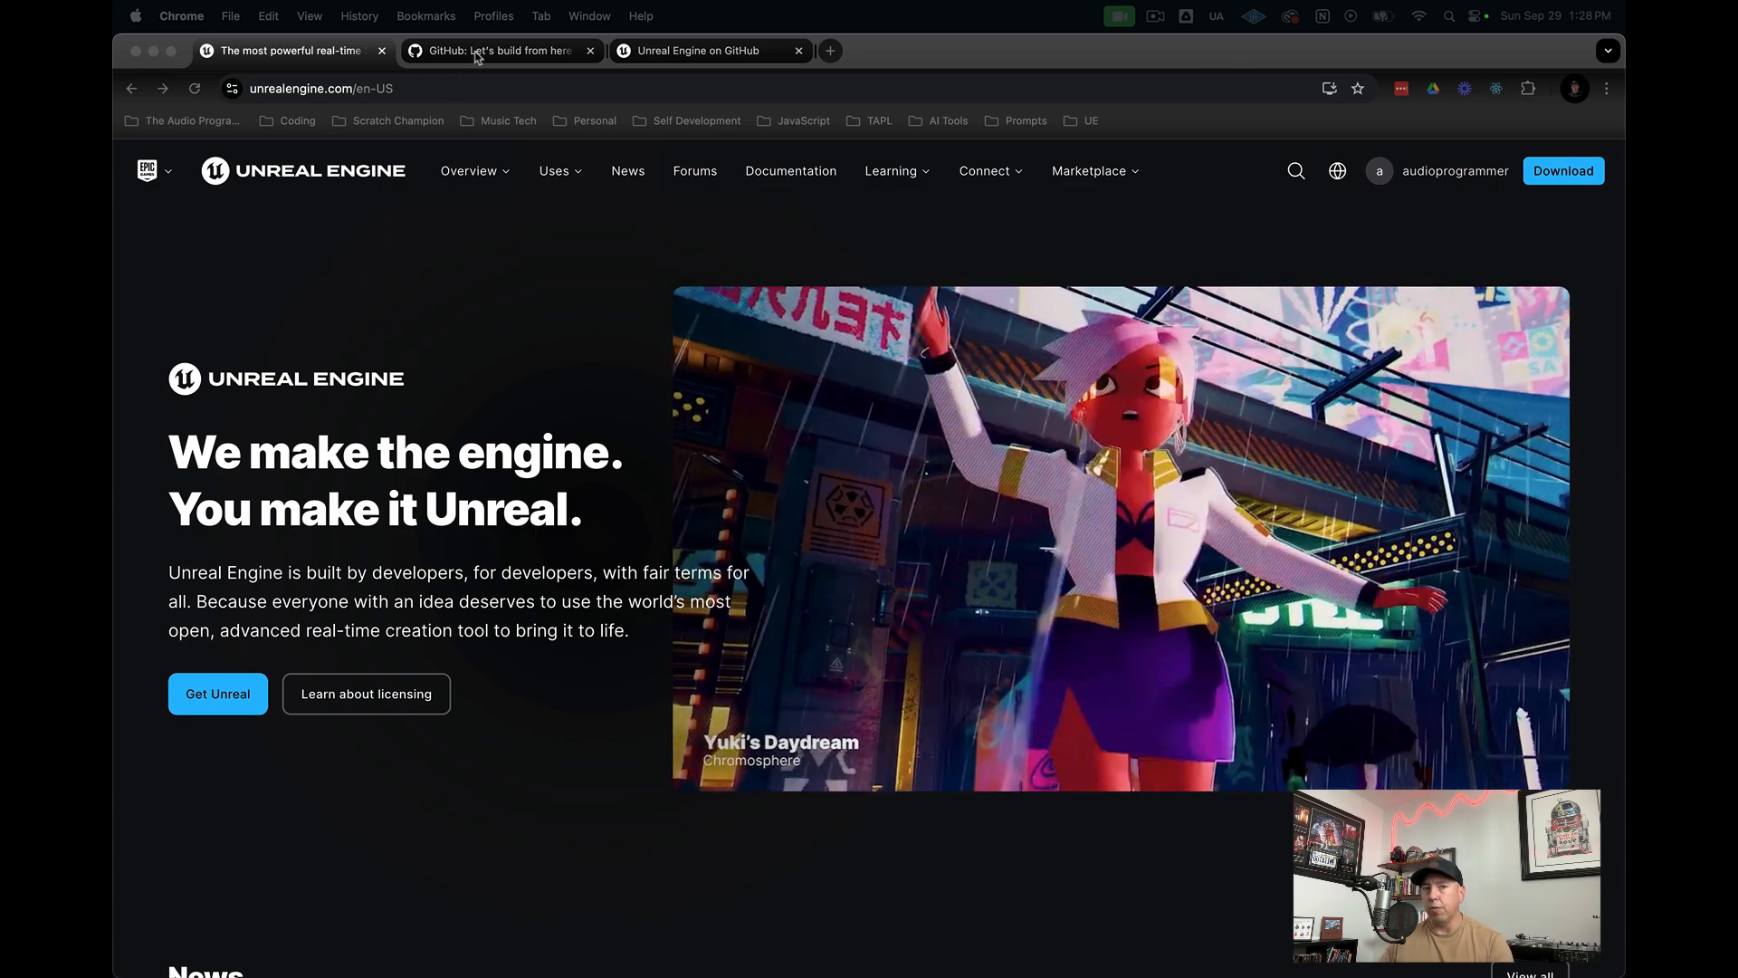
- Switch to the GitHub tab showing the Epic Games organization page
click(499, 50)
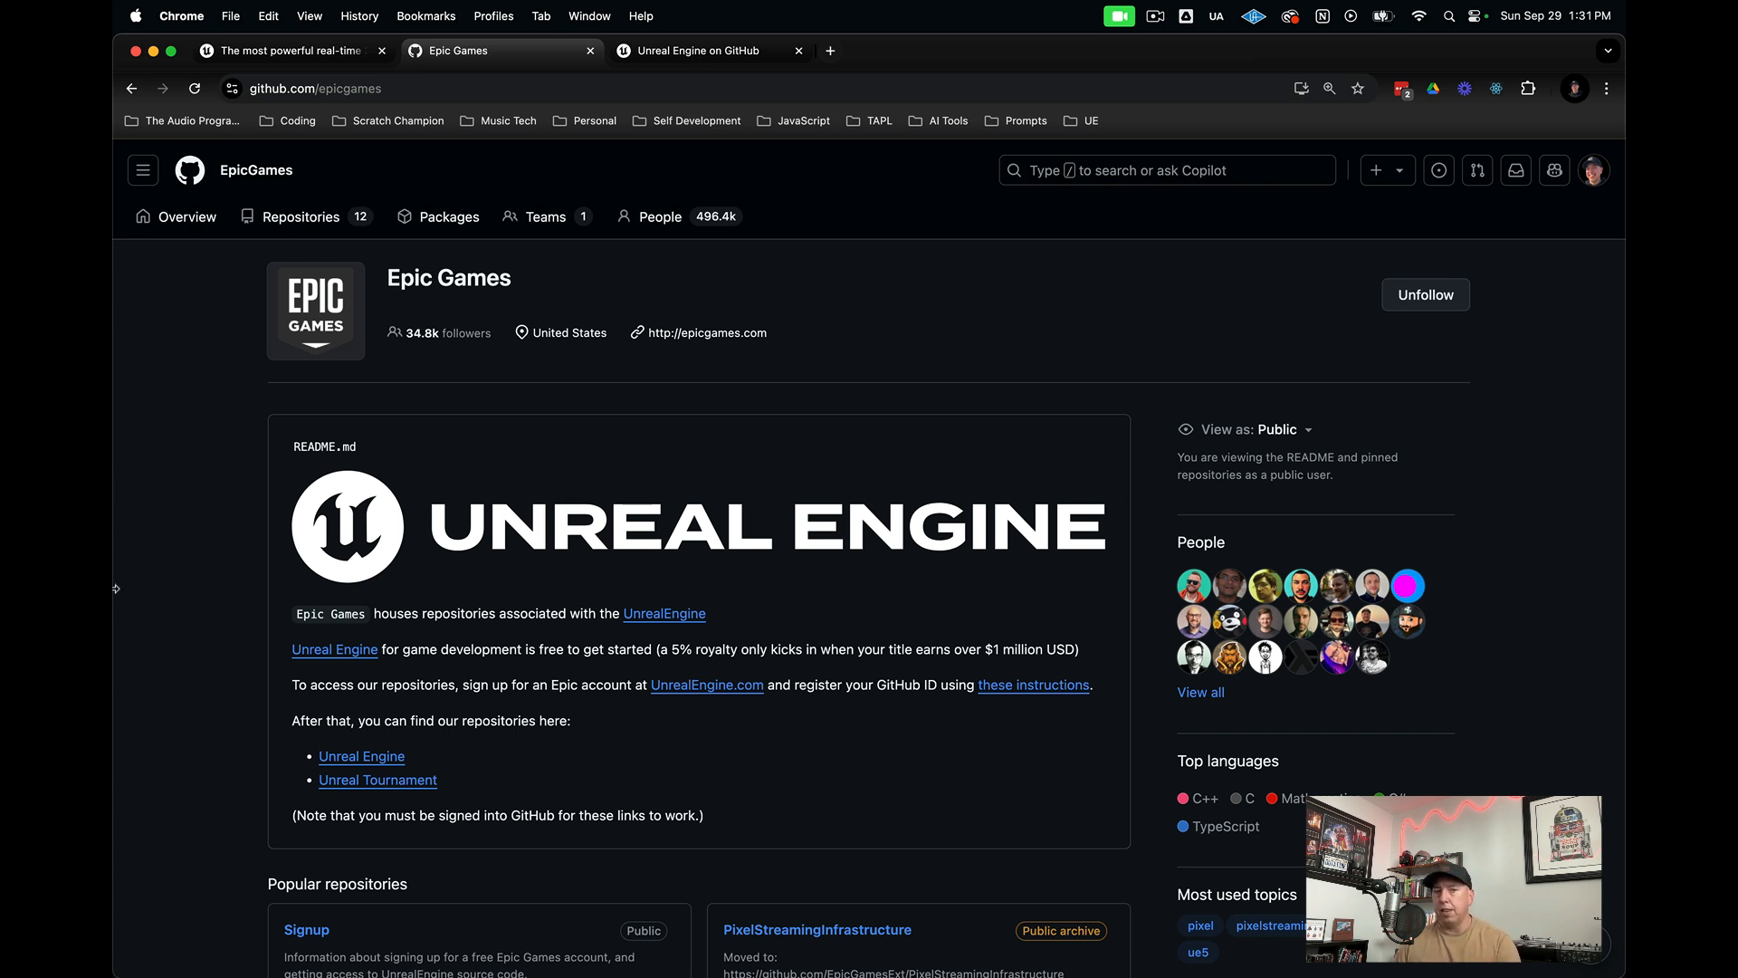
mouse_move(1001, 742)
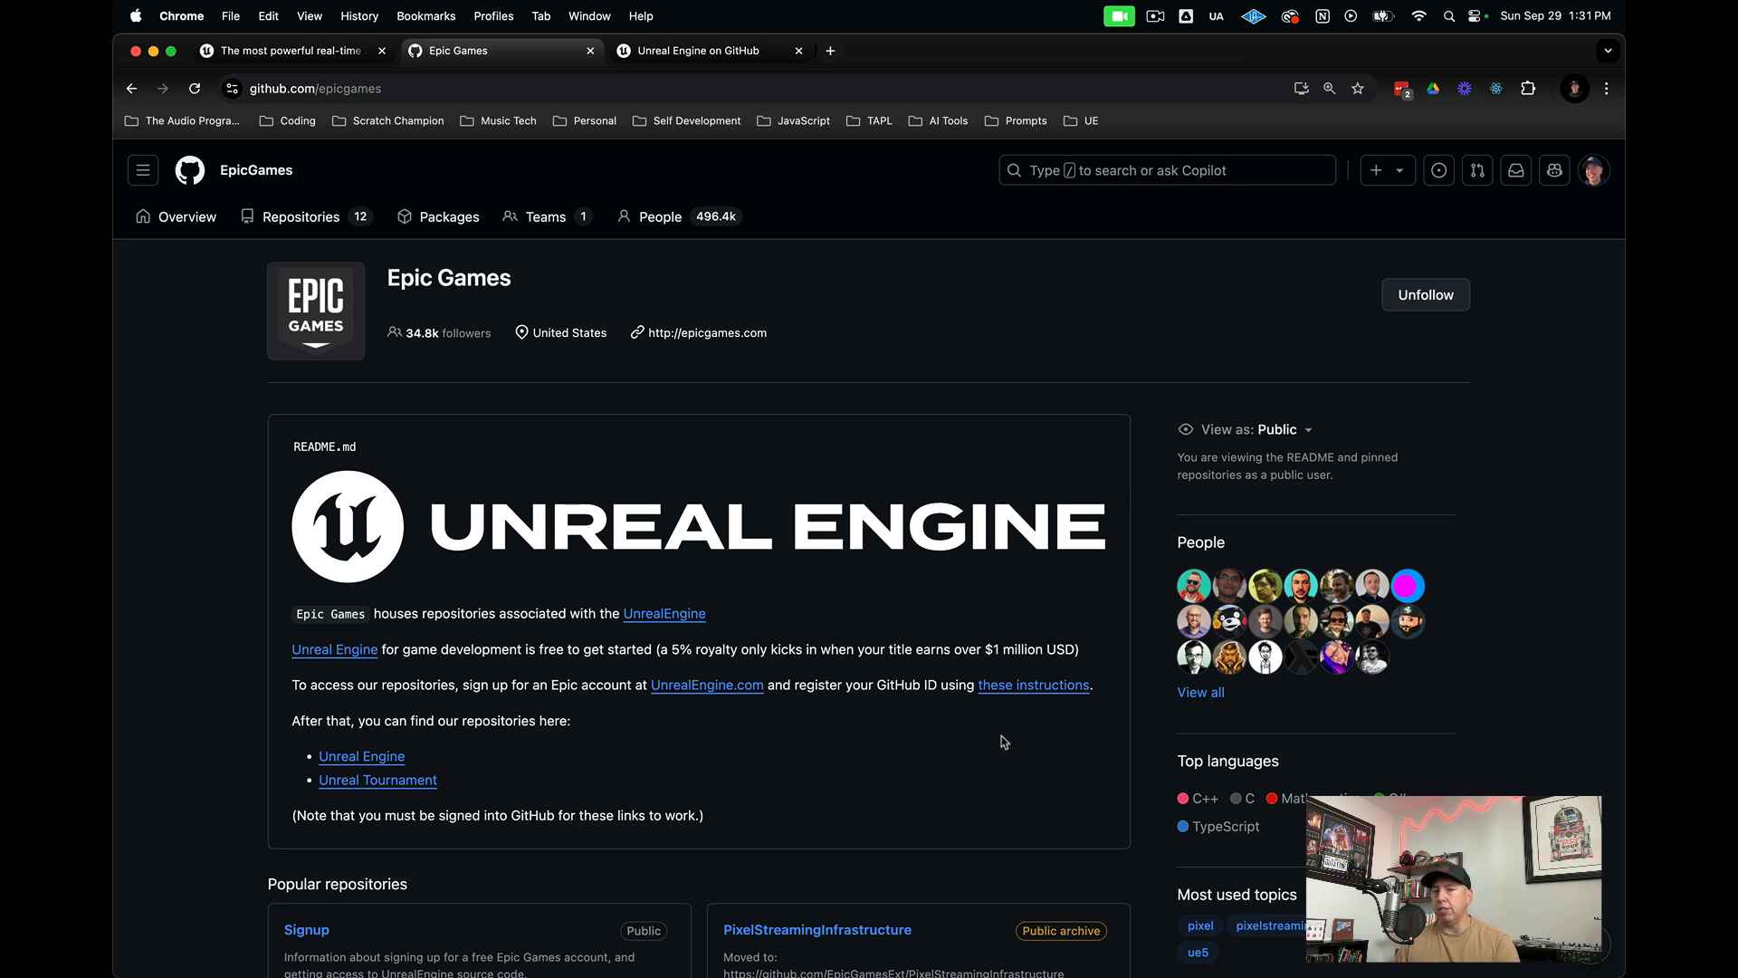
mouse_move(1030, 764)
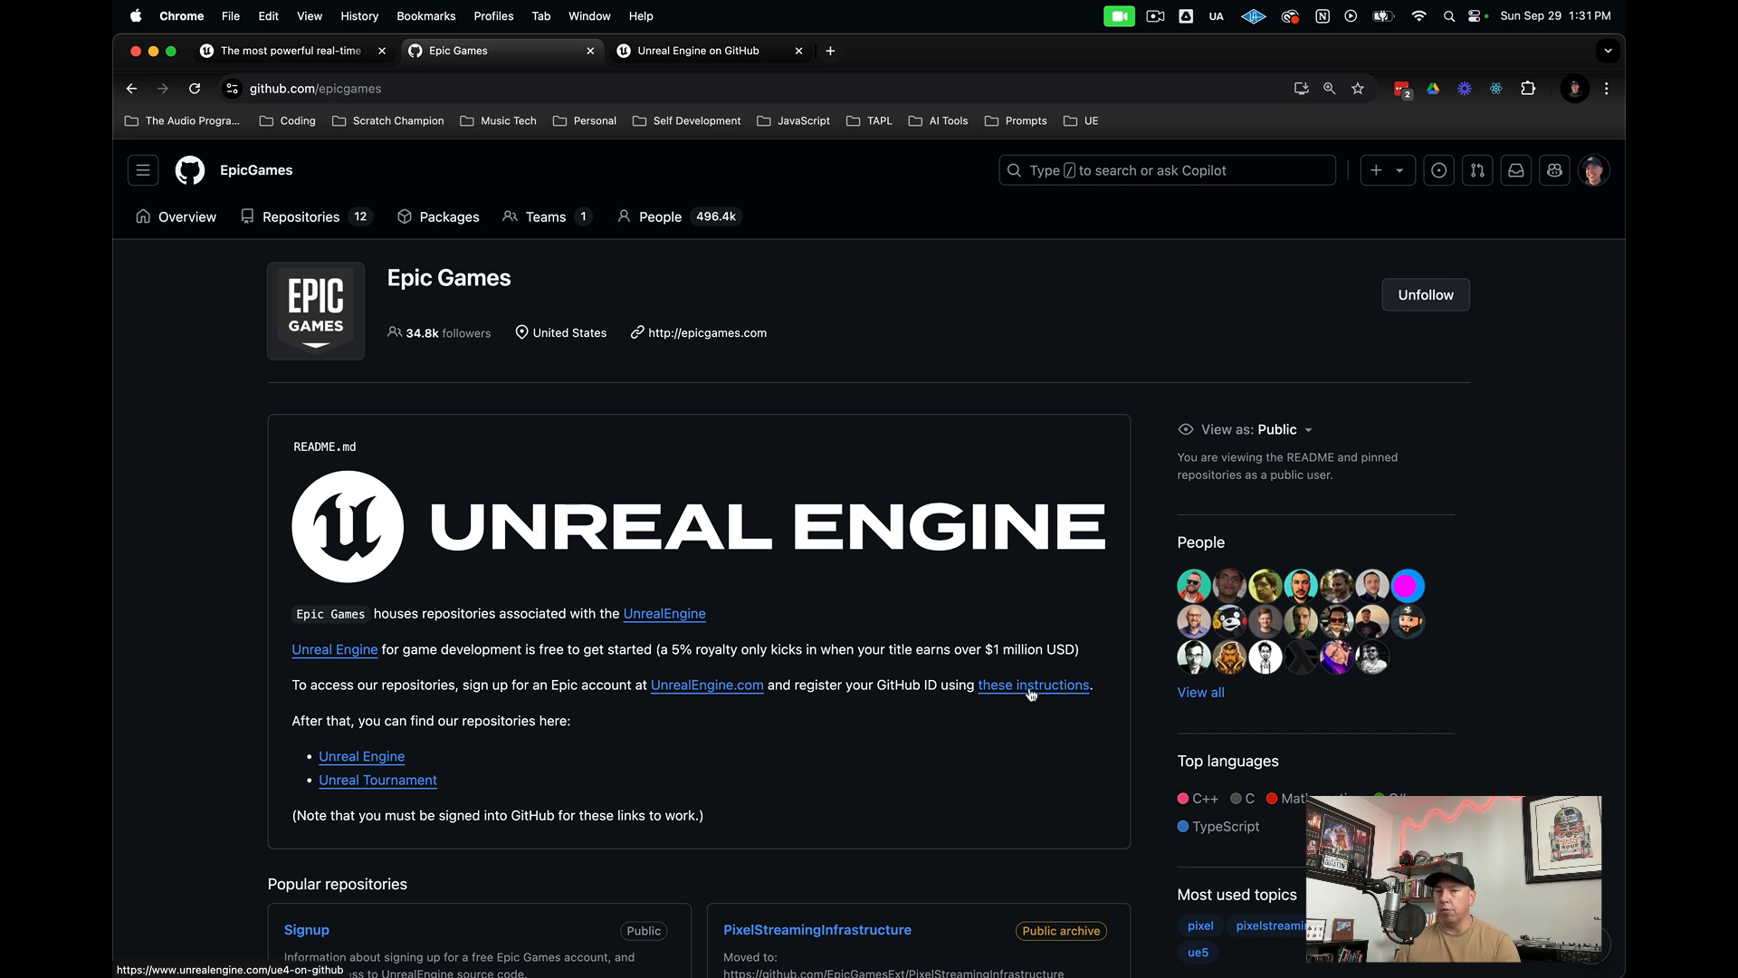
- Open the 'these instructions' source-access guide and scroll to its six setup steps
click(1032, 685)
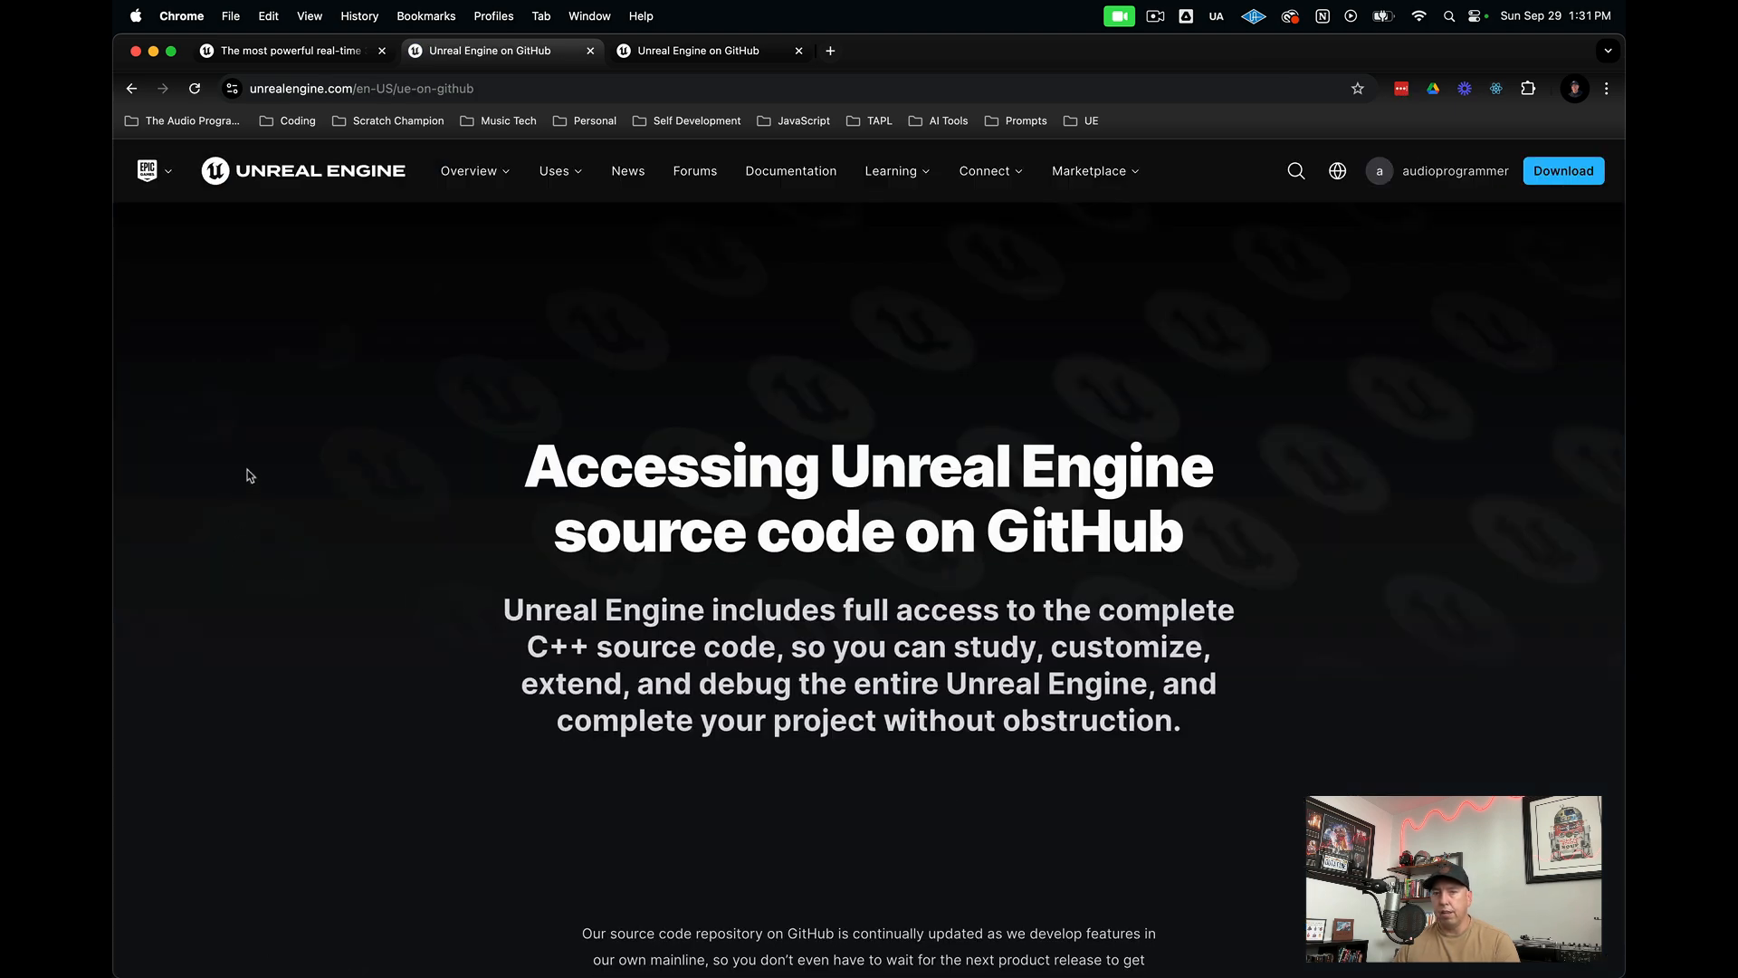
scroll(down, 3)
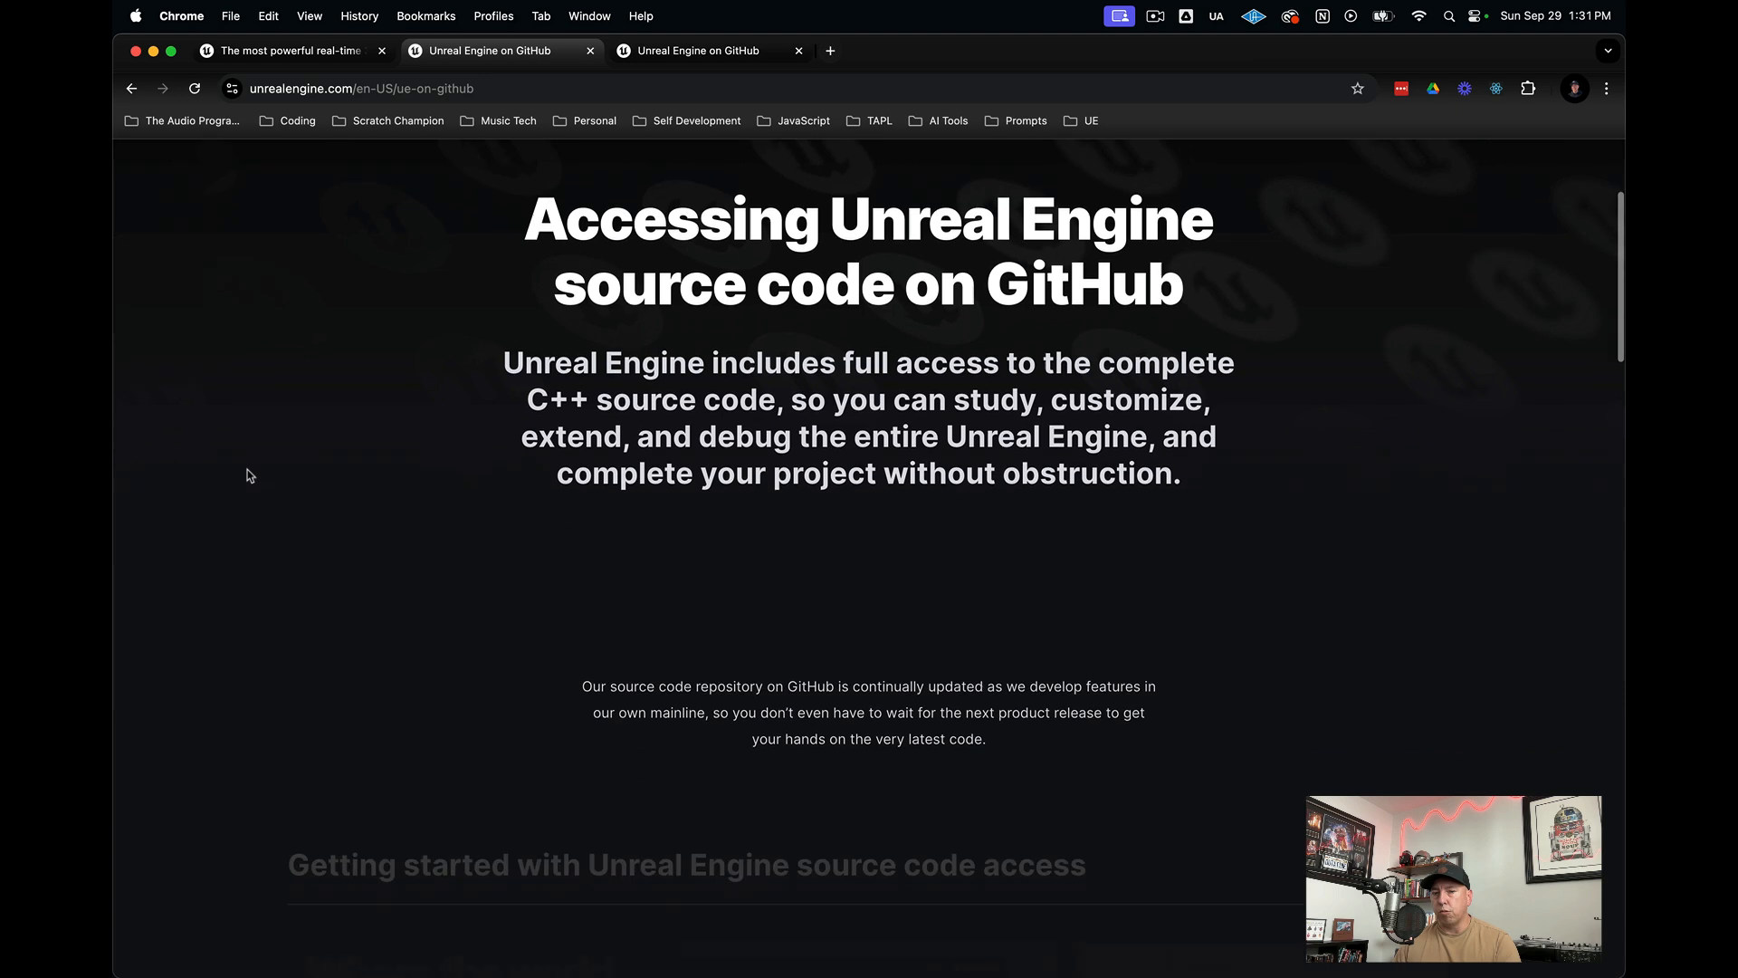
scroll(down, 3)
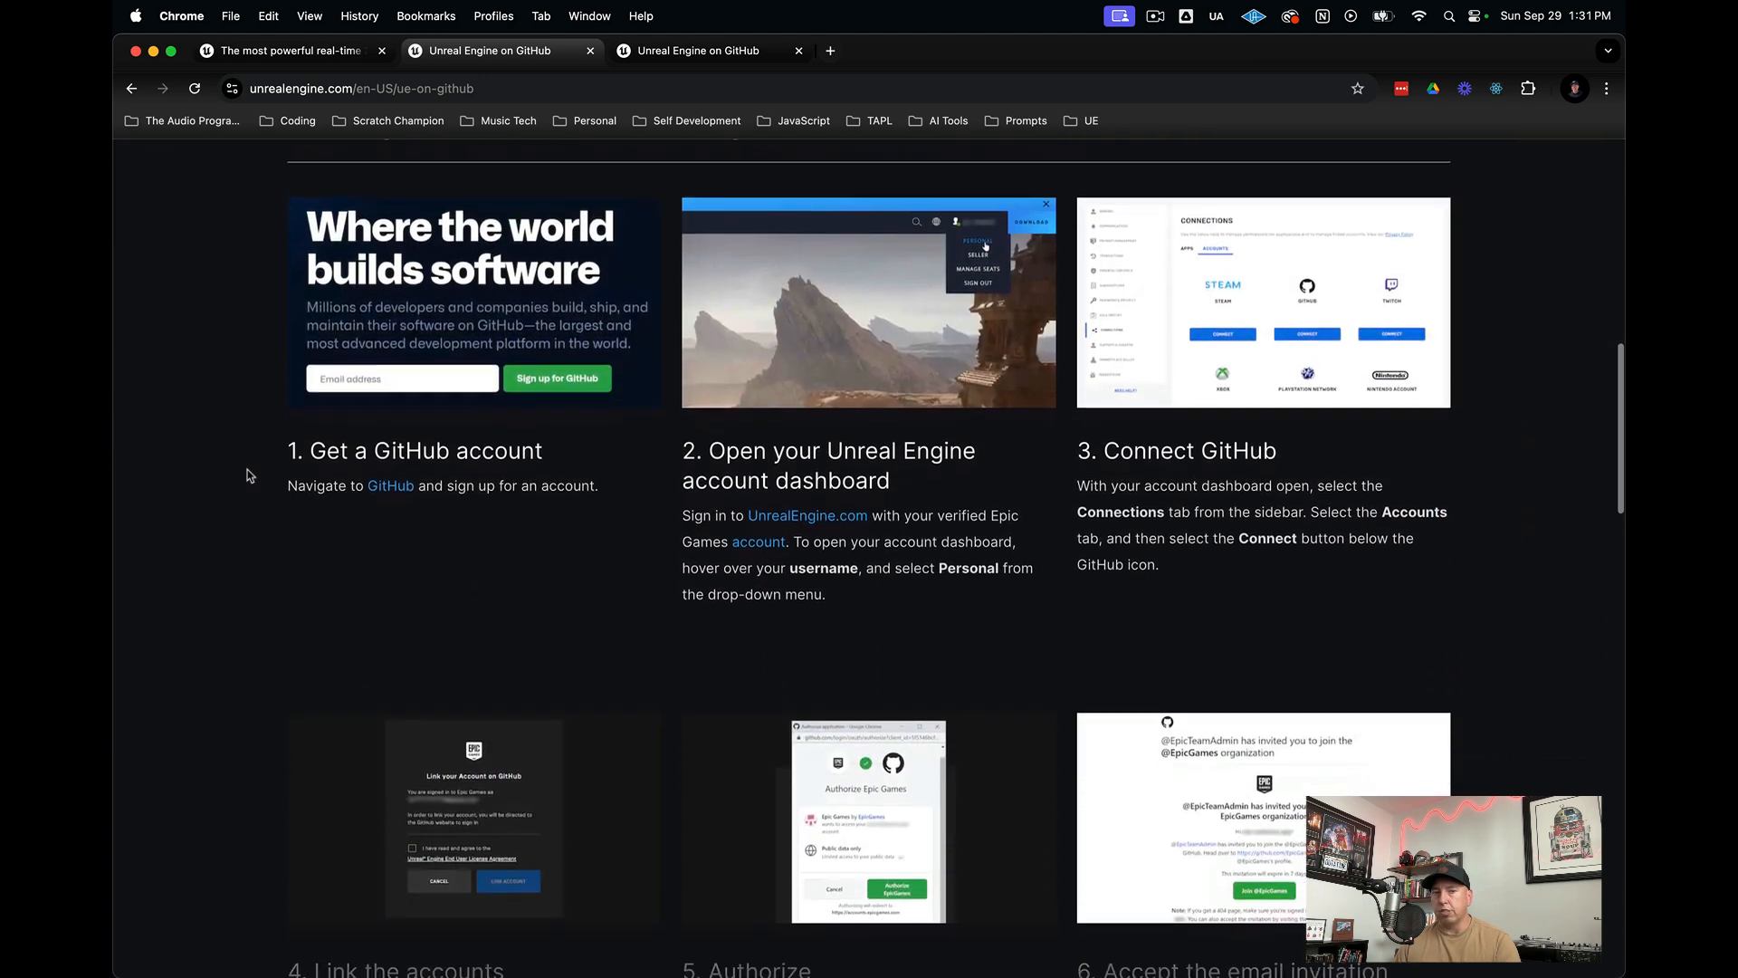
scroll(down, 3)
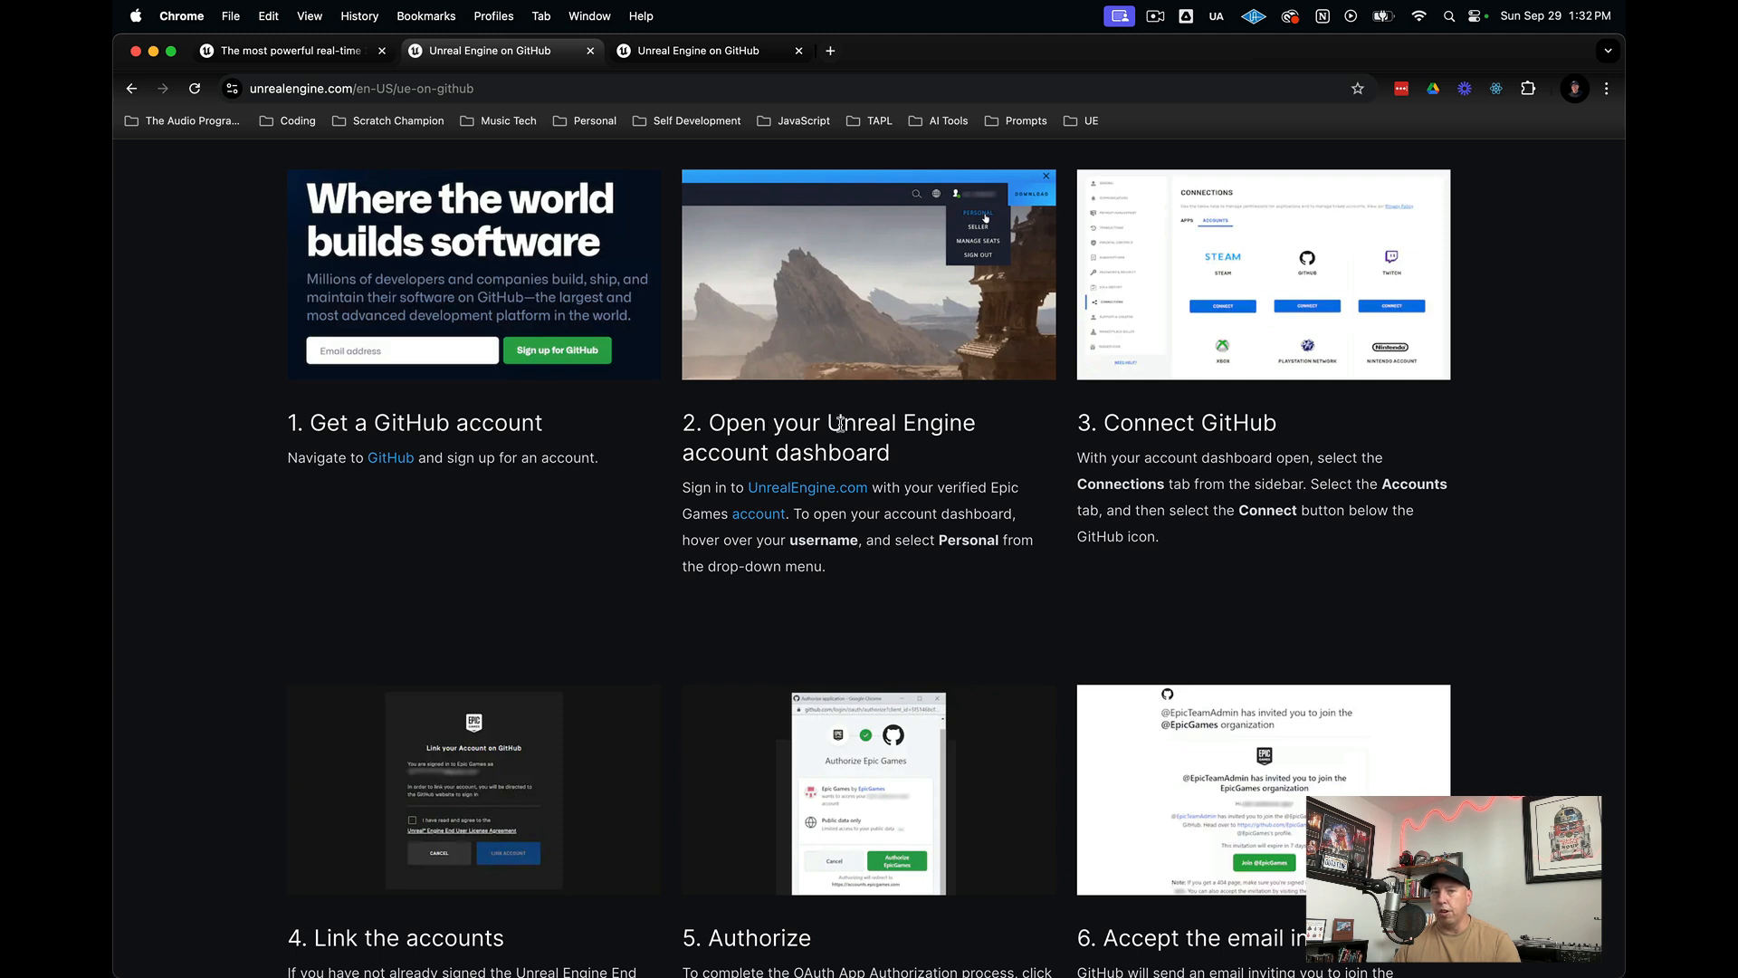
mouse_move(1120, 427)
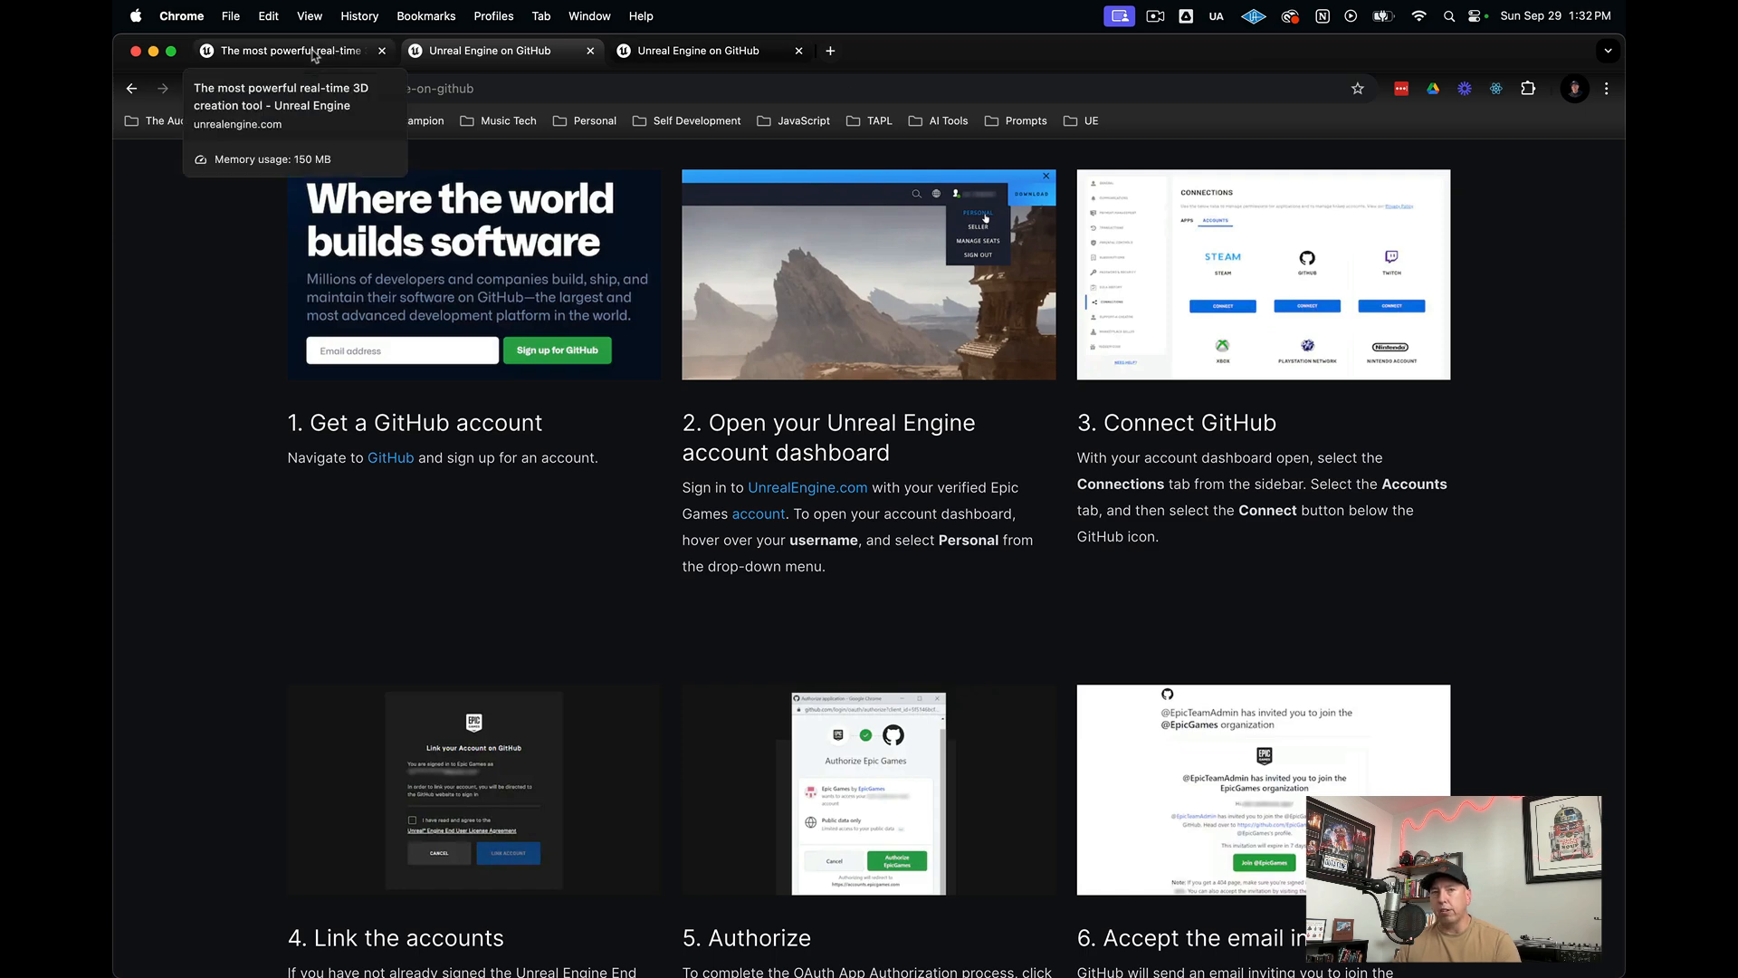
- Go to the Epic account's Apps and Accounts settings
click(286, 51)
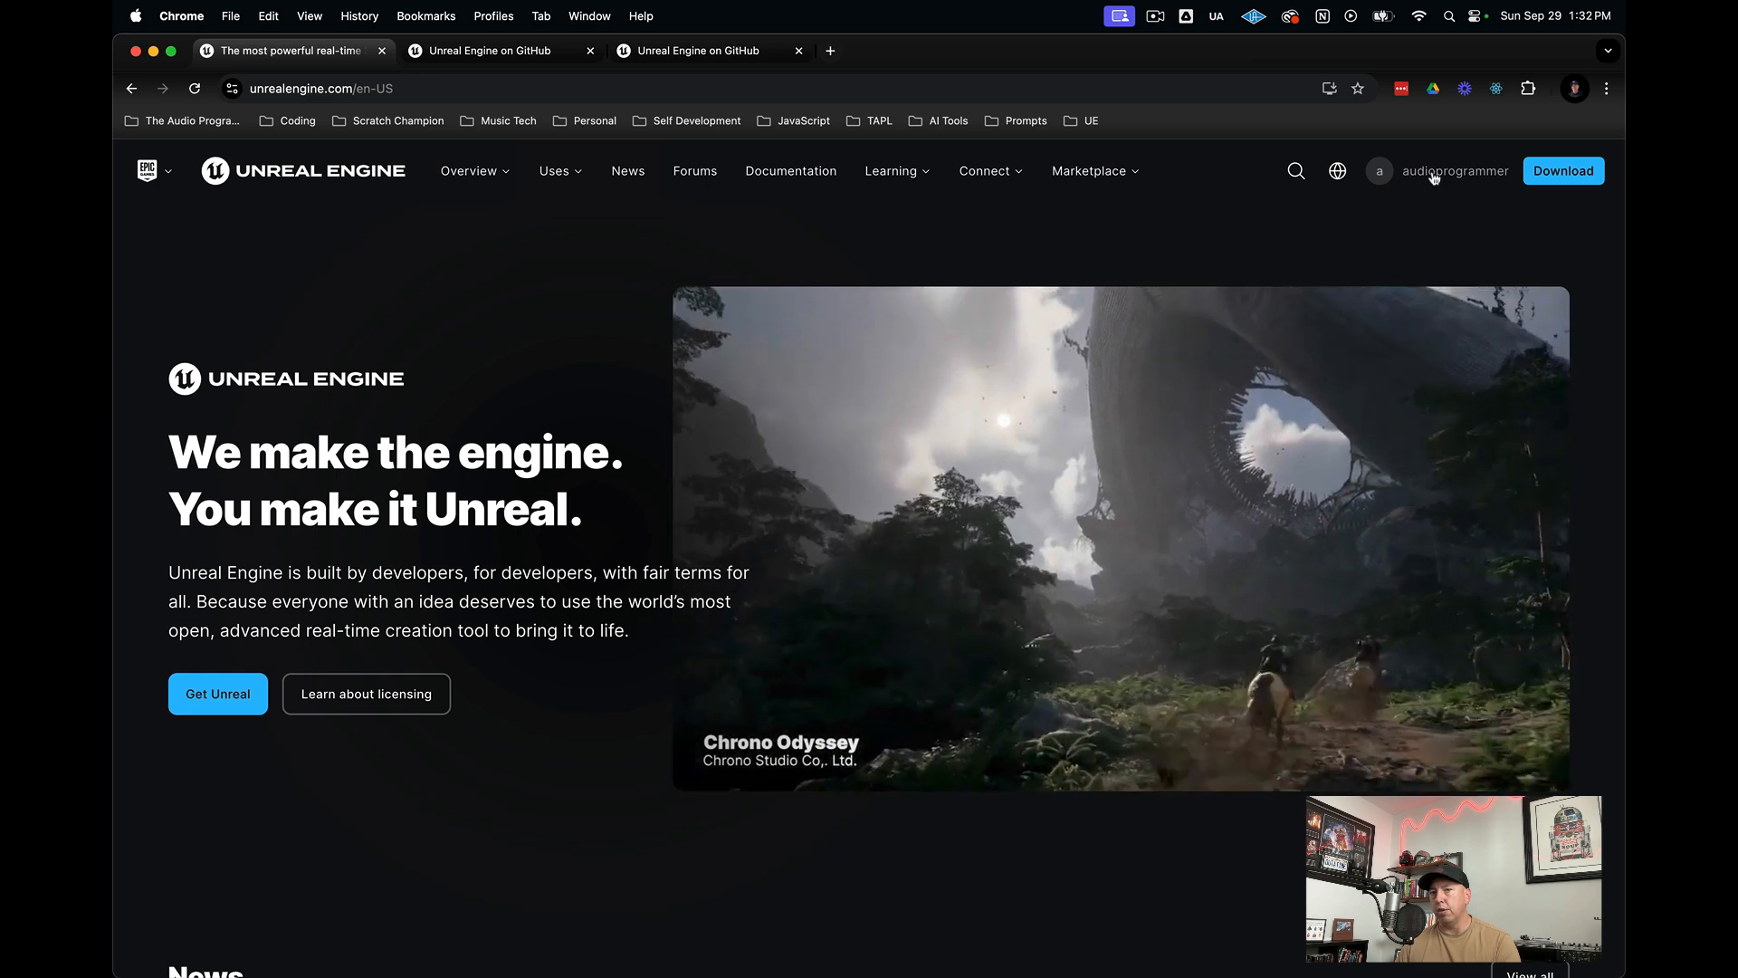
click(1455, 171)
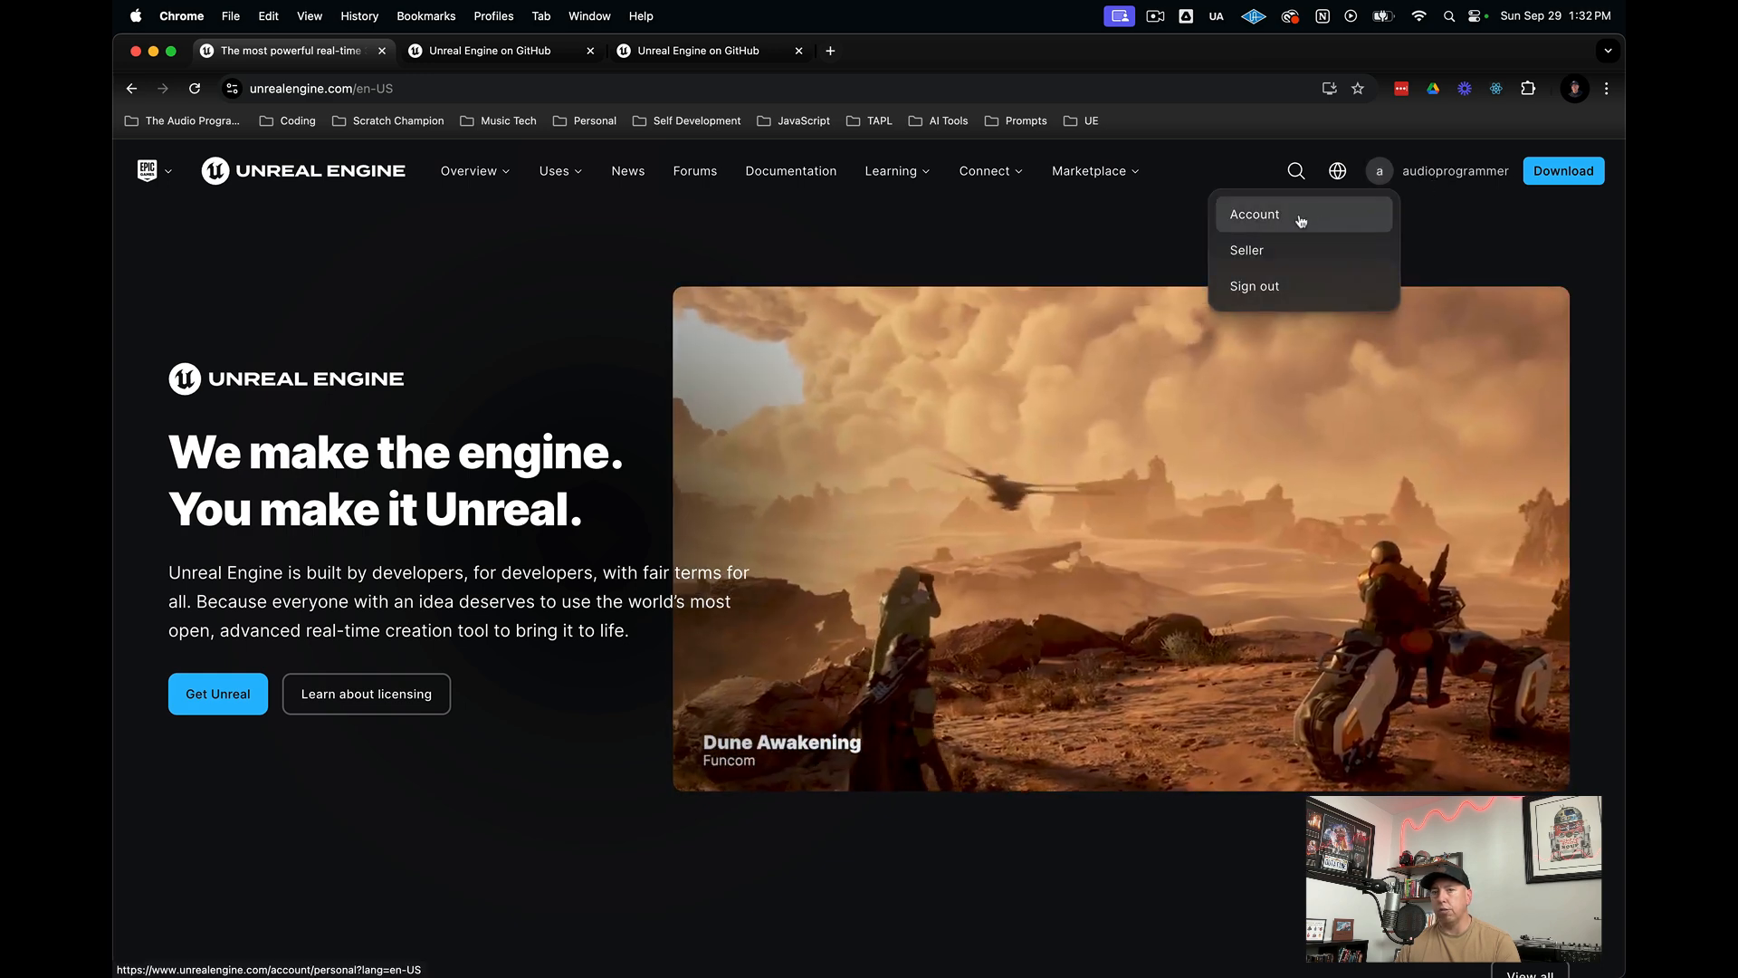
click(1253, 214)
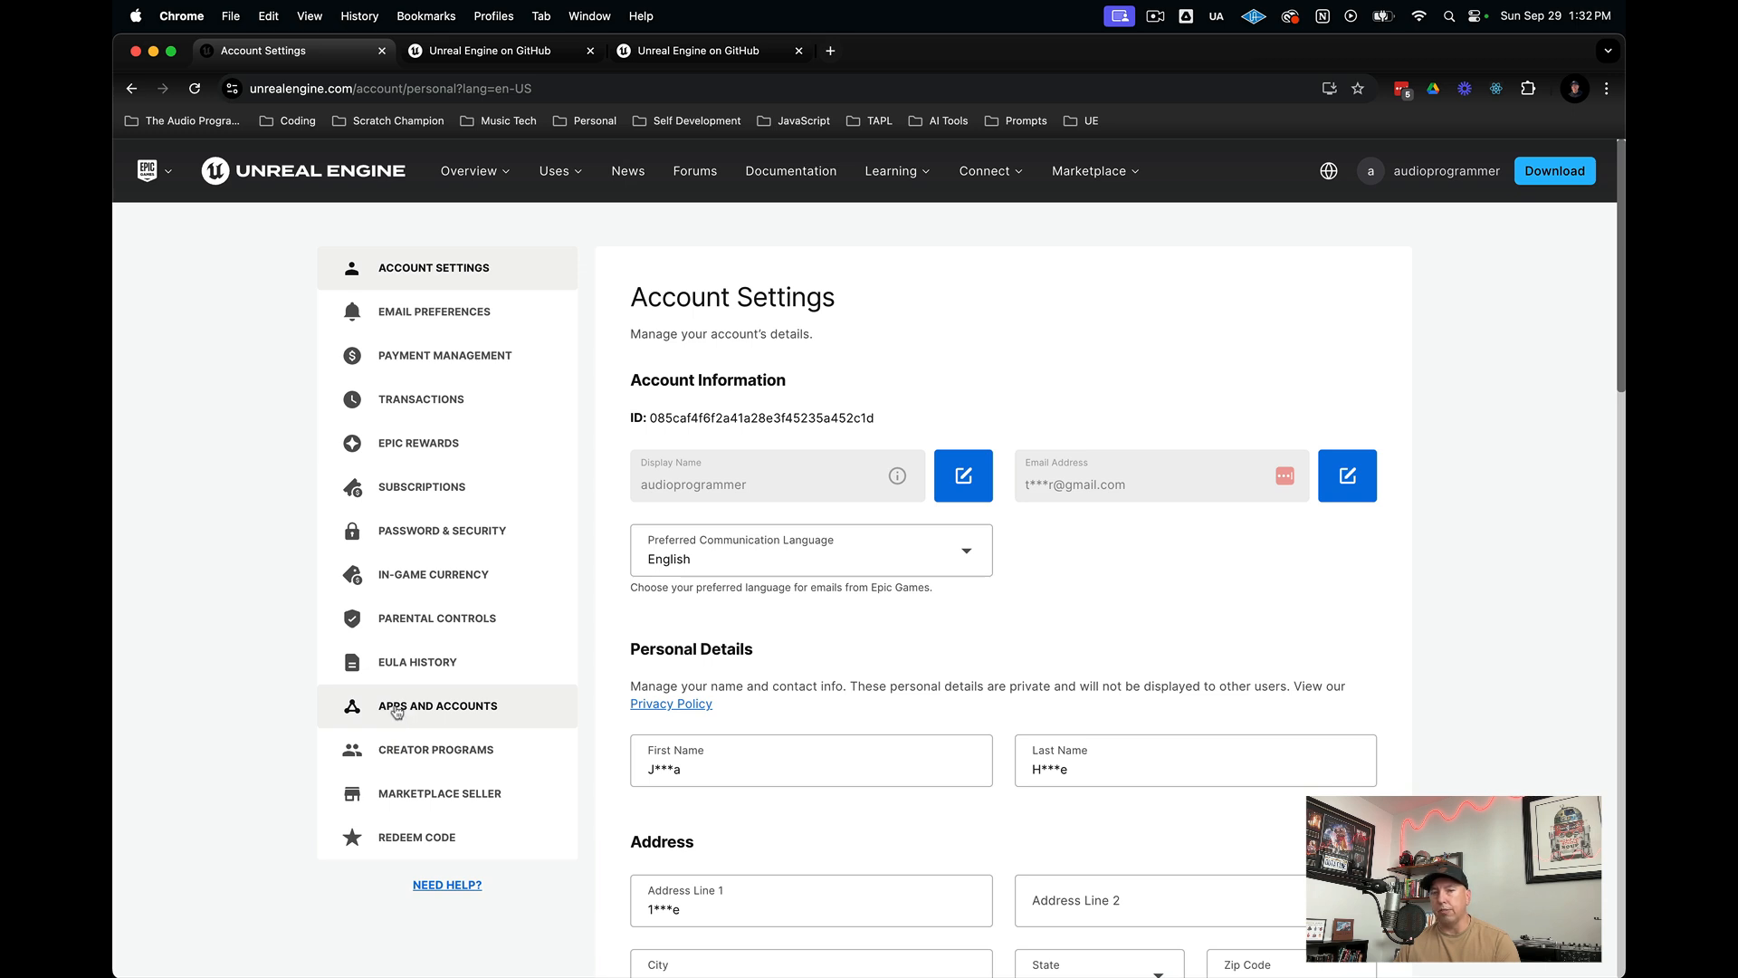
click(436, 705)
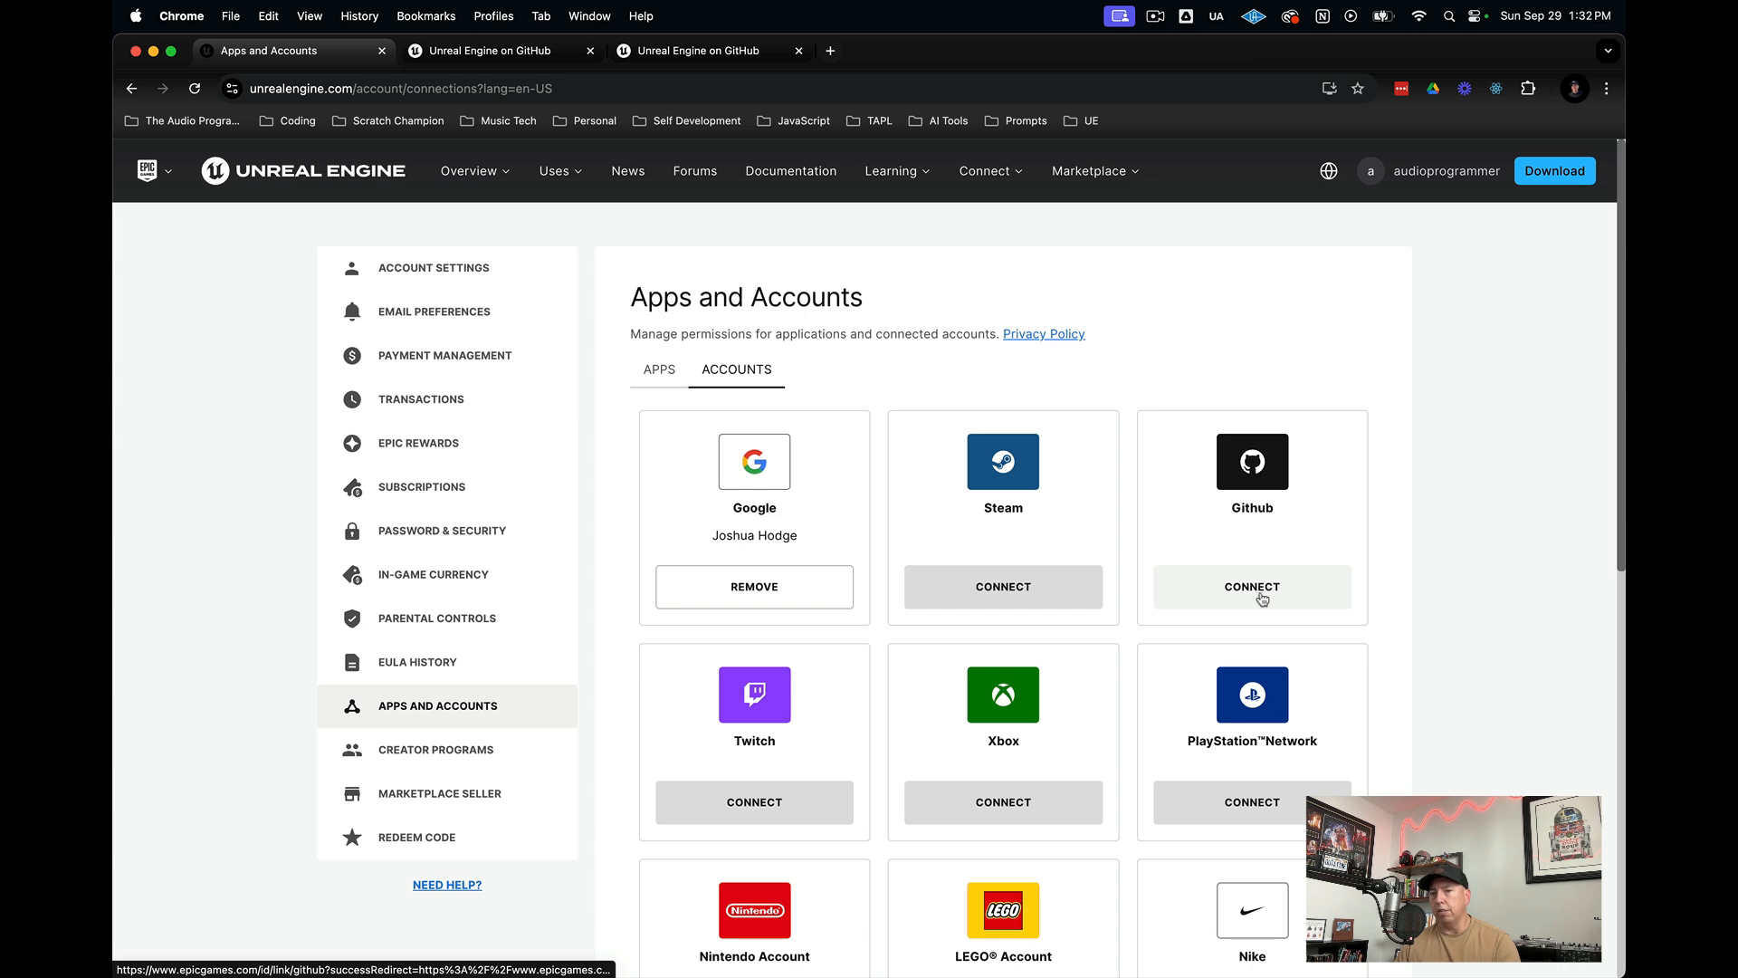
- Connect the GitHub account under Github and continue after the successful link
click(1250, 587)
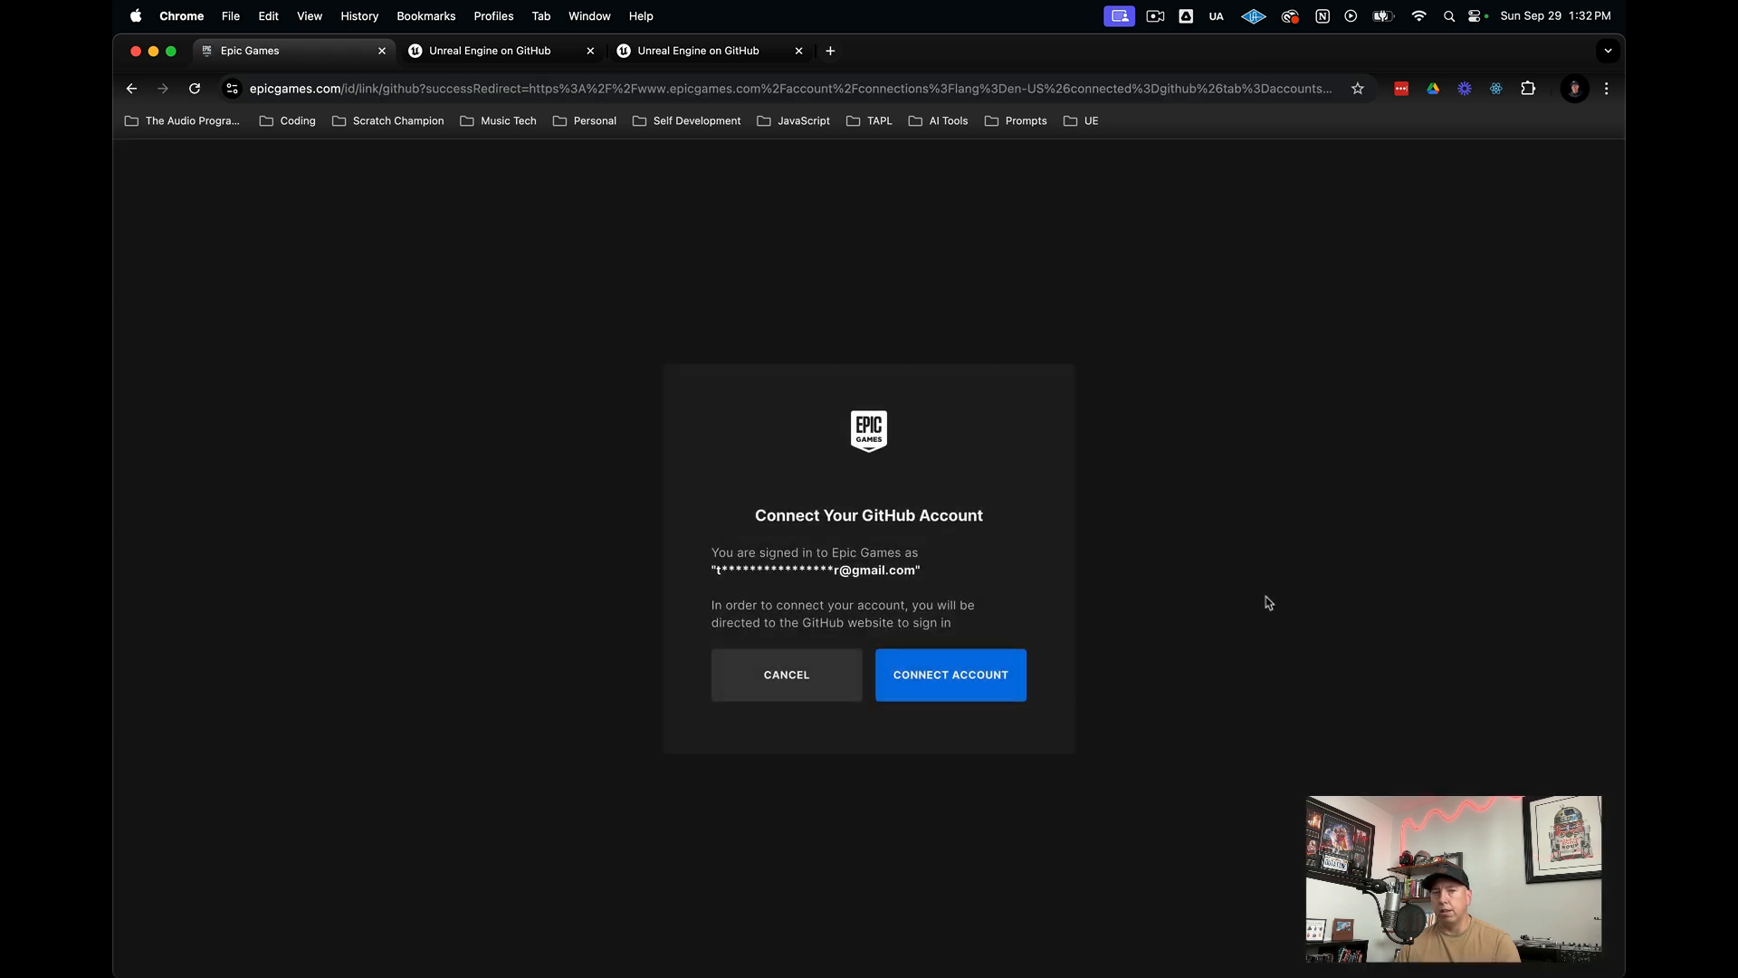
mouse_move(949, 673)
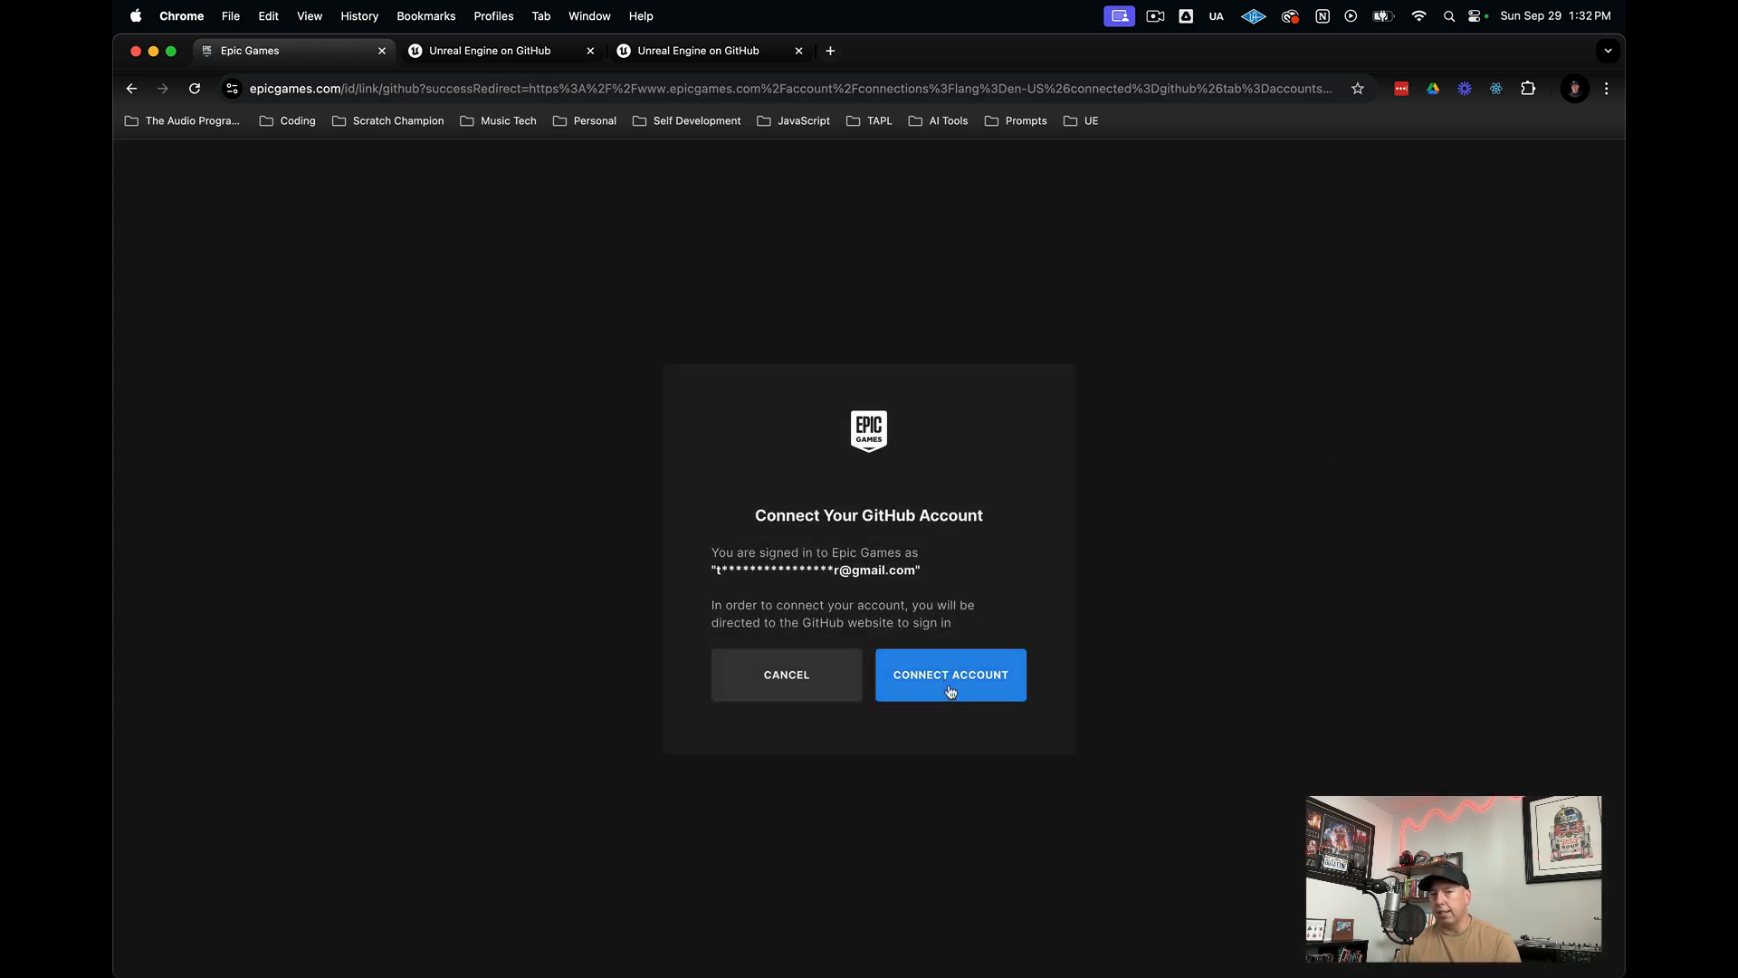
click(949, 674)
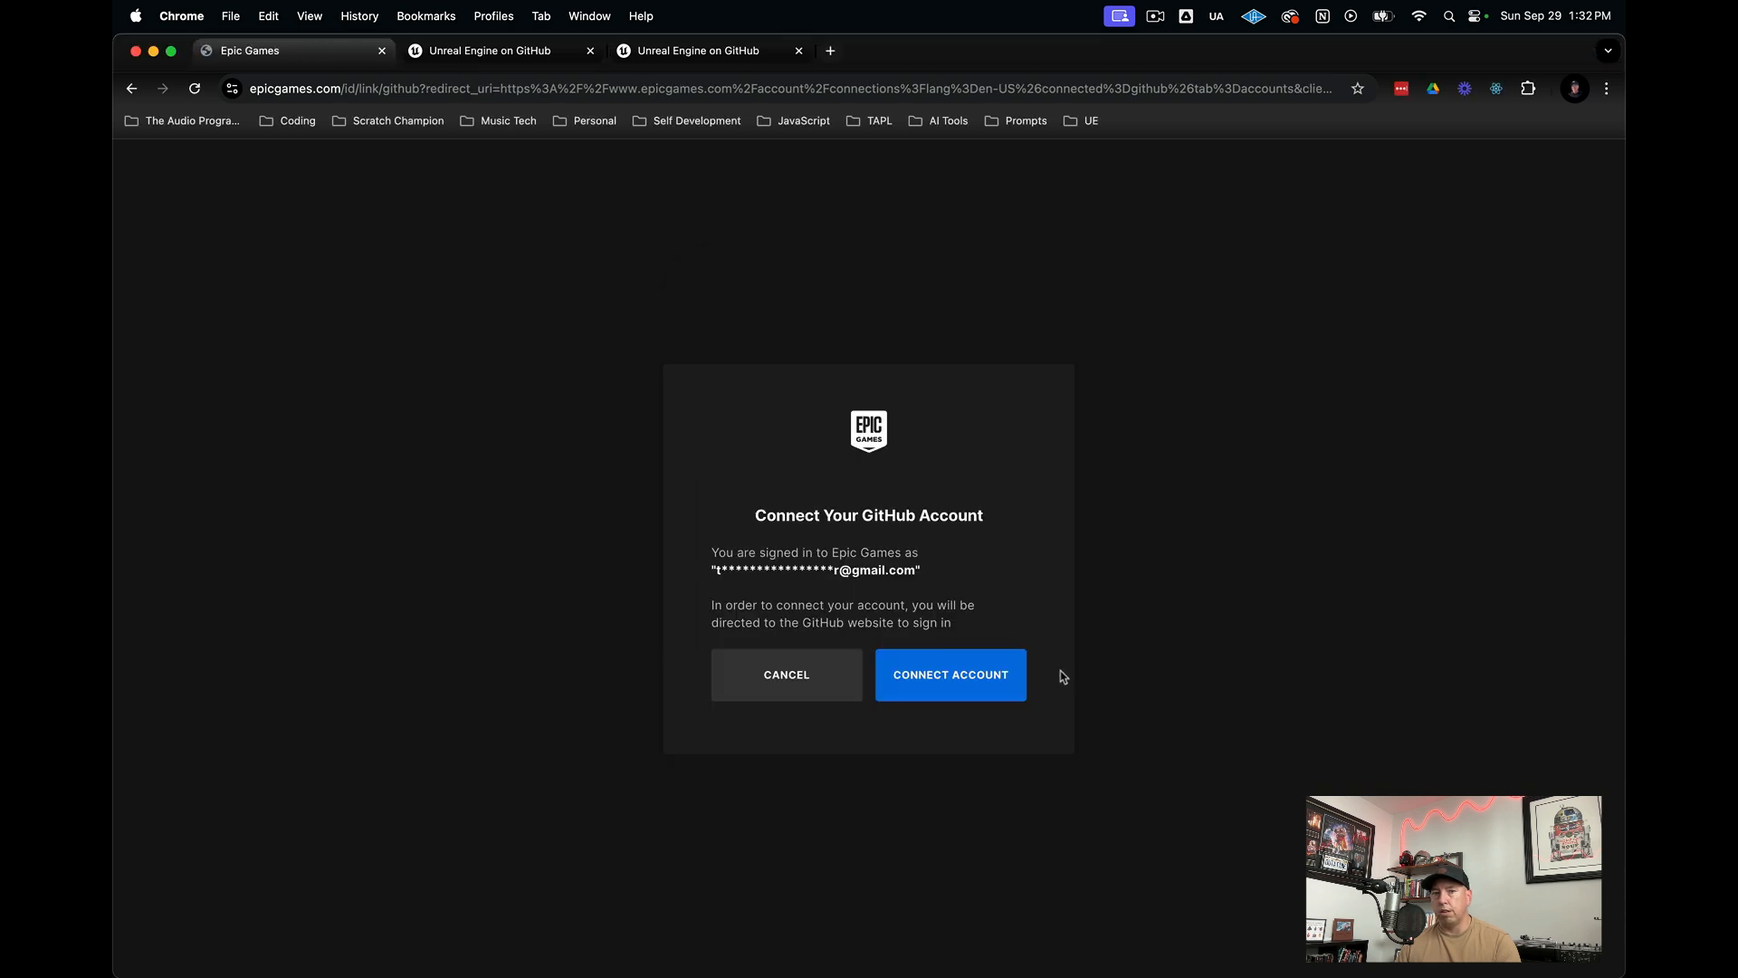
click(949, 674)
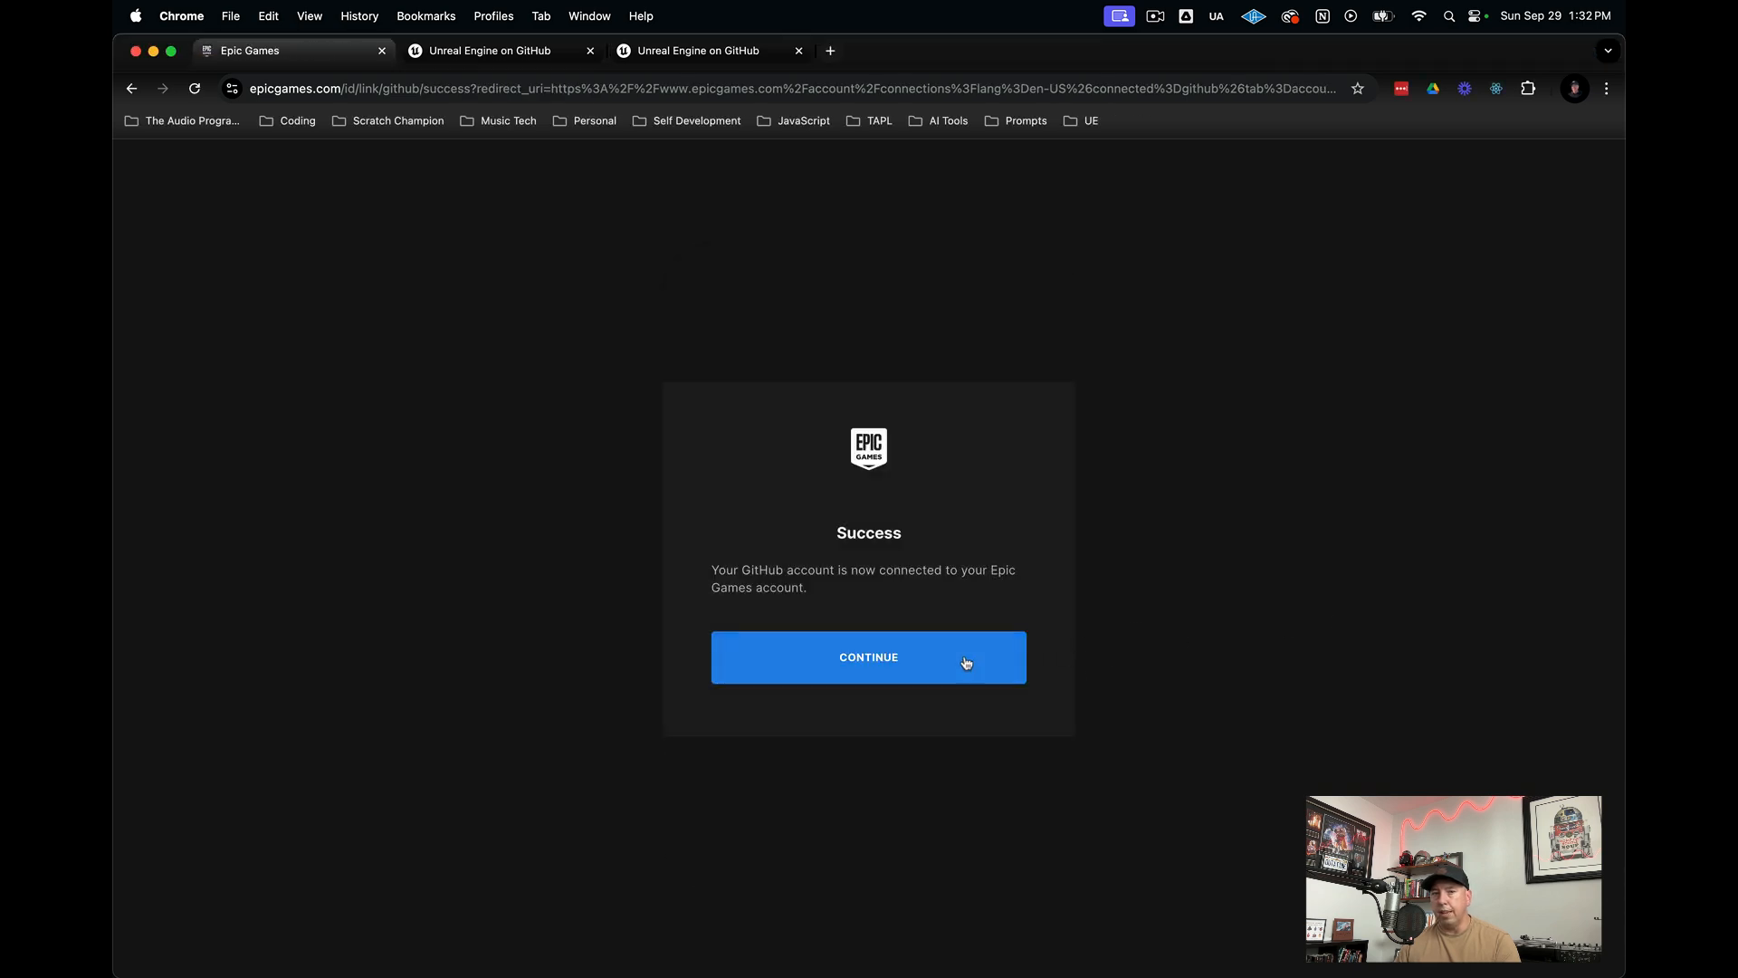
mouse_move(899, 618)
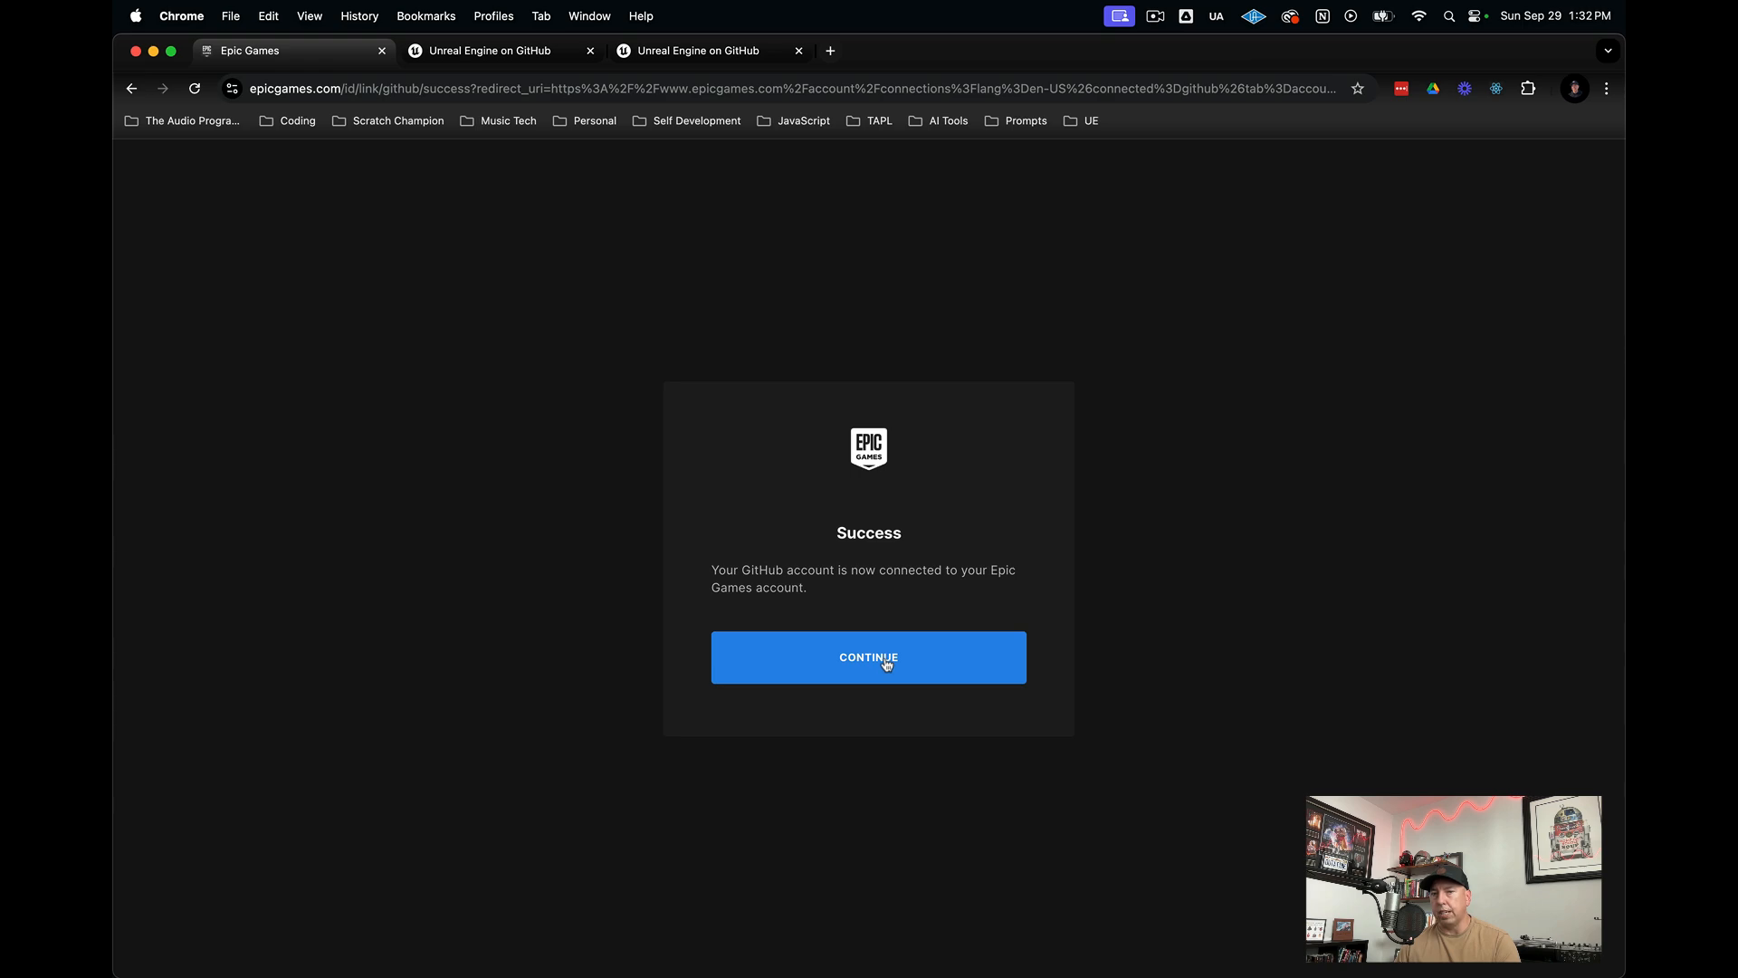
click(868, 657)
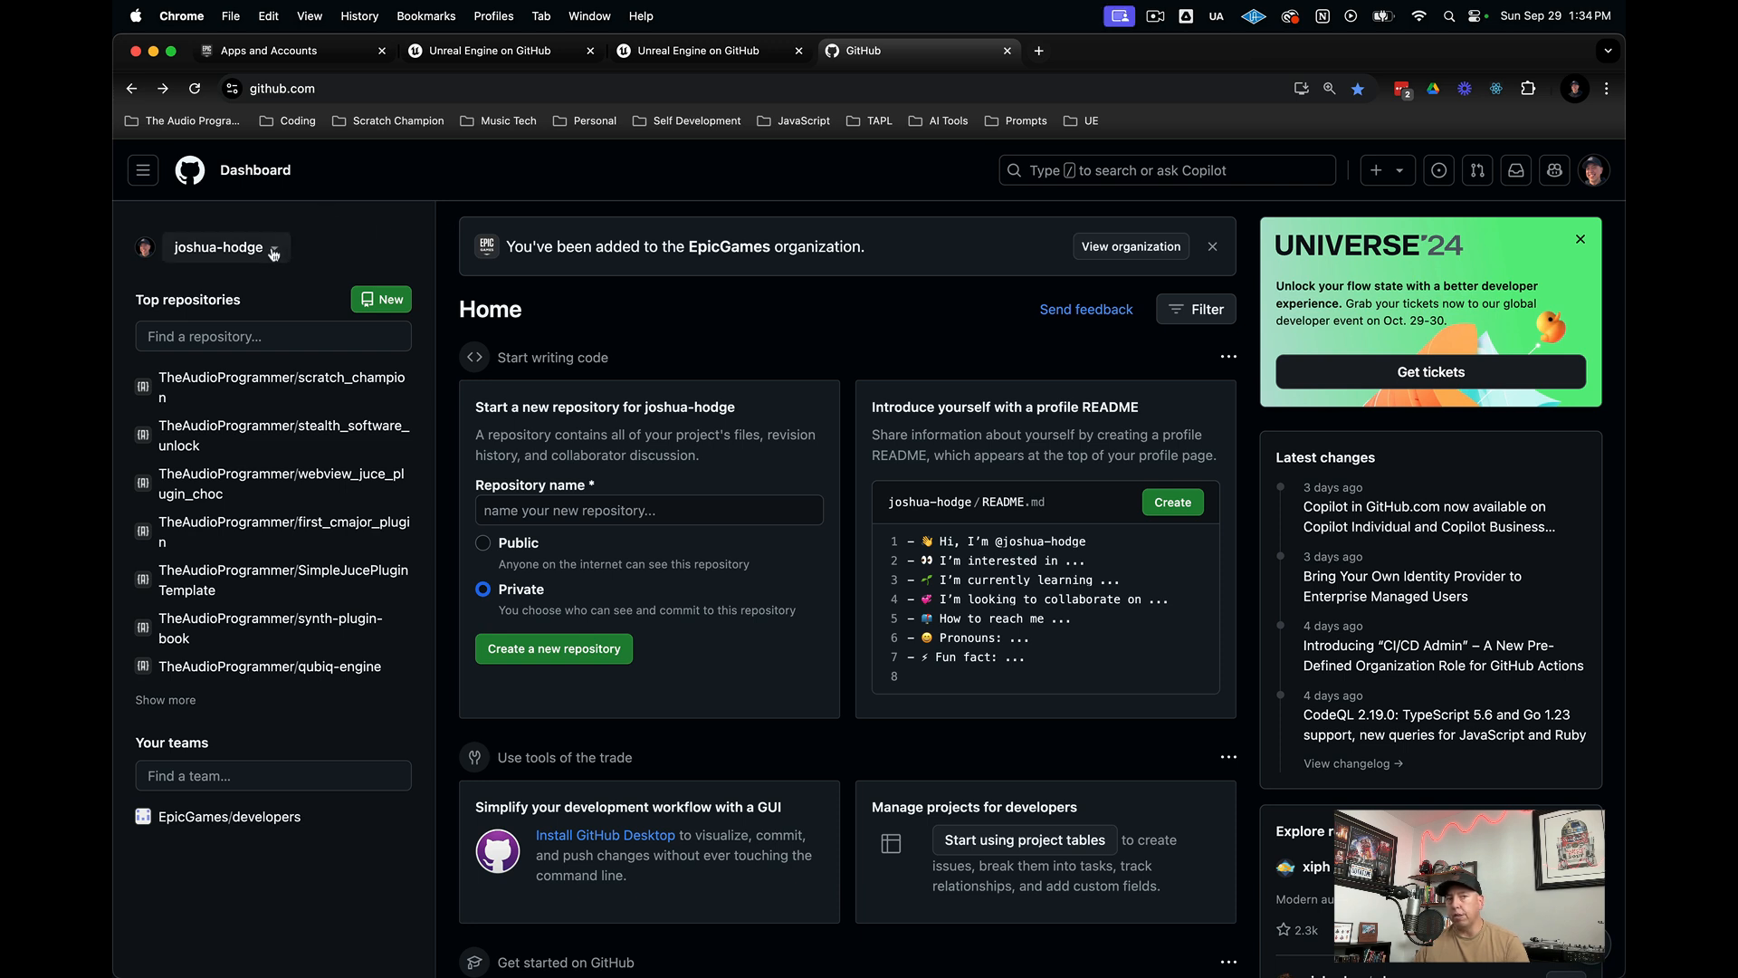
- Switch the dashboard to EpicGames and browse its repositories, including private UnrealEngine
click(273, 247)
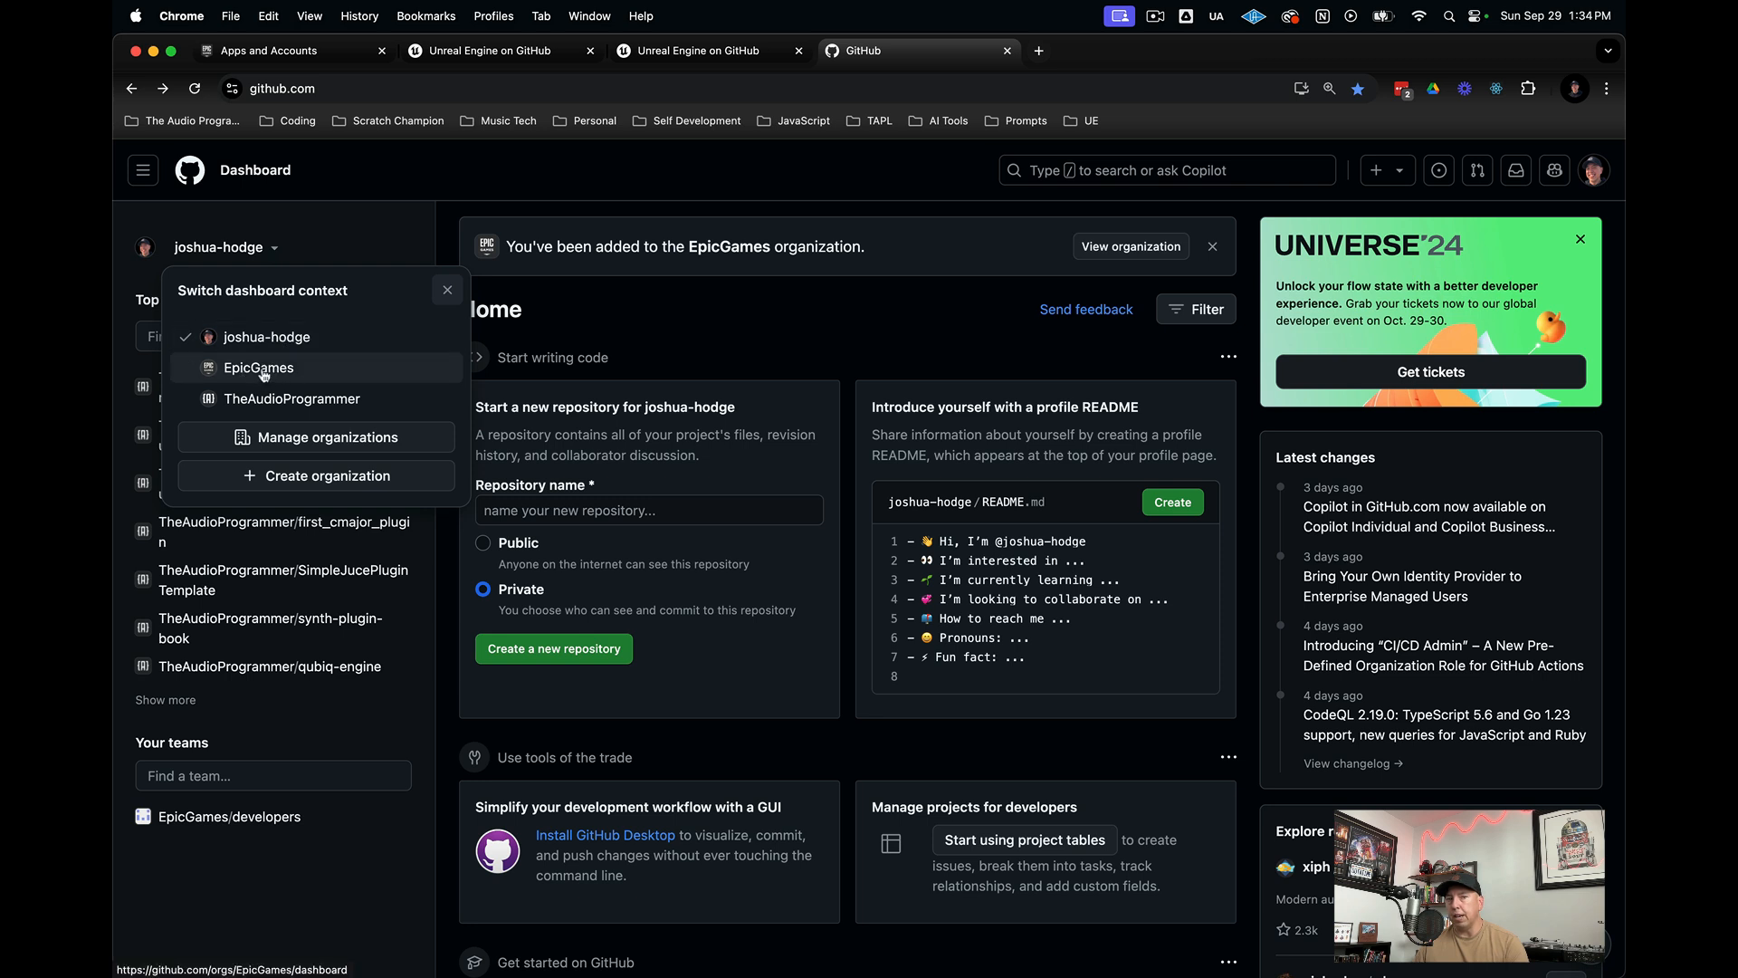
mouse_move(243, 367)
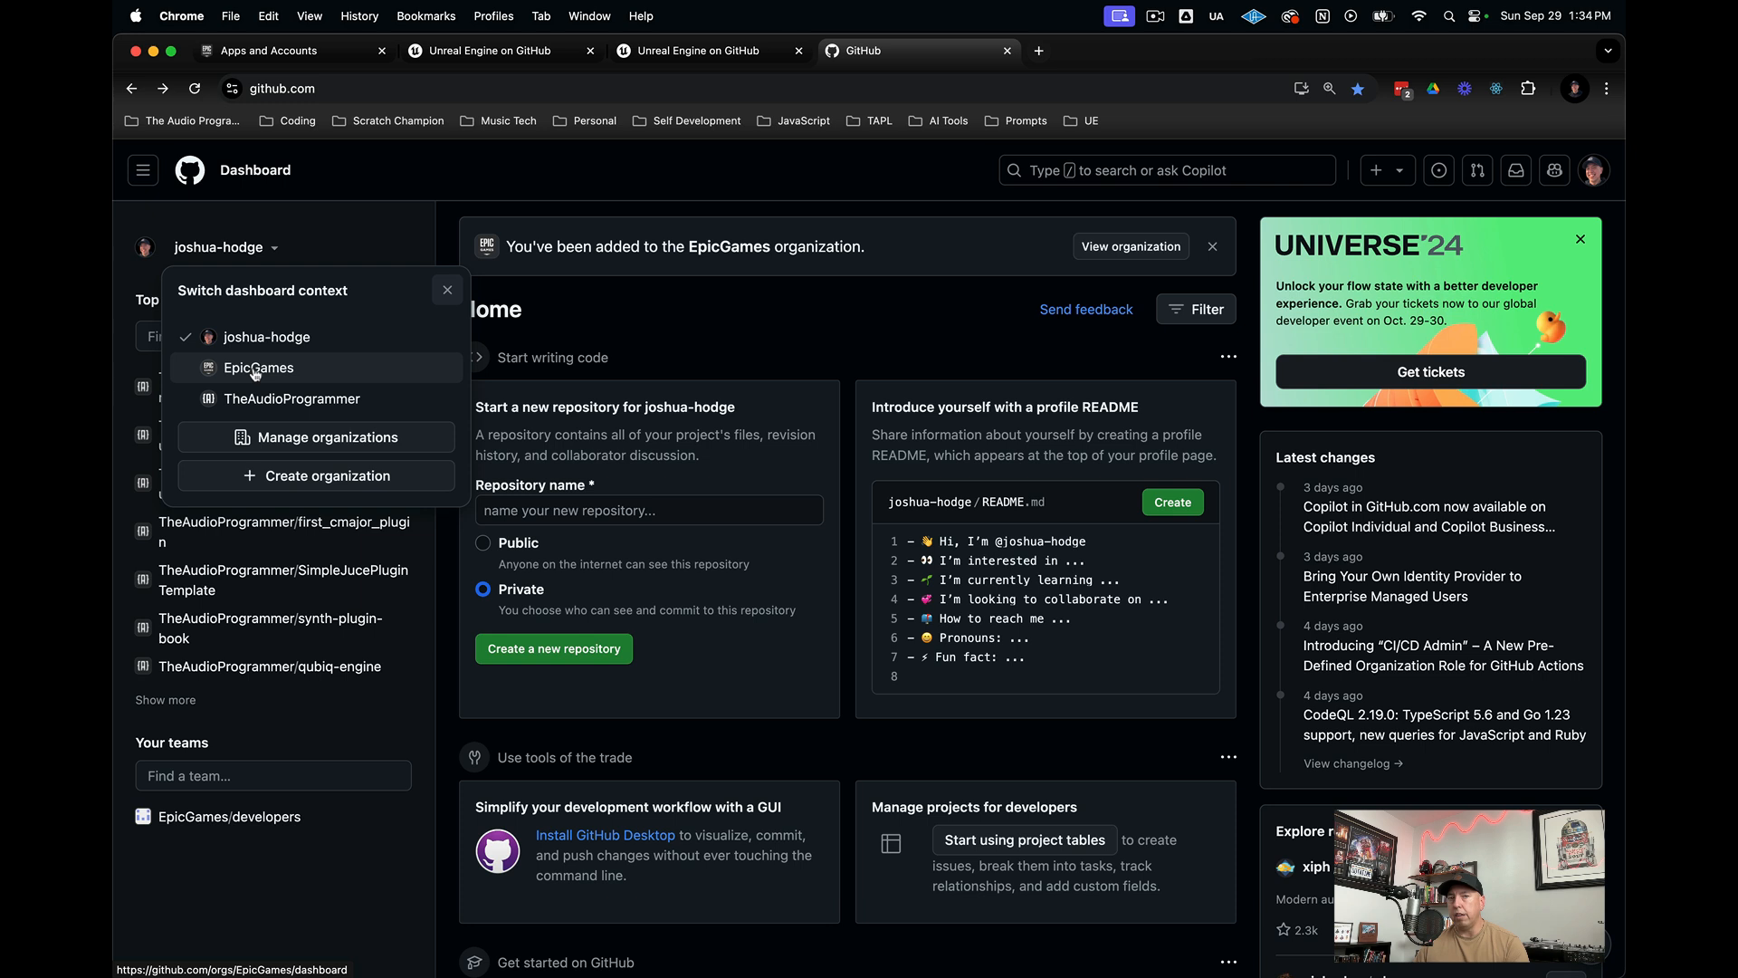
click(258, 366)
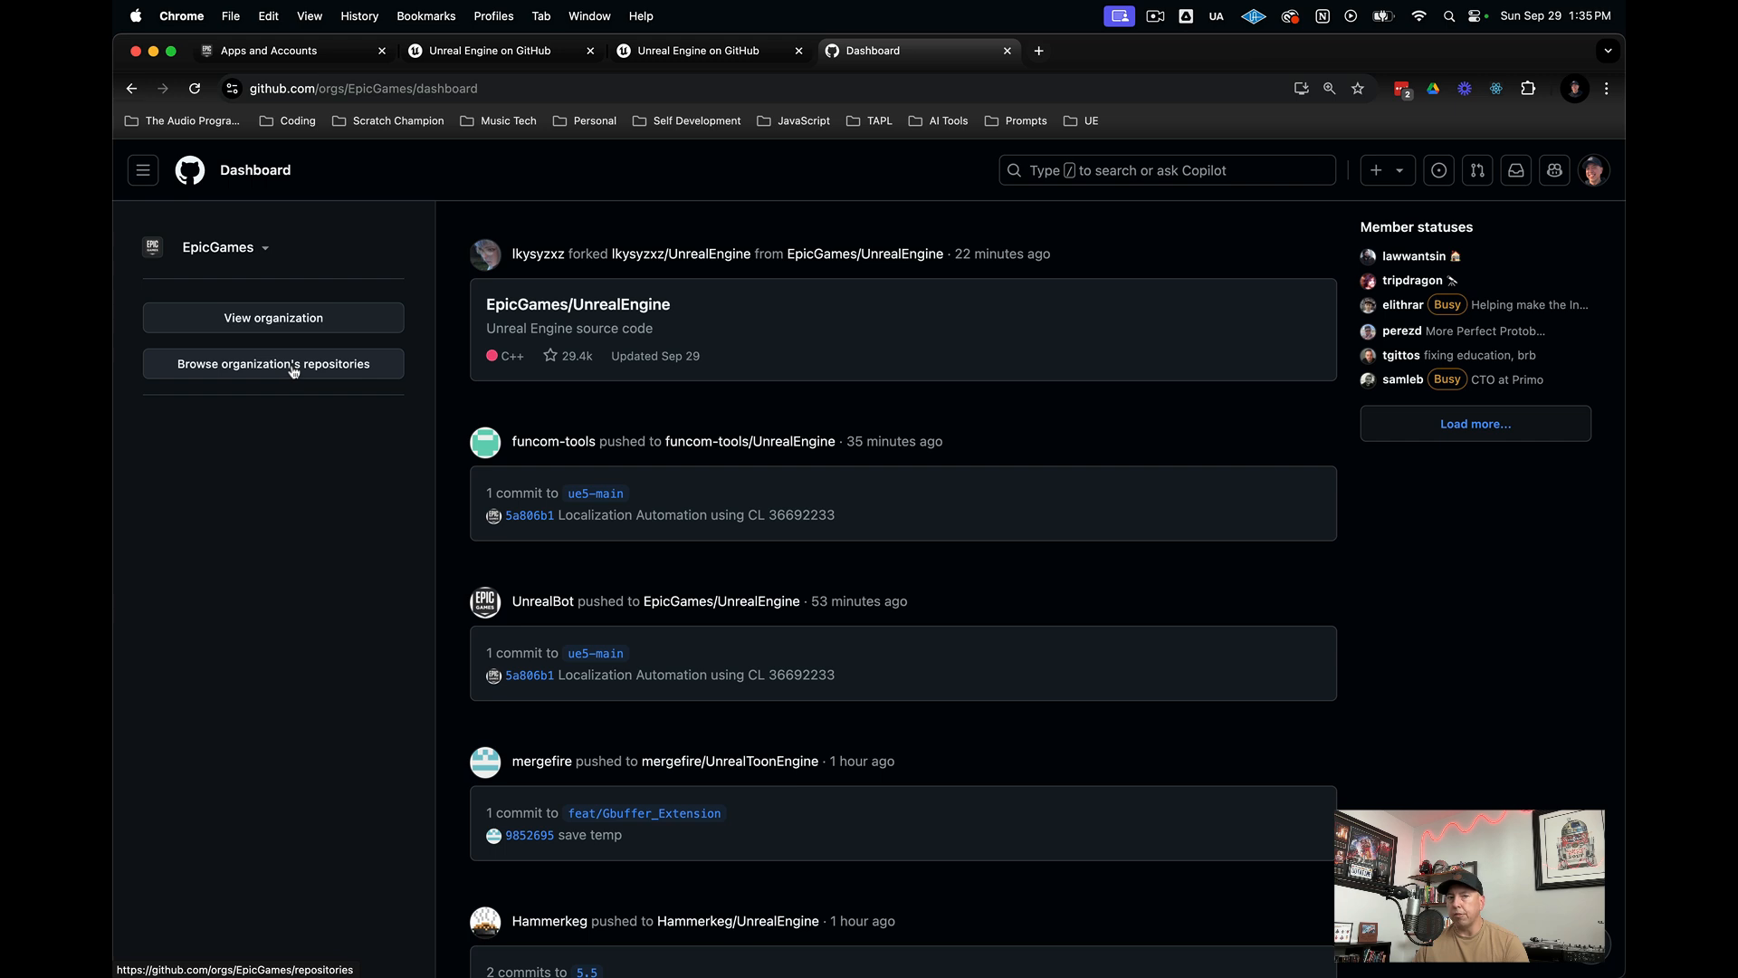
click(273, 364)
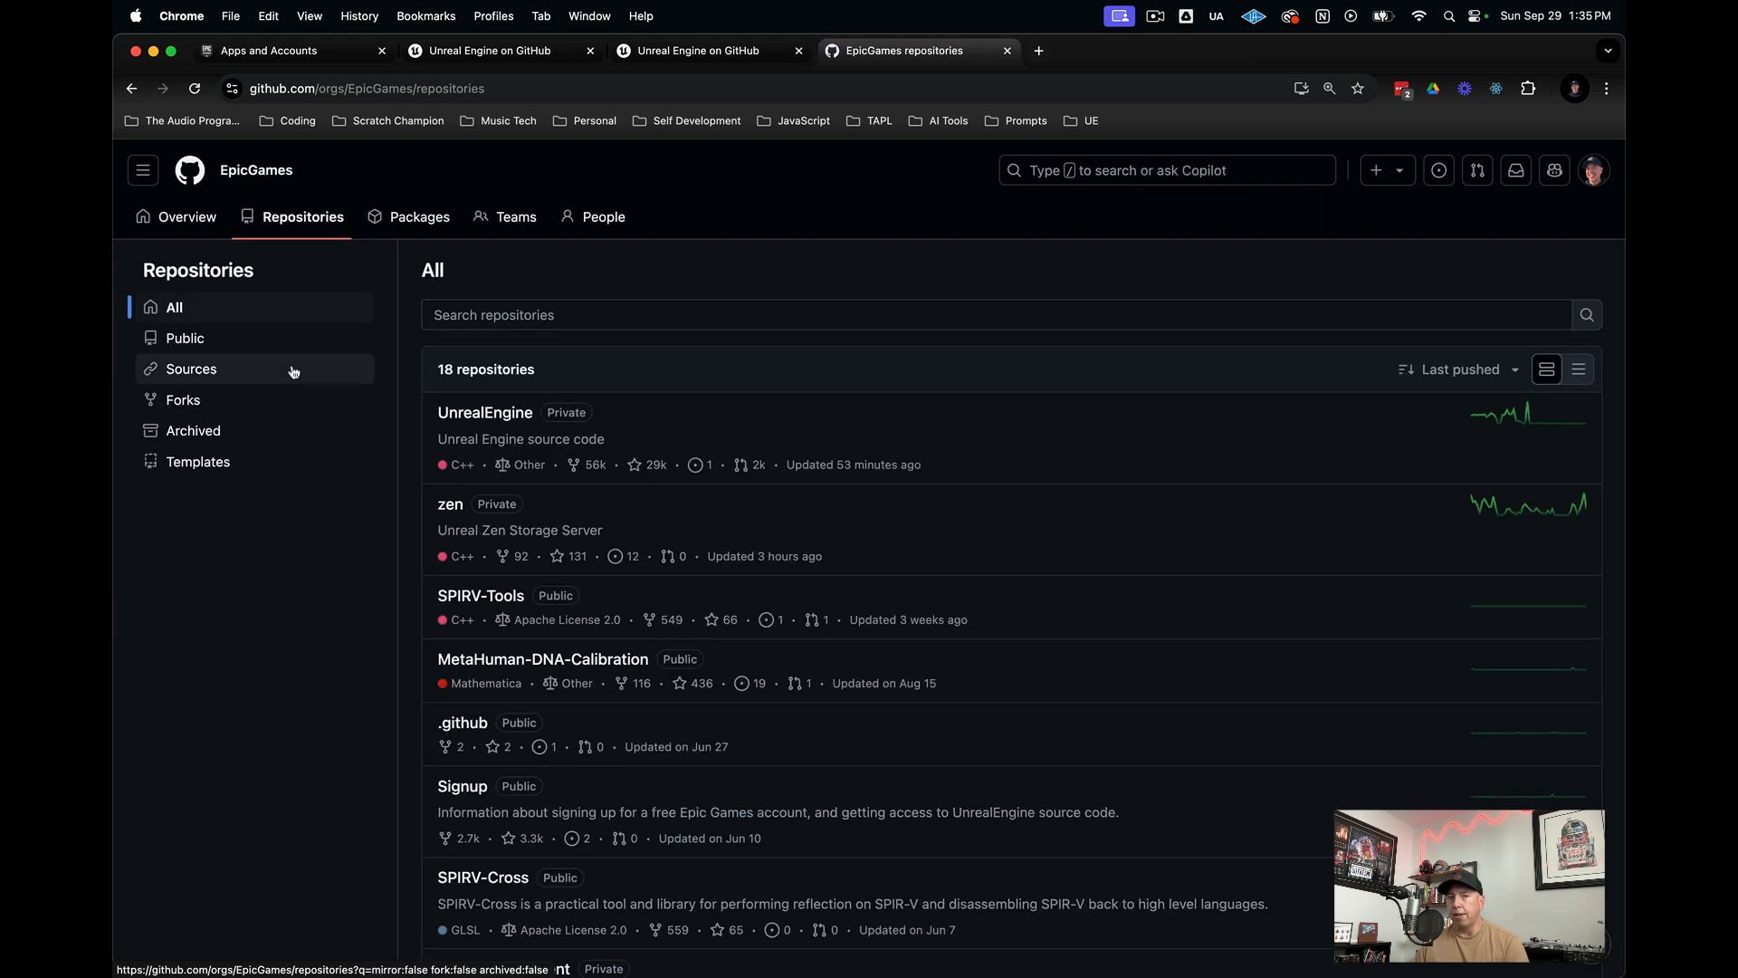
mouse_move(484, 413)
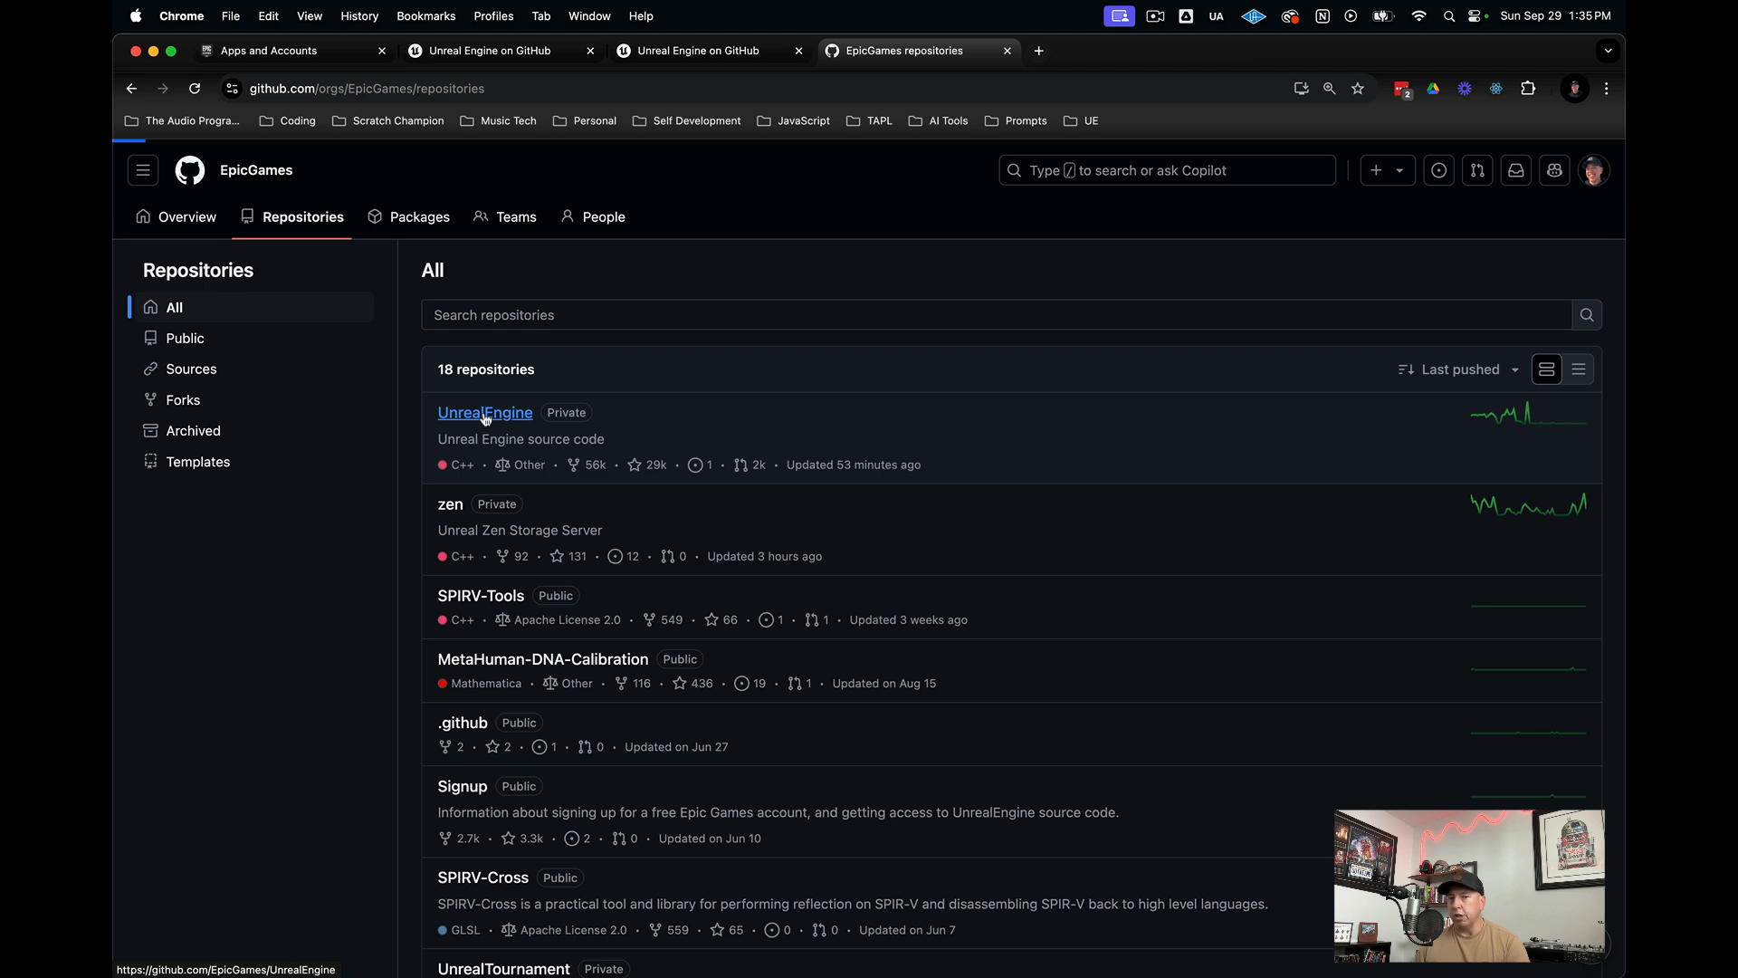
click(485, 413)
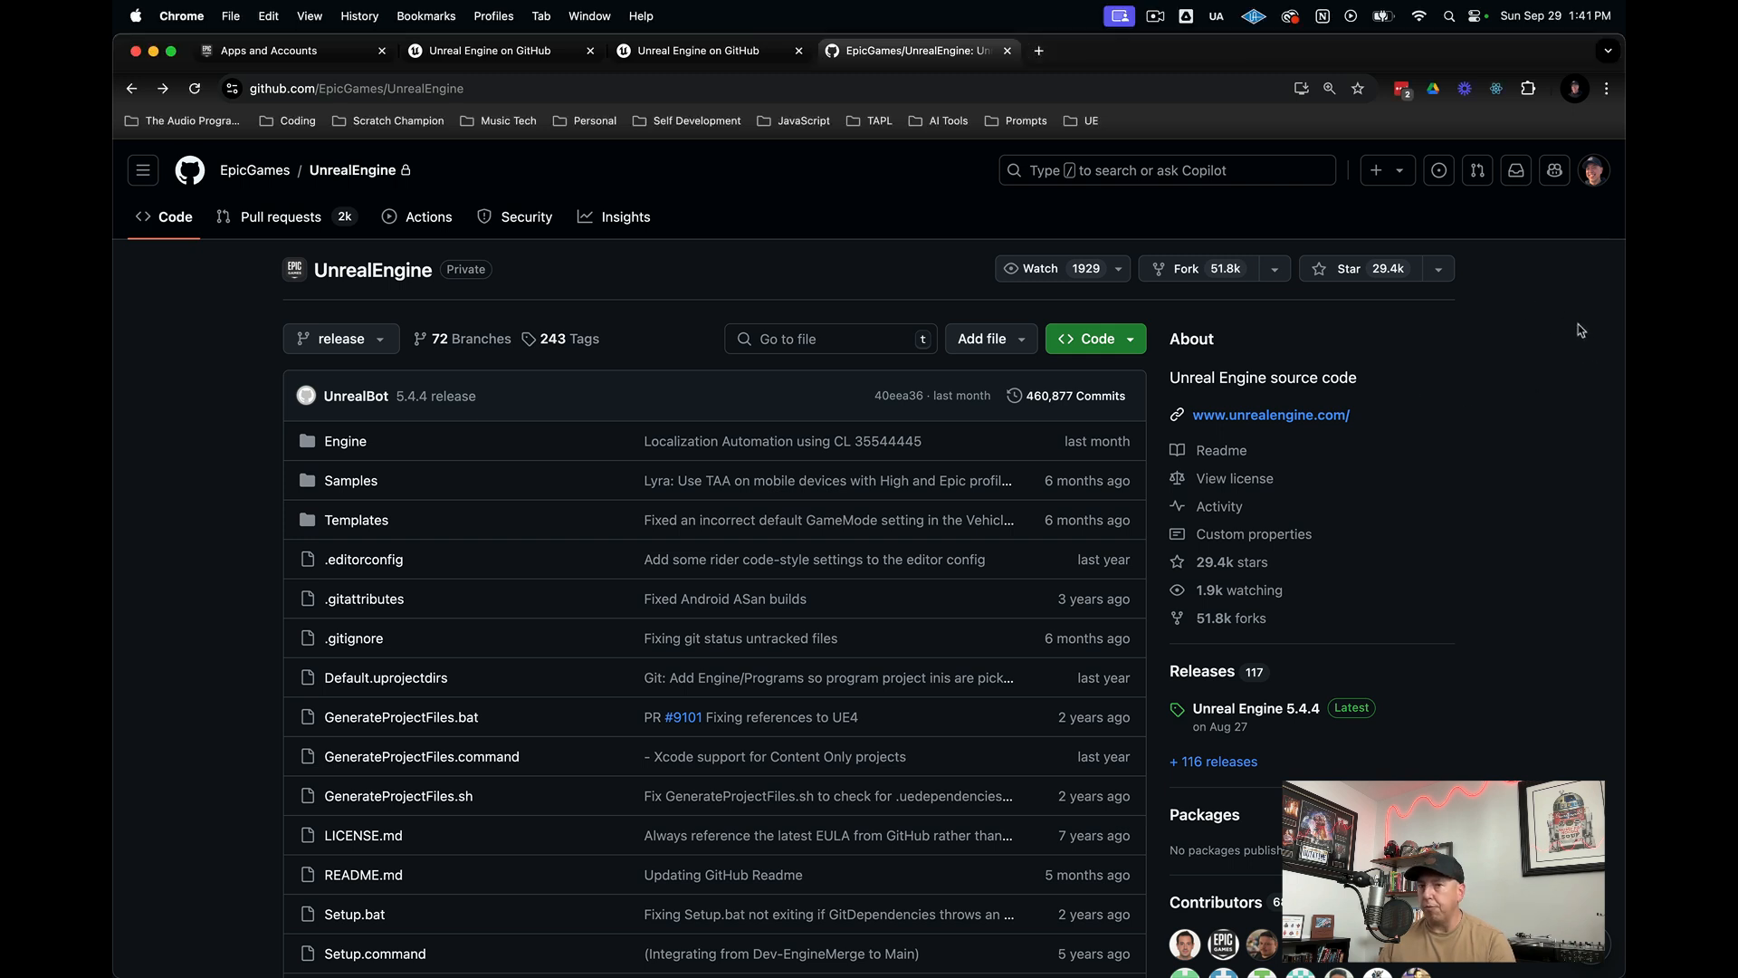
mouse_move(1607, 399)
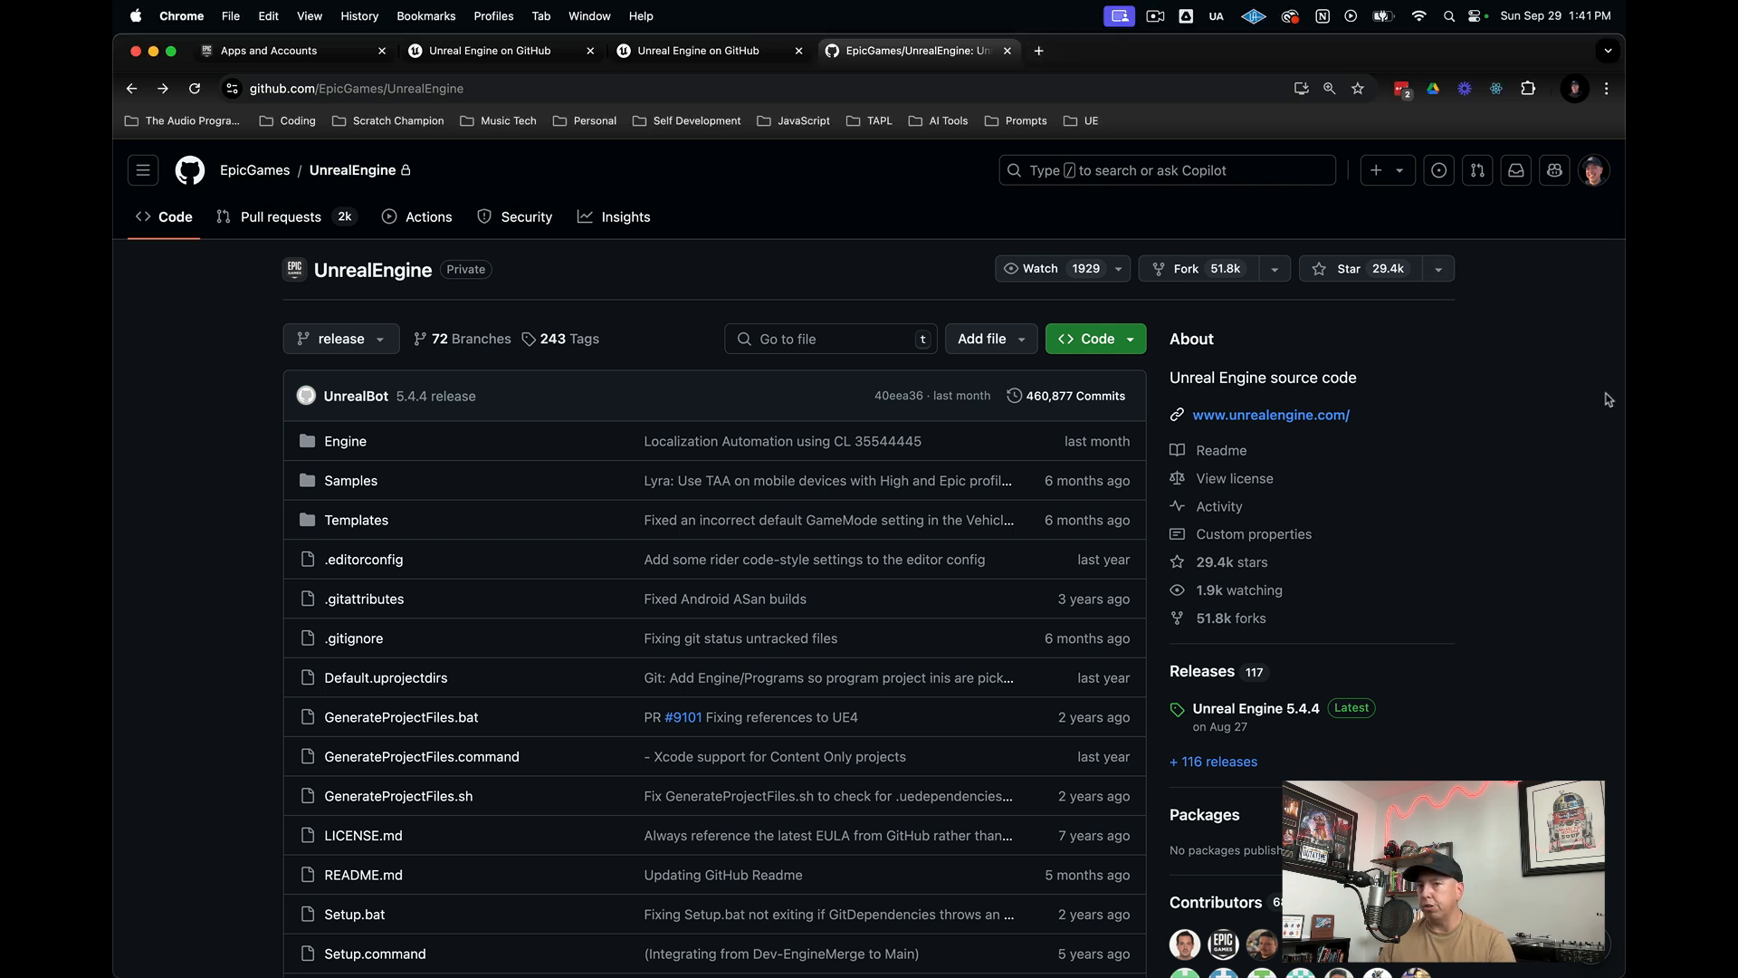
mouse_move(1185, 268)
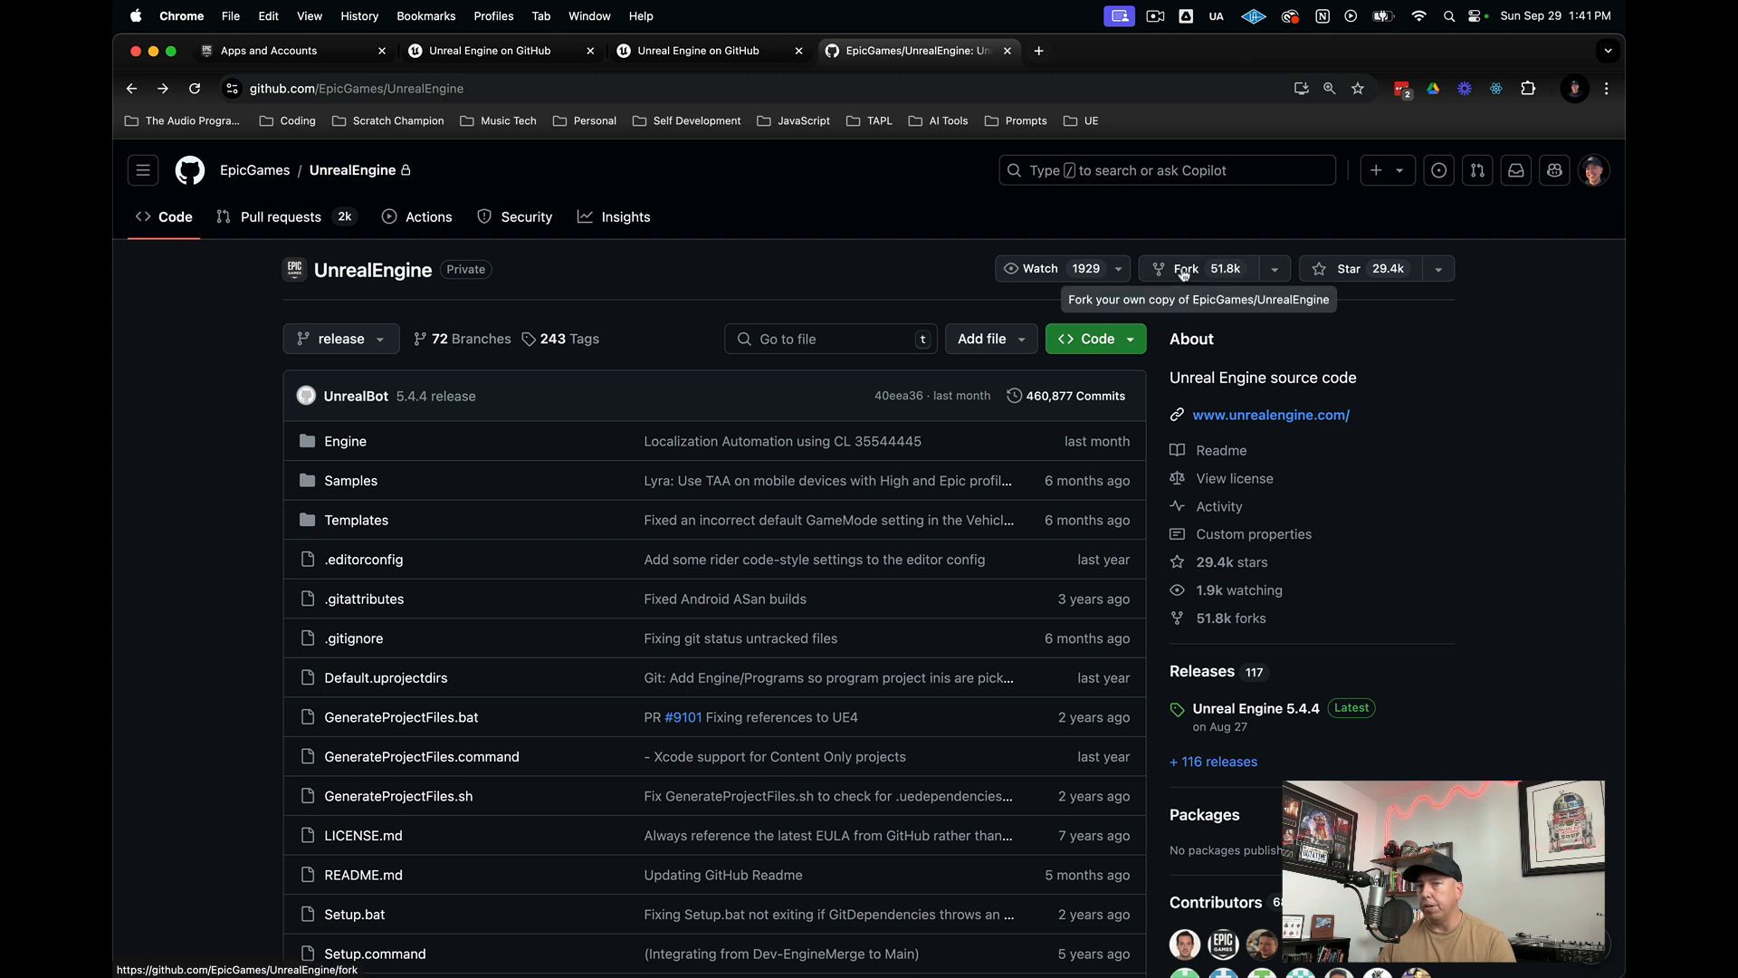
mouse_move(1184, 276)
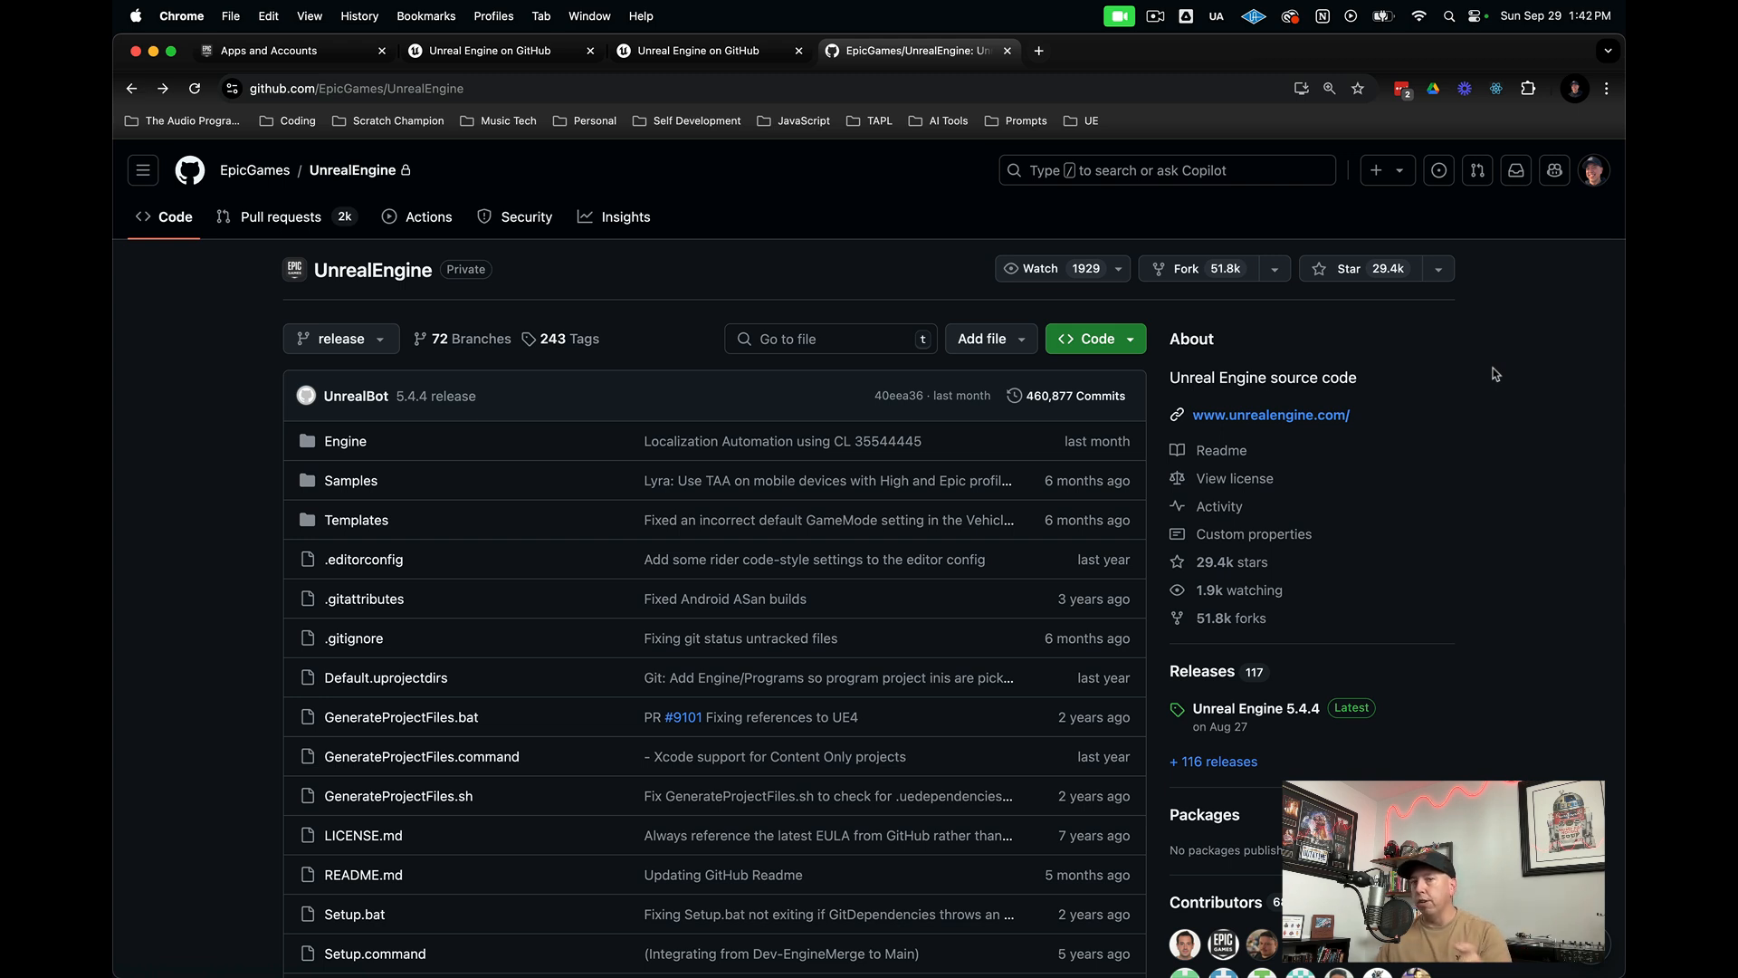
mouse_move(1422, 402)
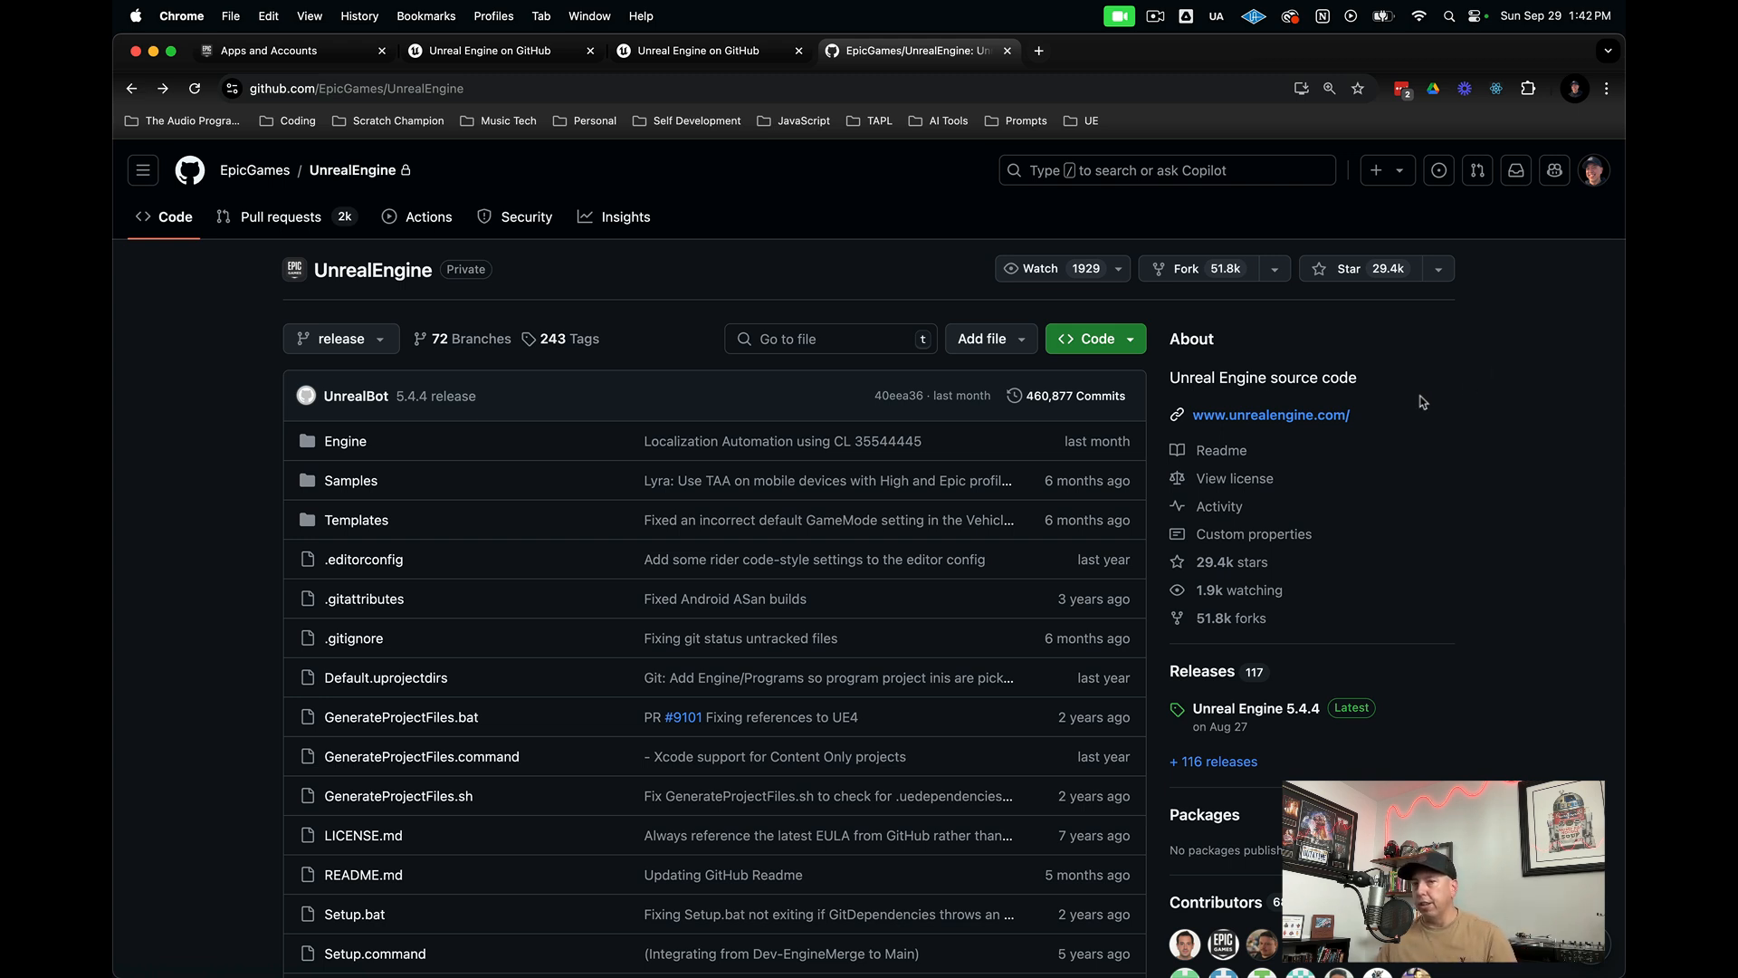
mouse_move(1185, 268)
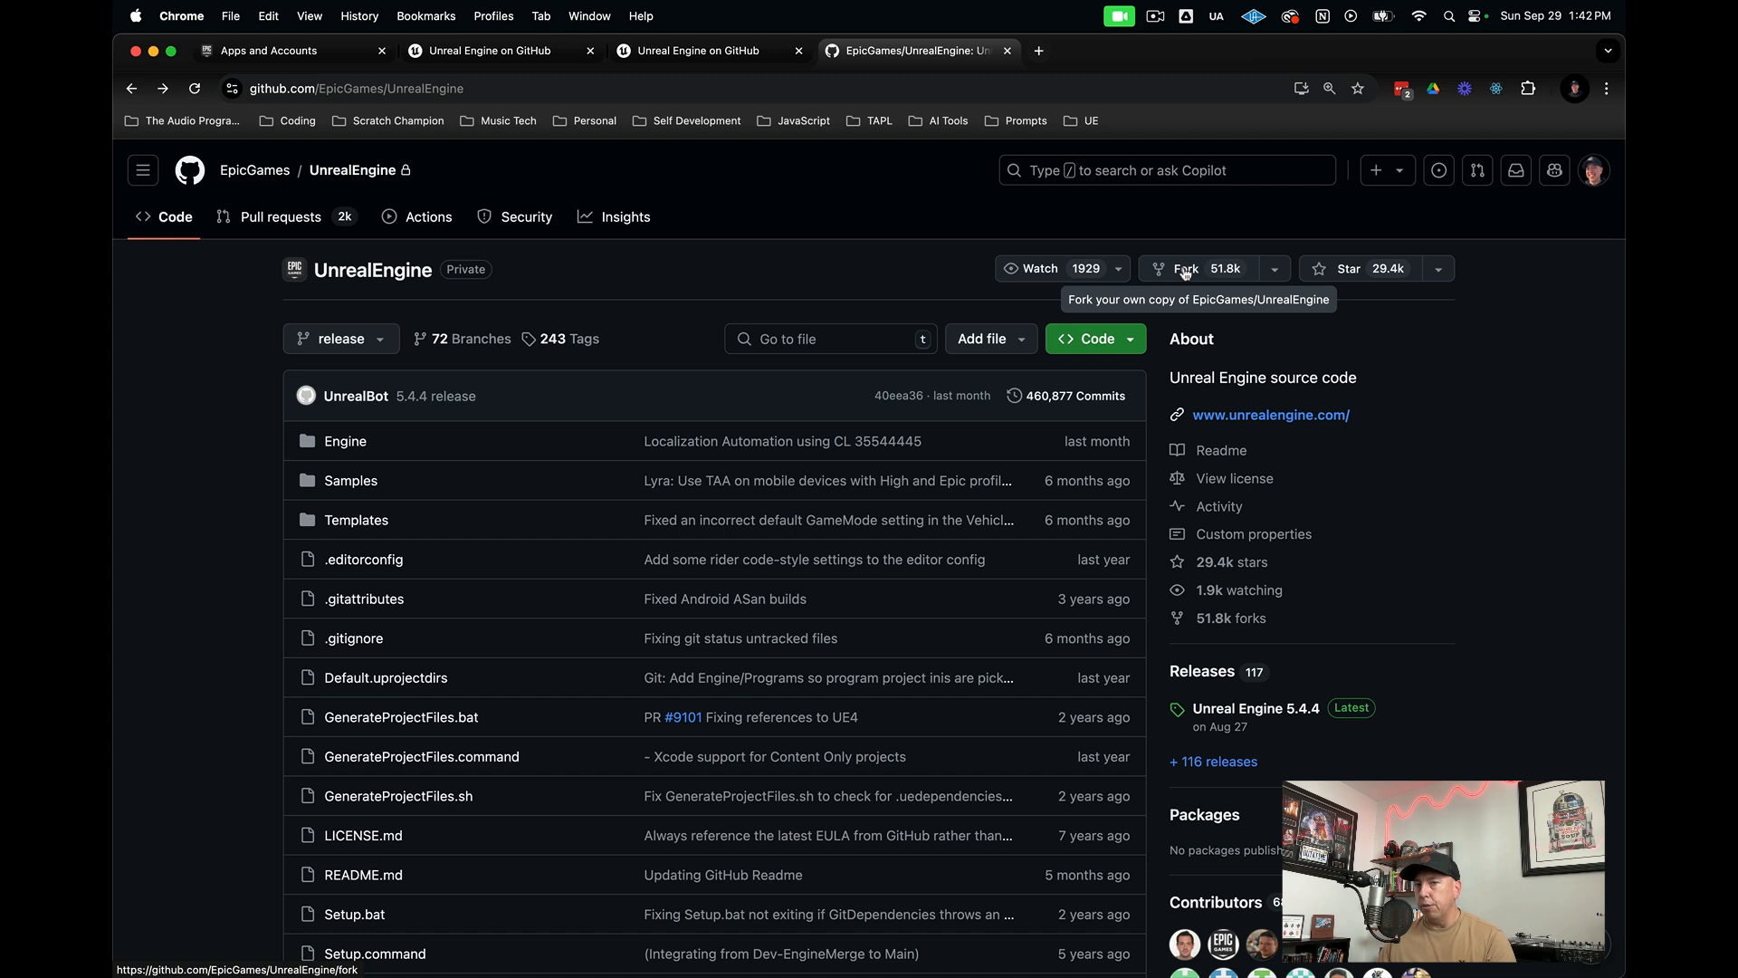
- Fork UnrealEngine with 'Copy the release branch only' unchecked
click(1185, 268)
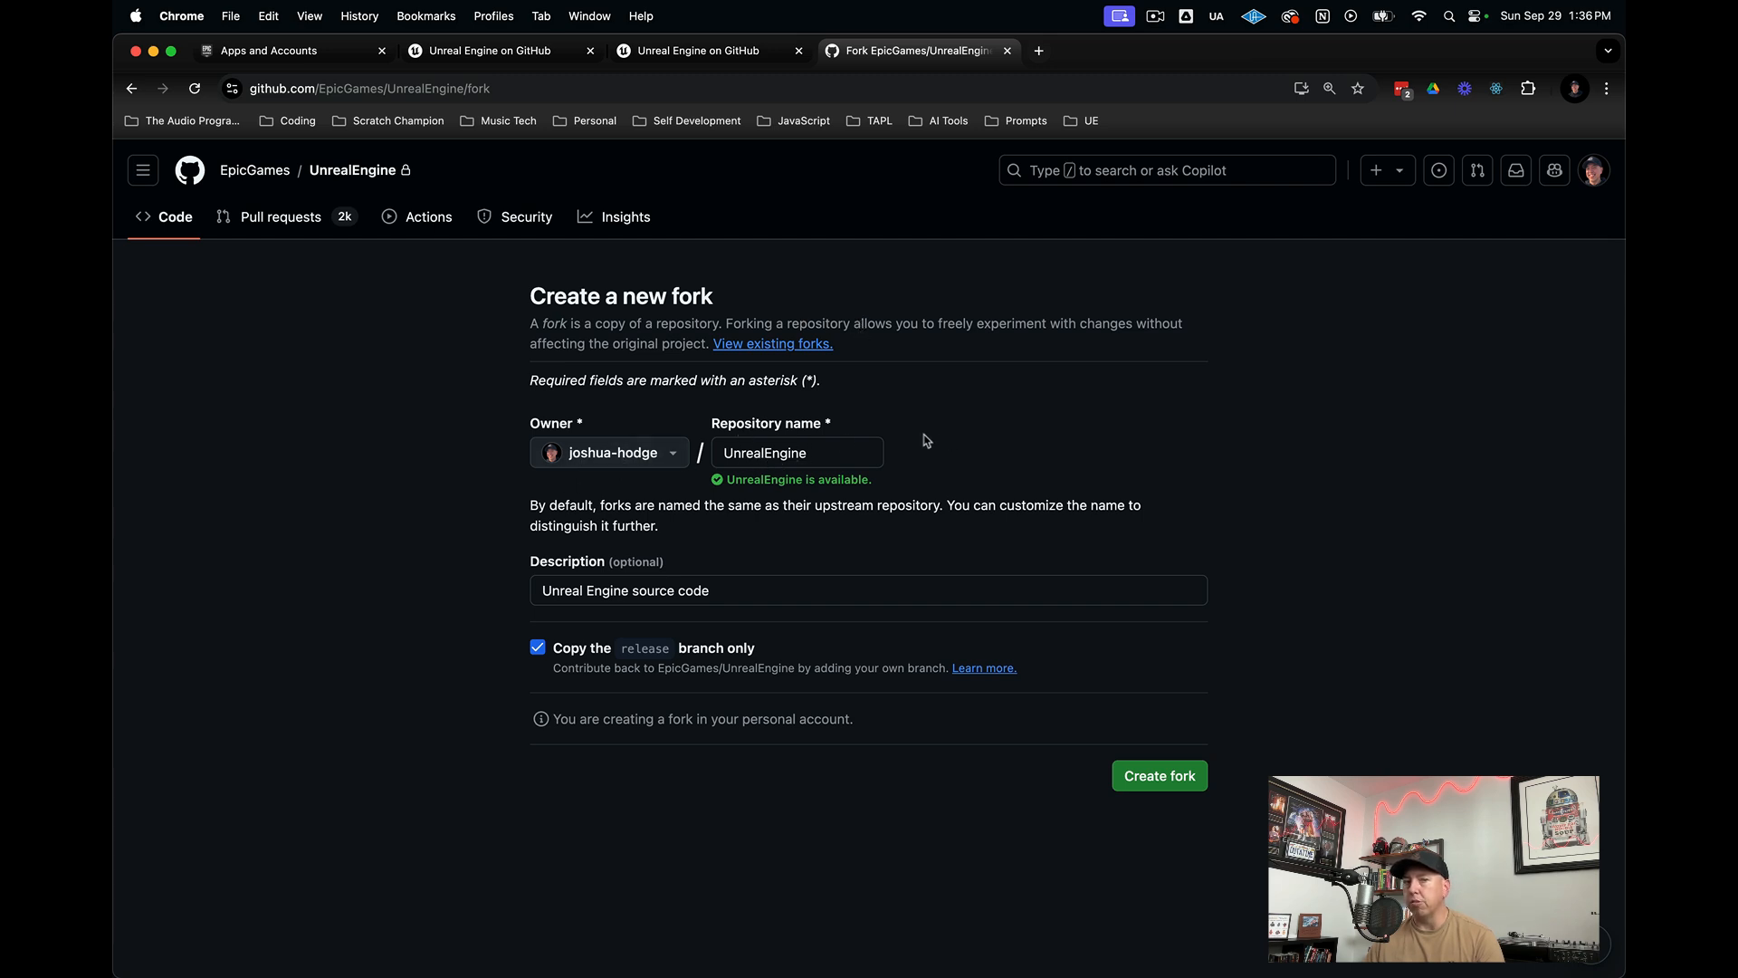
mouse_move(1241, 477)
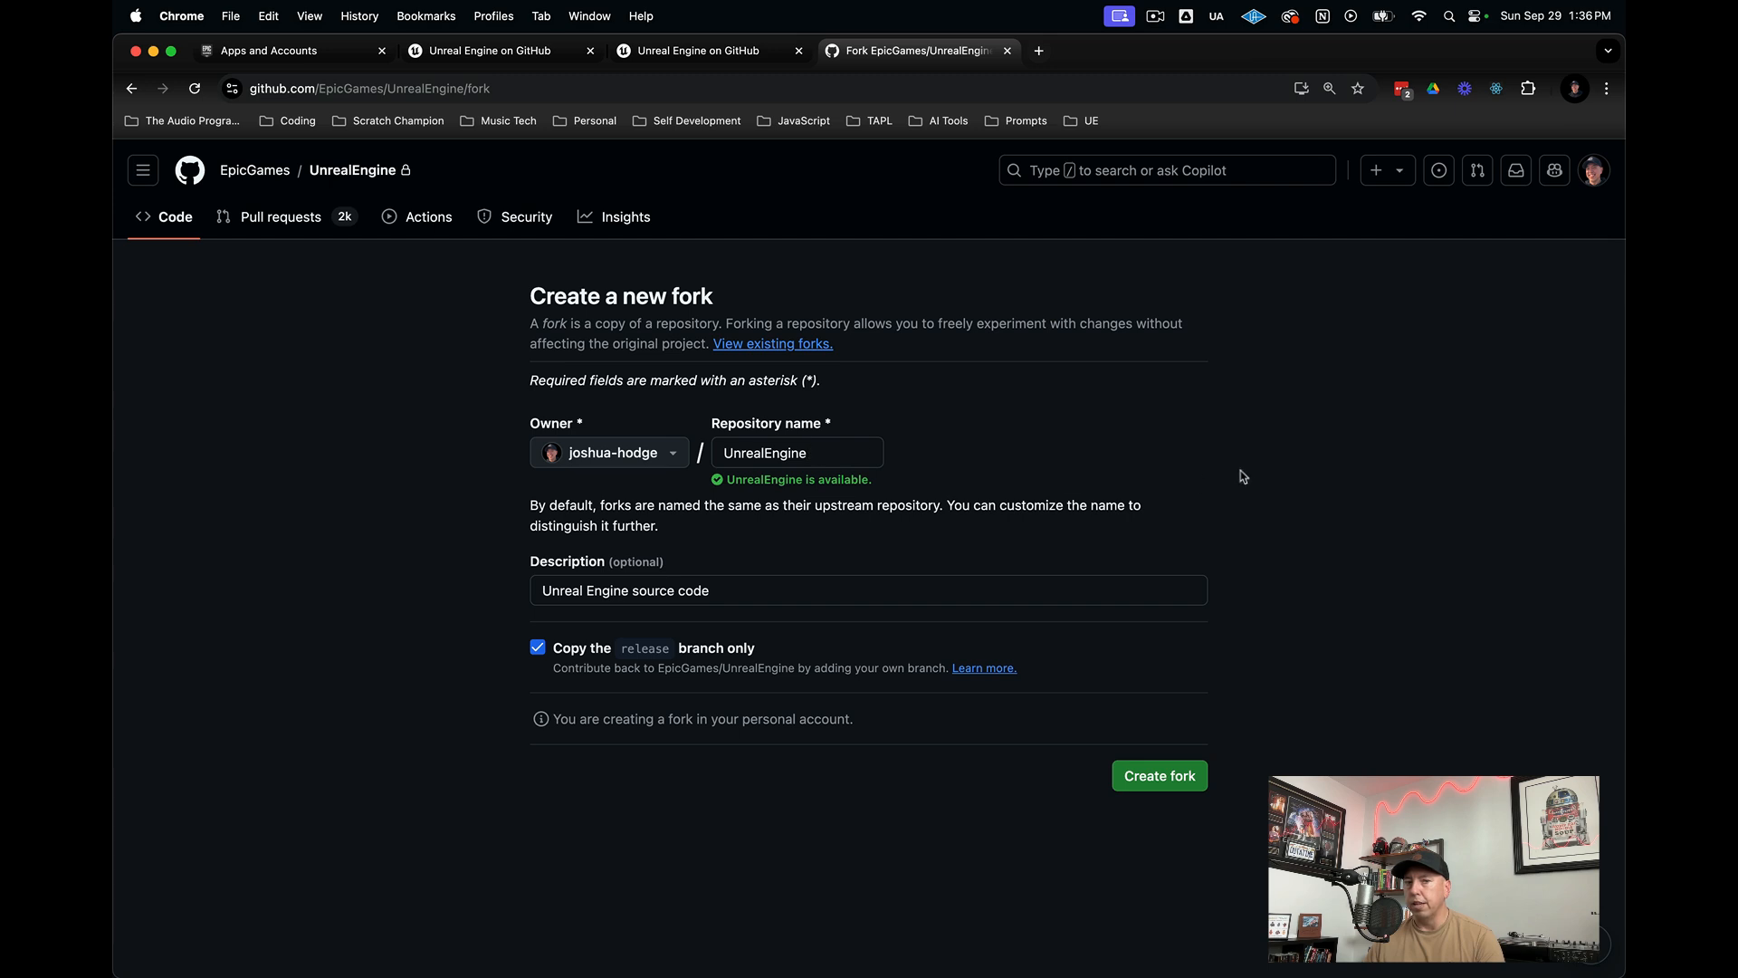
mouse_move(1160, 775)
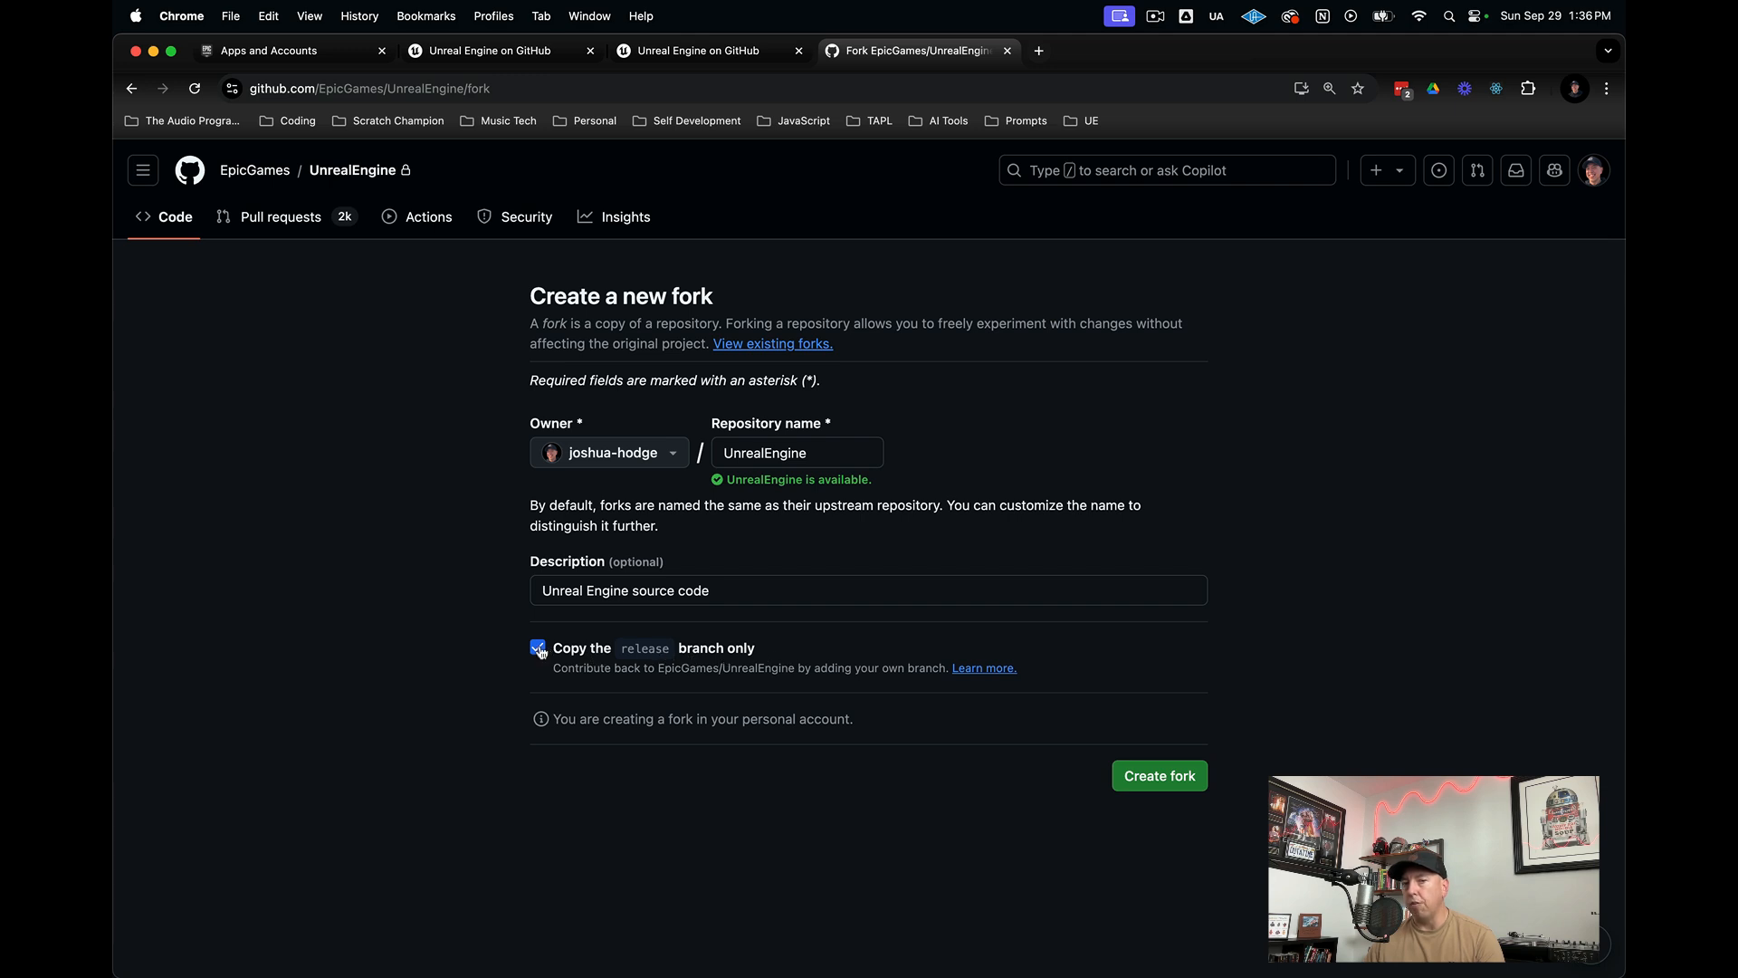
click(537, 647)
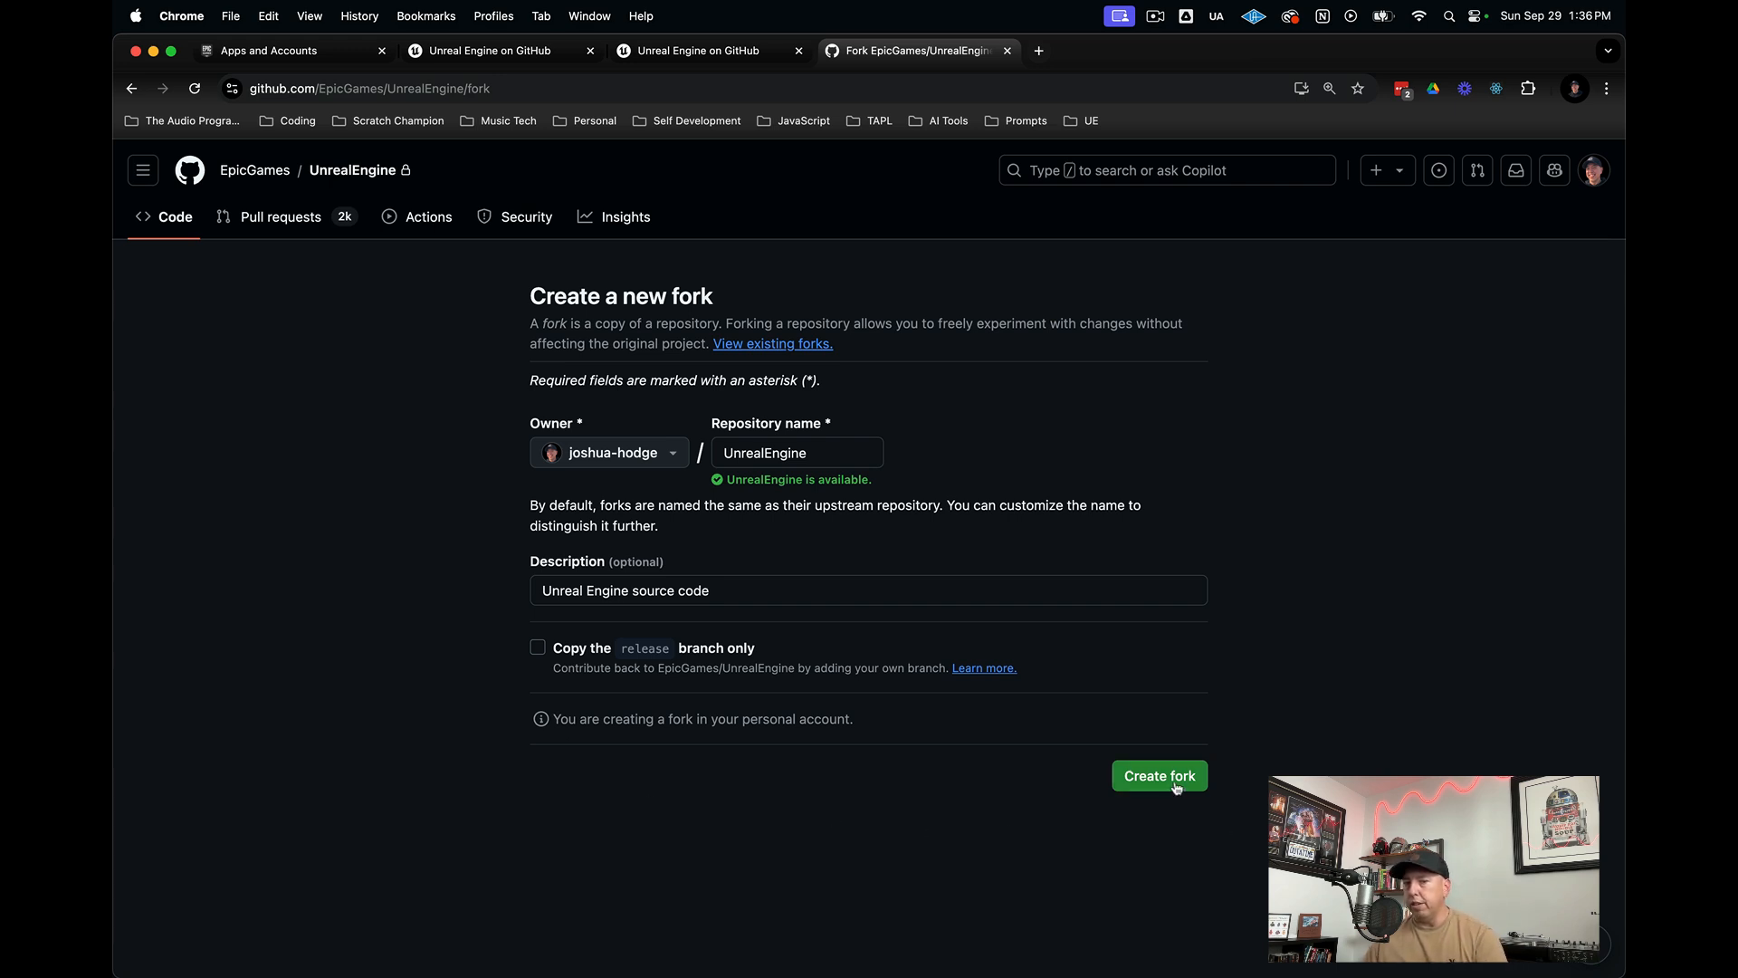
click(1158, 775)
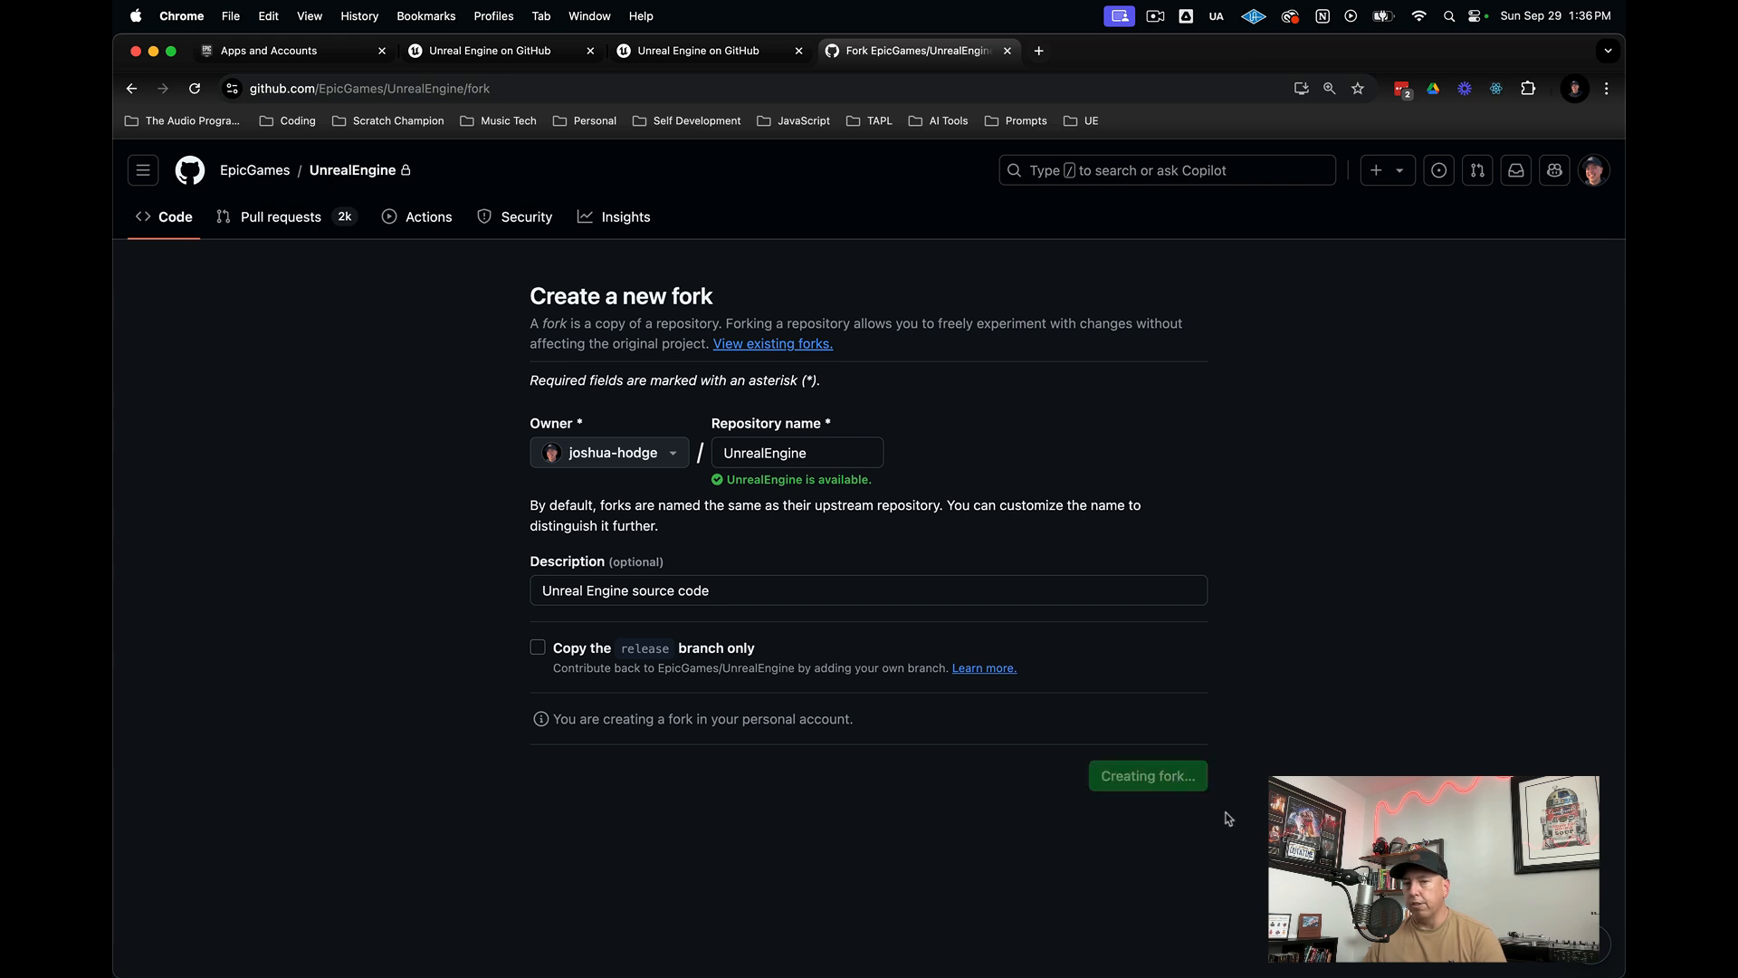
click(1147, 775)
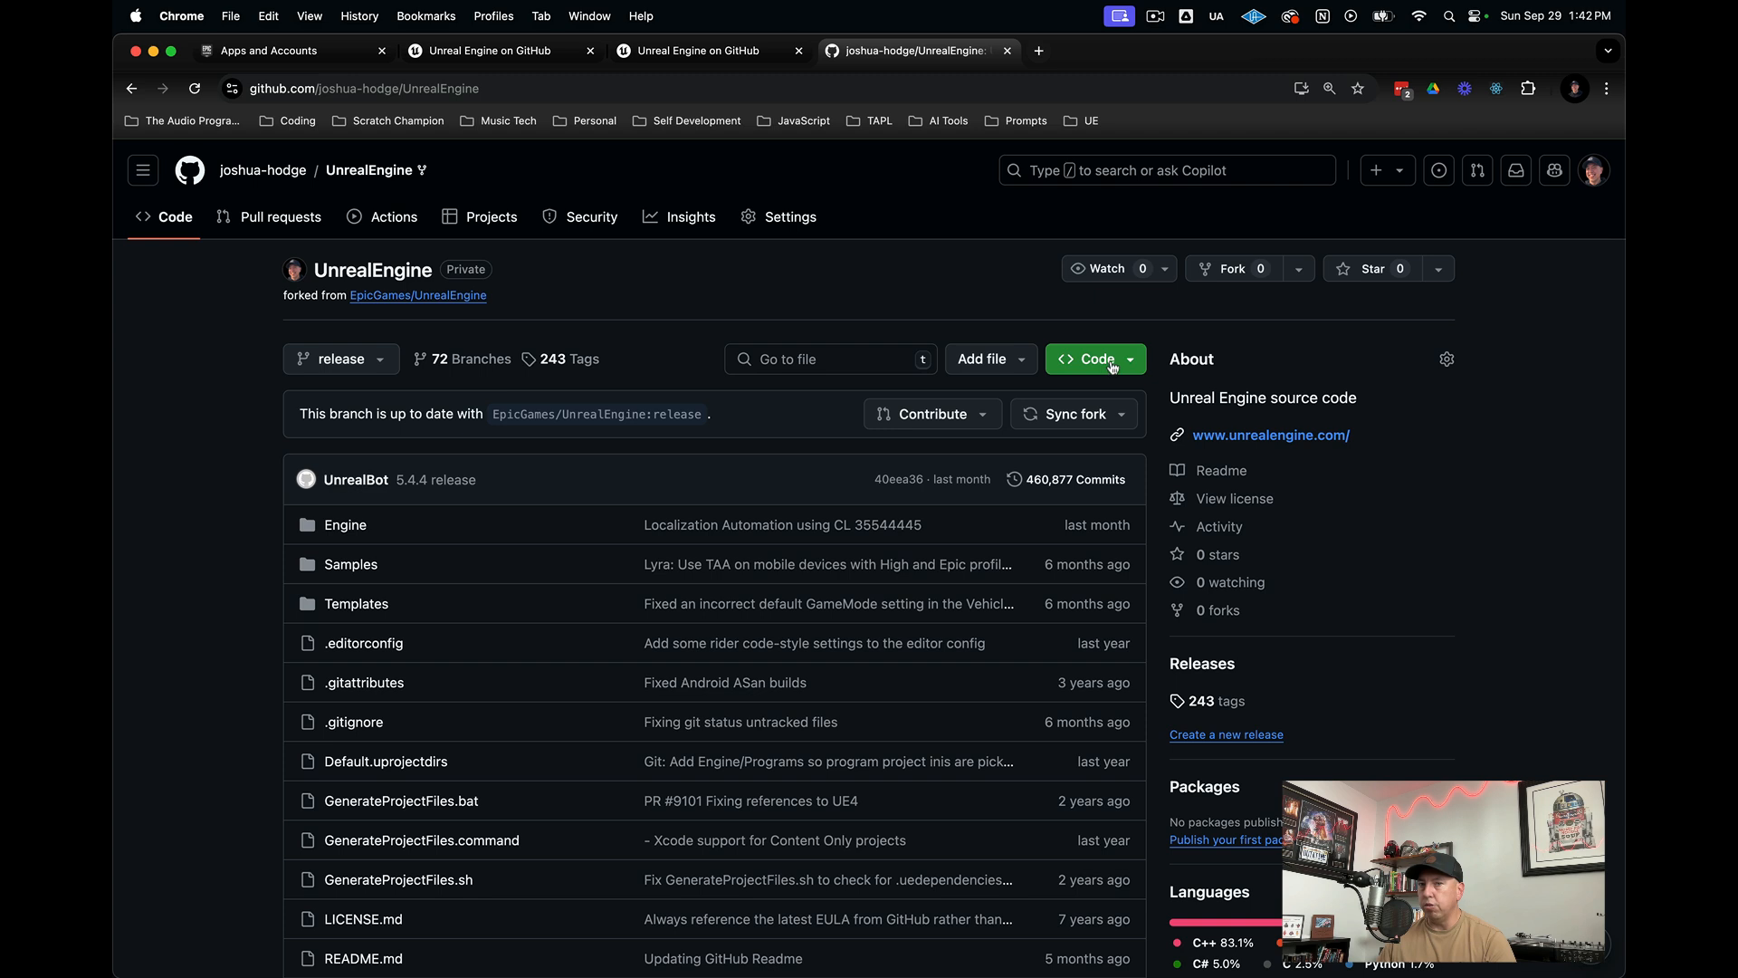
- Copy the fork's HTTPS clone URL from the Code menu
click(1093, 359)
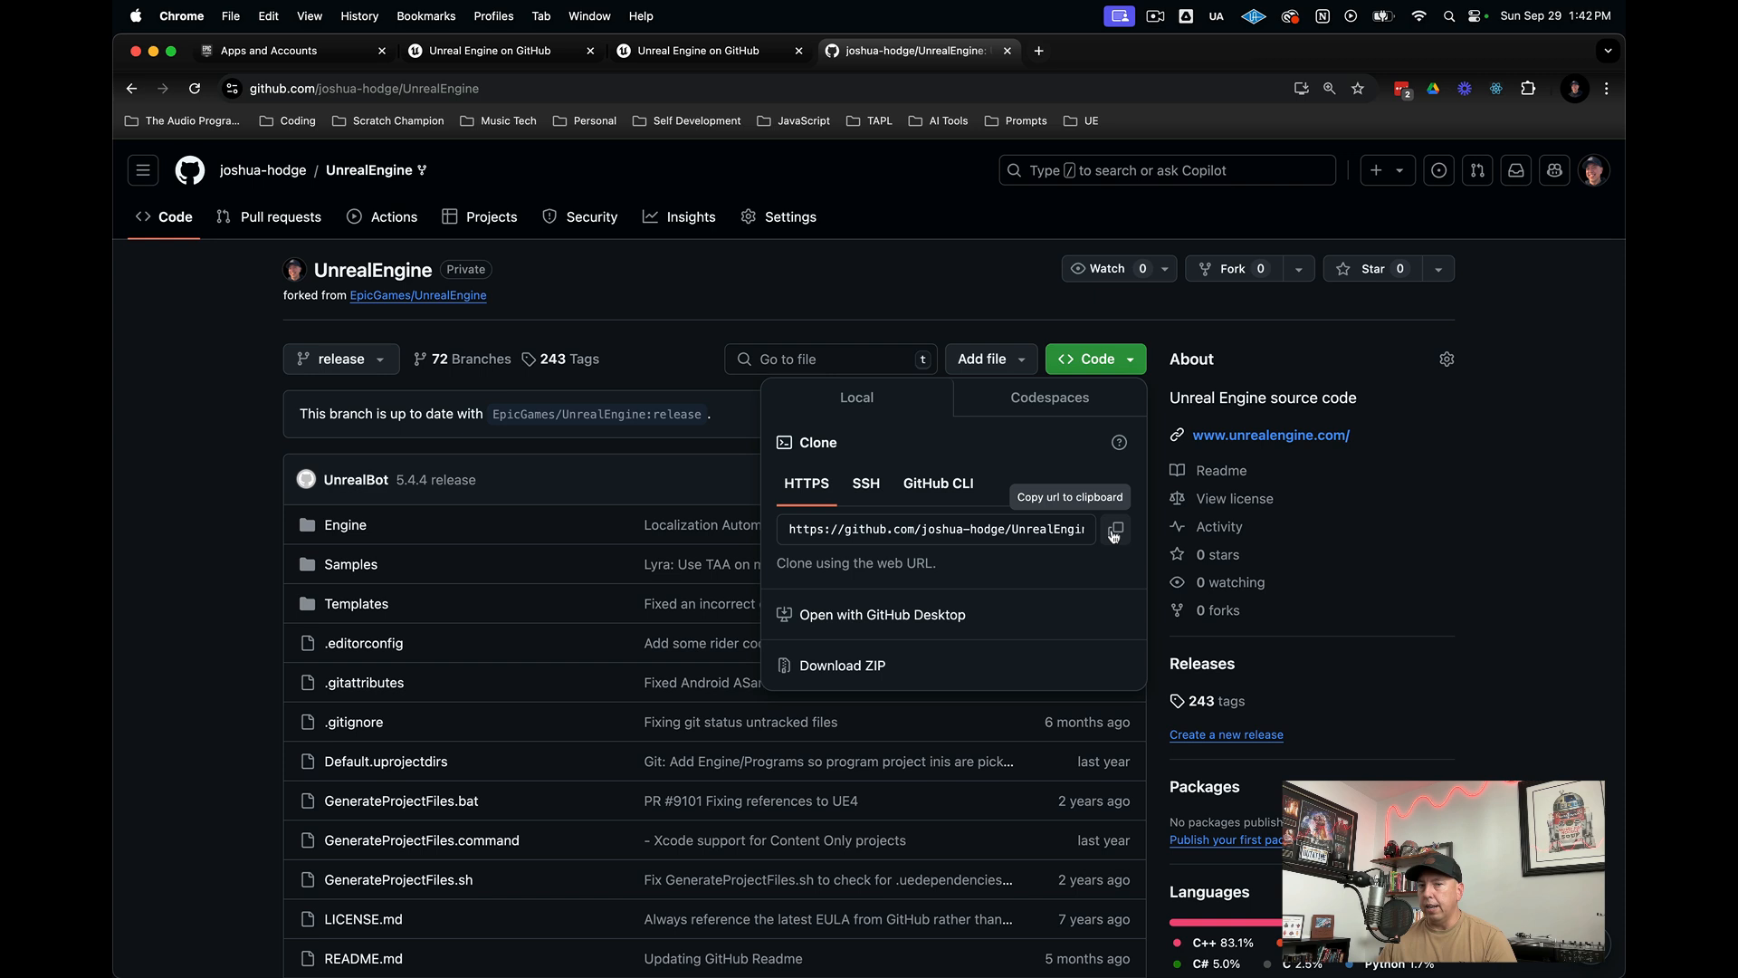
click(1115, 529)
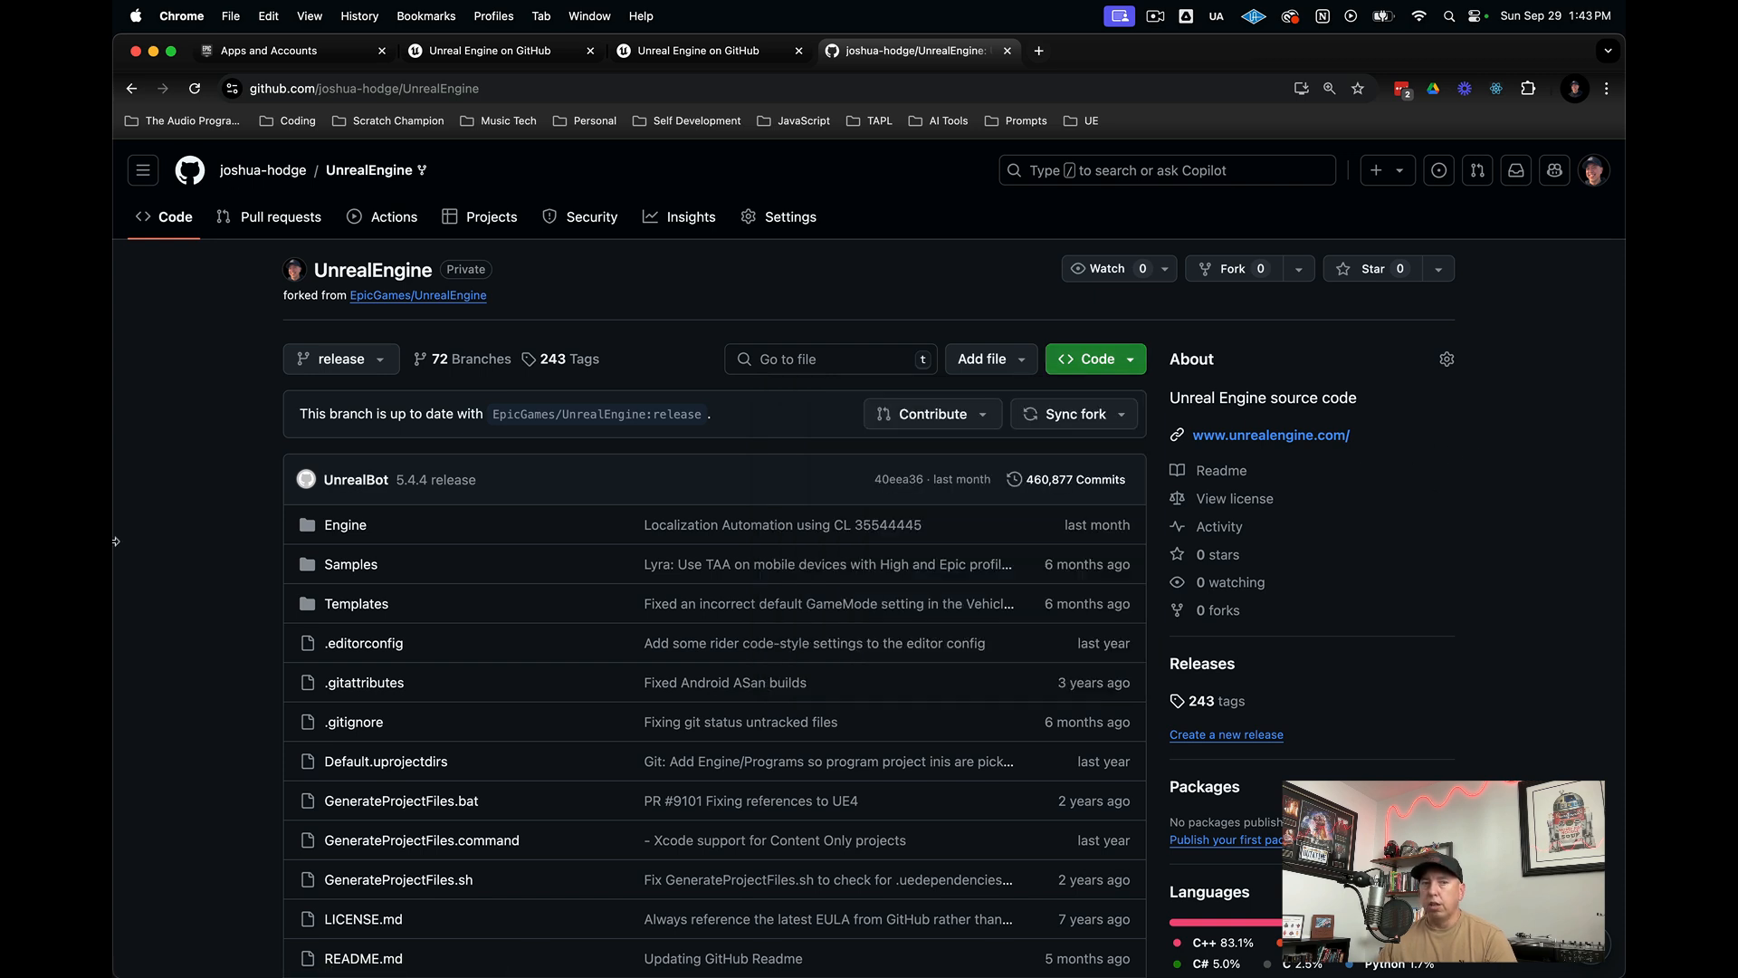
mouse_move(114, 219)
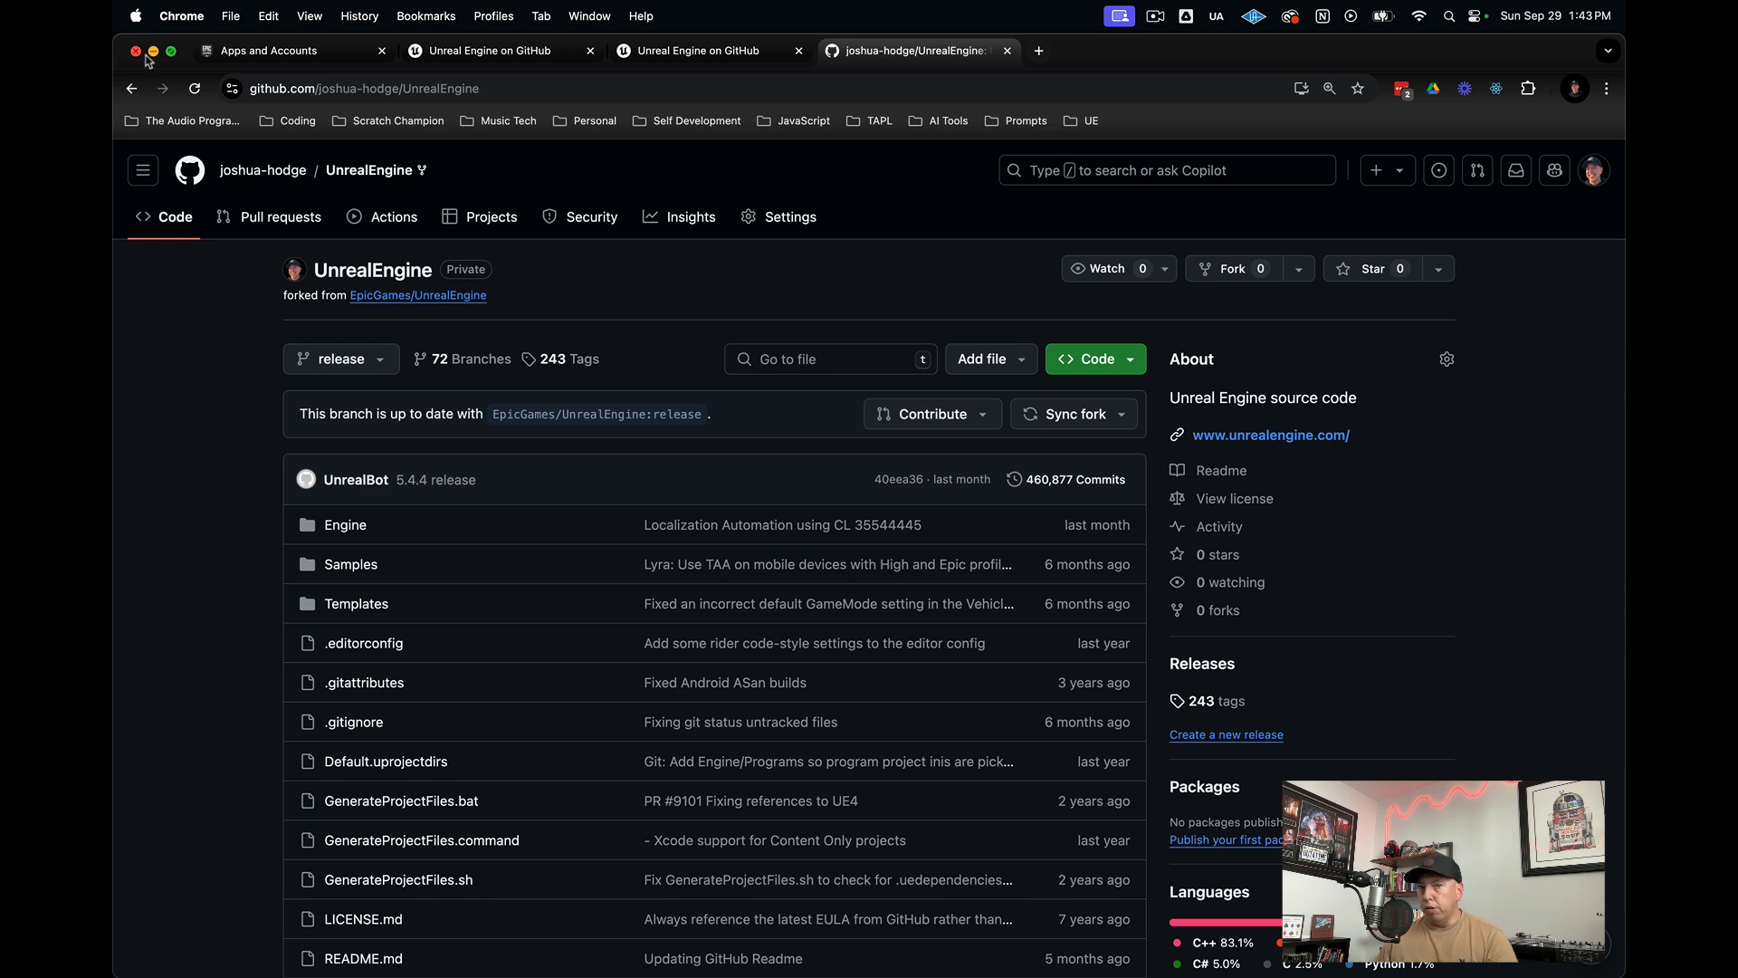
mouse_move(189, 346)
text(t)
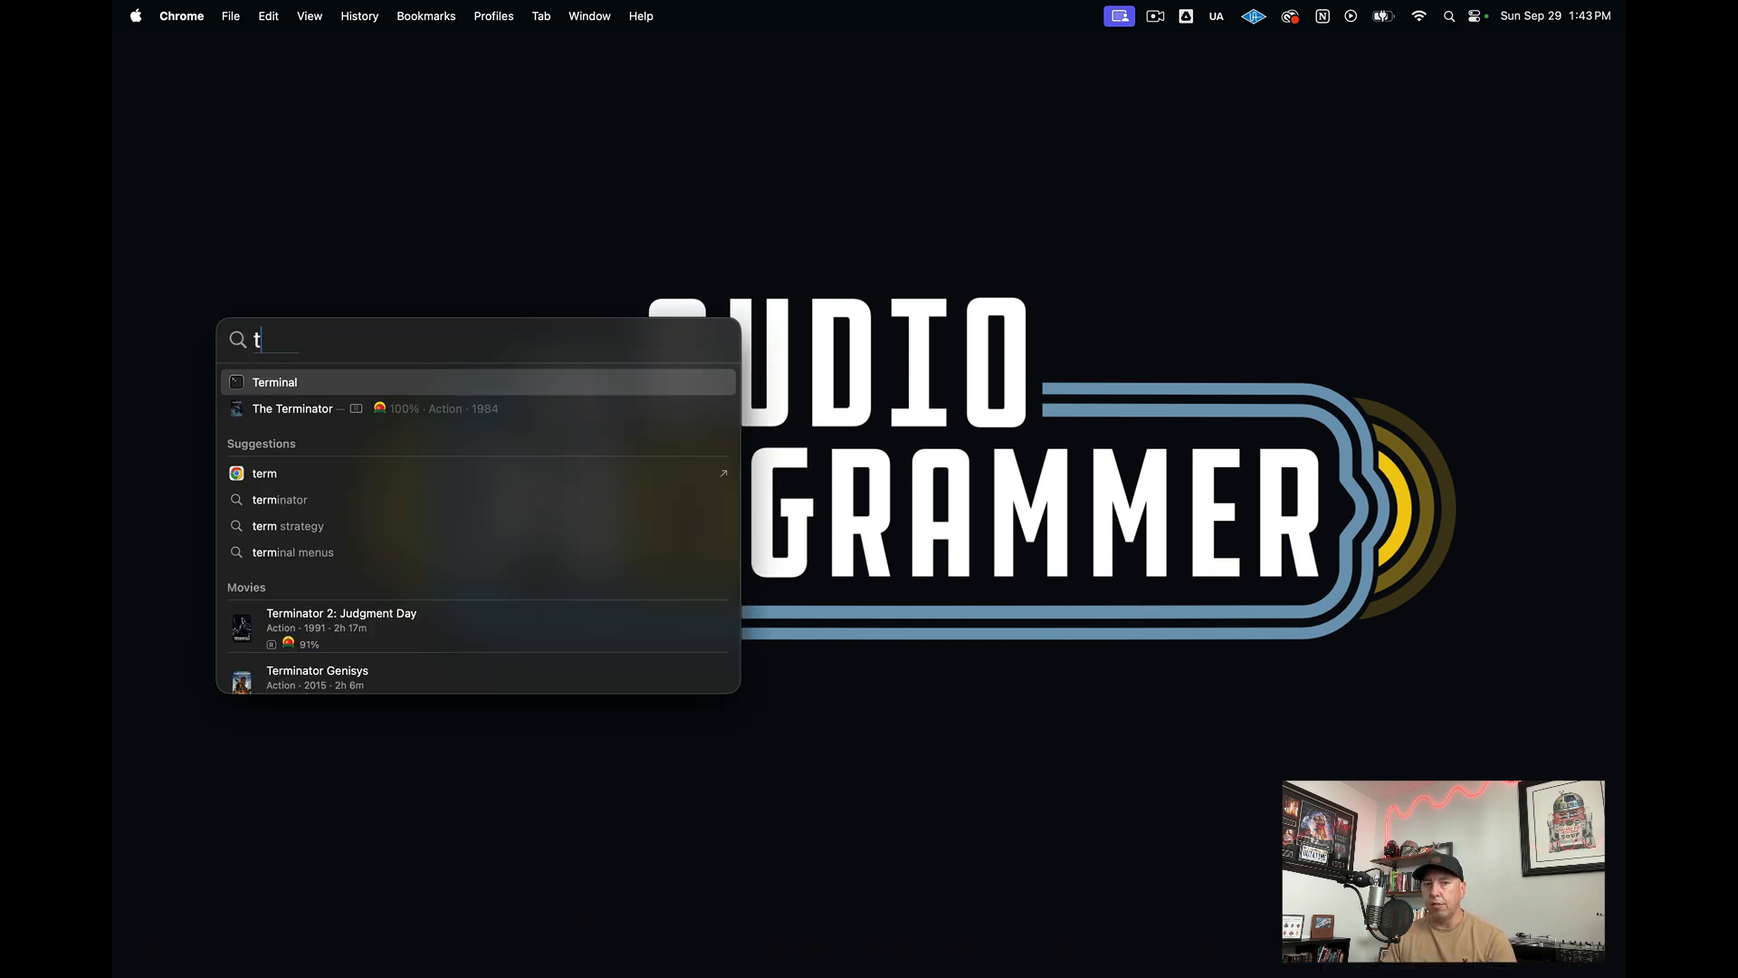
- Launch Terminal from the Spotlight results
click(275, 381)
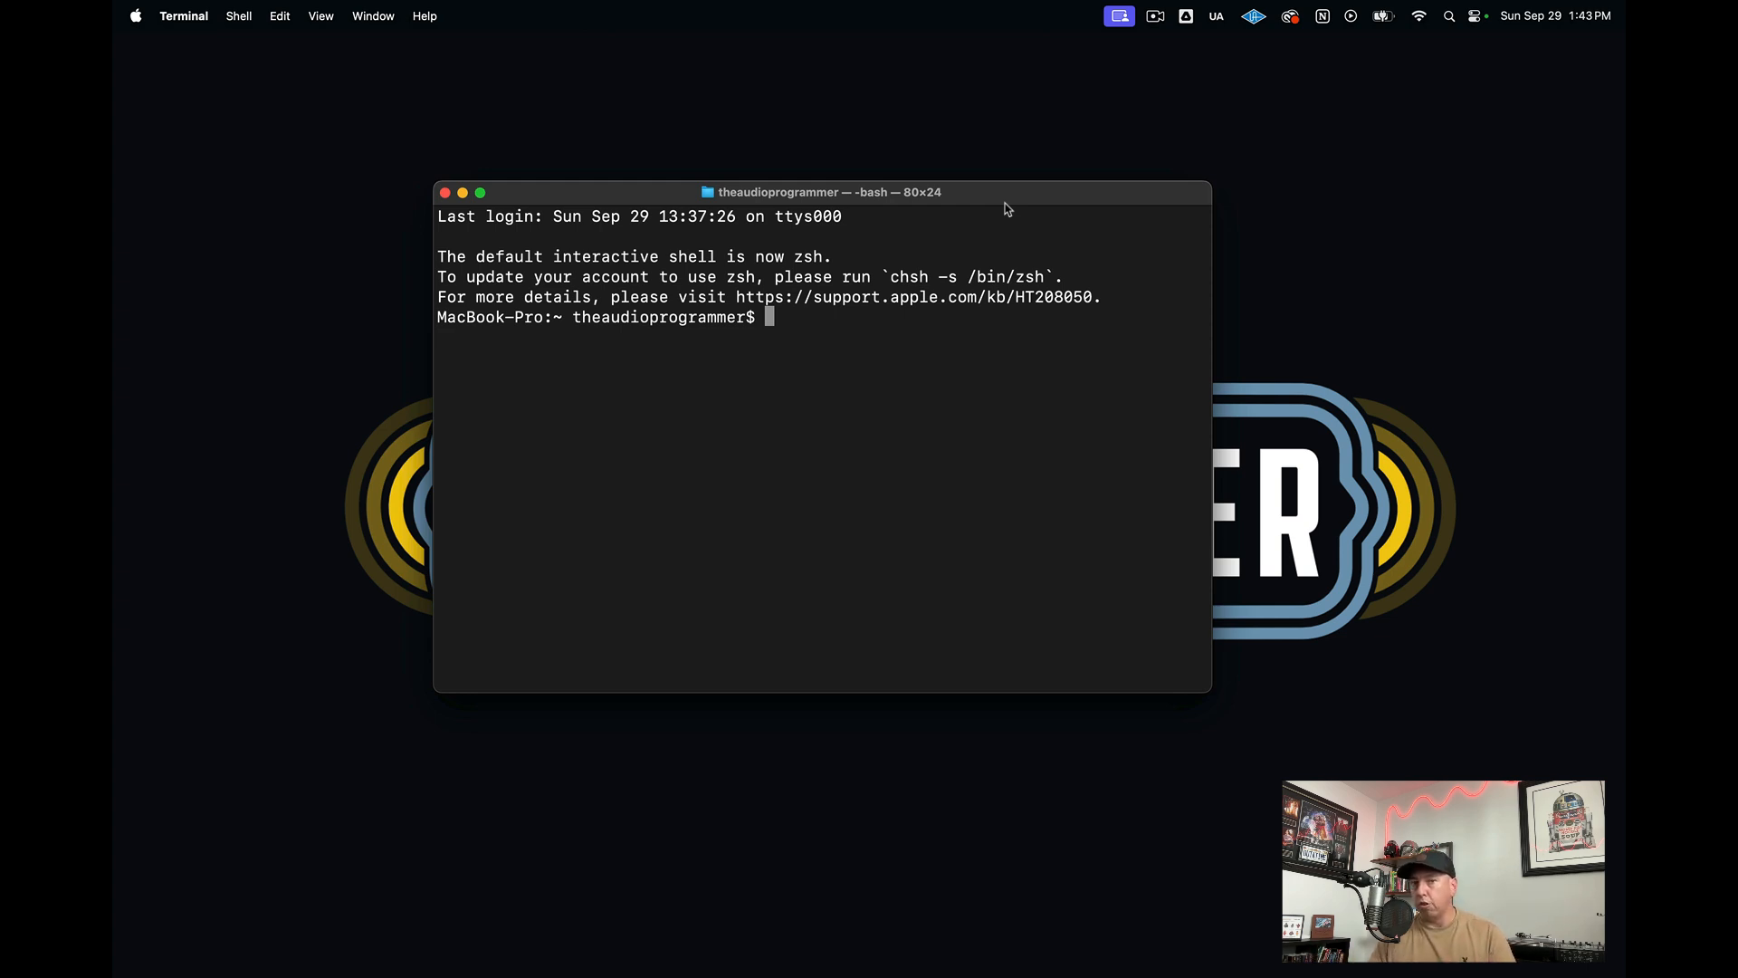
mouse_move(1023, 208)
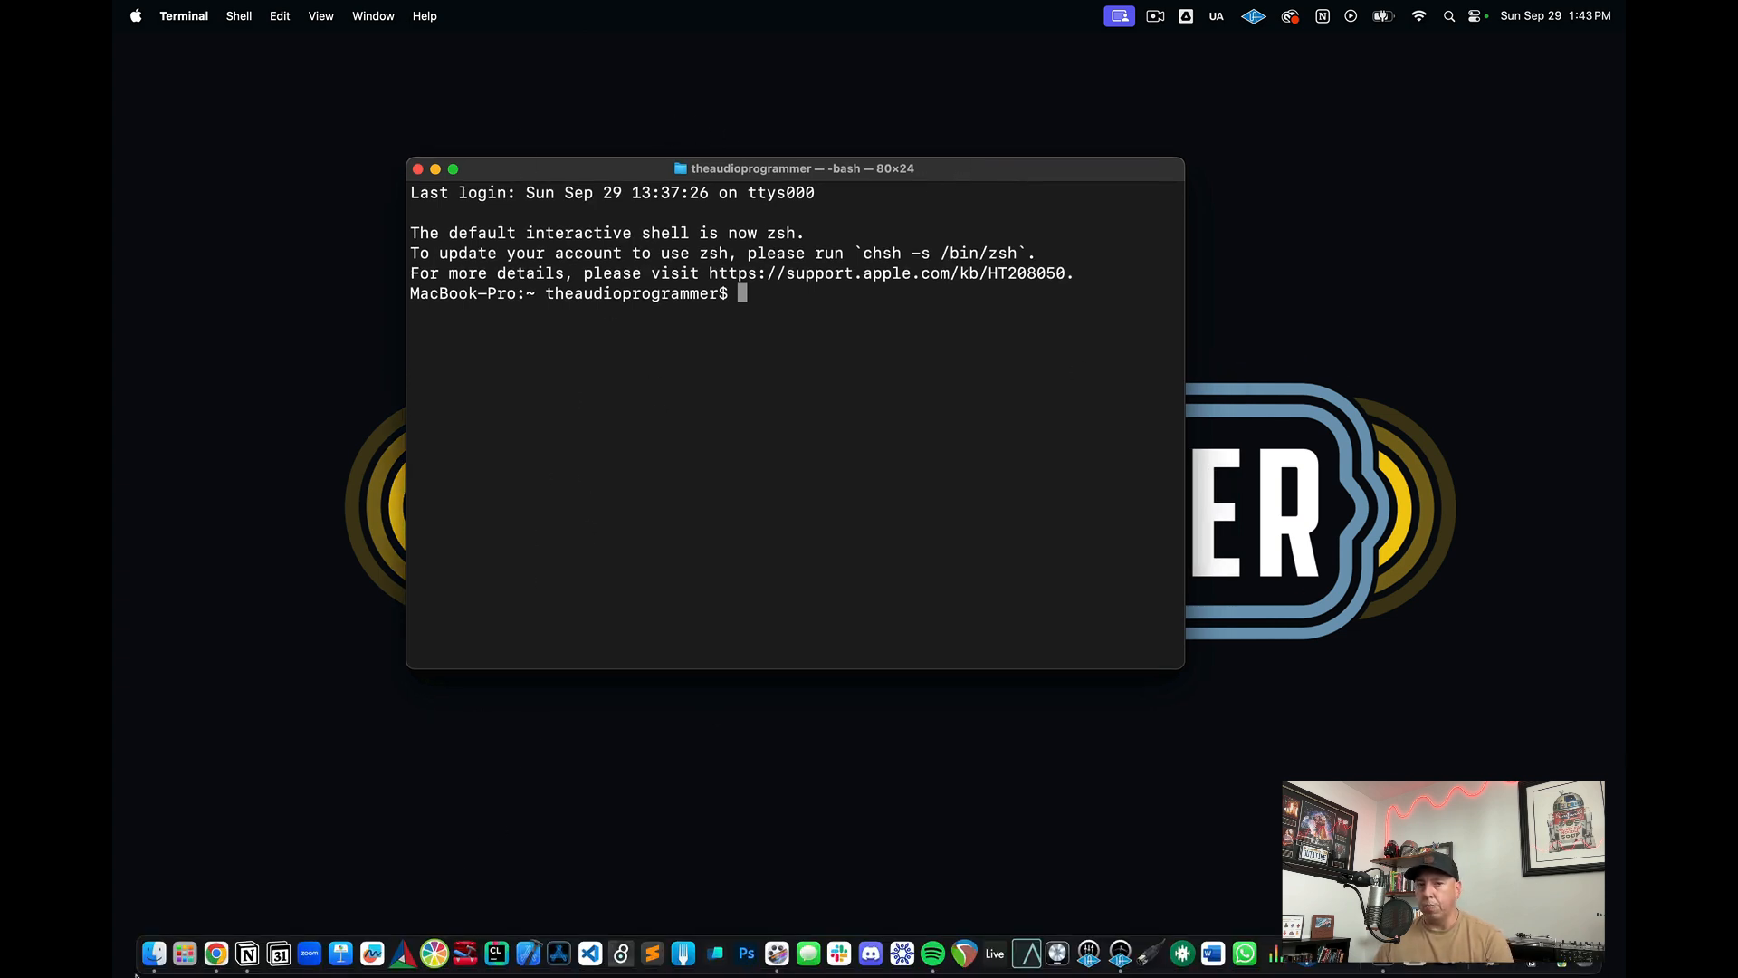
mouse_move(153, 953)
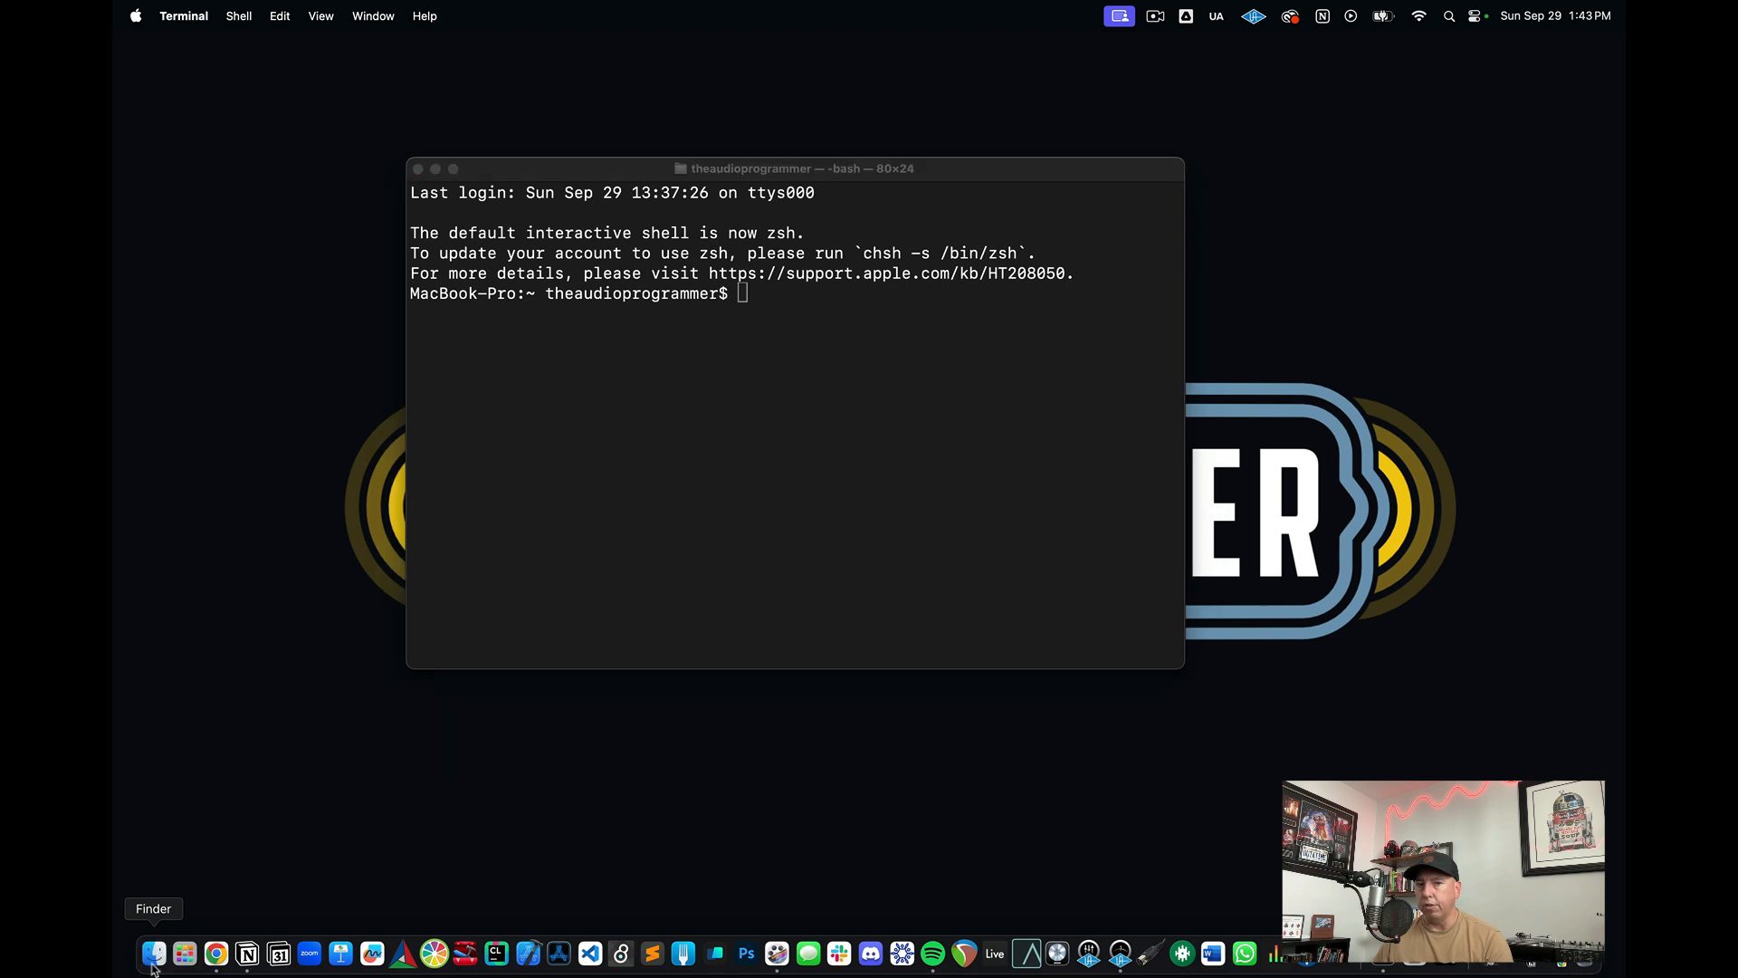
- Create a folder named 'Test' inside Development in Finder
click(153, 954)
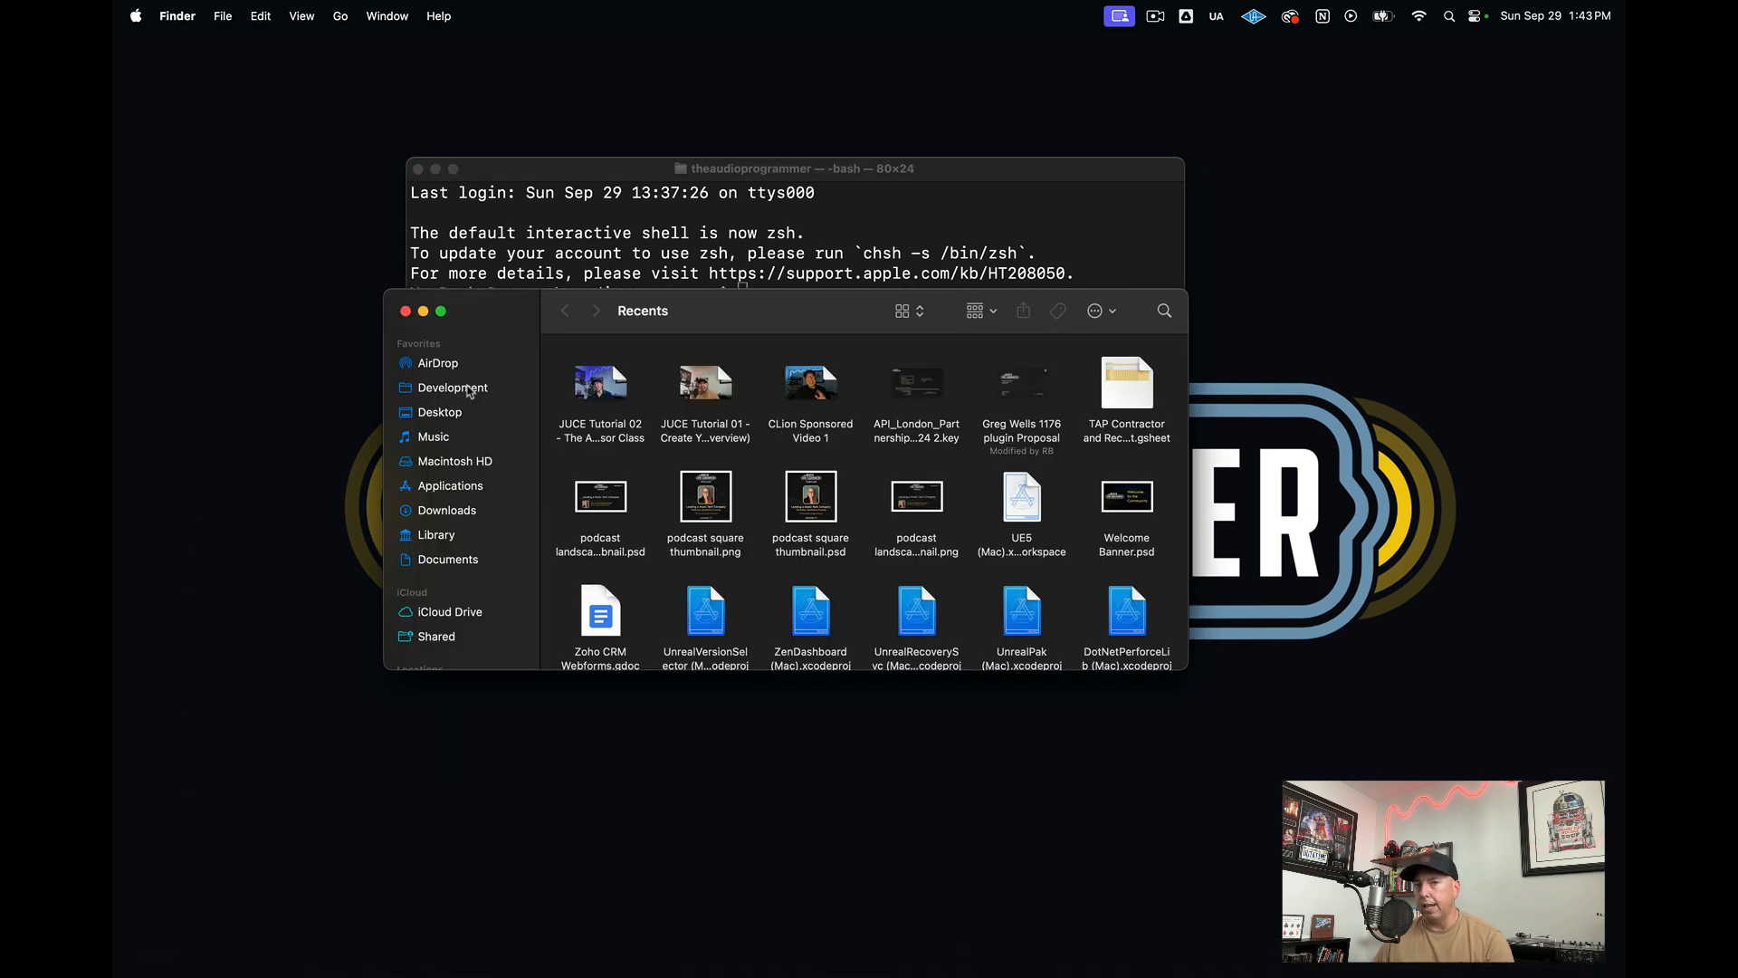
click(448, 386)
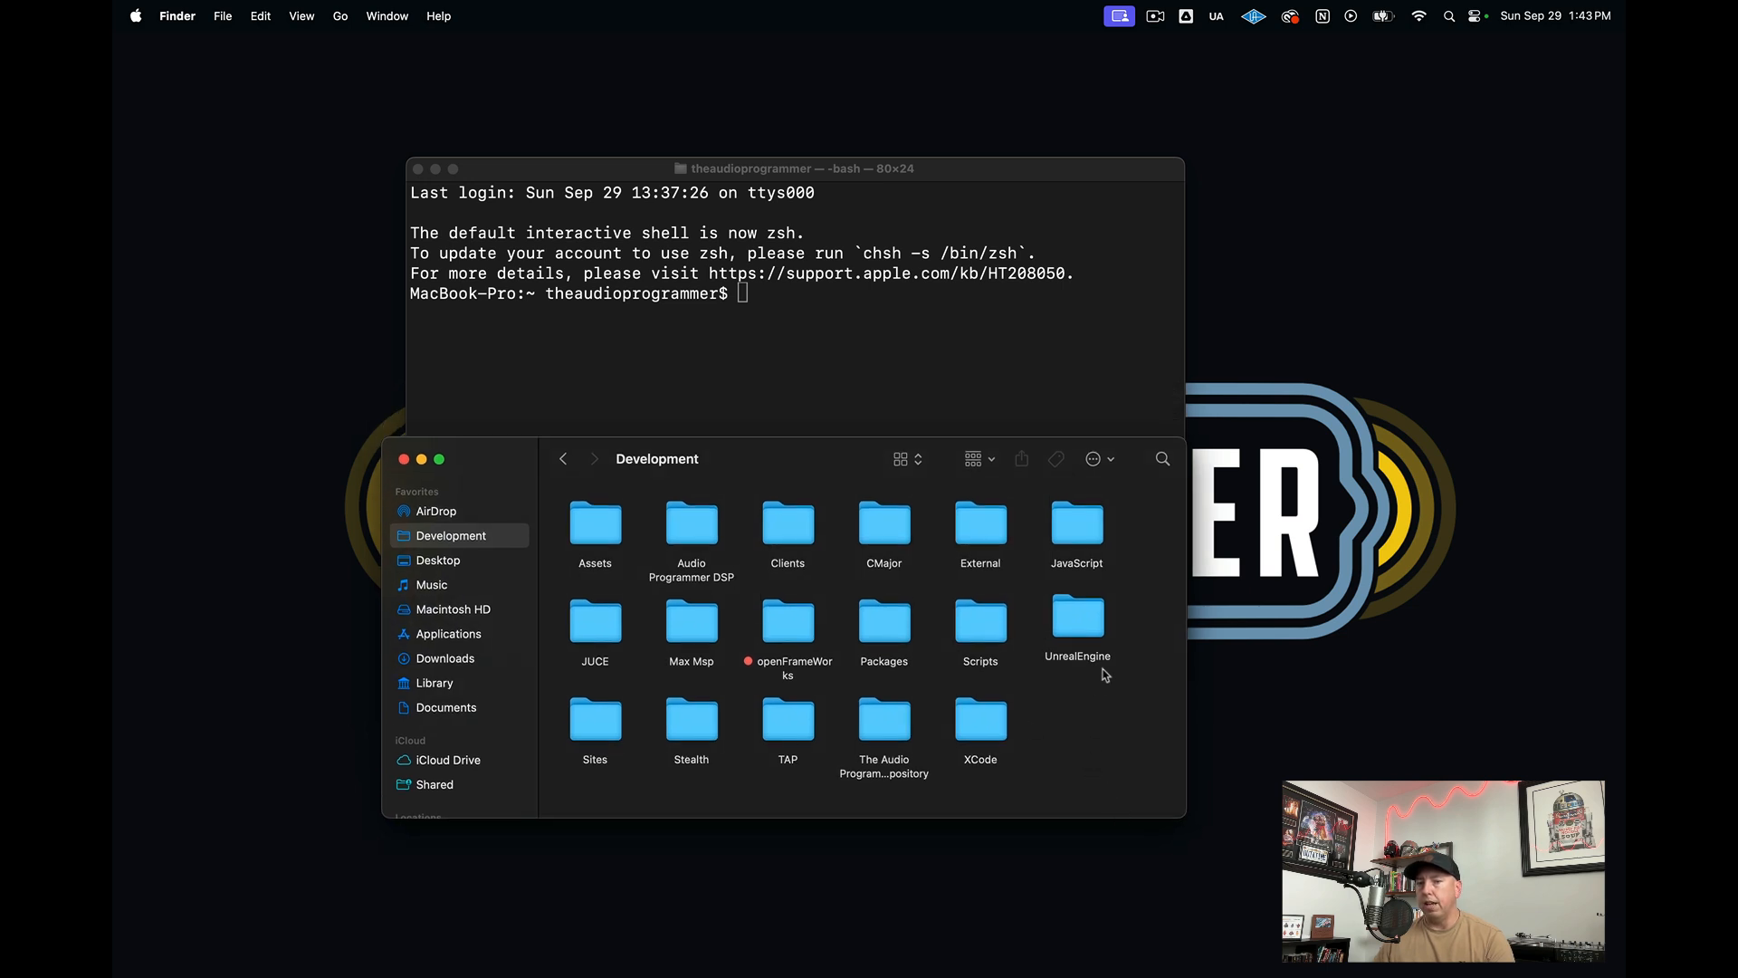
right_click(1103, 674)
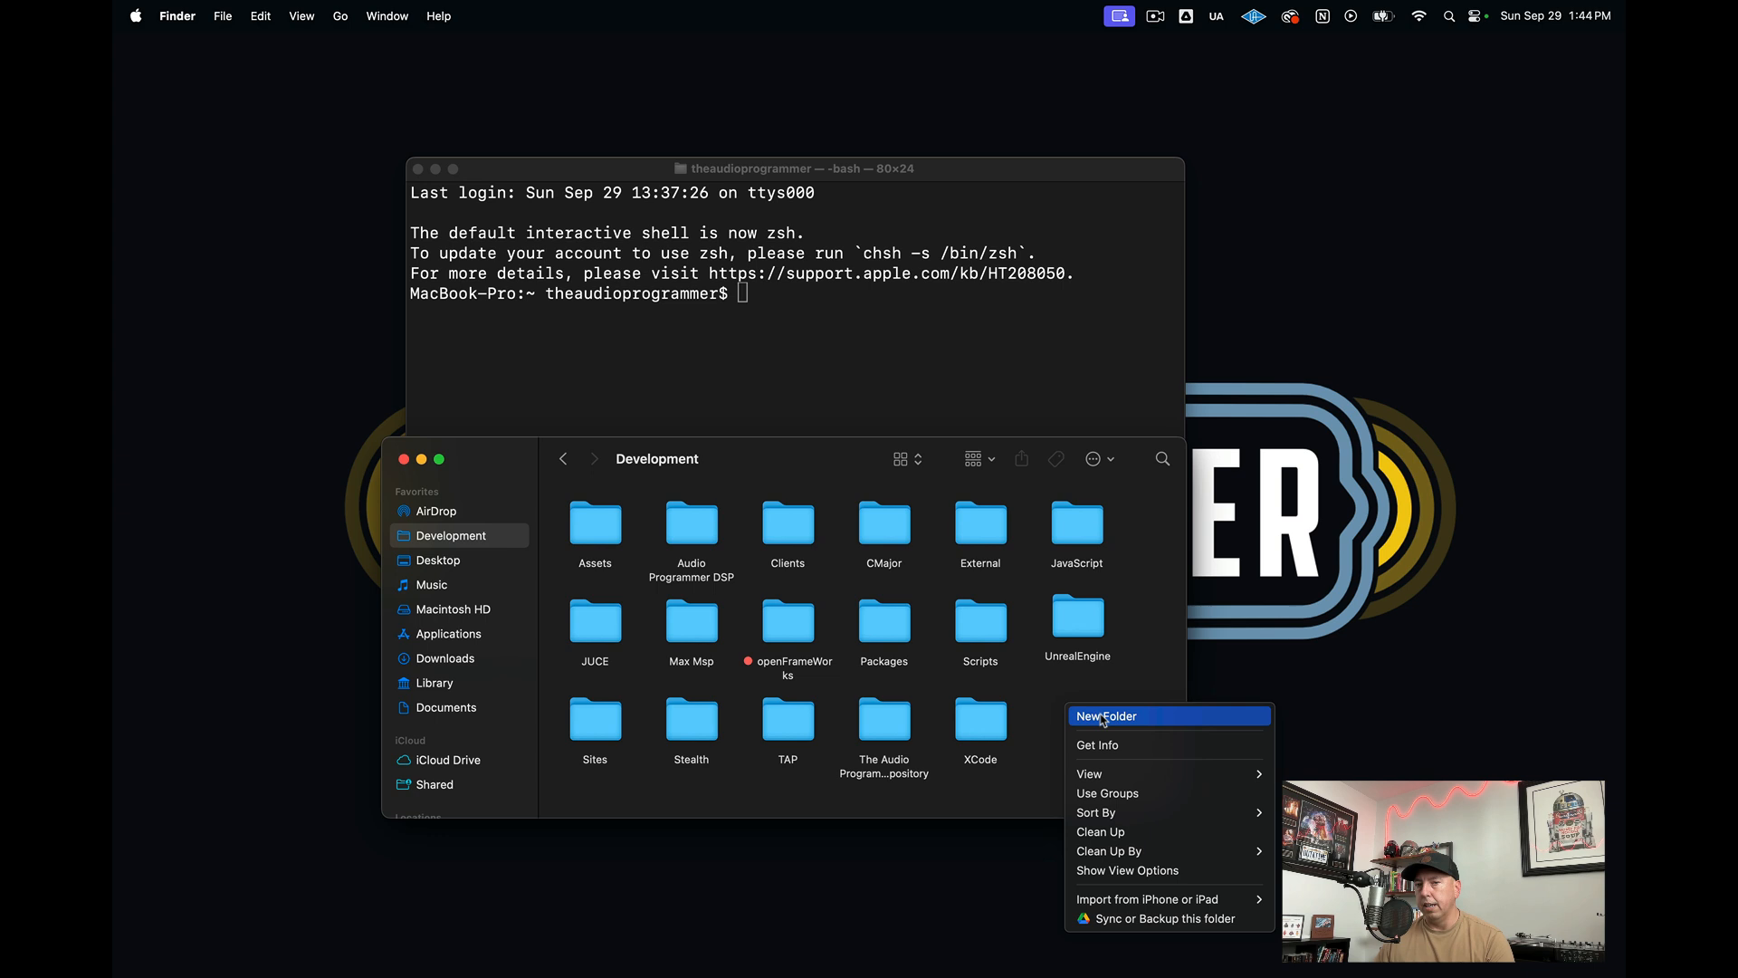
click(1104, 715)
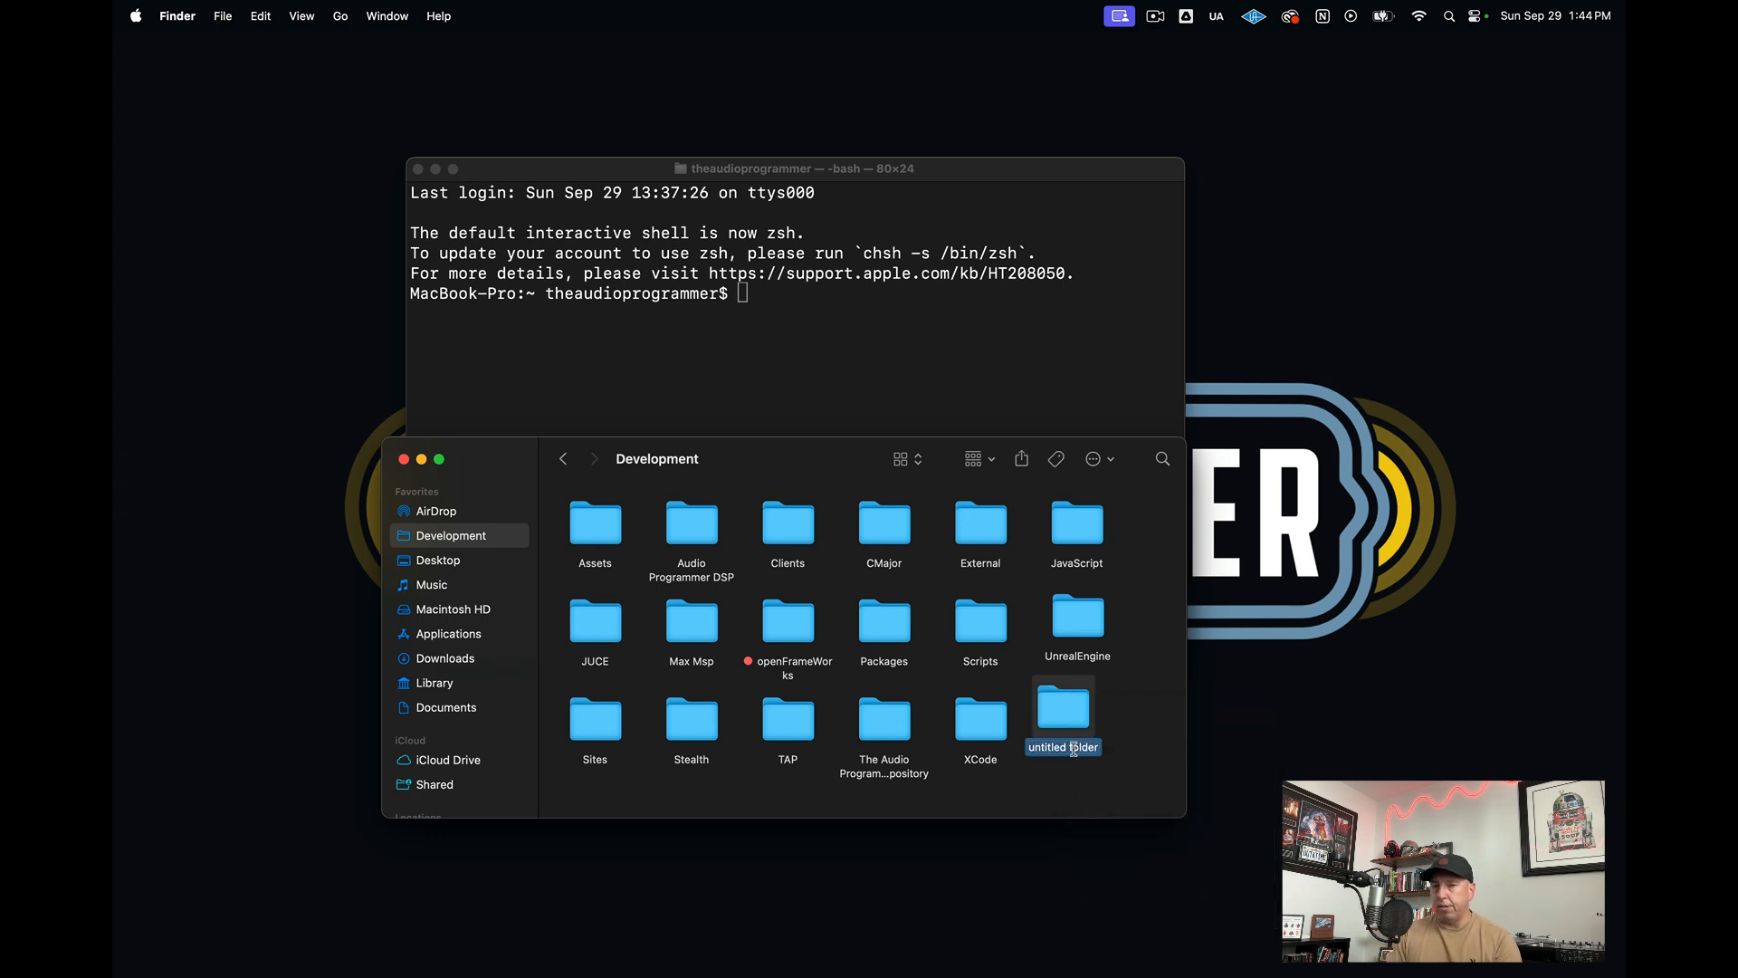
text(Test)
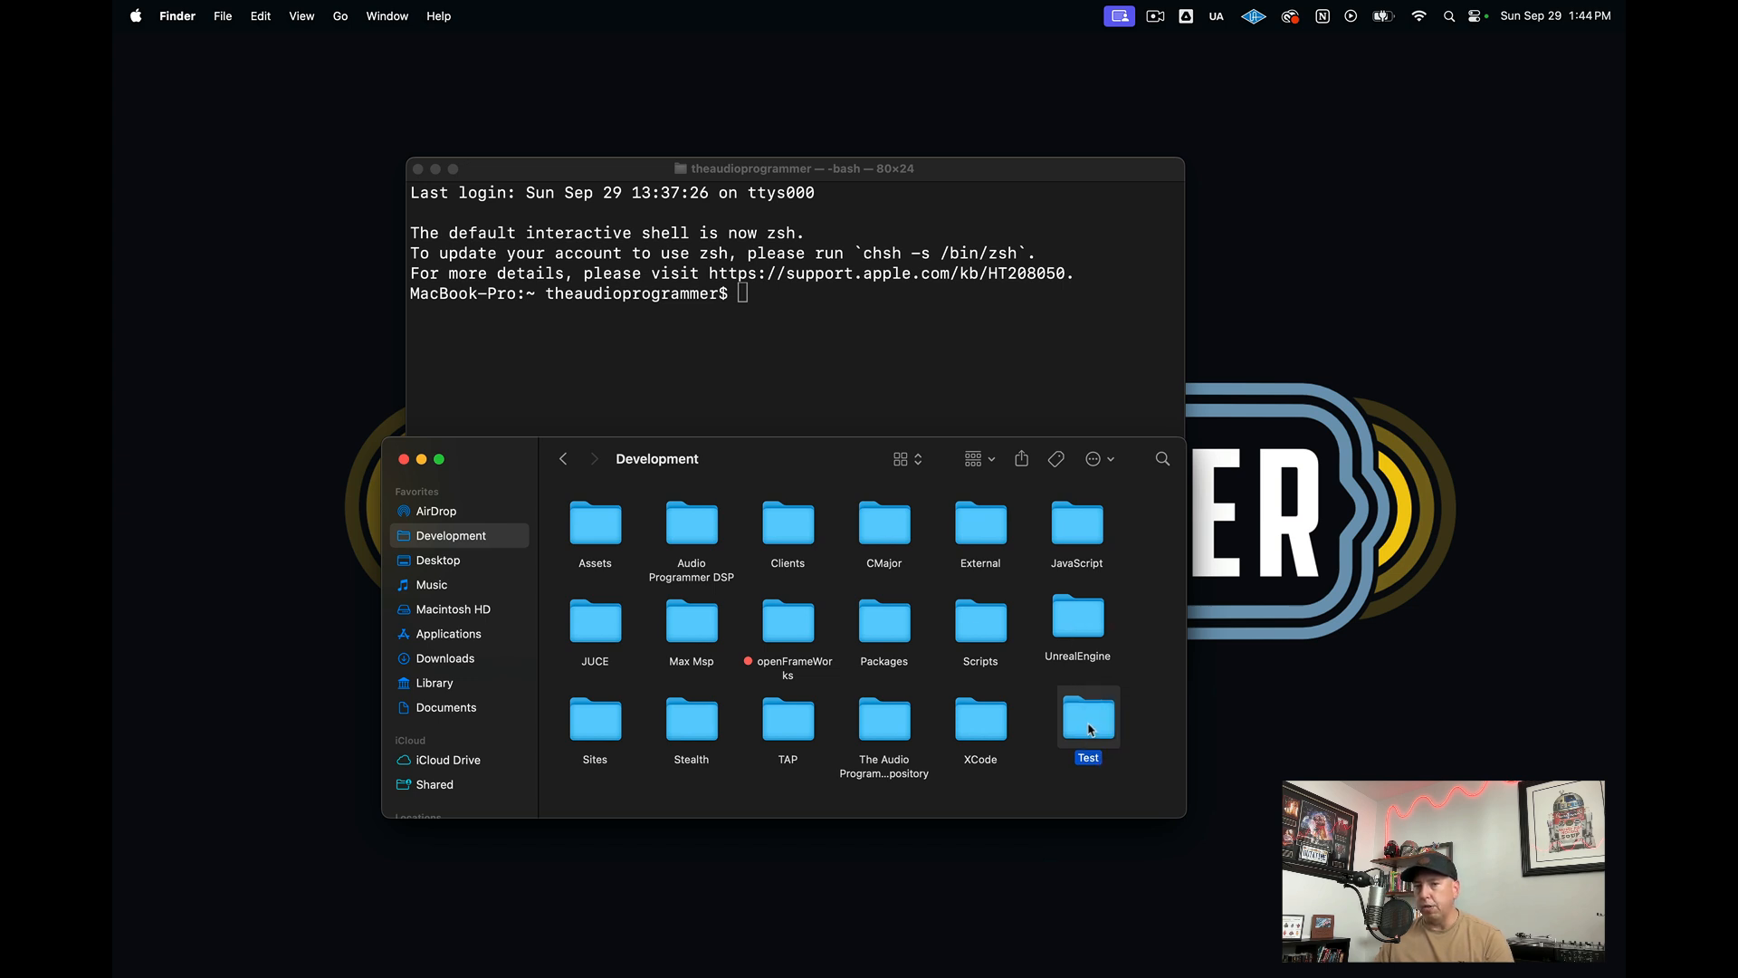
mouse_move(779, 300)
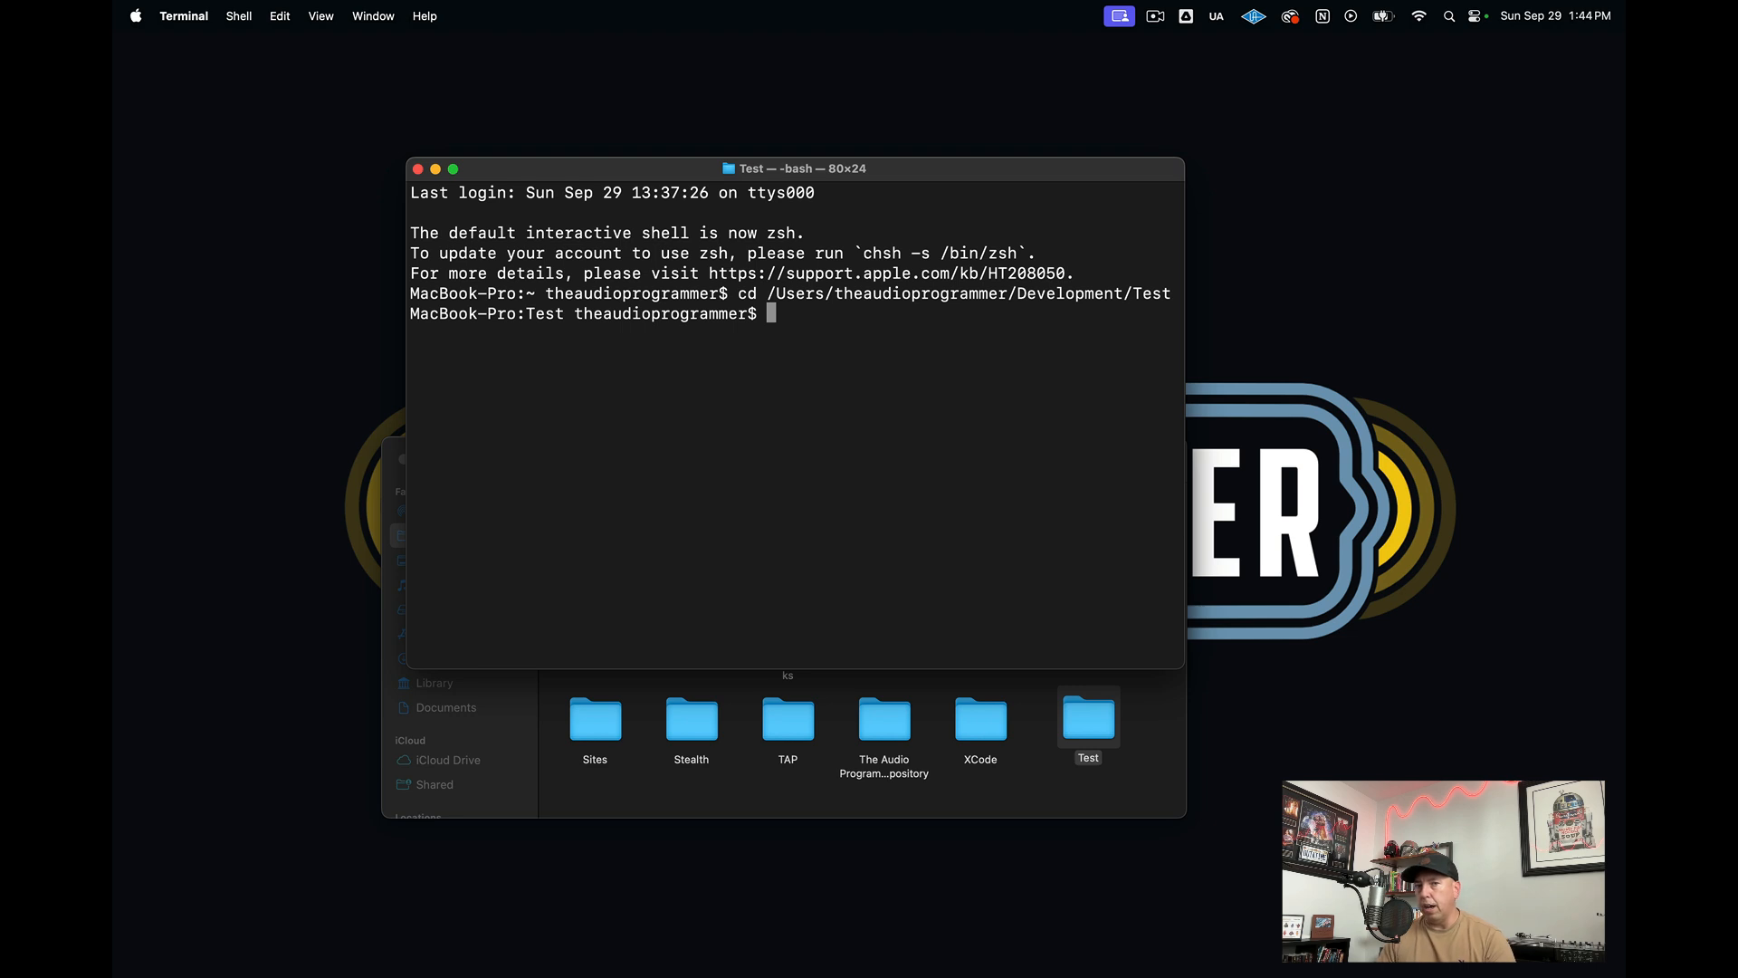
text(git)
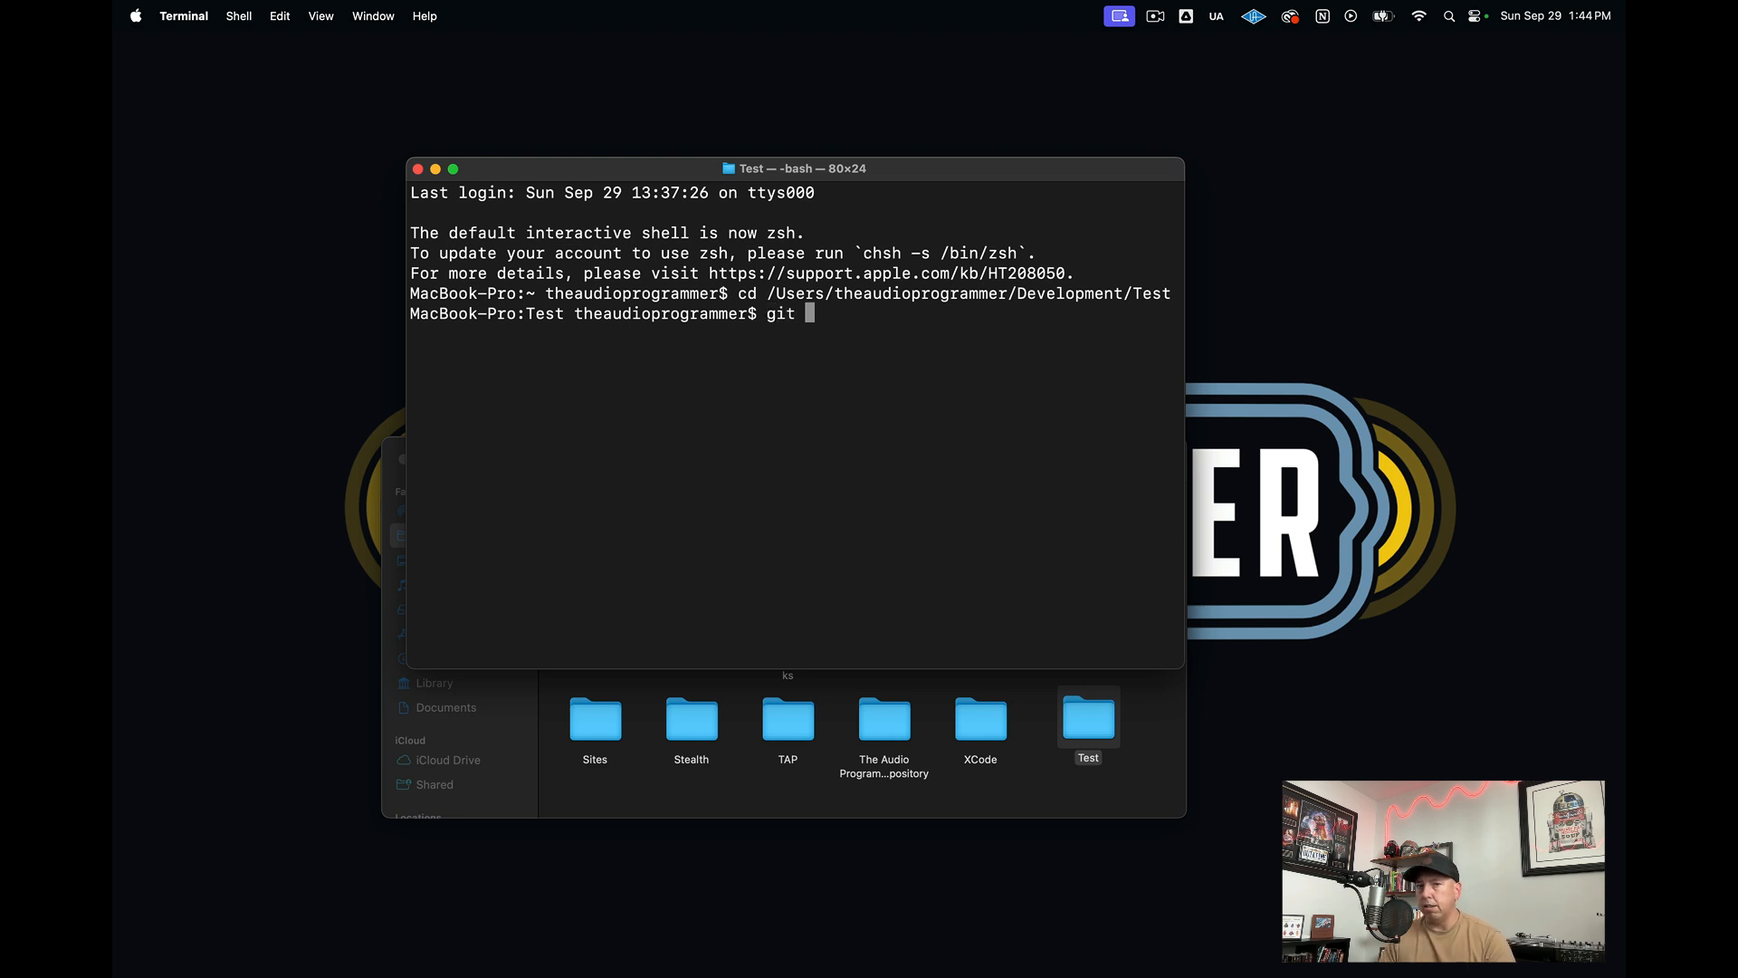
text(clone)
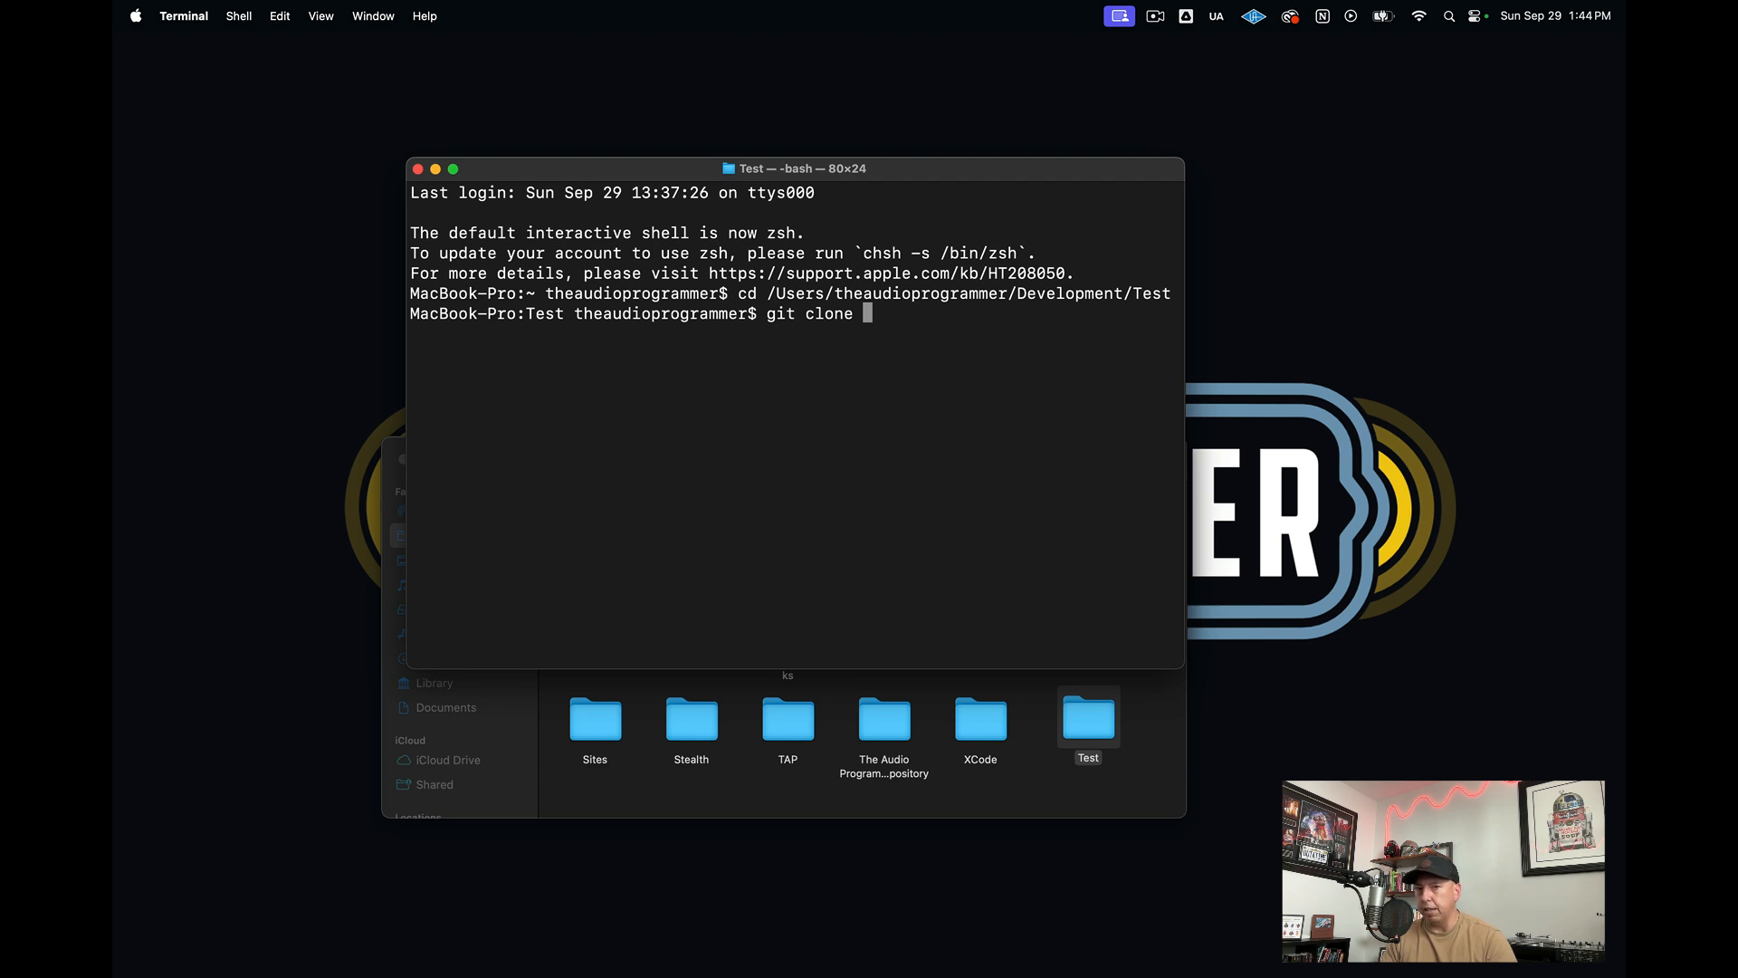
text(https://github.com/joshua-hodge/UnrealEngine.git)
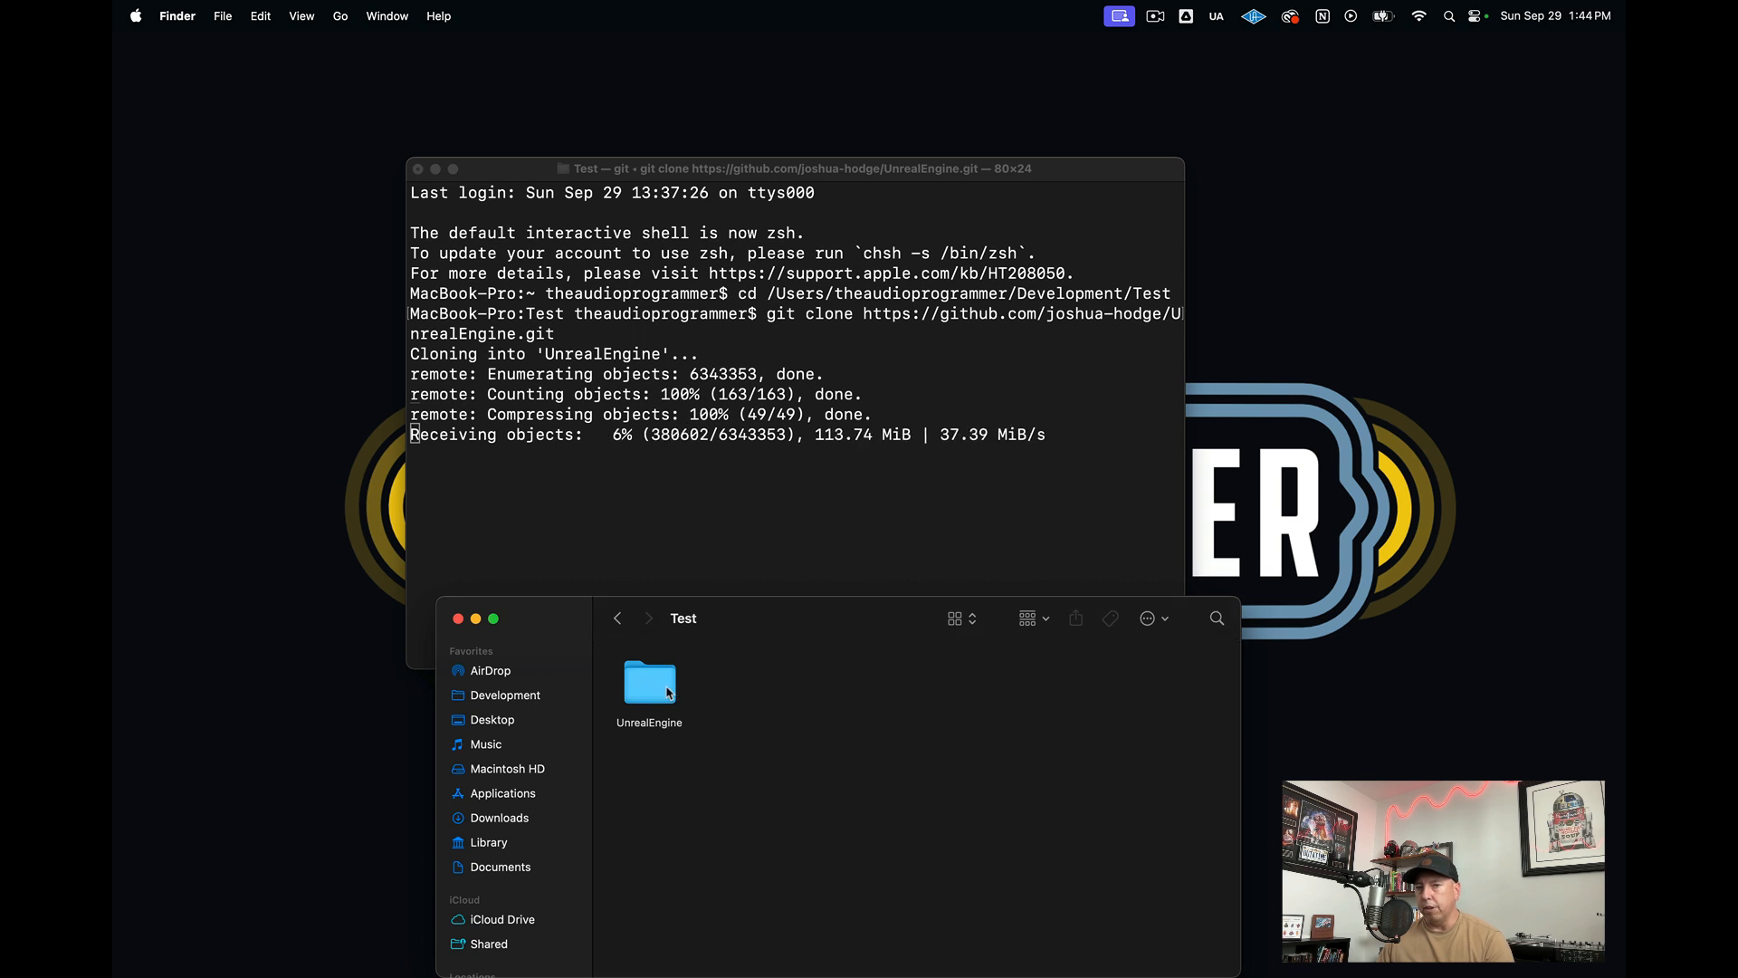
mouse_move(720, 643)
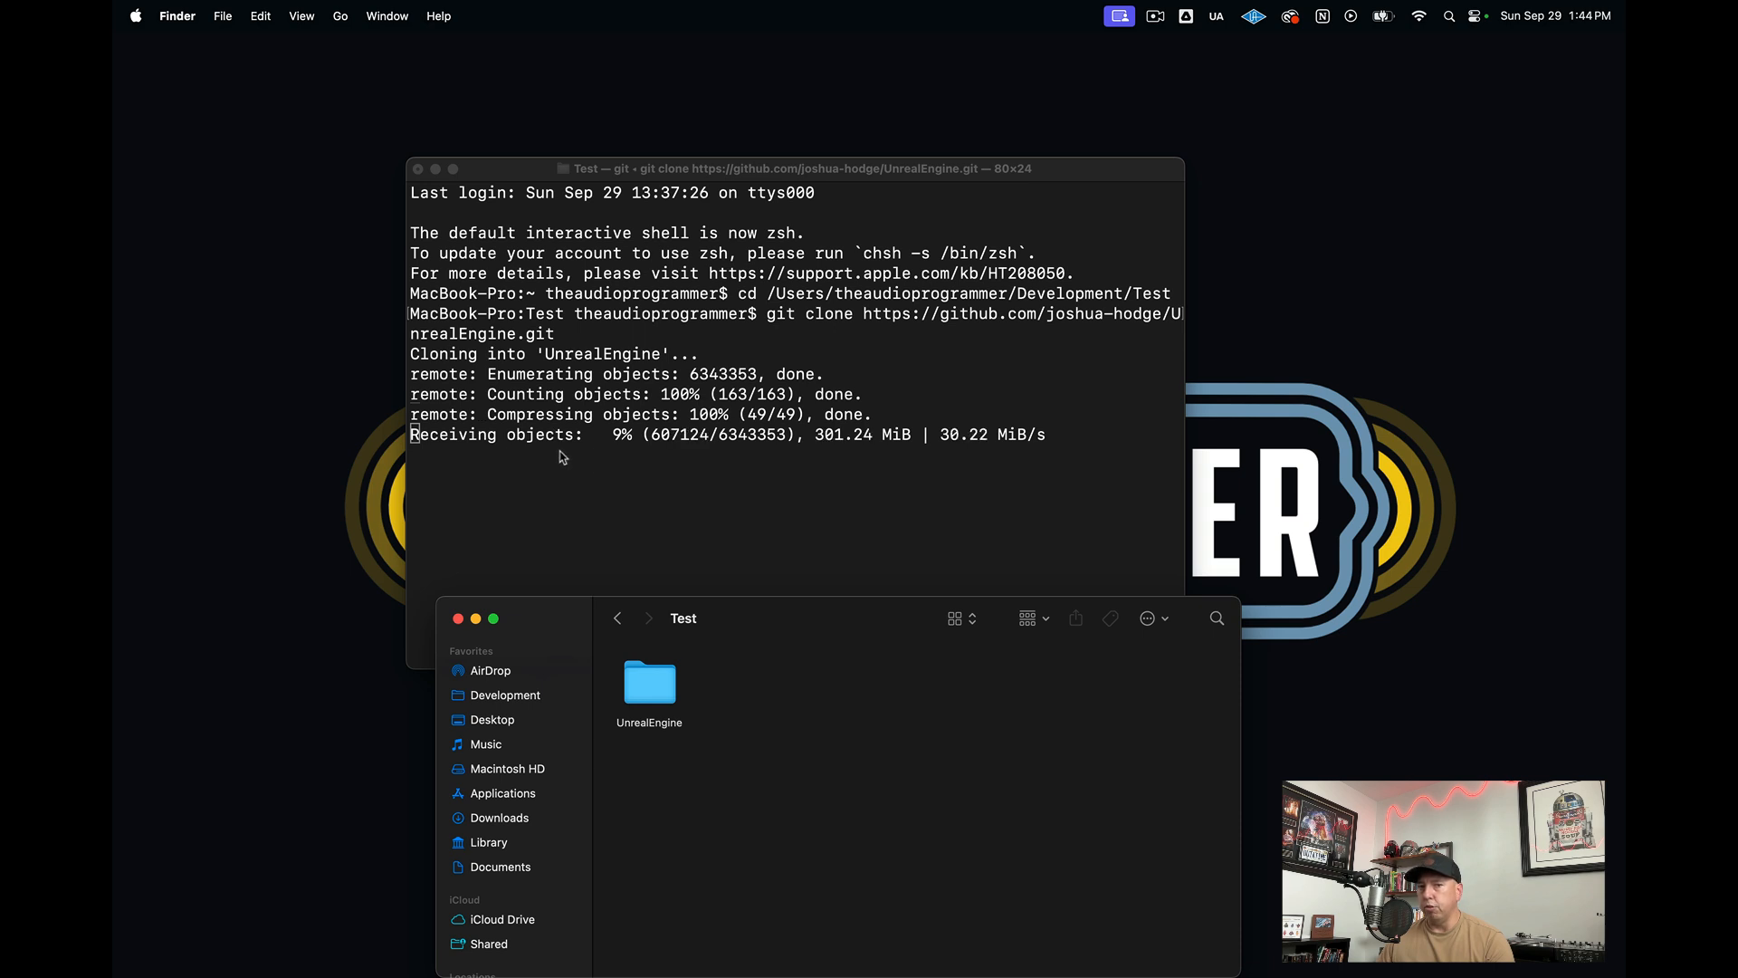
mouse_move(498, 527)
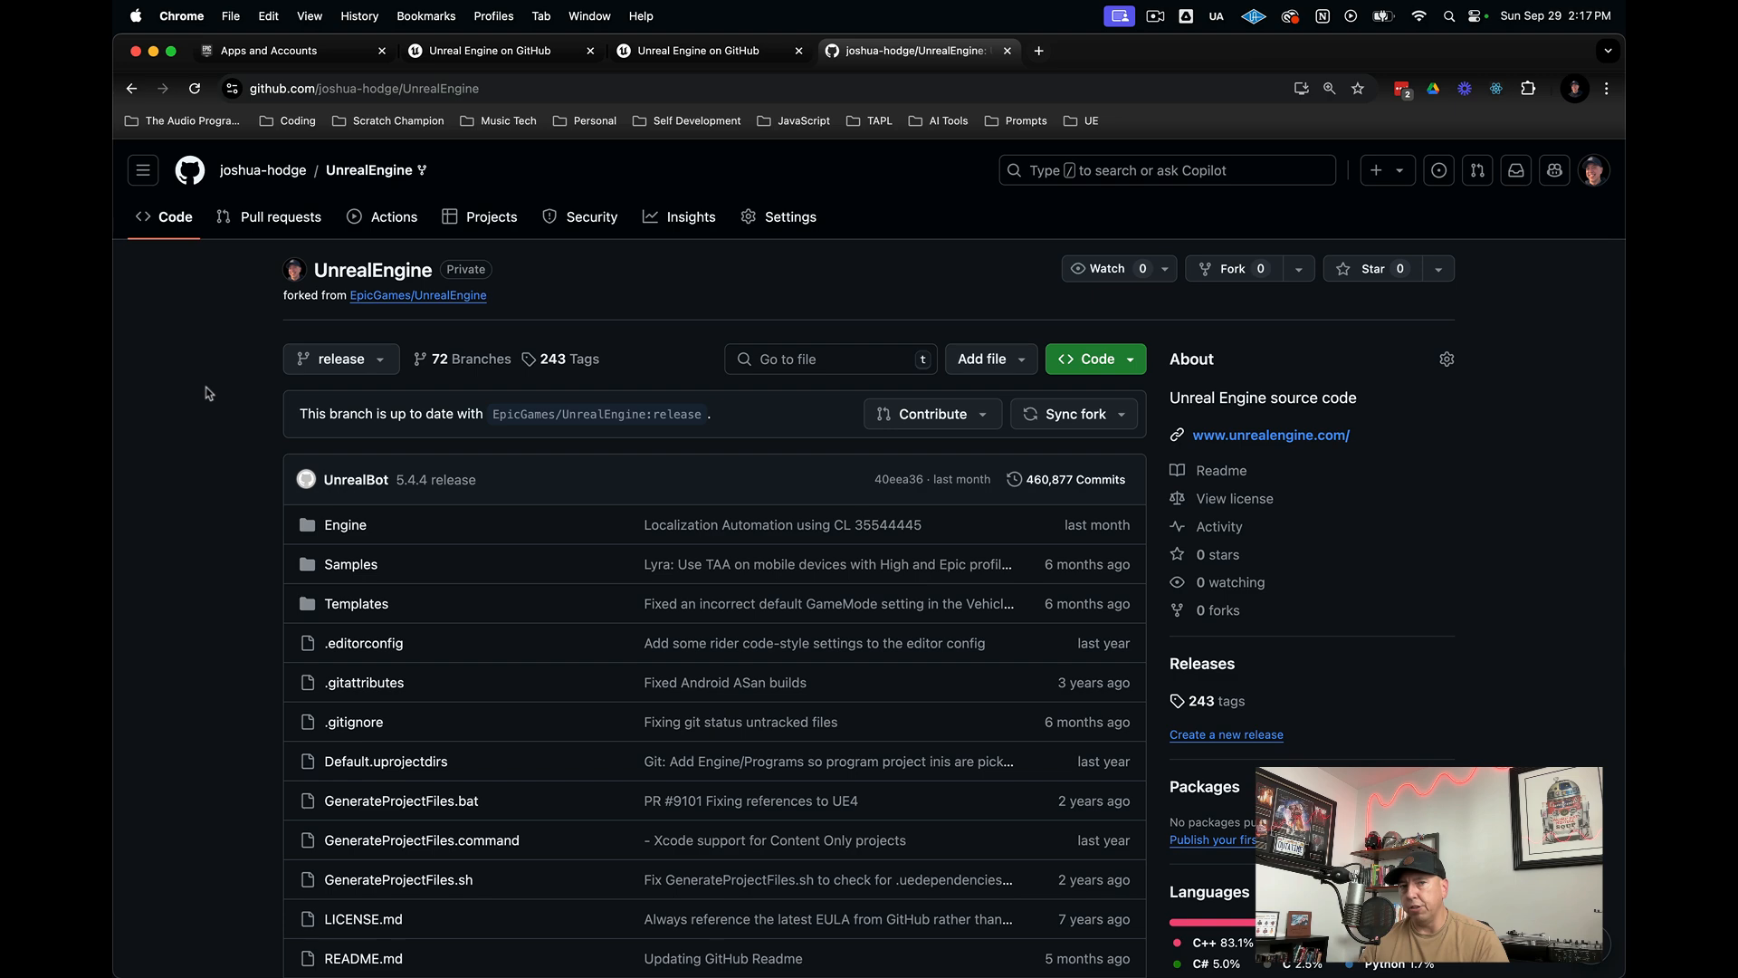
- Scroll the GitHub README through the Mac build steps and into the Linux section
scroll(down, 3)
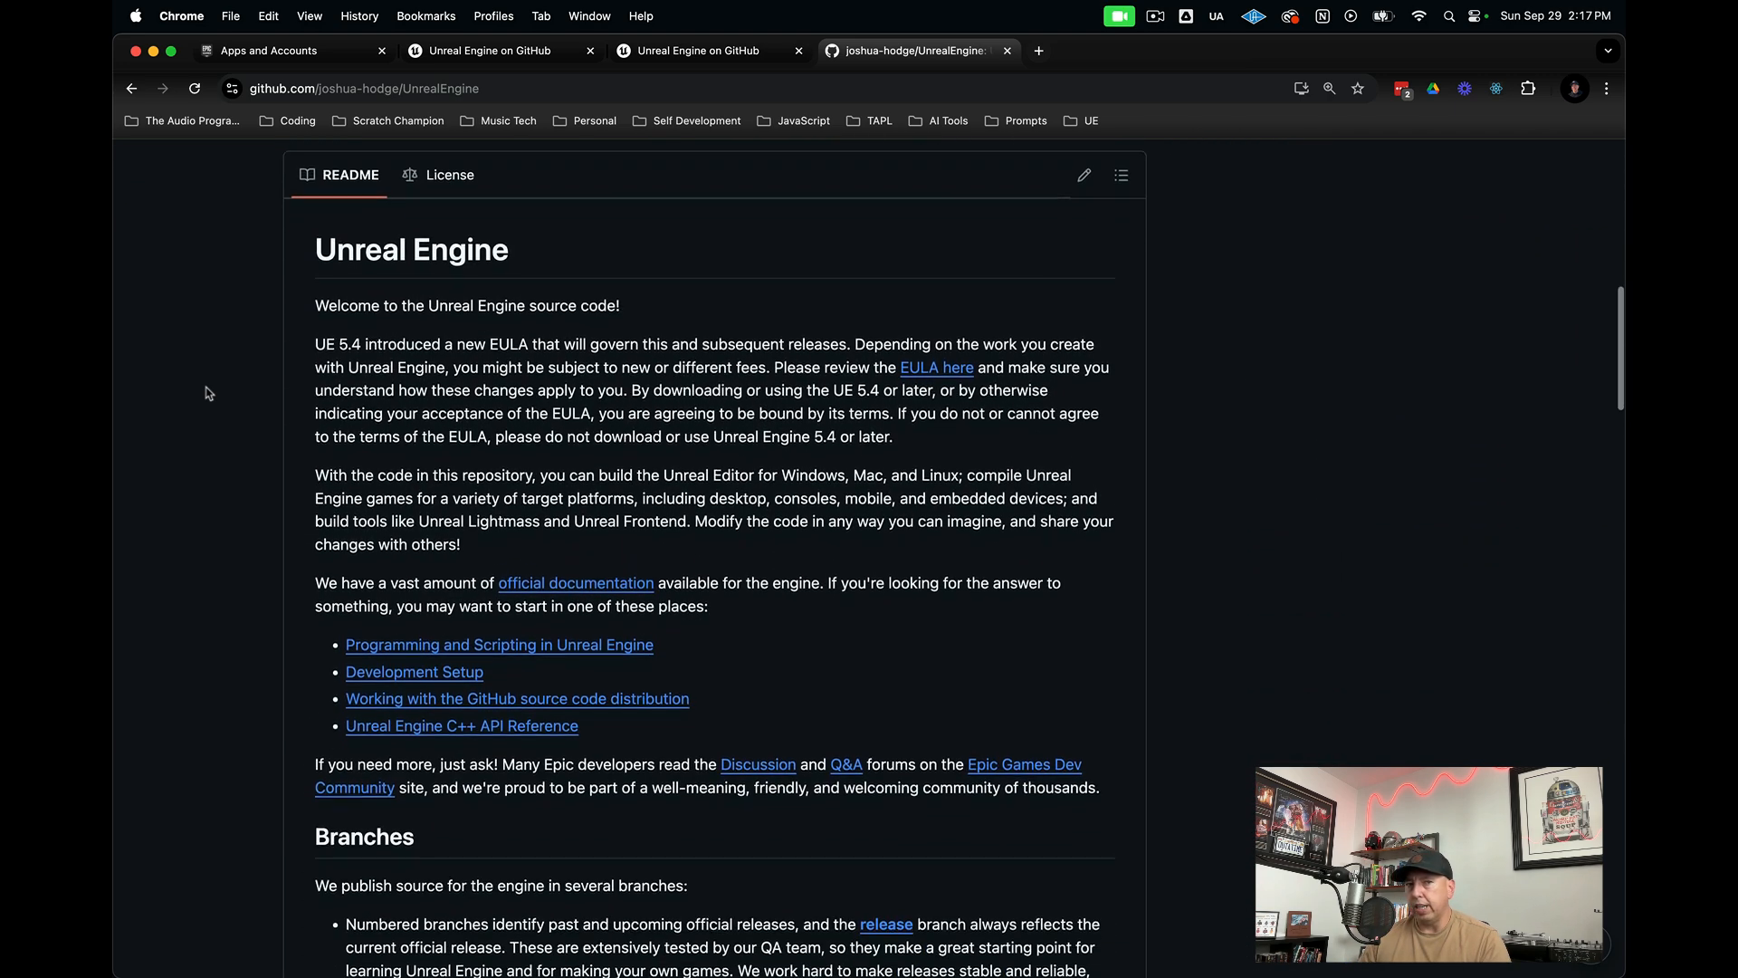
scroll(down, 3)
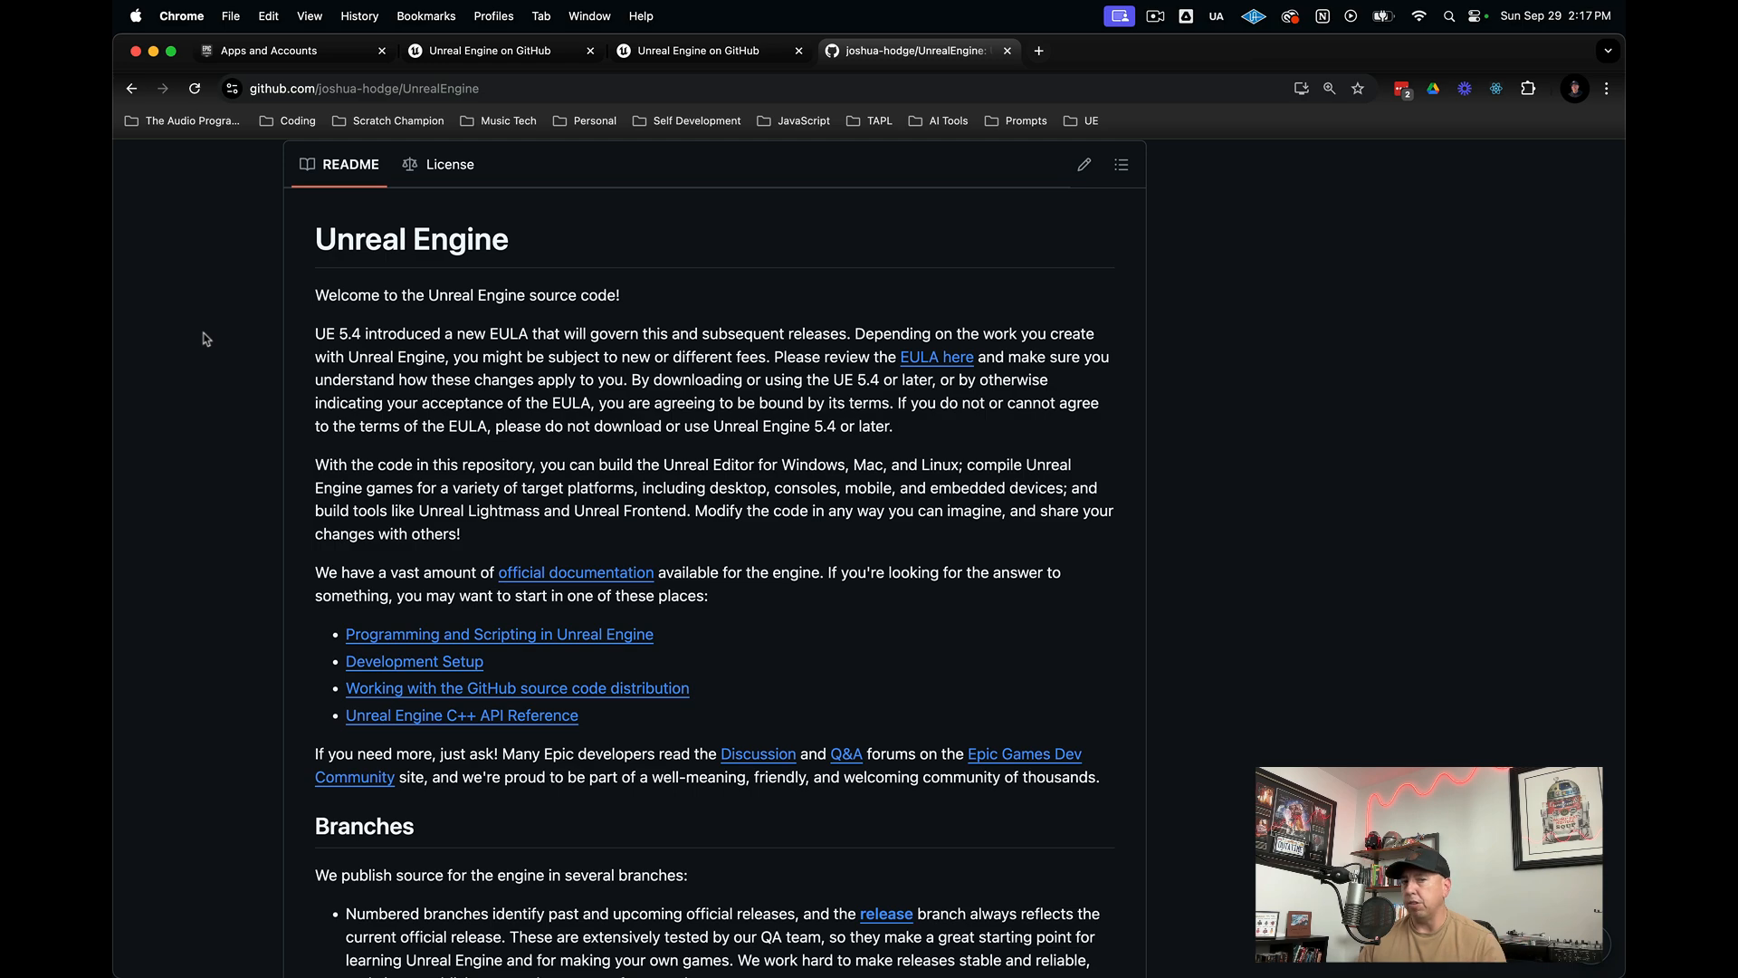
scroll(down, 3)
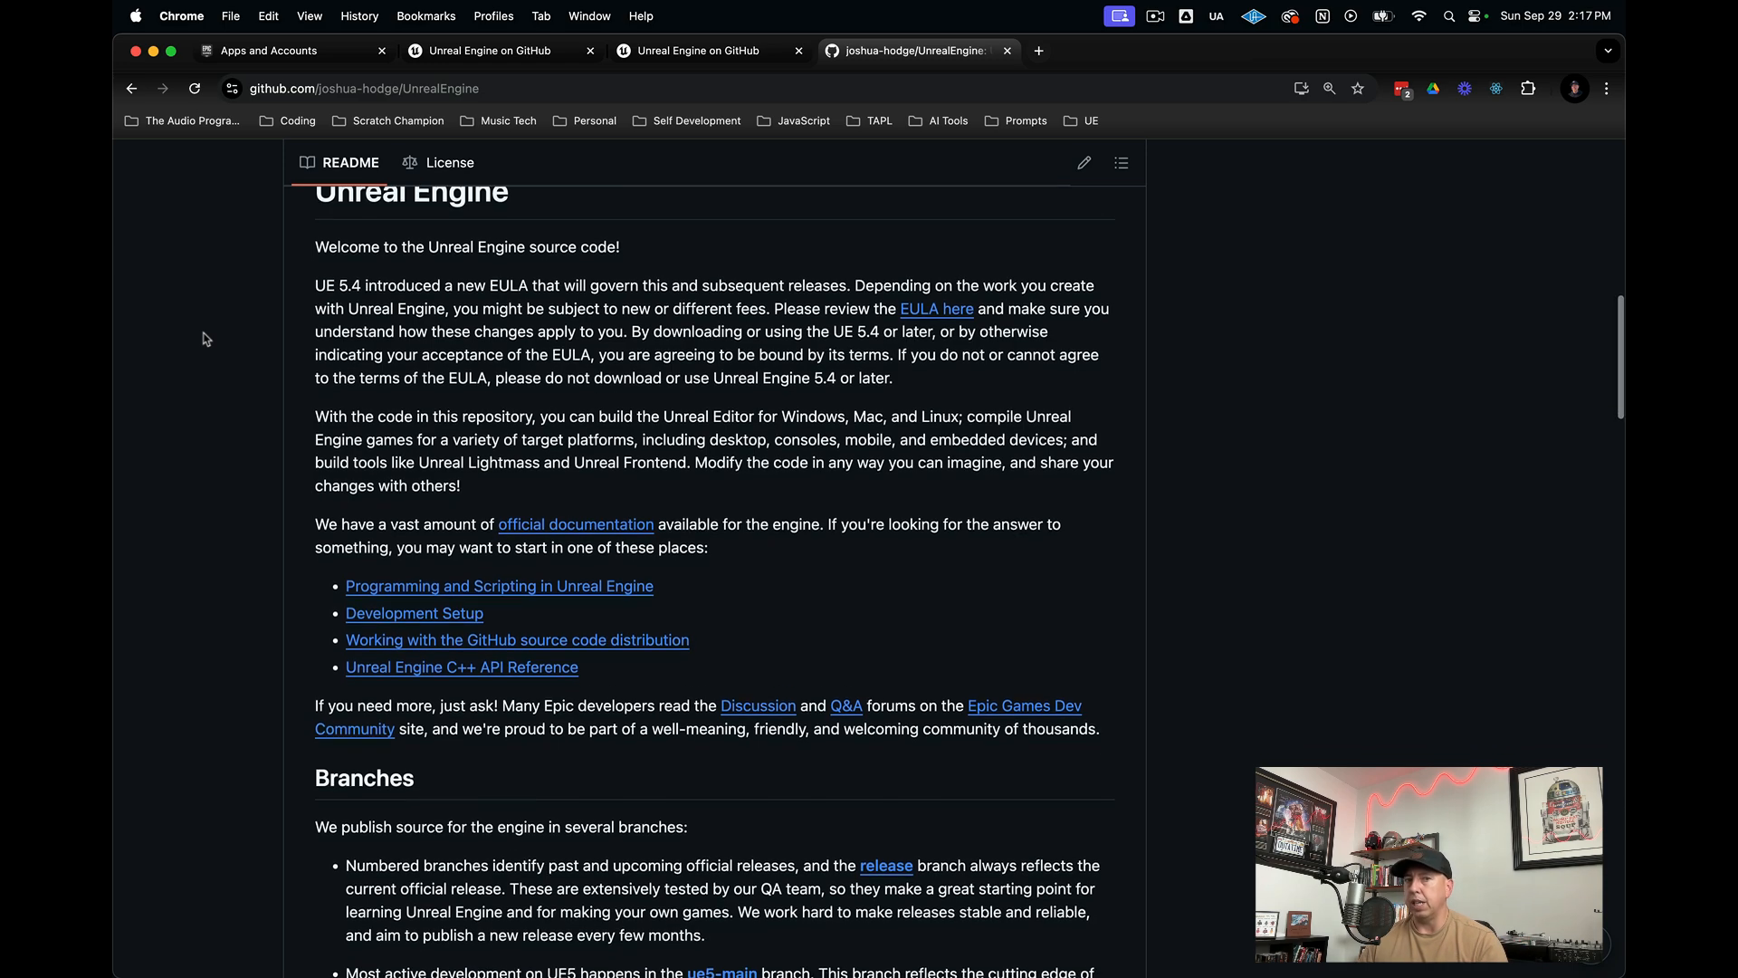
scroll(down, 3)
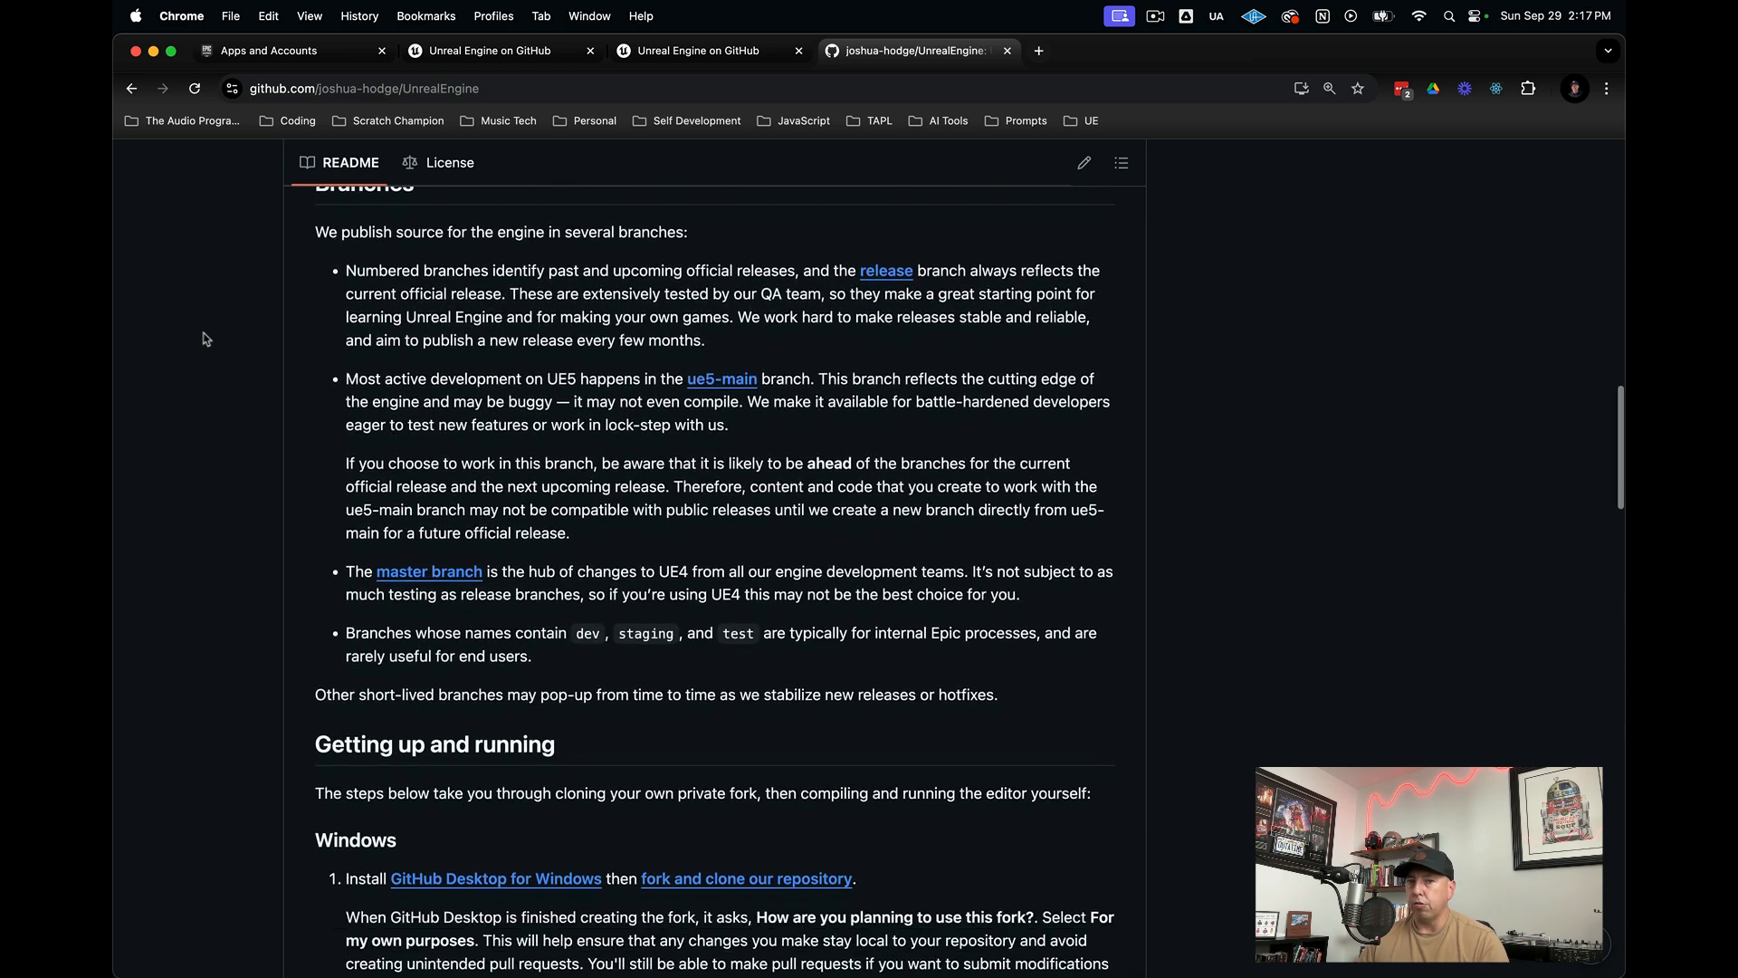
scroll(down, 3)
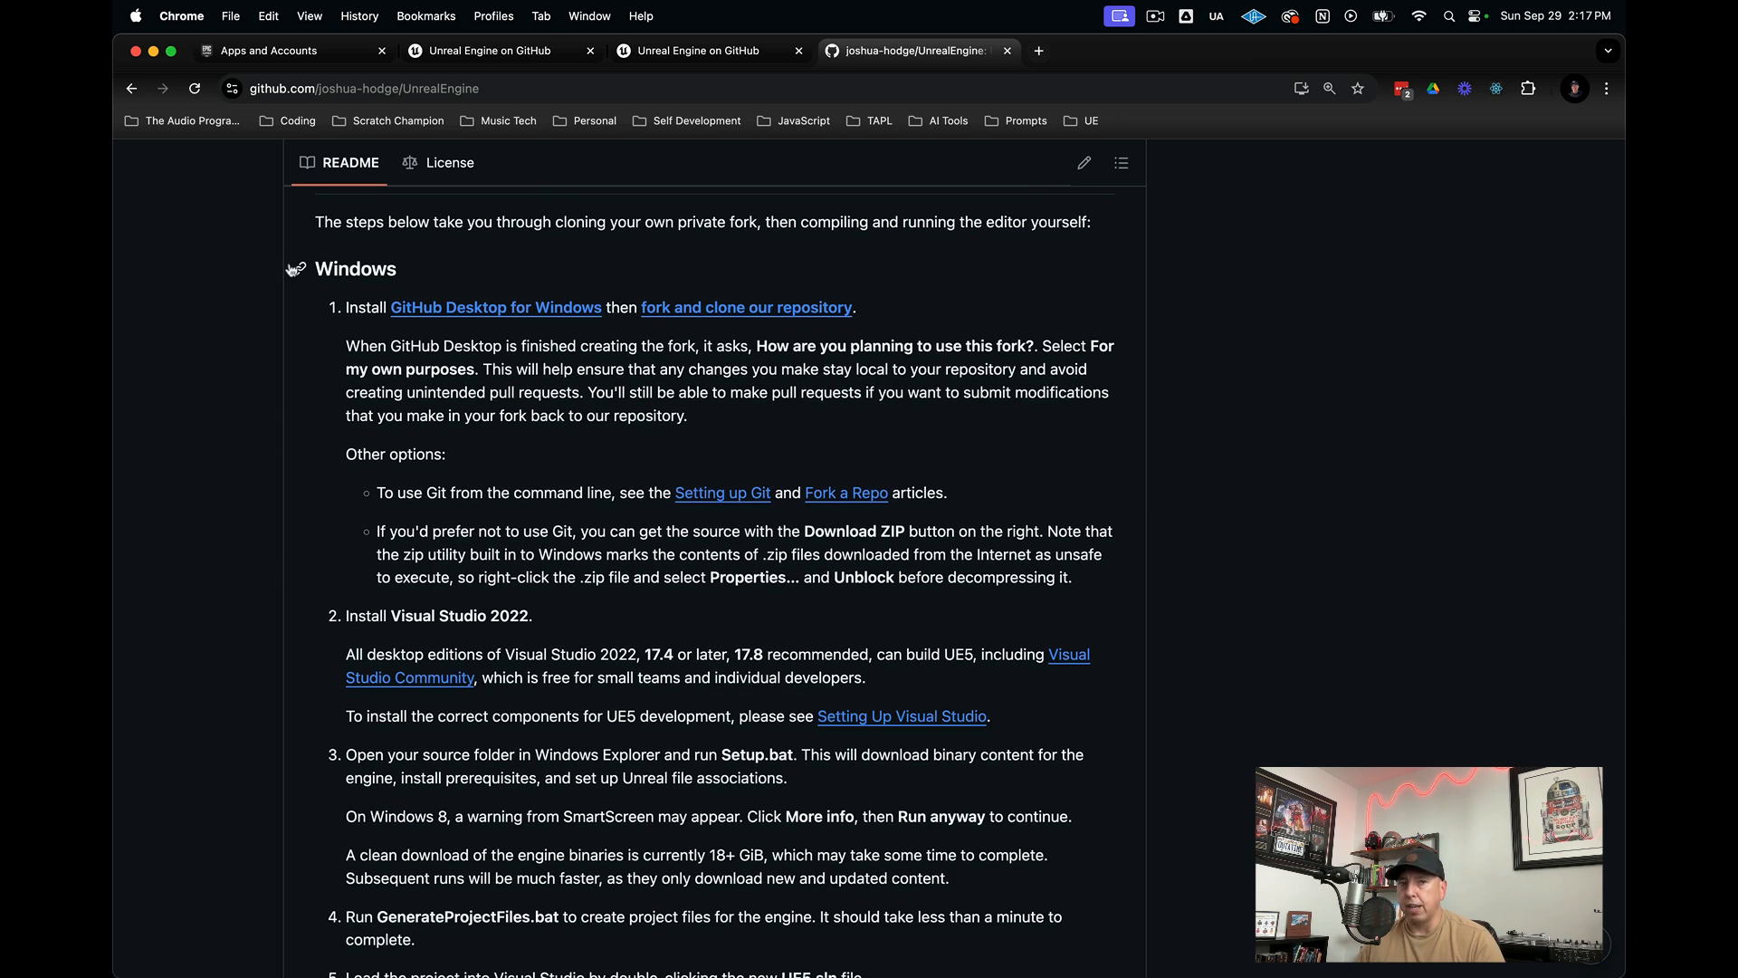
scroll(down, 3)
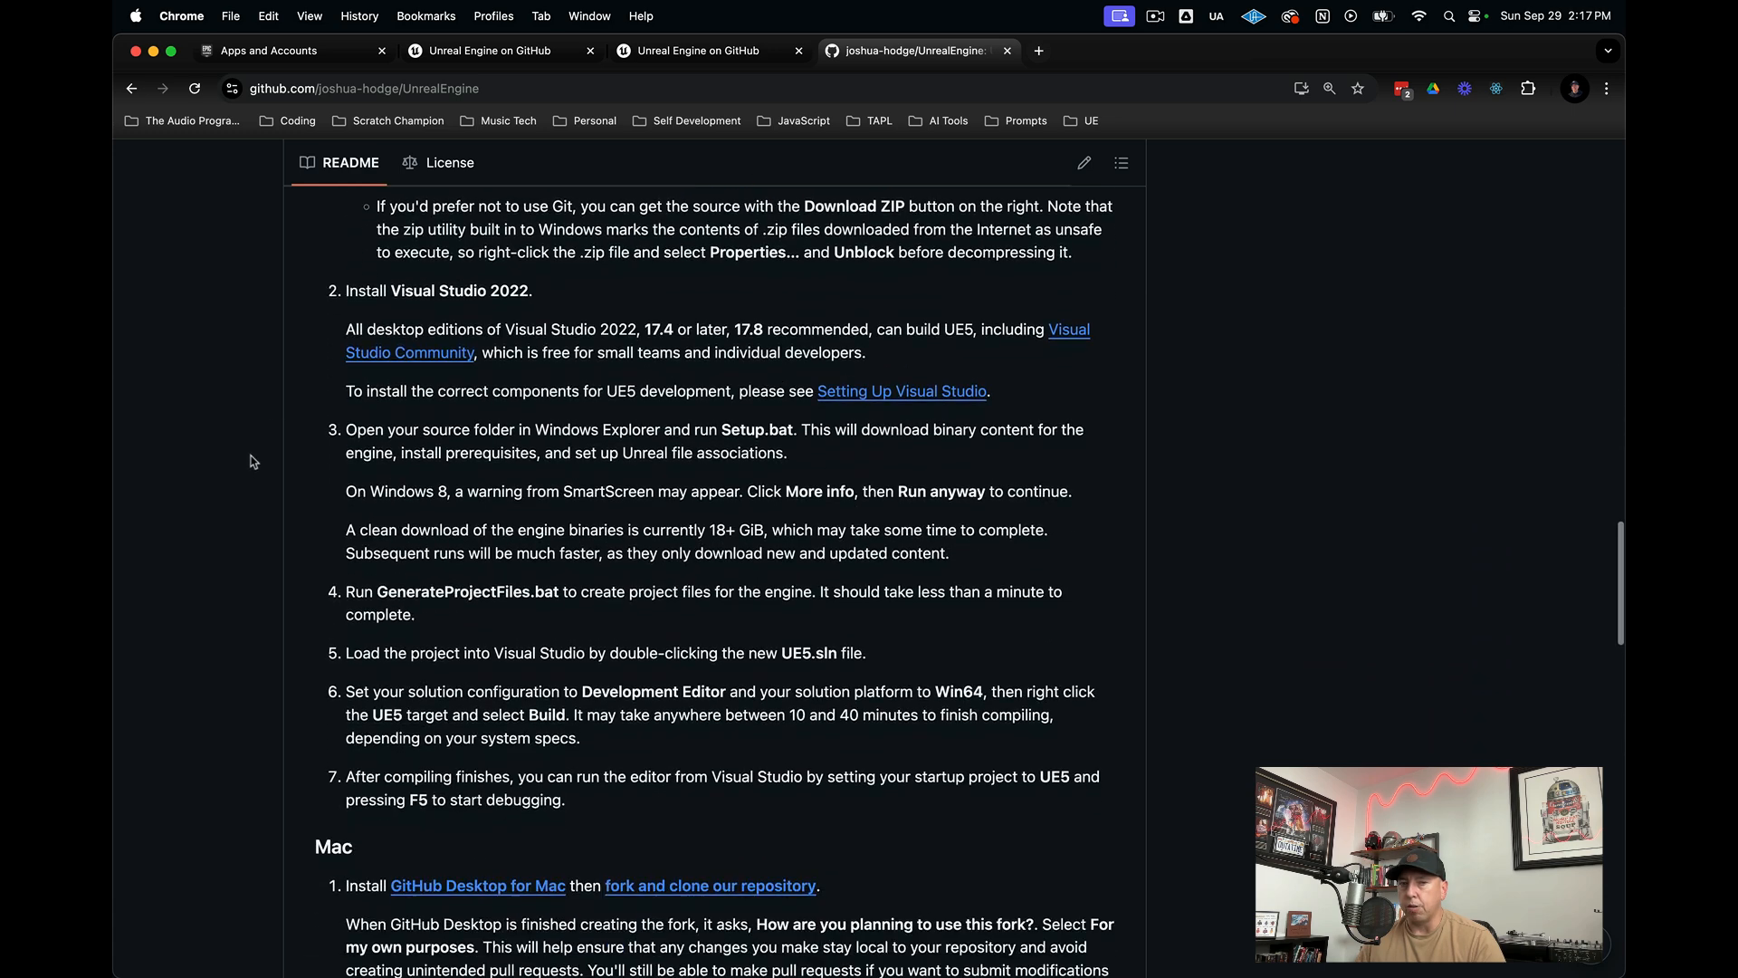
scroll(down, 3)
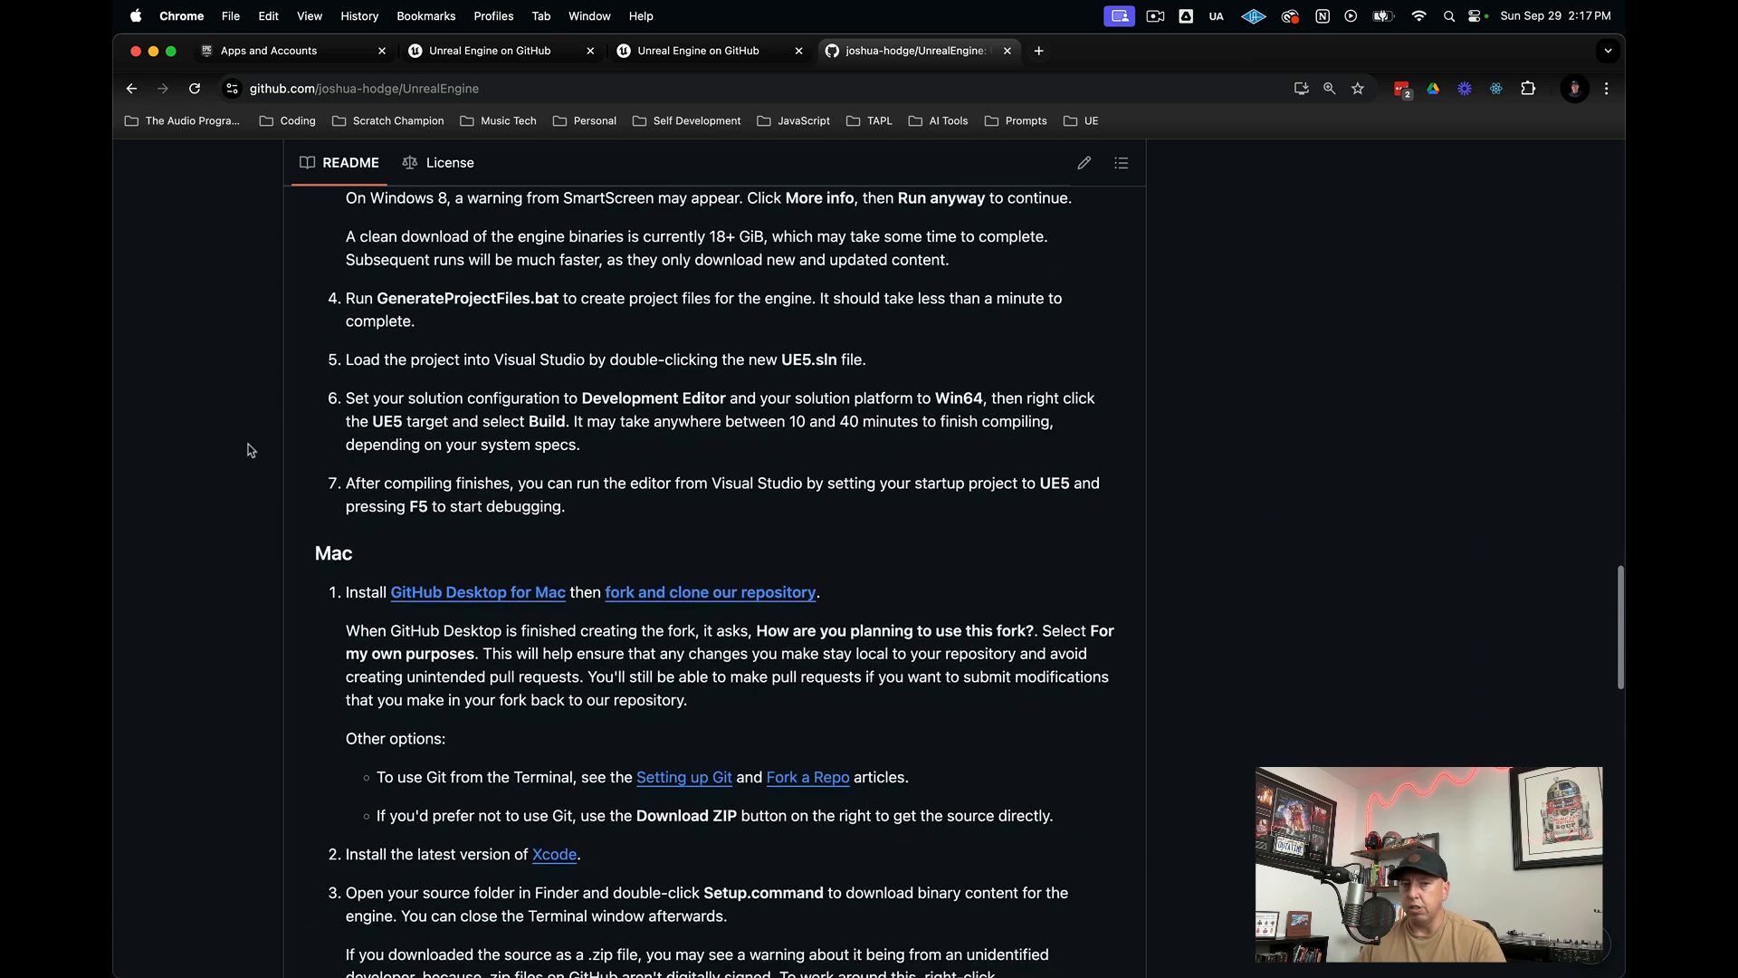
scroll(down, 3)
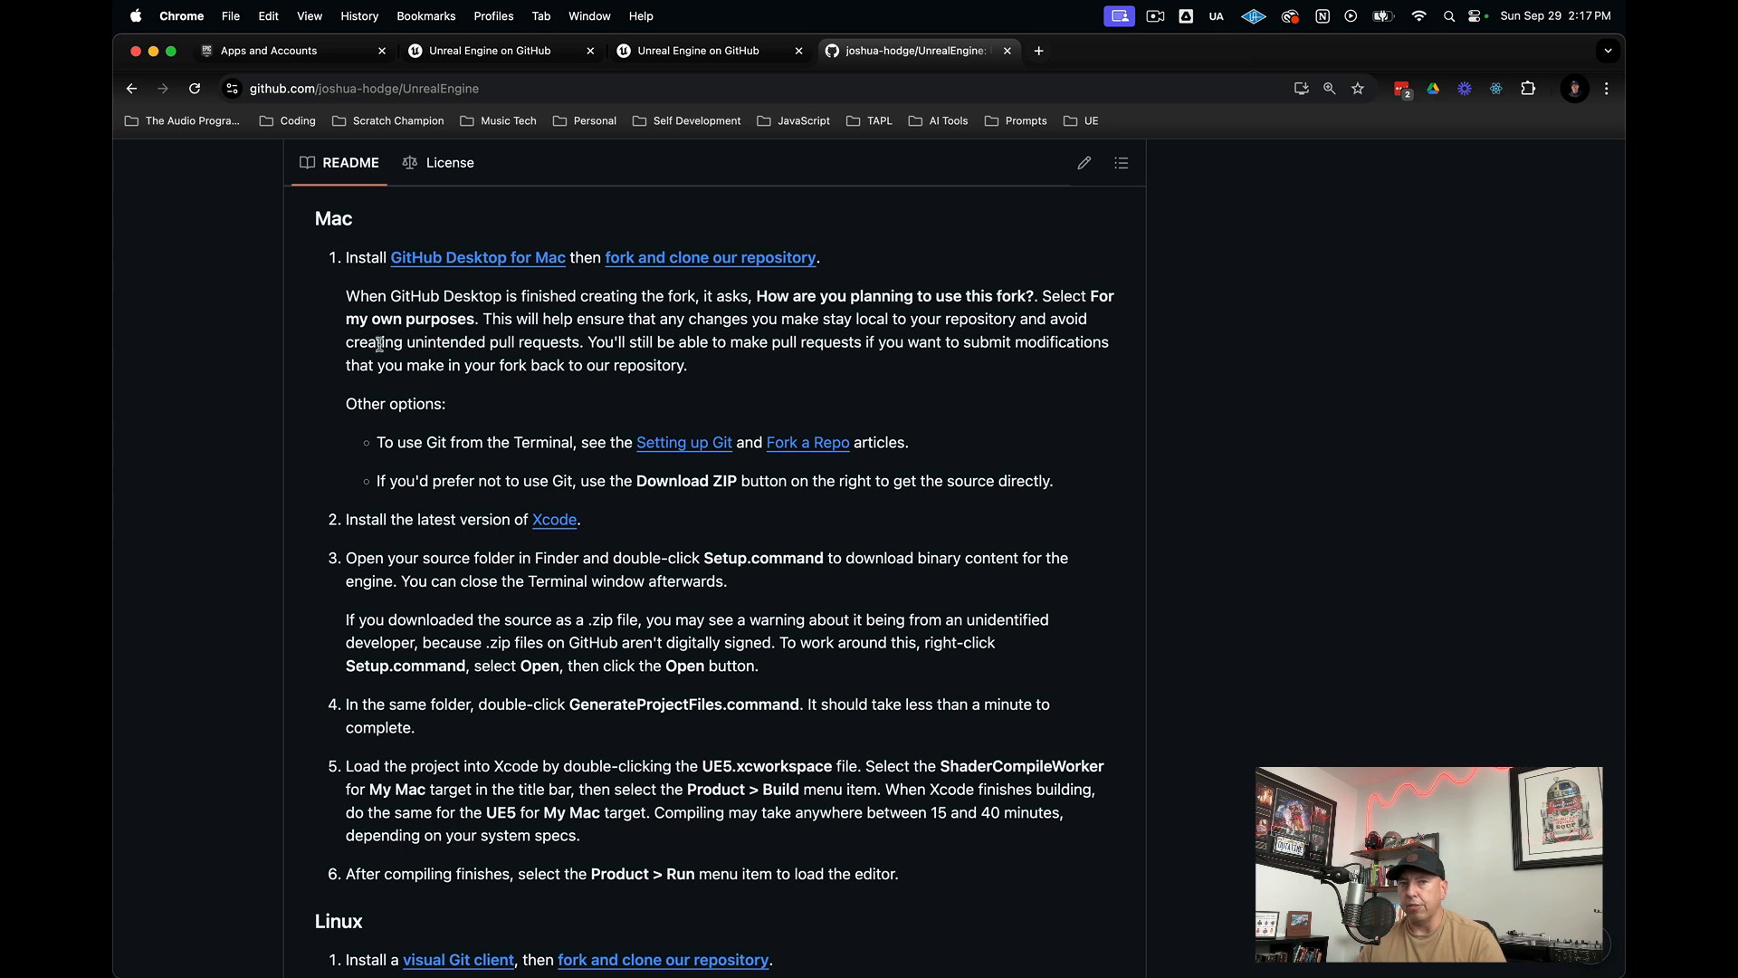
mouse_move(375, 510)
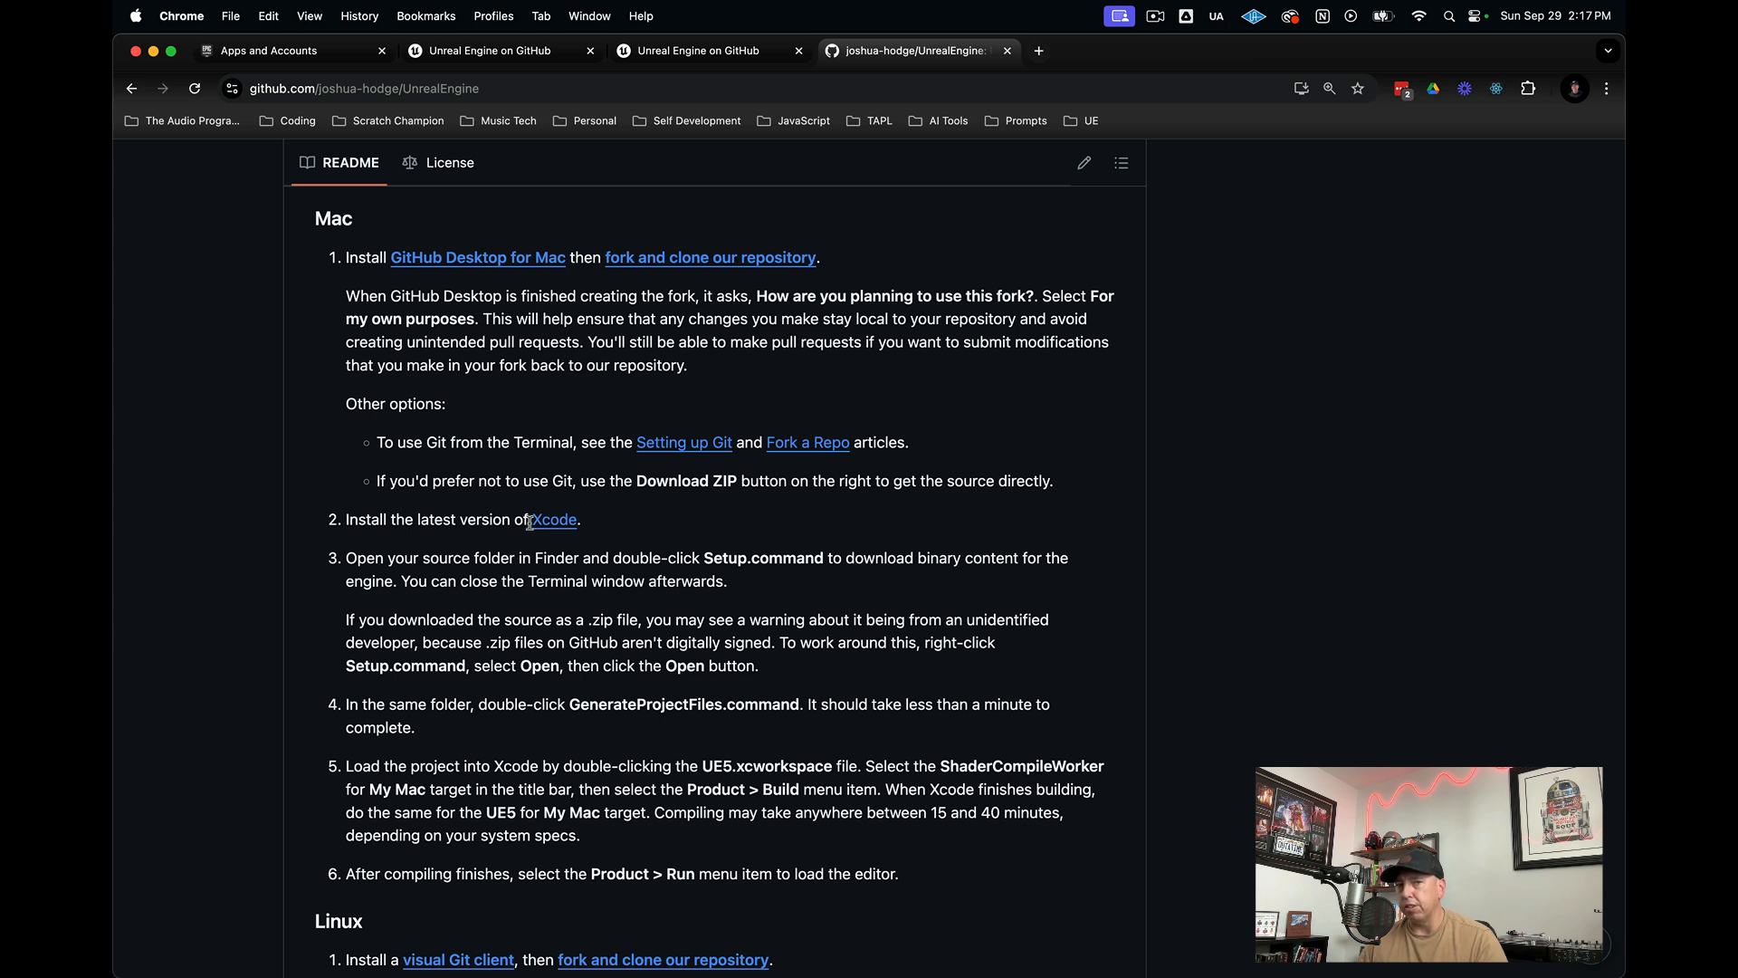
mouse_move(607, 539)
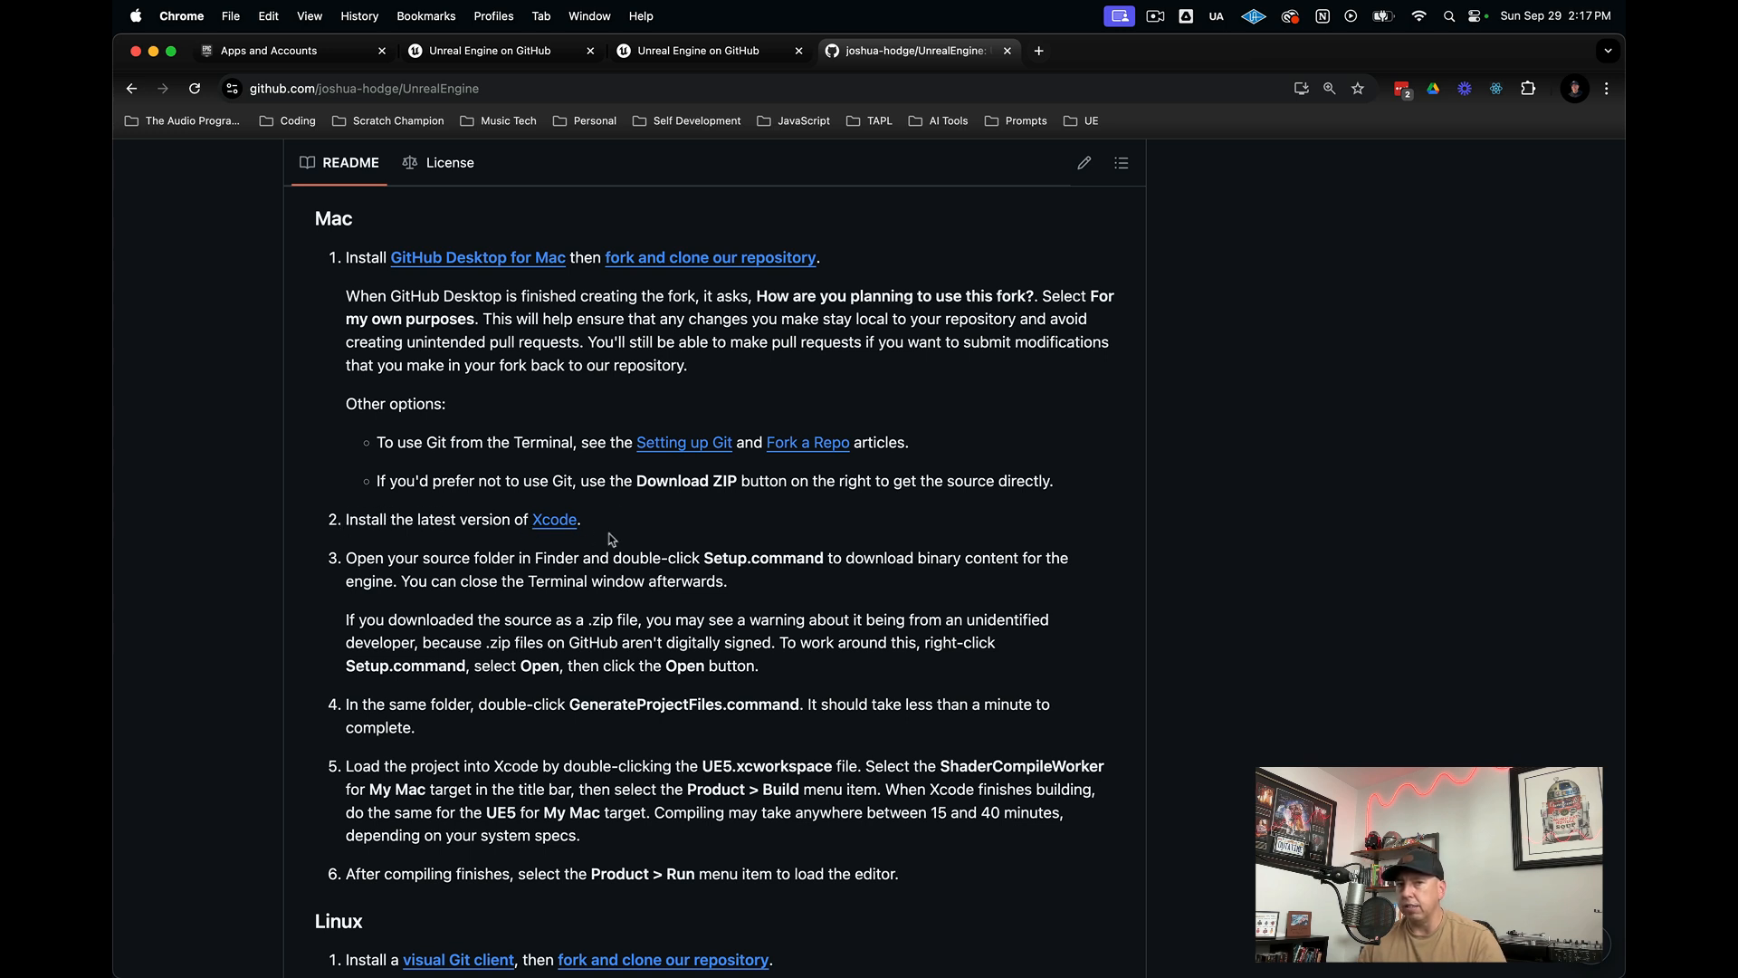
mouse_move(247, 493)
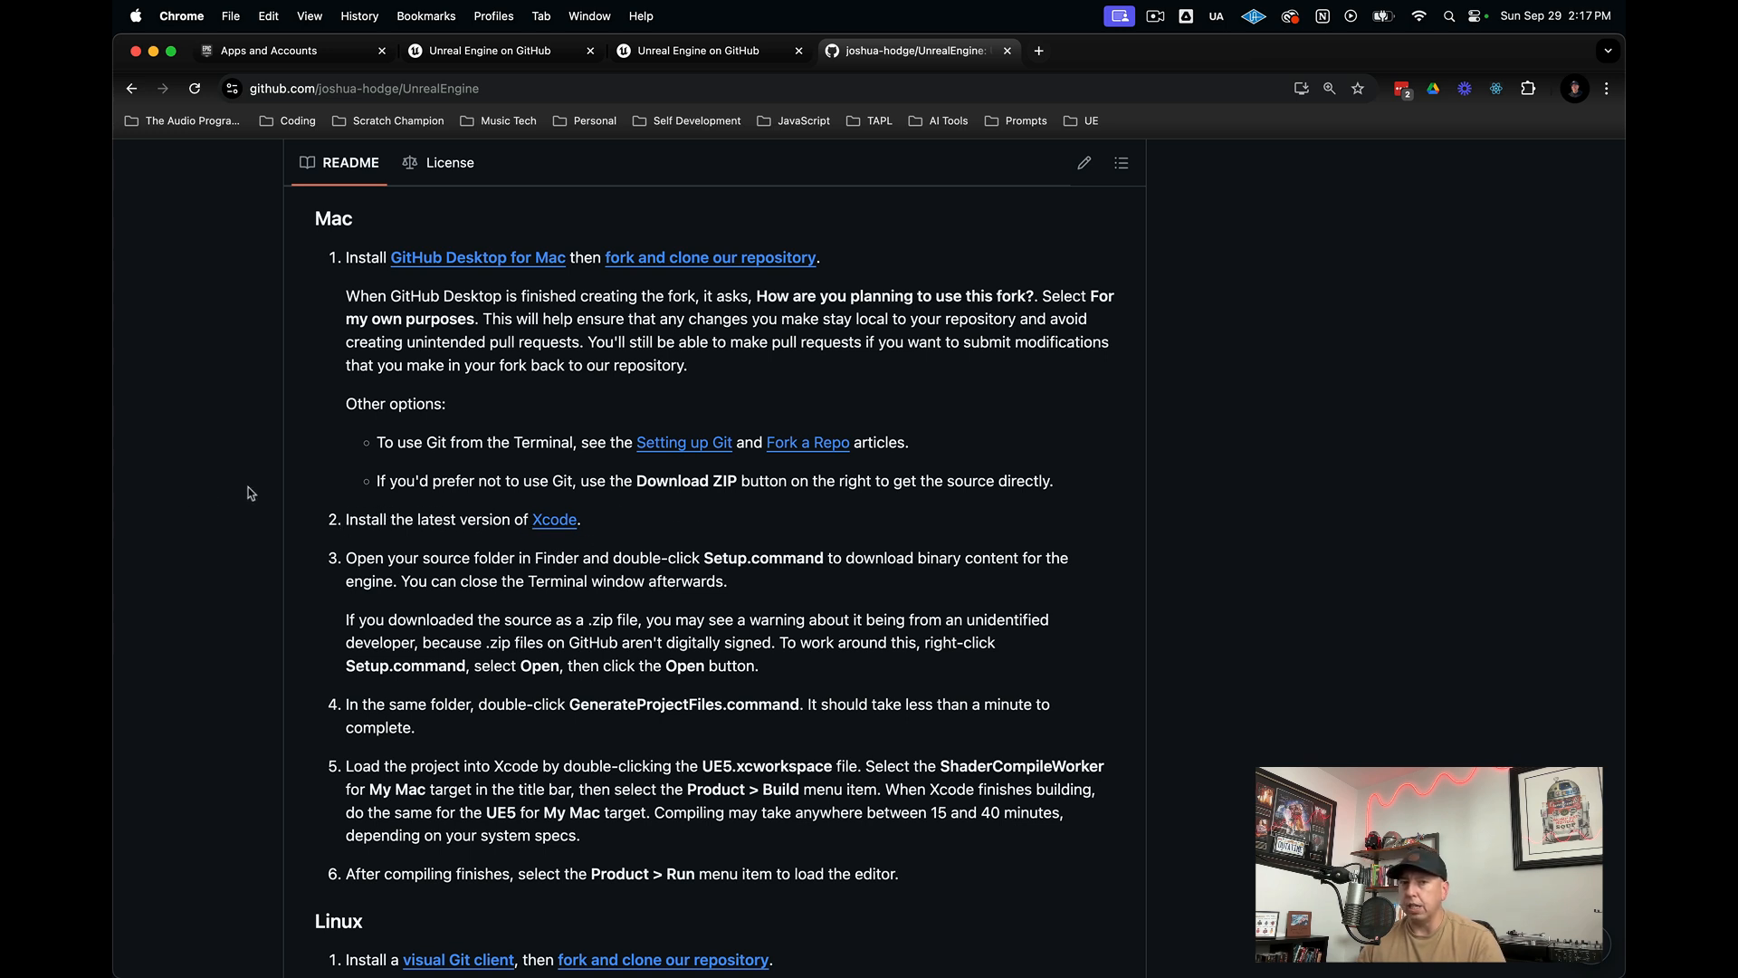
scroll(down, 3)
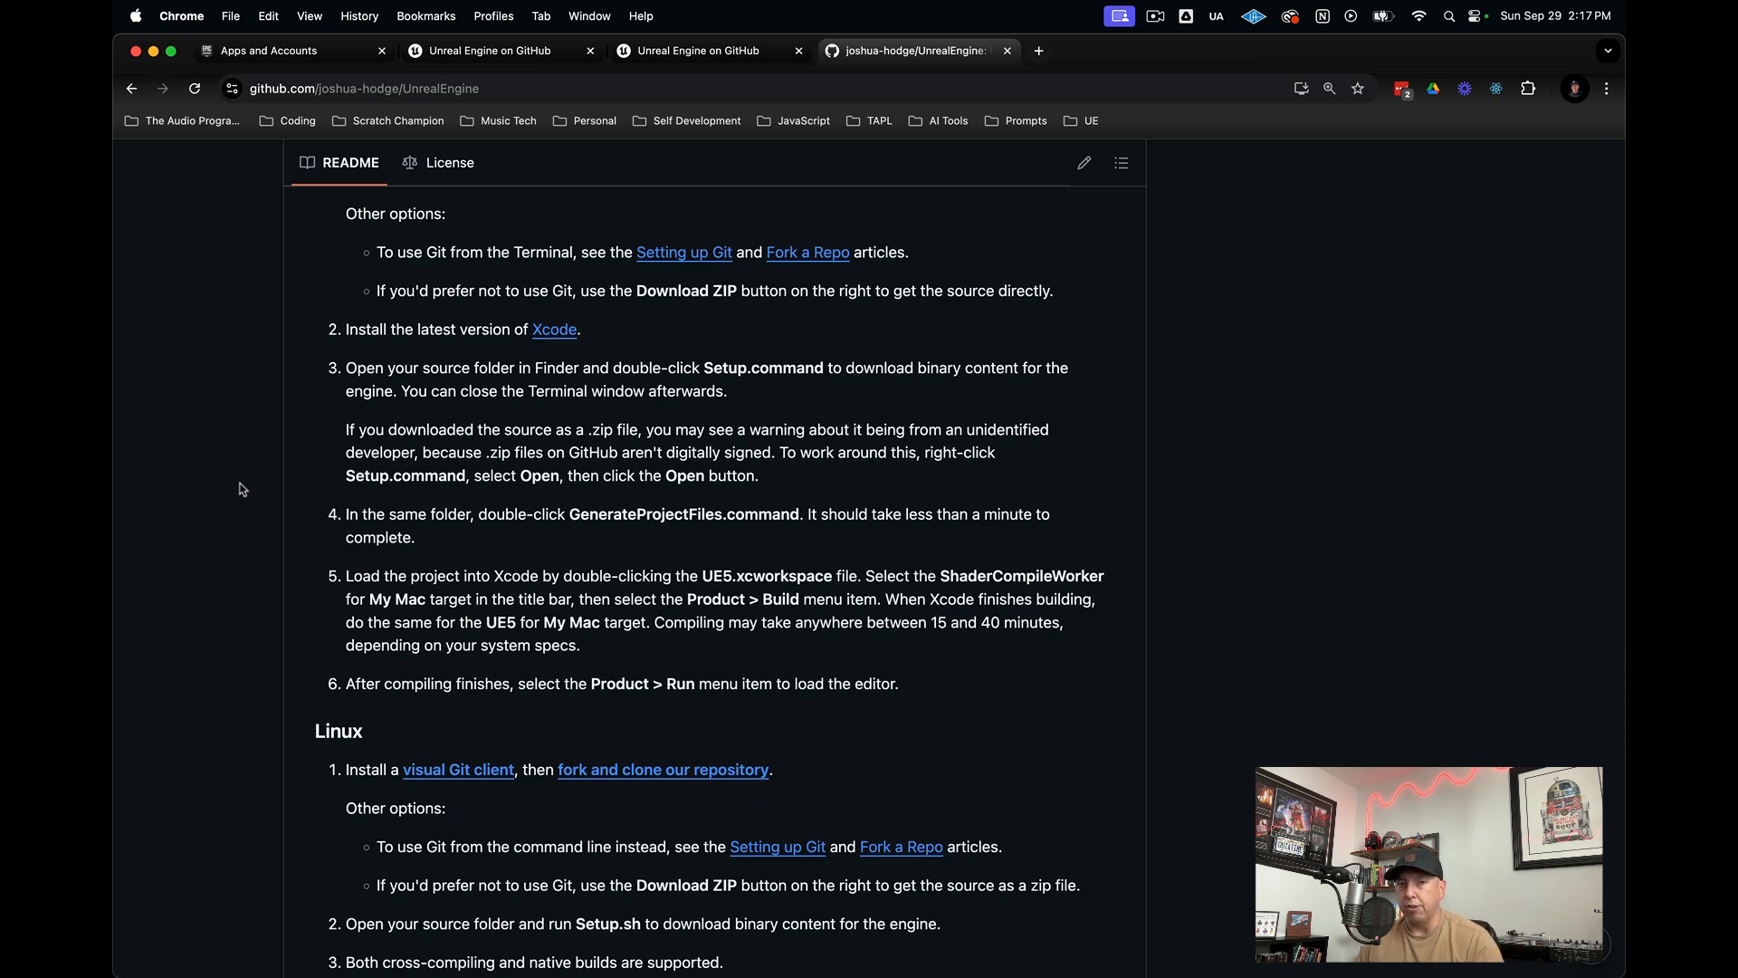
mouse_move(265, 460)
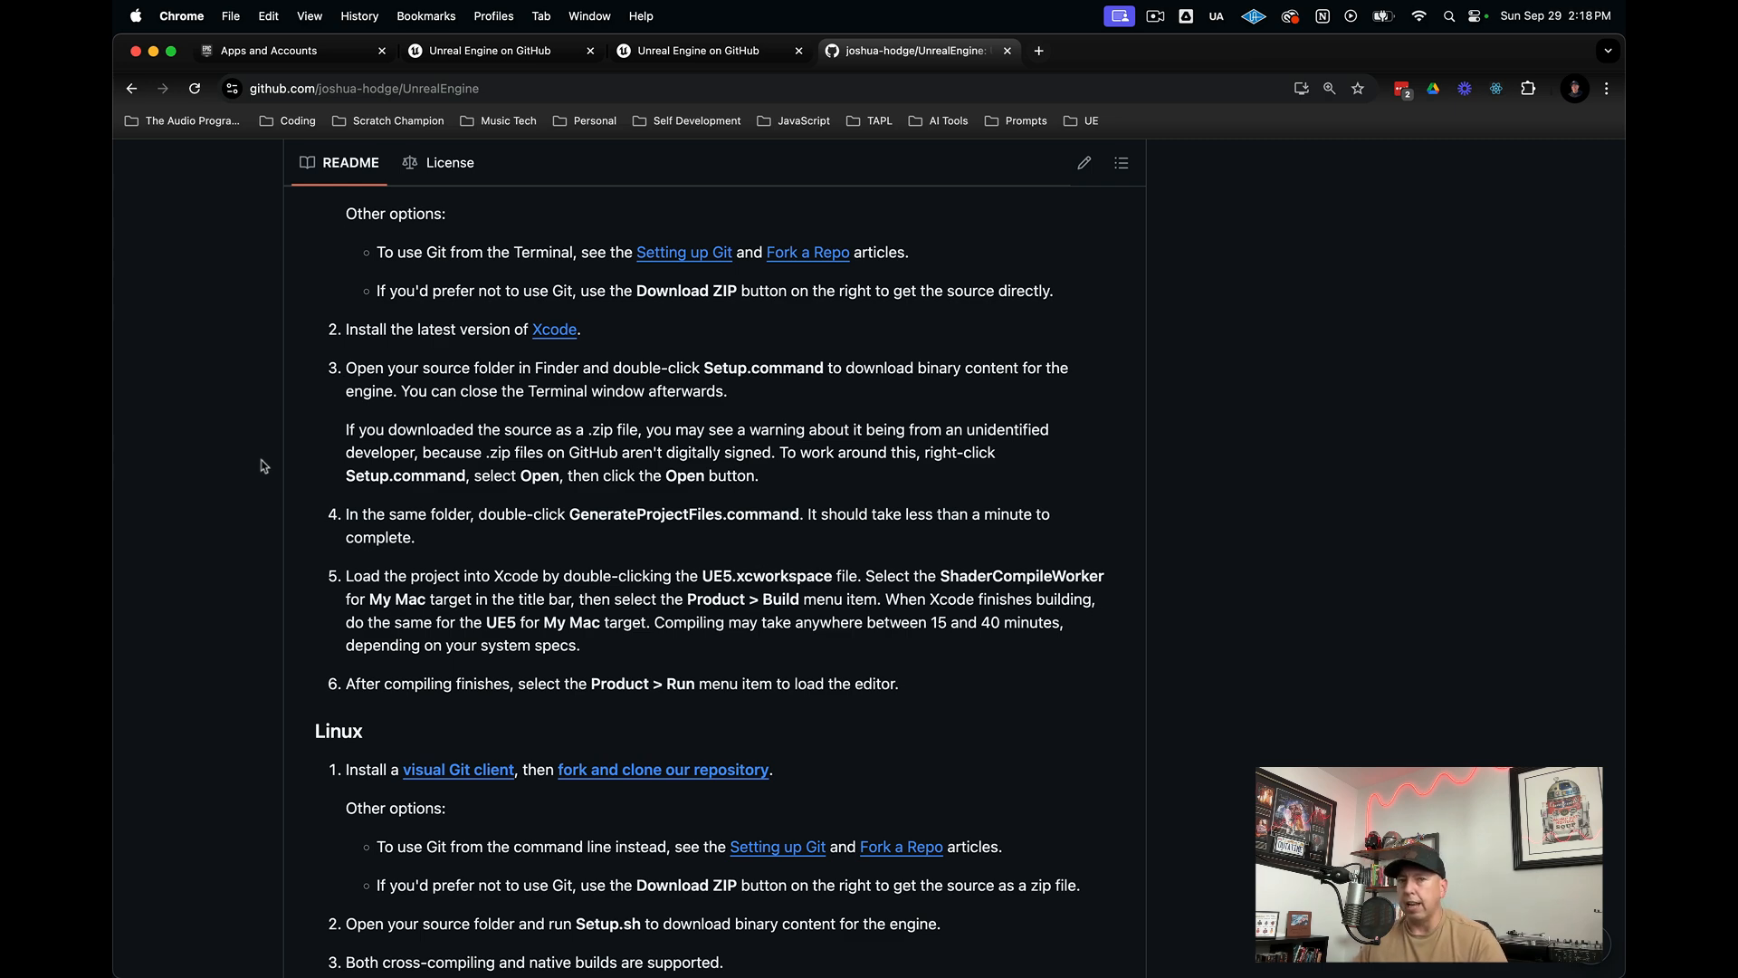
scroll(down, 3)
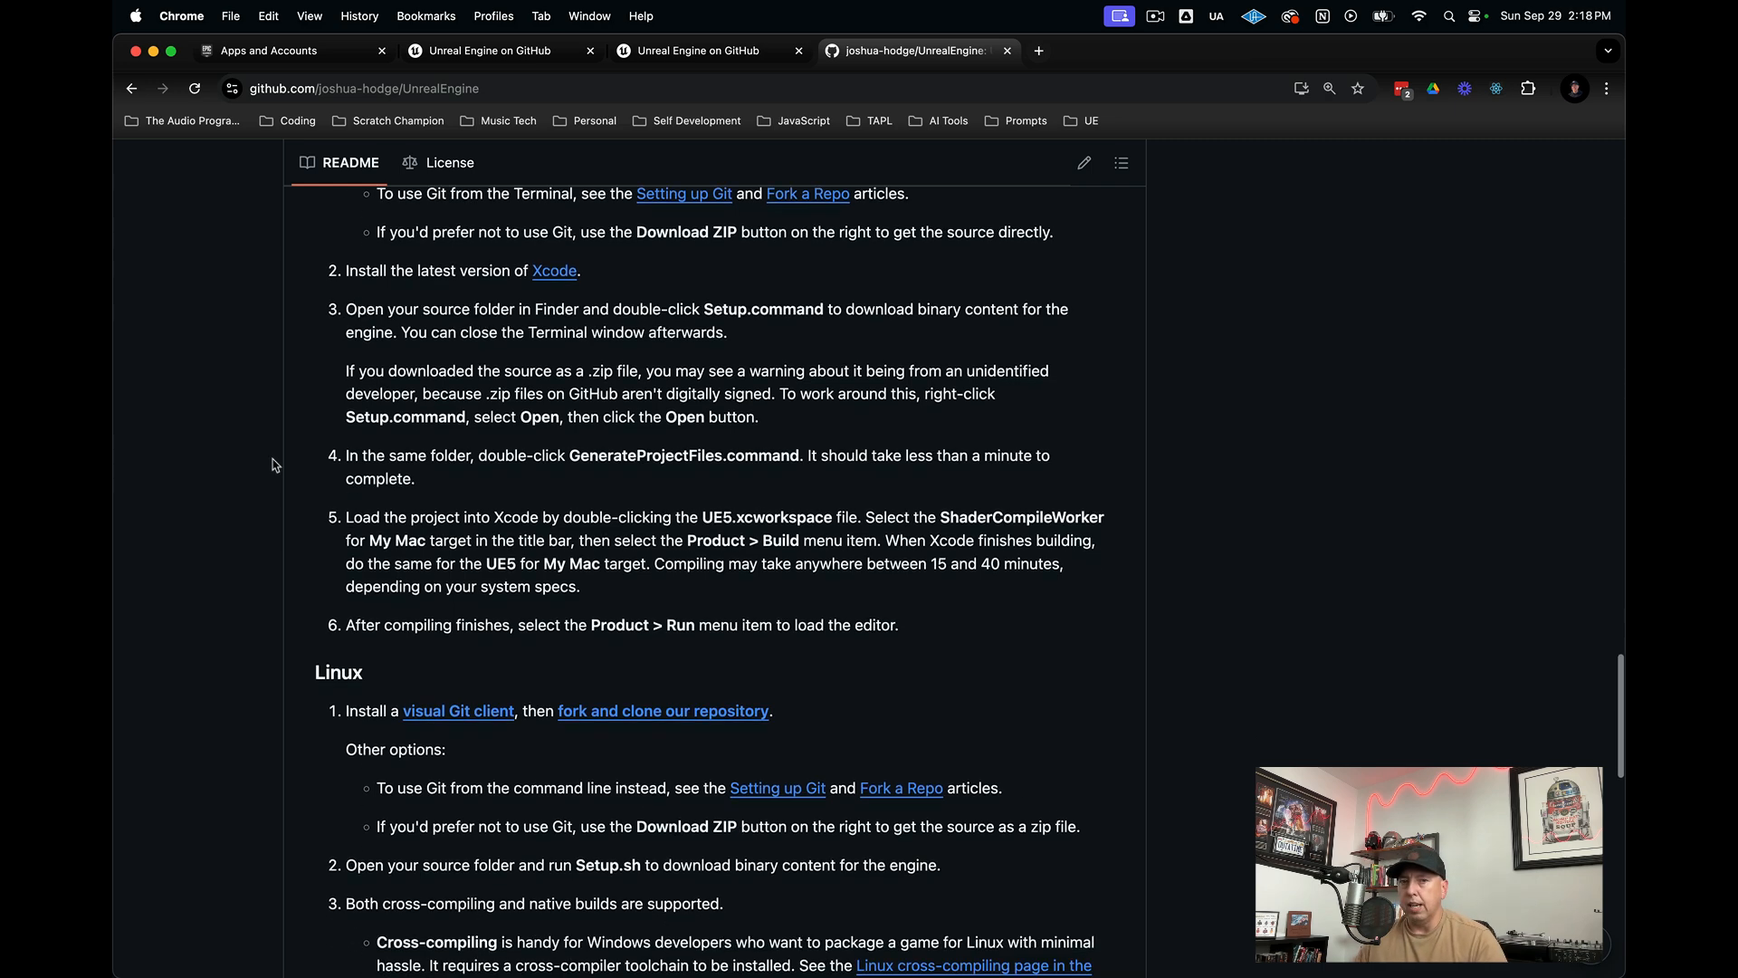
scroll(down, 3)
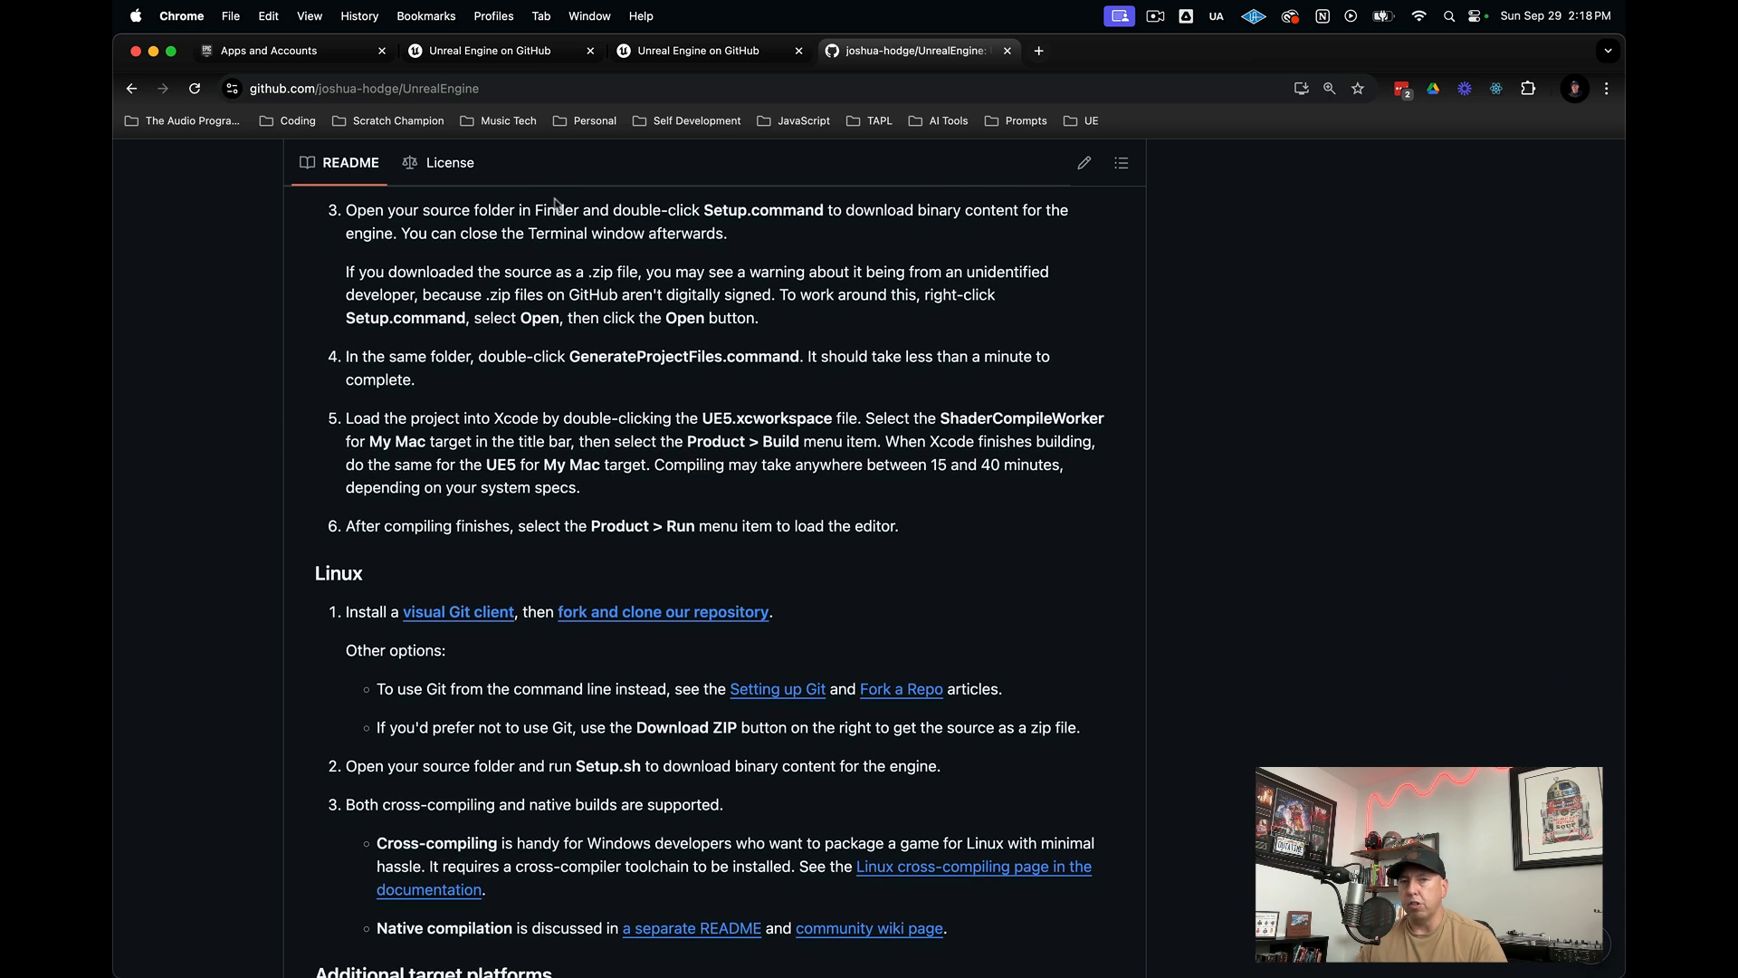
mouse_move(774, 216)
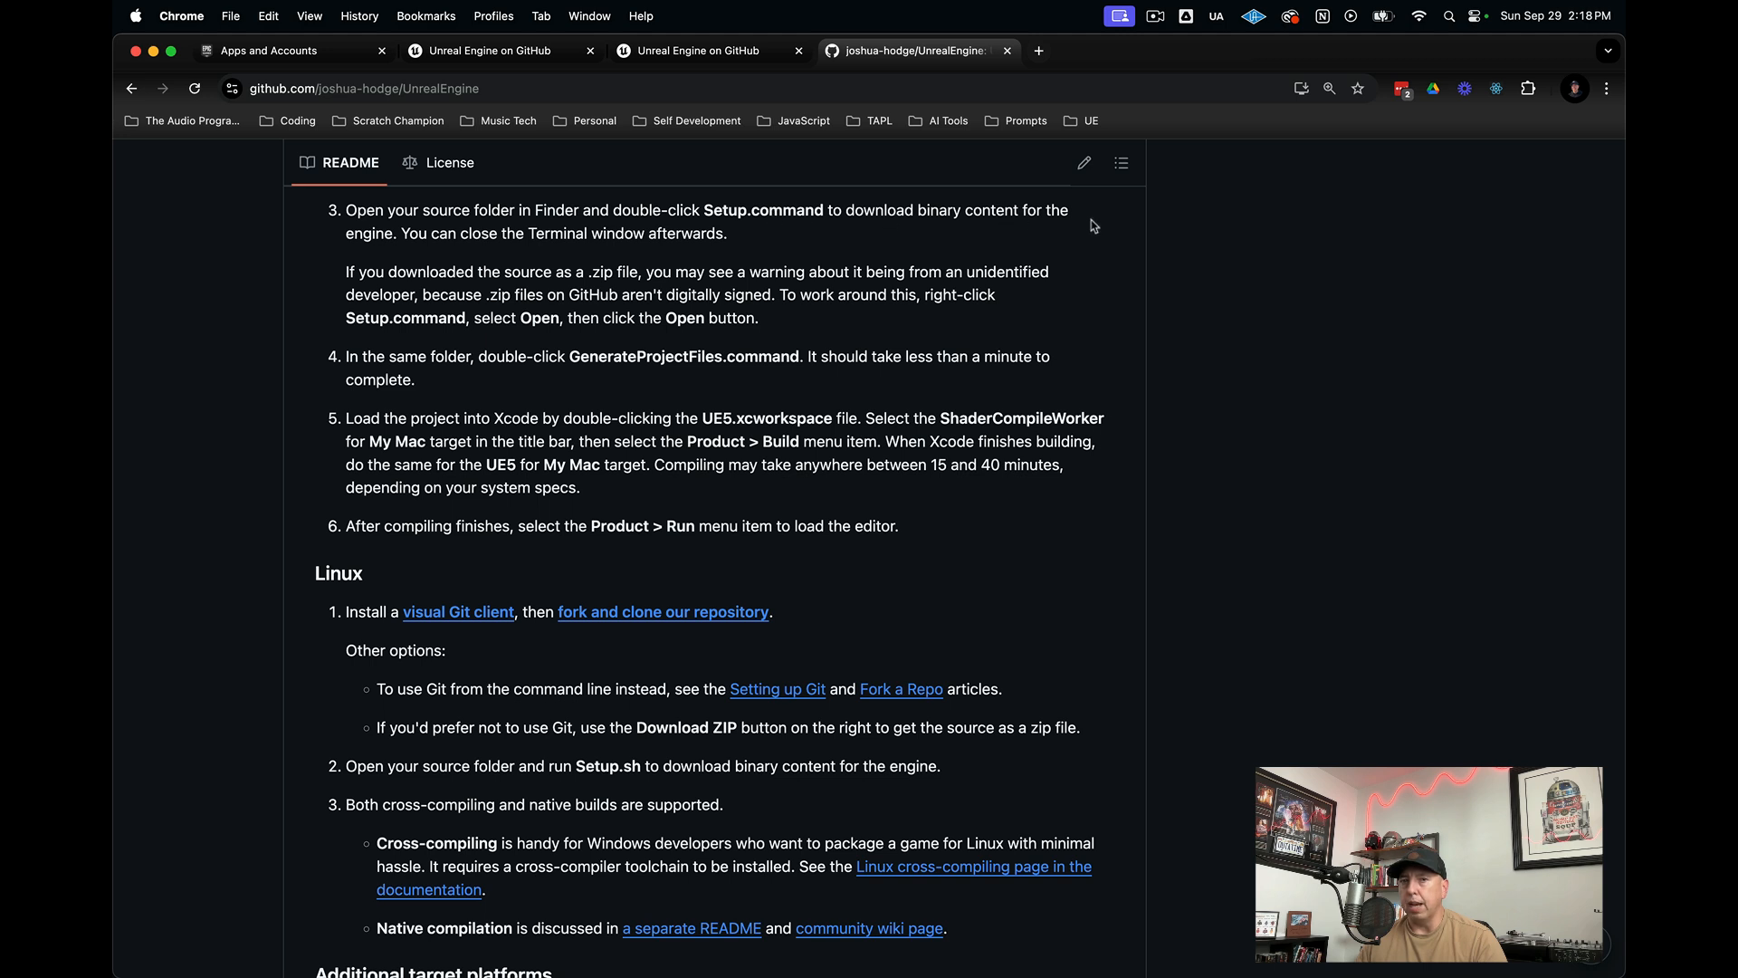
mouse_move(801, 248)
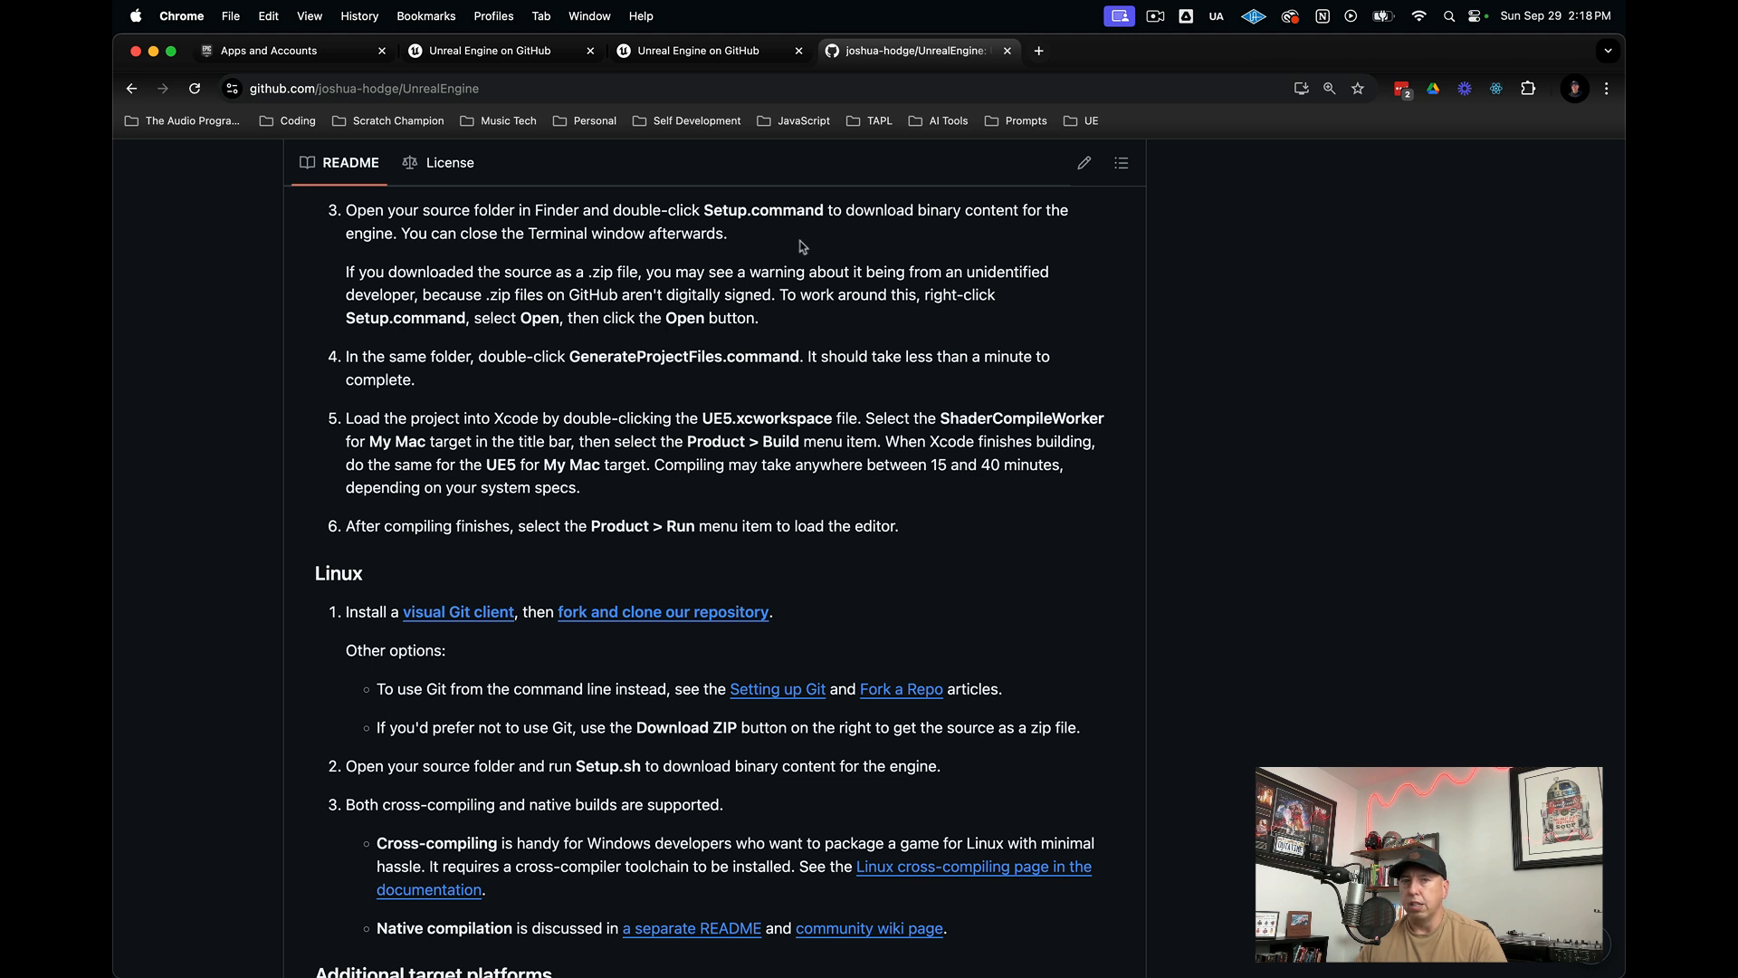
mouse_move(1420, 413)
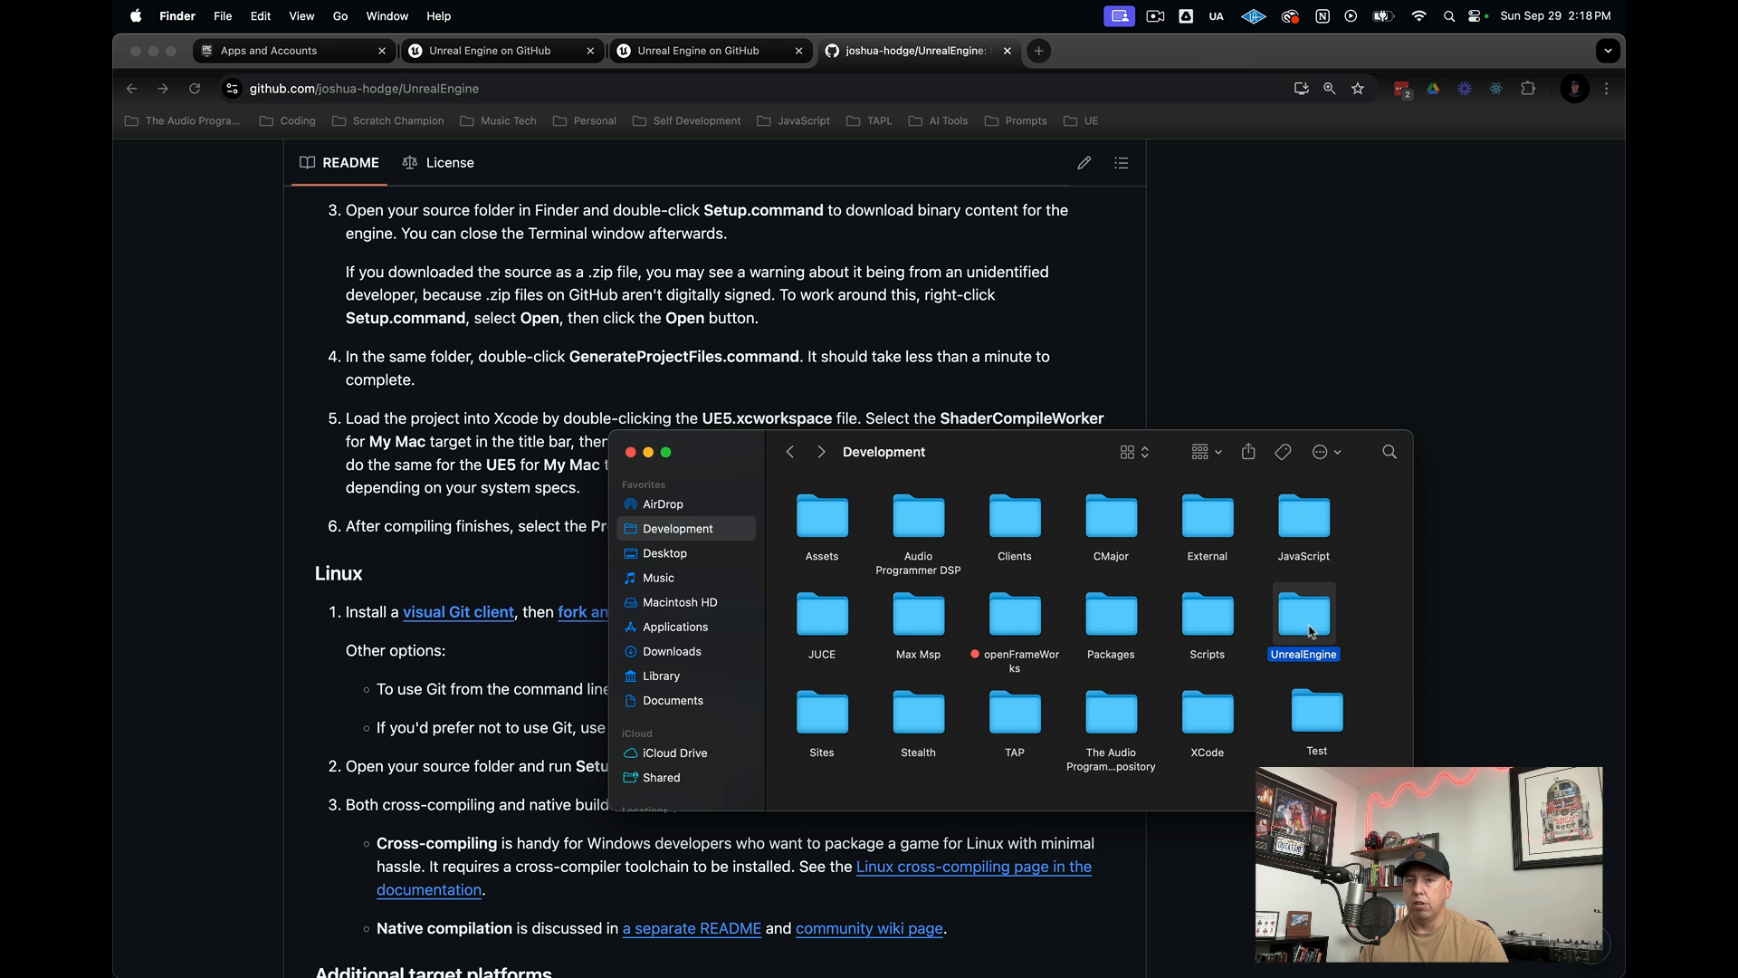
- Run Setup.command to start downloading the roughly 19 GB of engine dependencies
double_click(1303, 616)
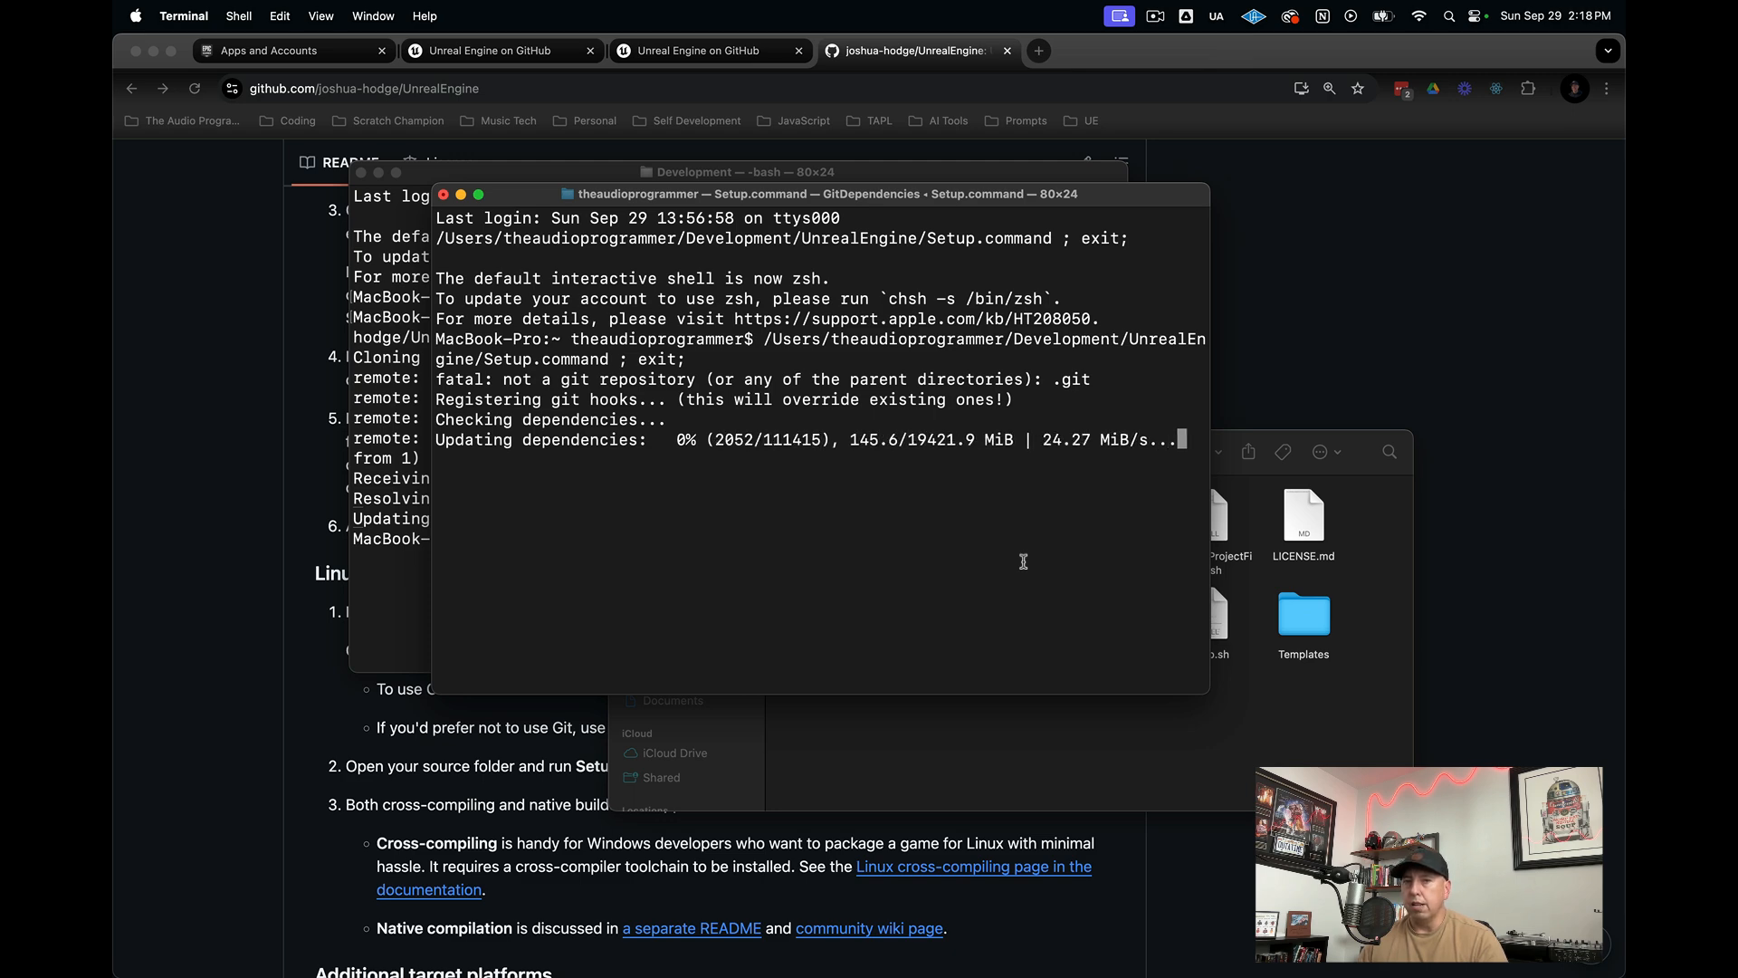
mouse_move(948, 631)
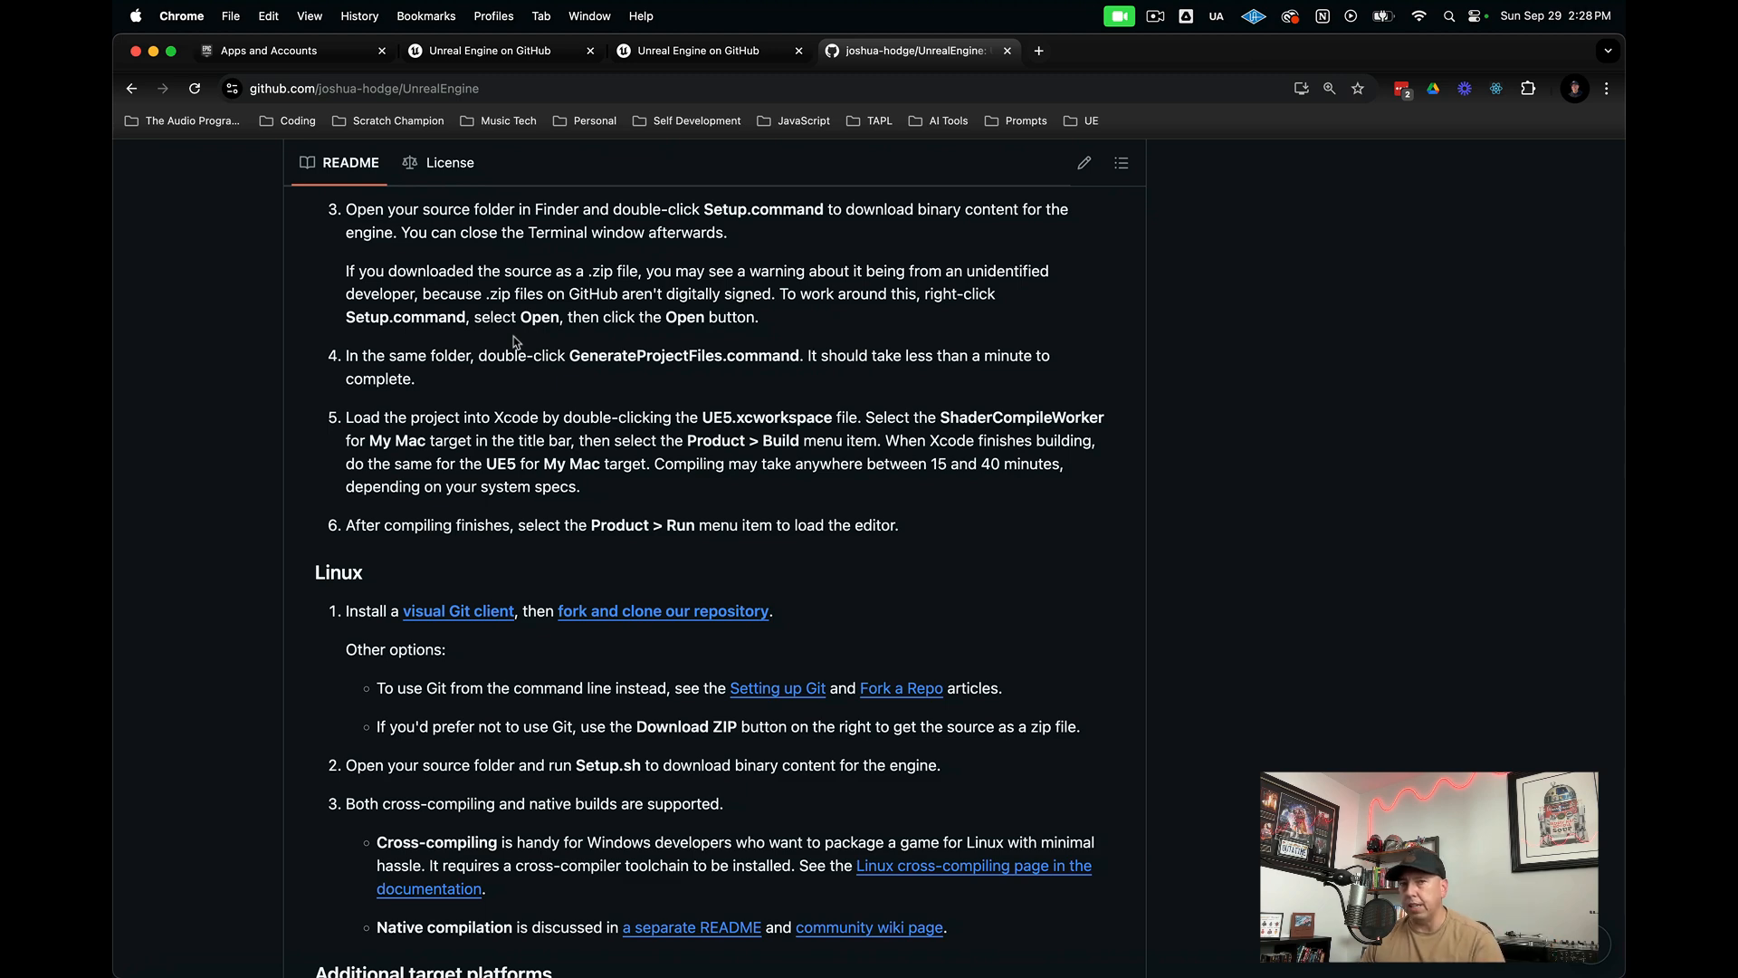
mouse_move(404, 347)
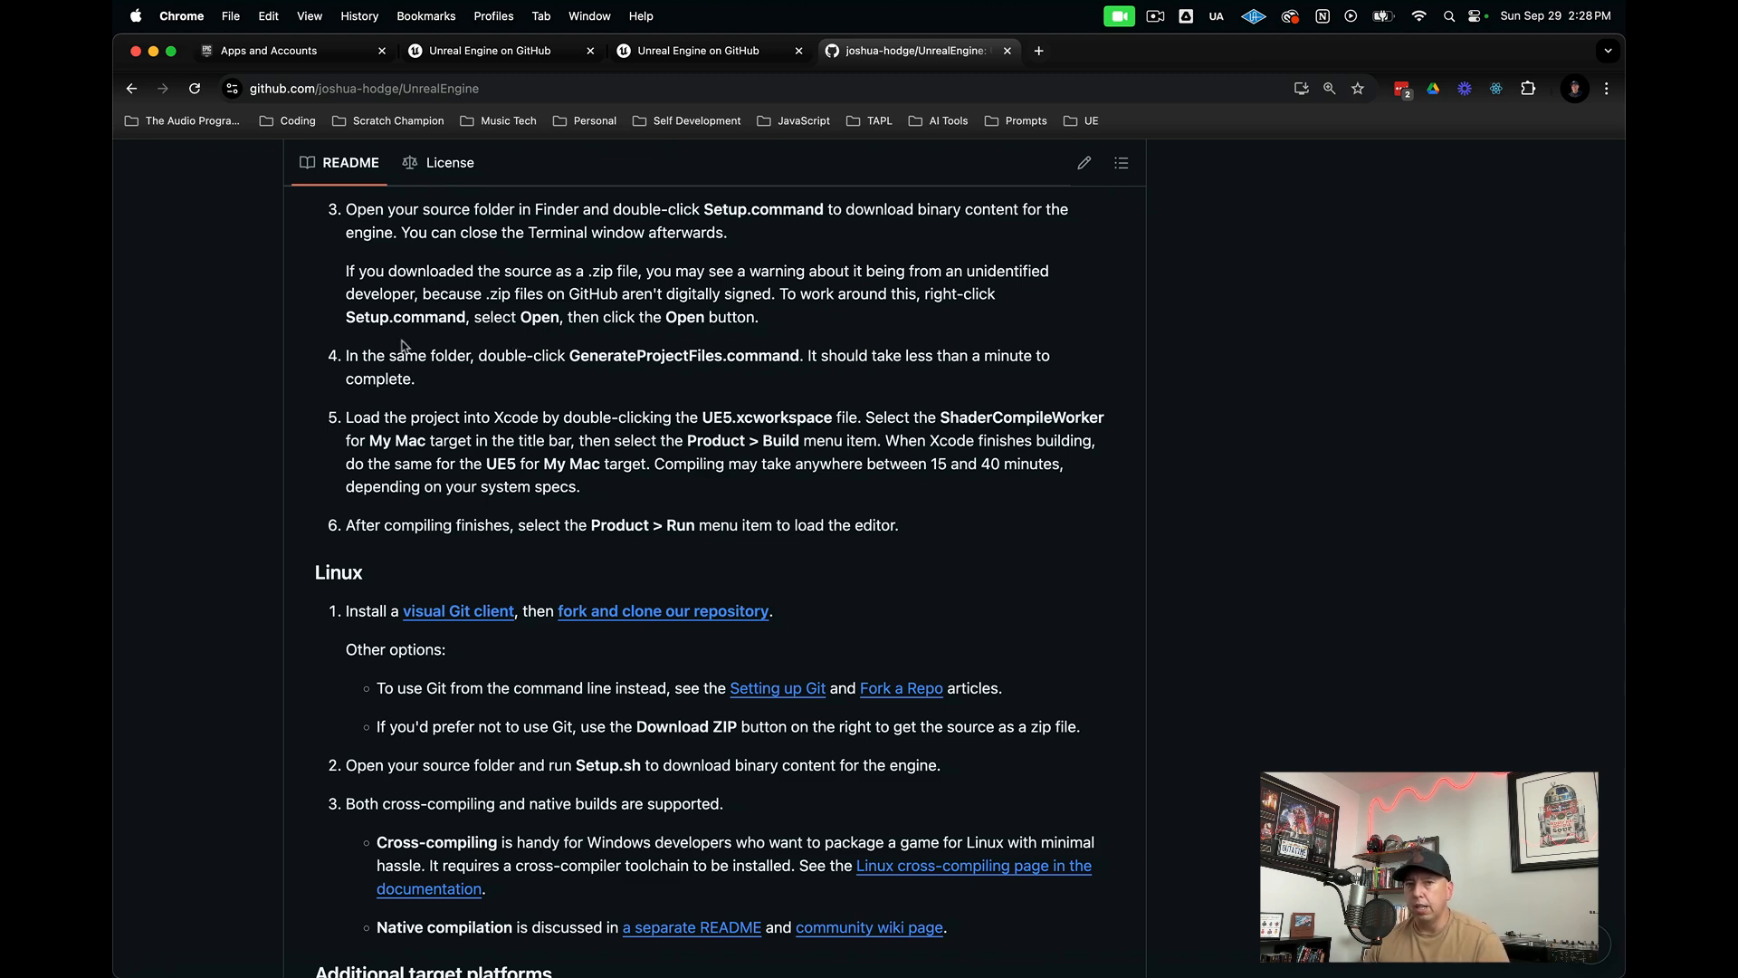
- Scroll the README down to step 4, the GenerateProjectFiles step
scroll(down, 3)
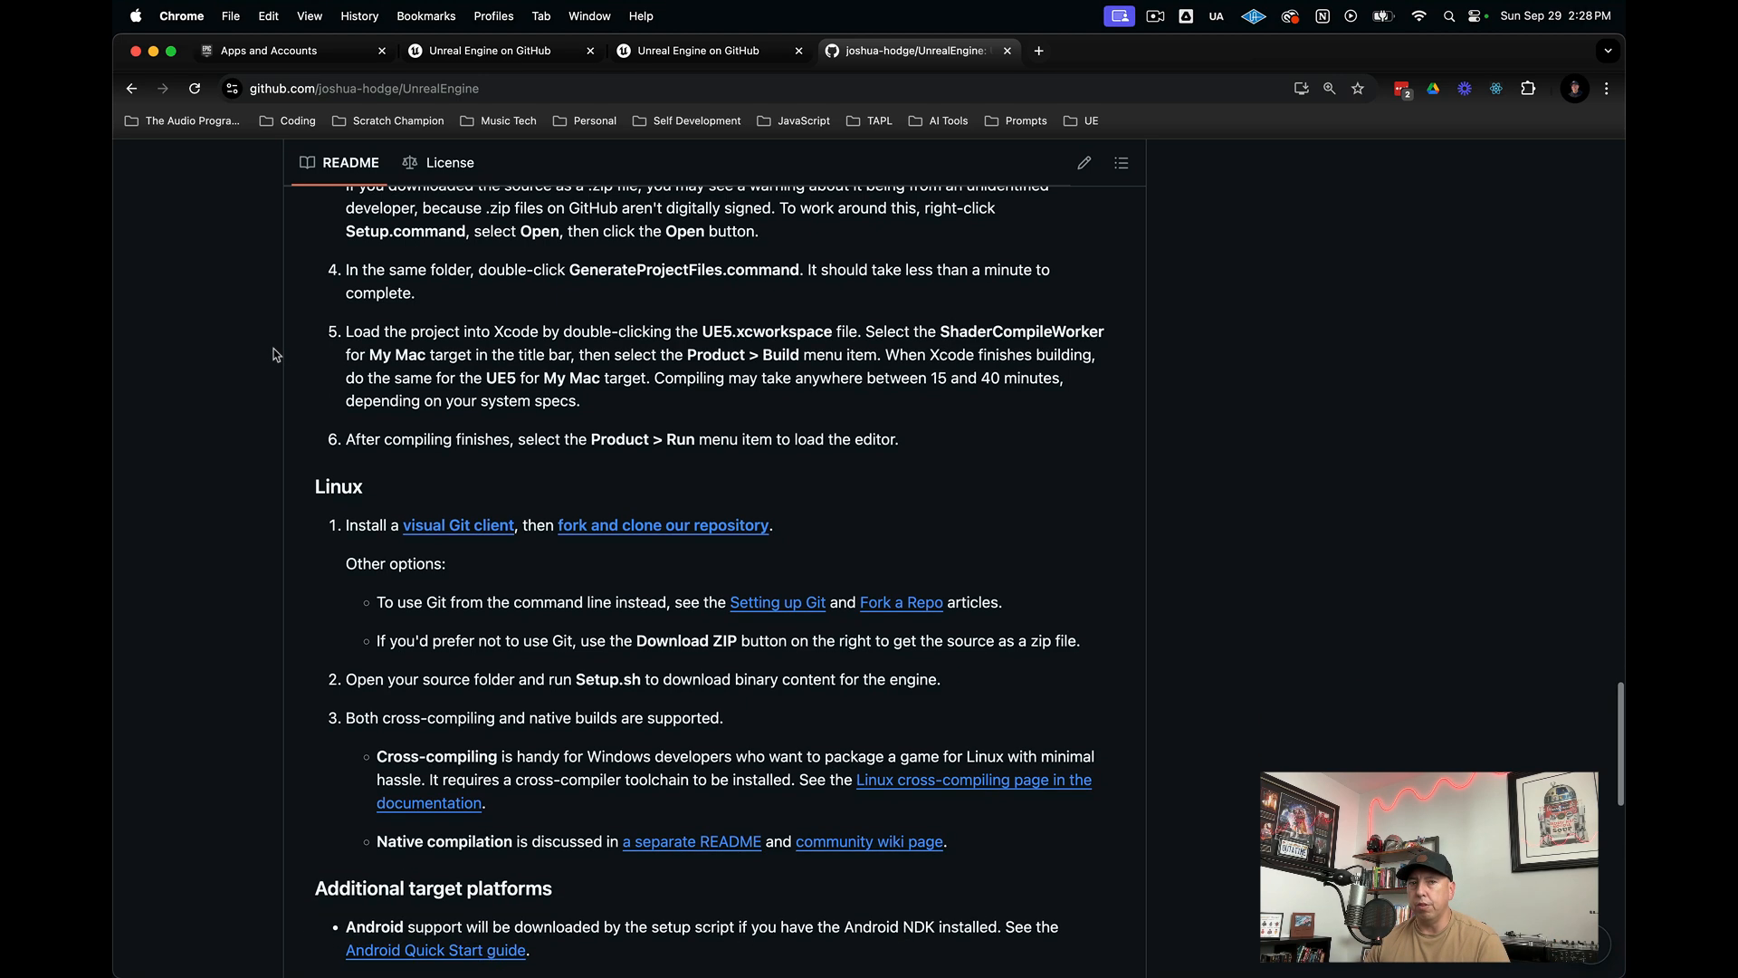
scroll(down, 3)
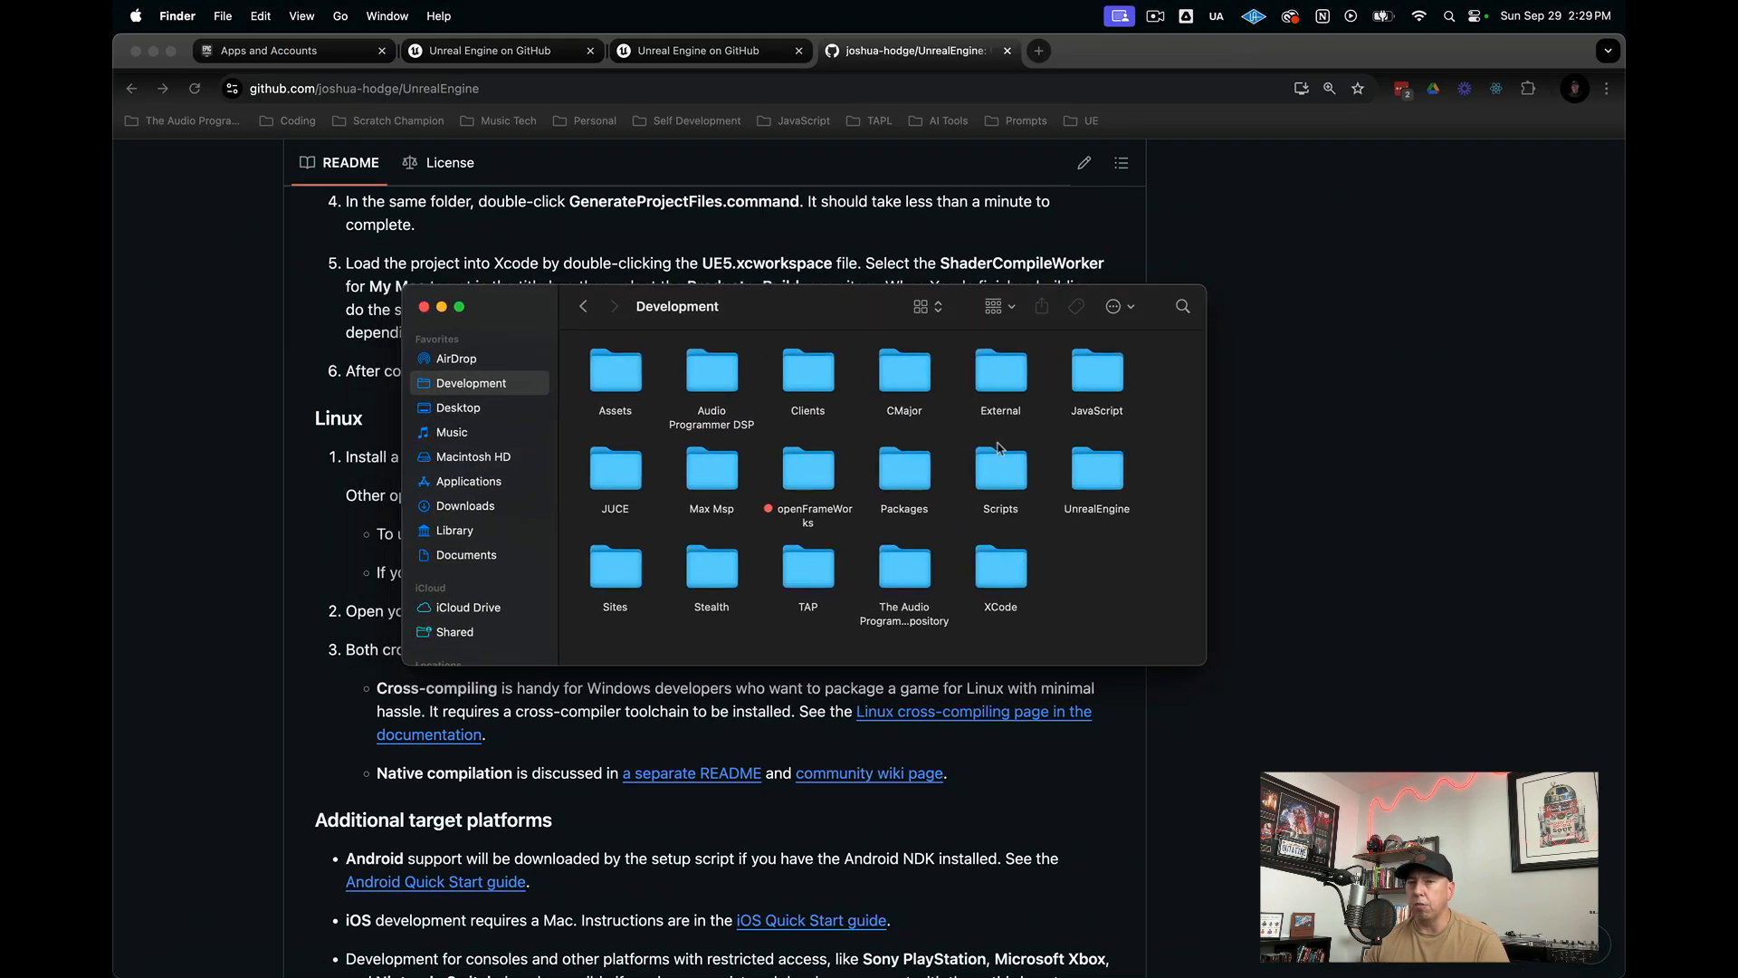
- Run GenerateProjectFiles.sh in a new Terminal to produce the UE5 Xcode workspaces
double_click(1097, 467)
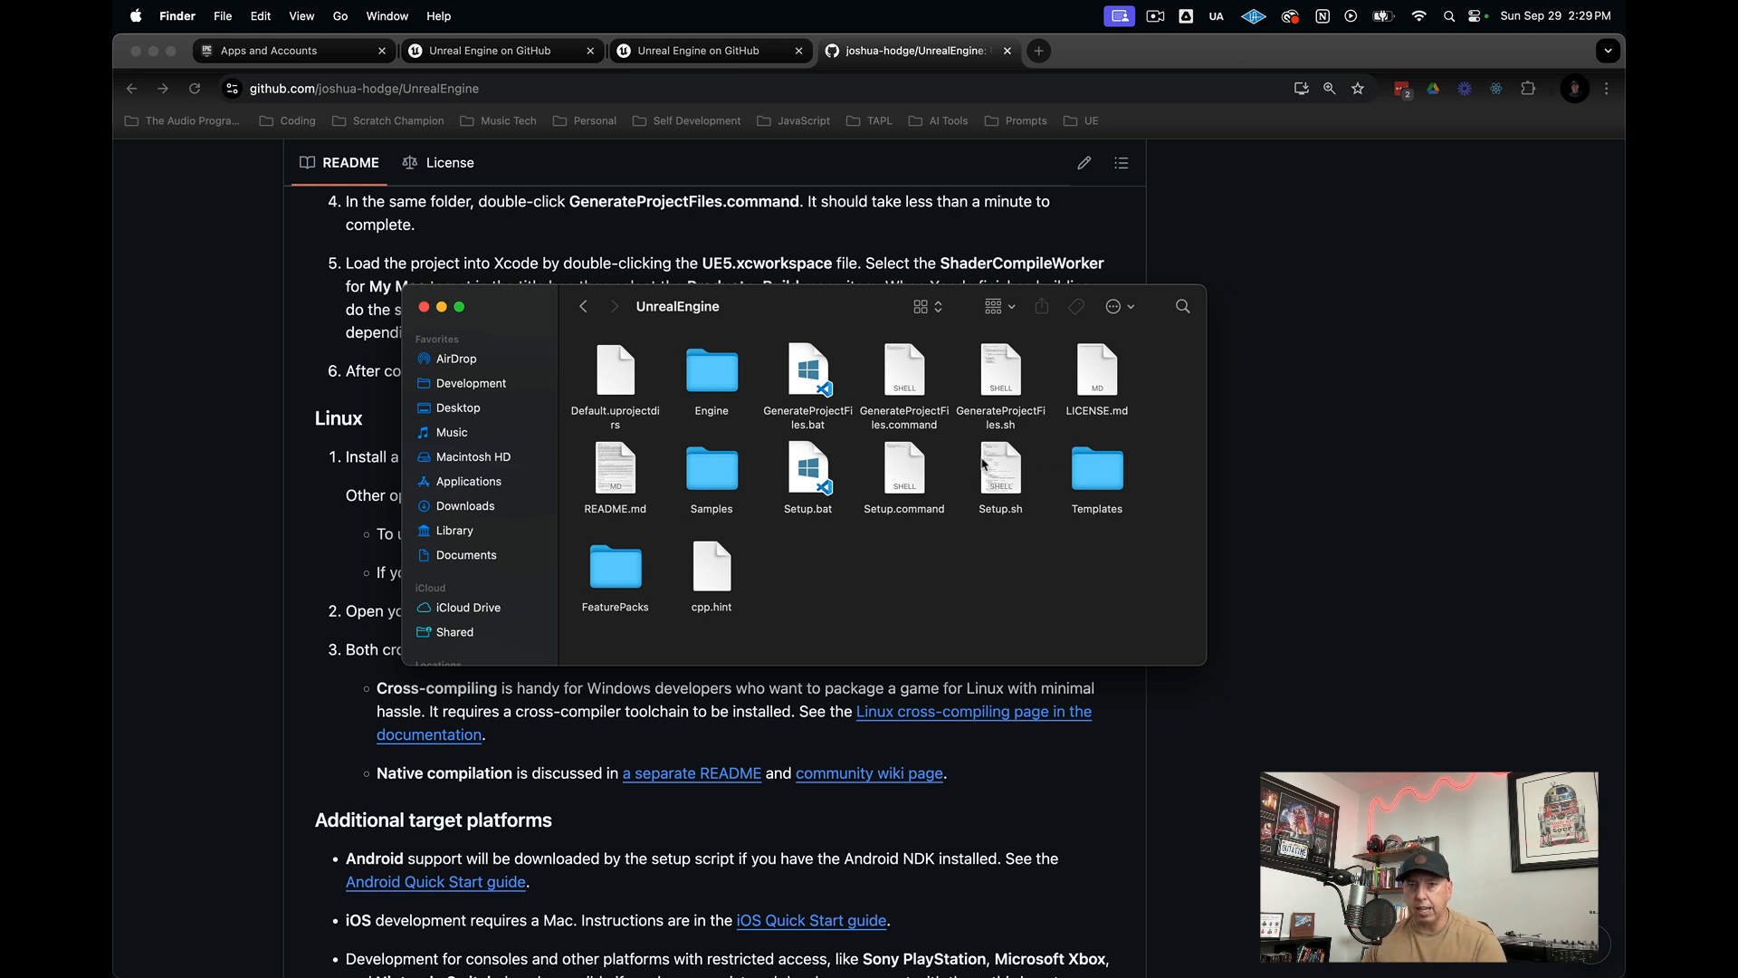
click(999, 374)
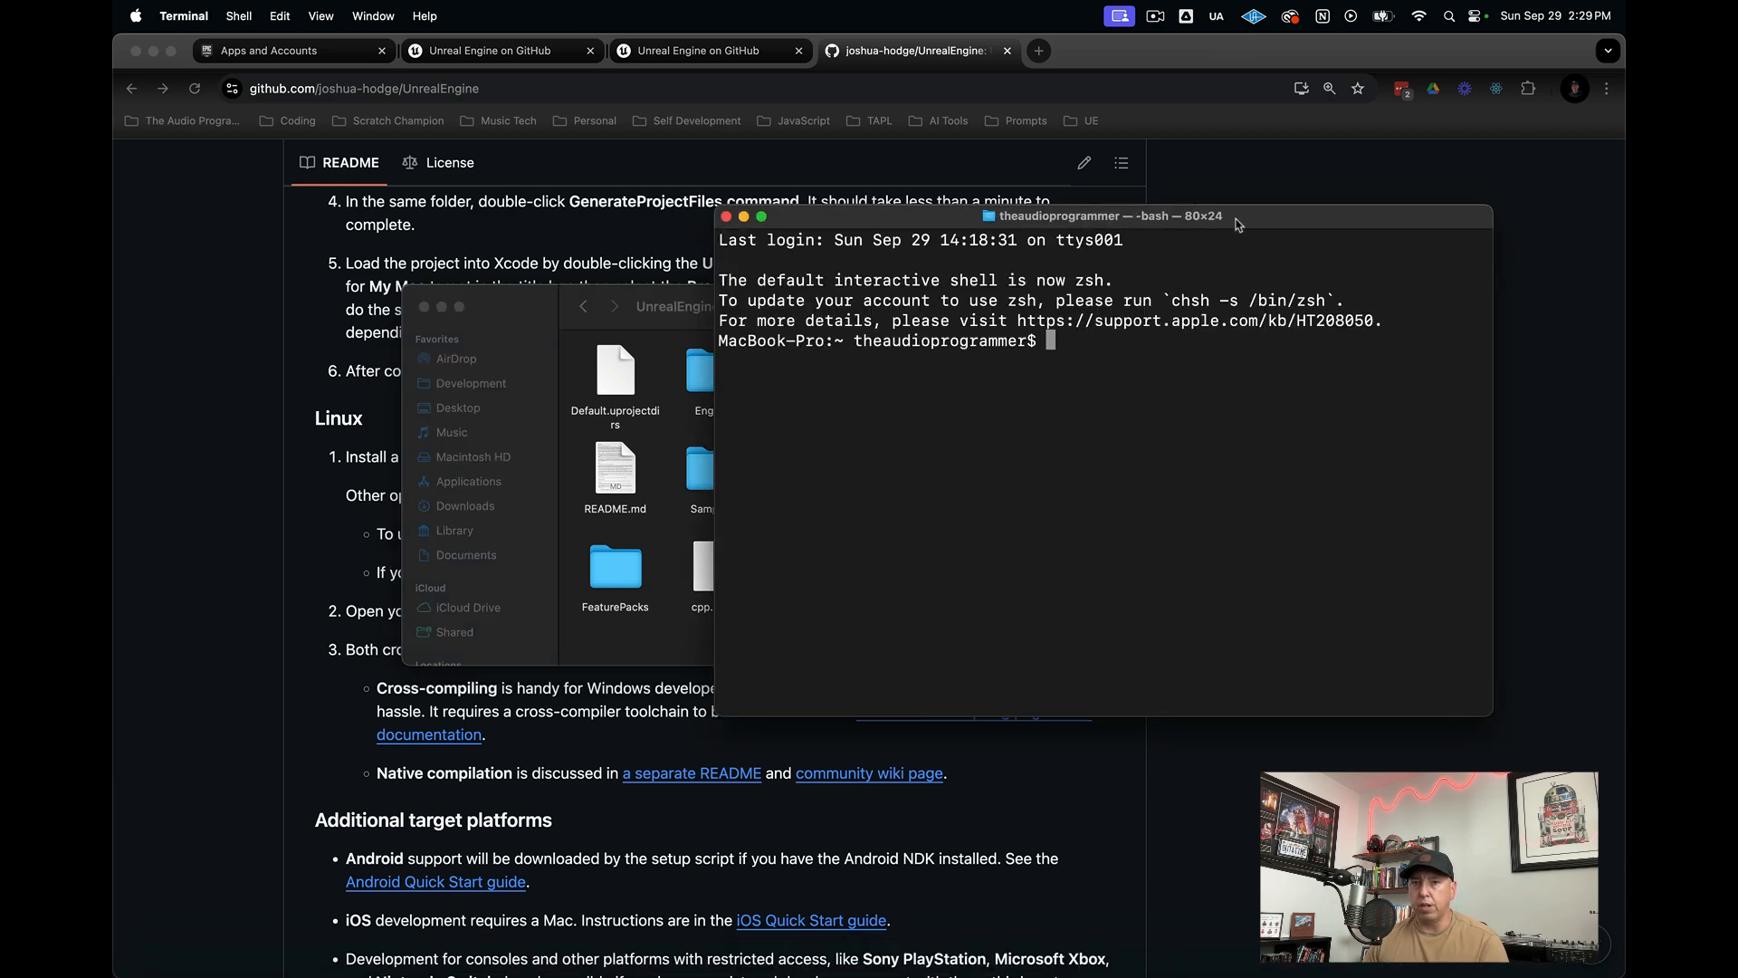
drag(1103, 216, 571, 359)
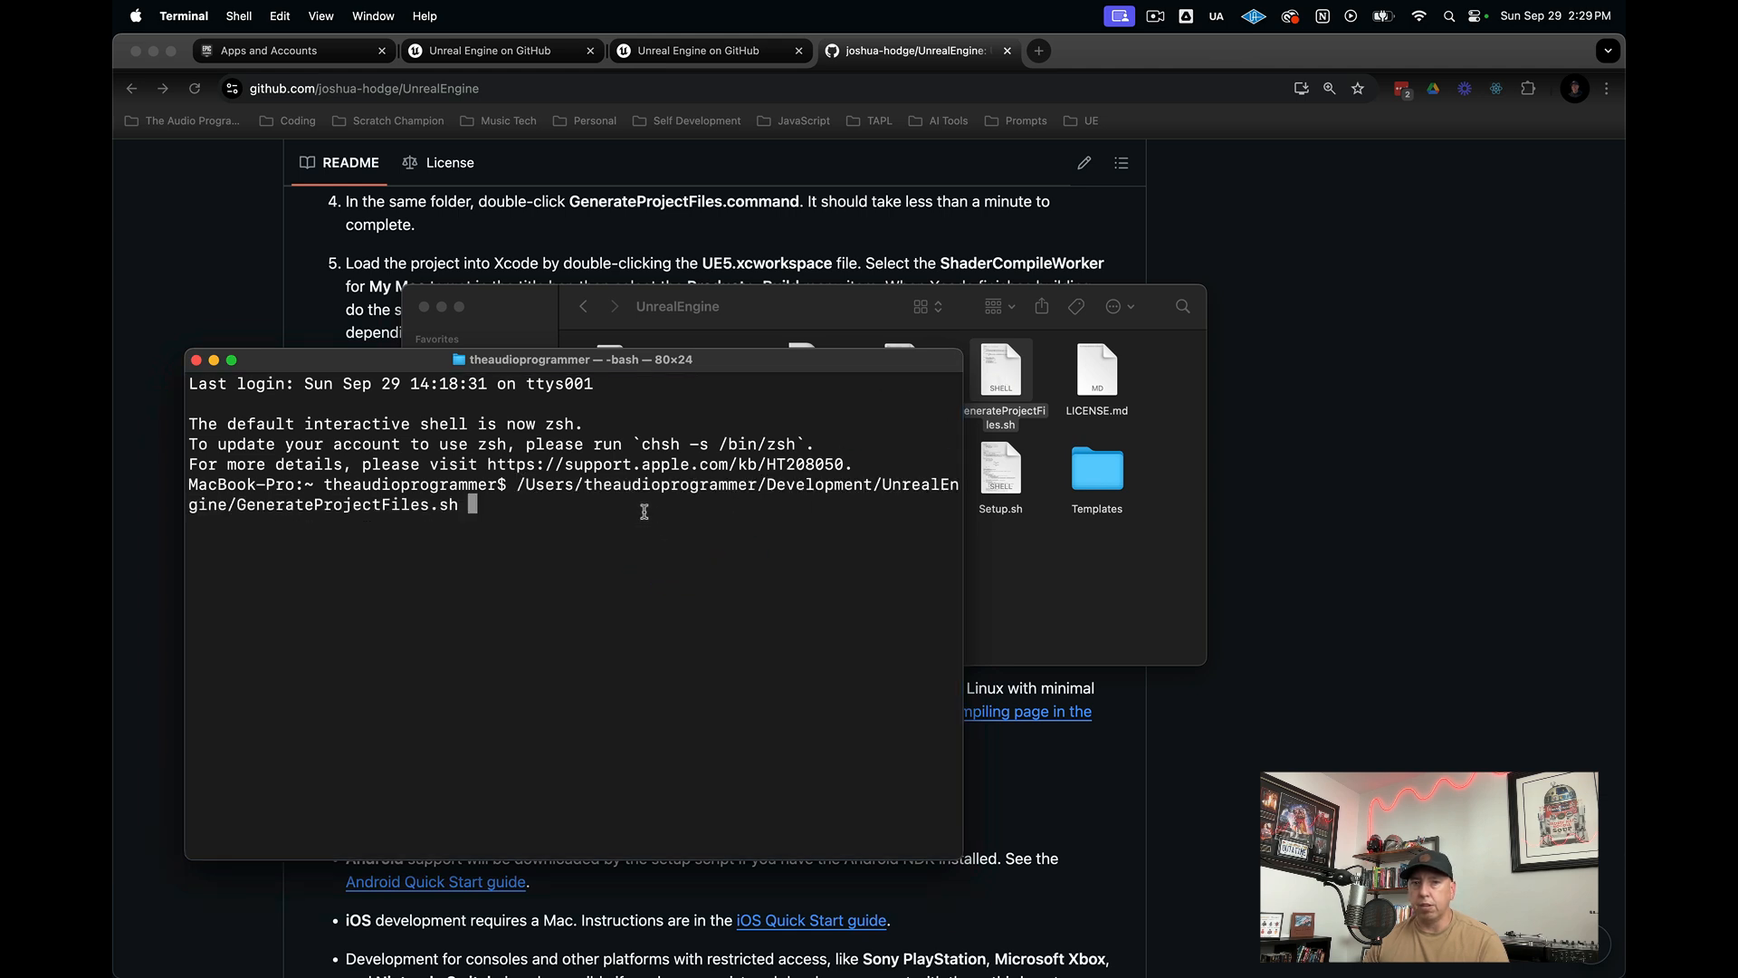
key(Return)
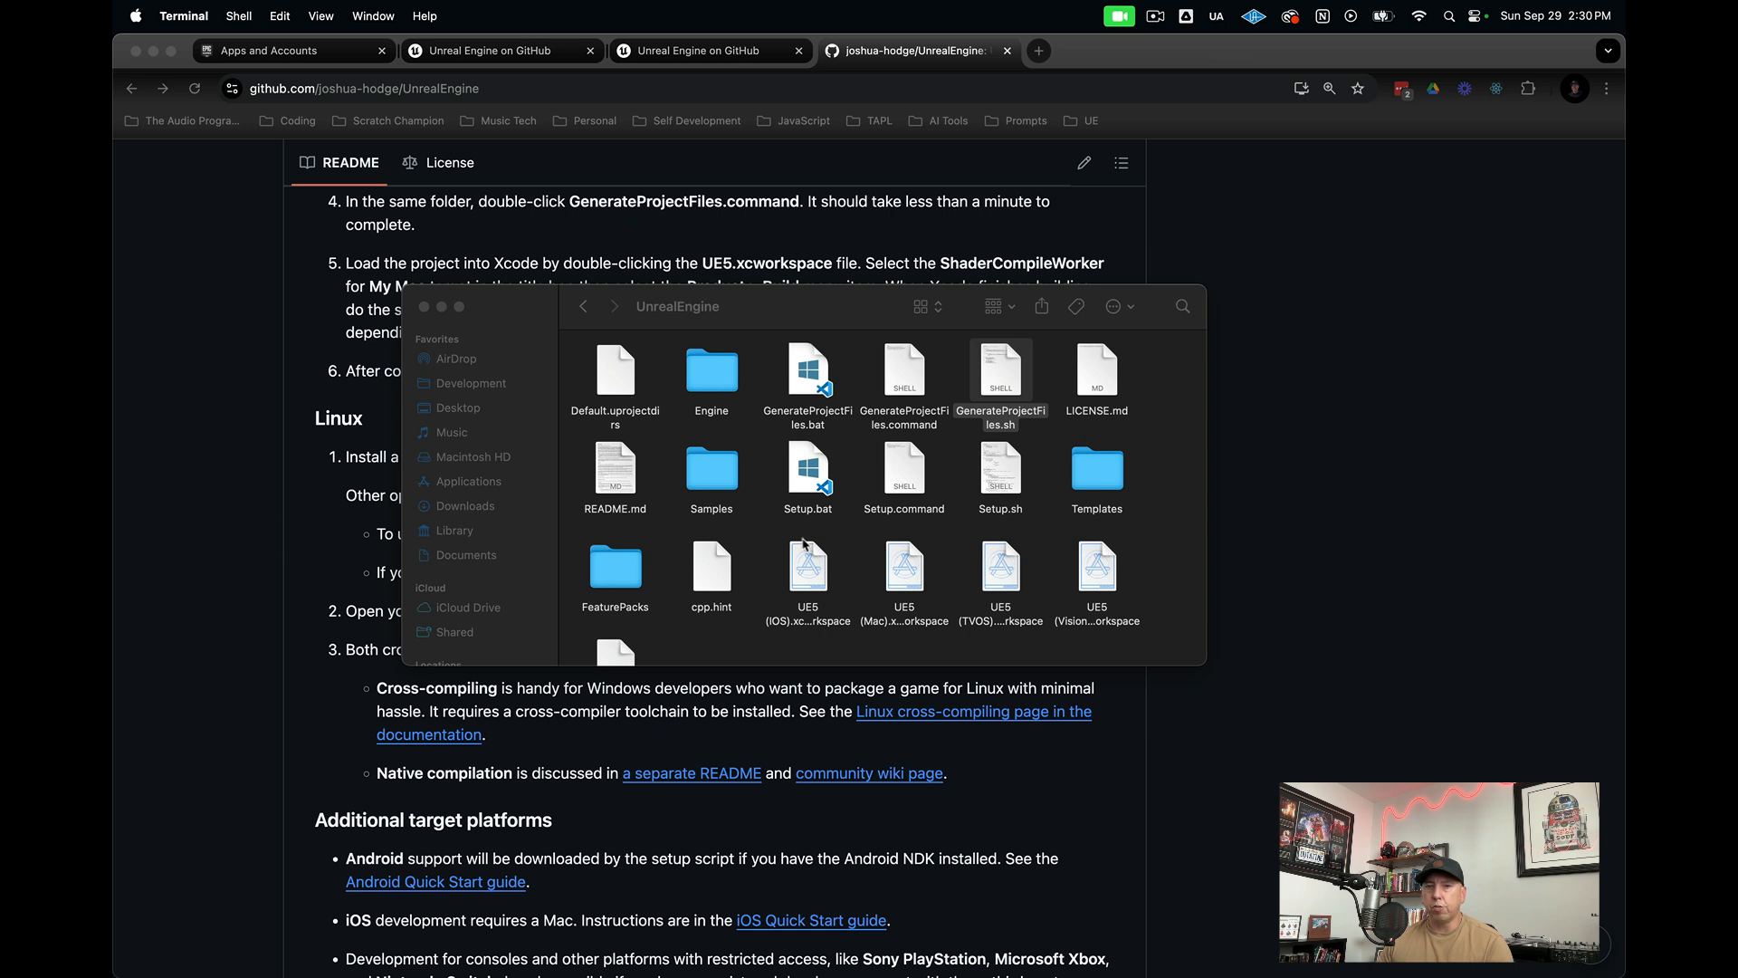
scroll(down, 3)
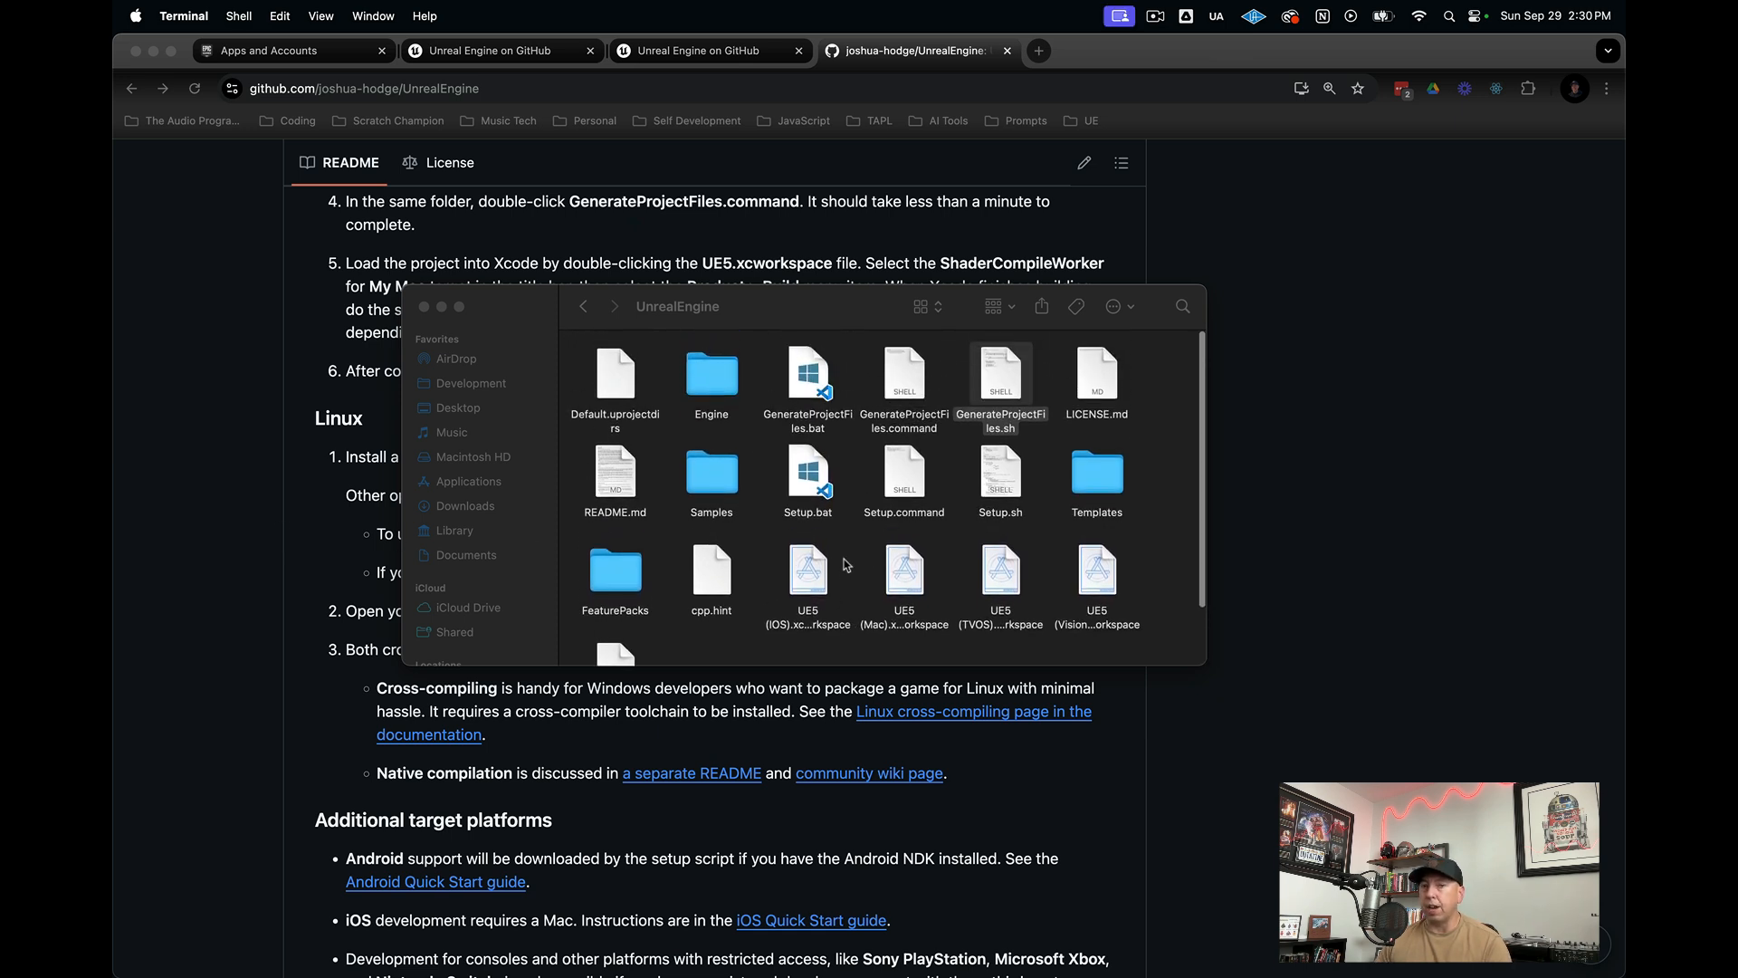
click(806, 567)
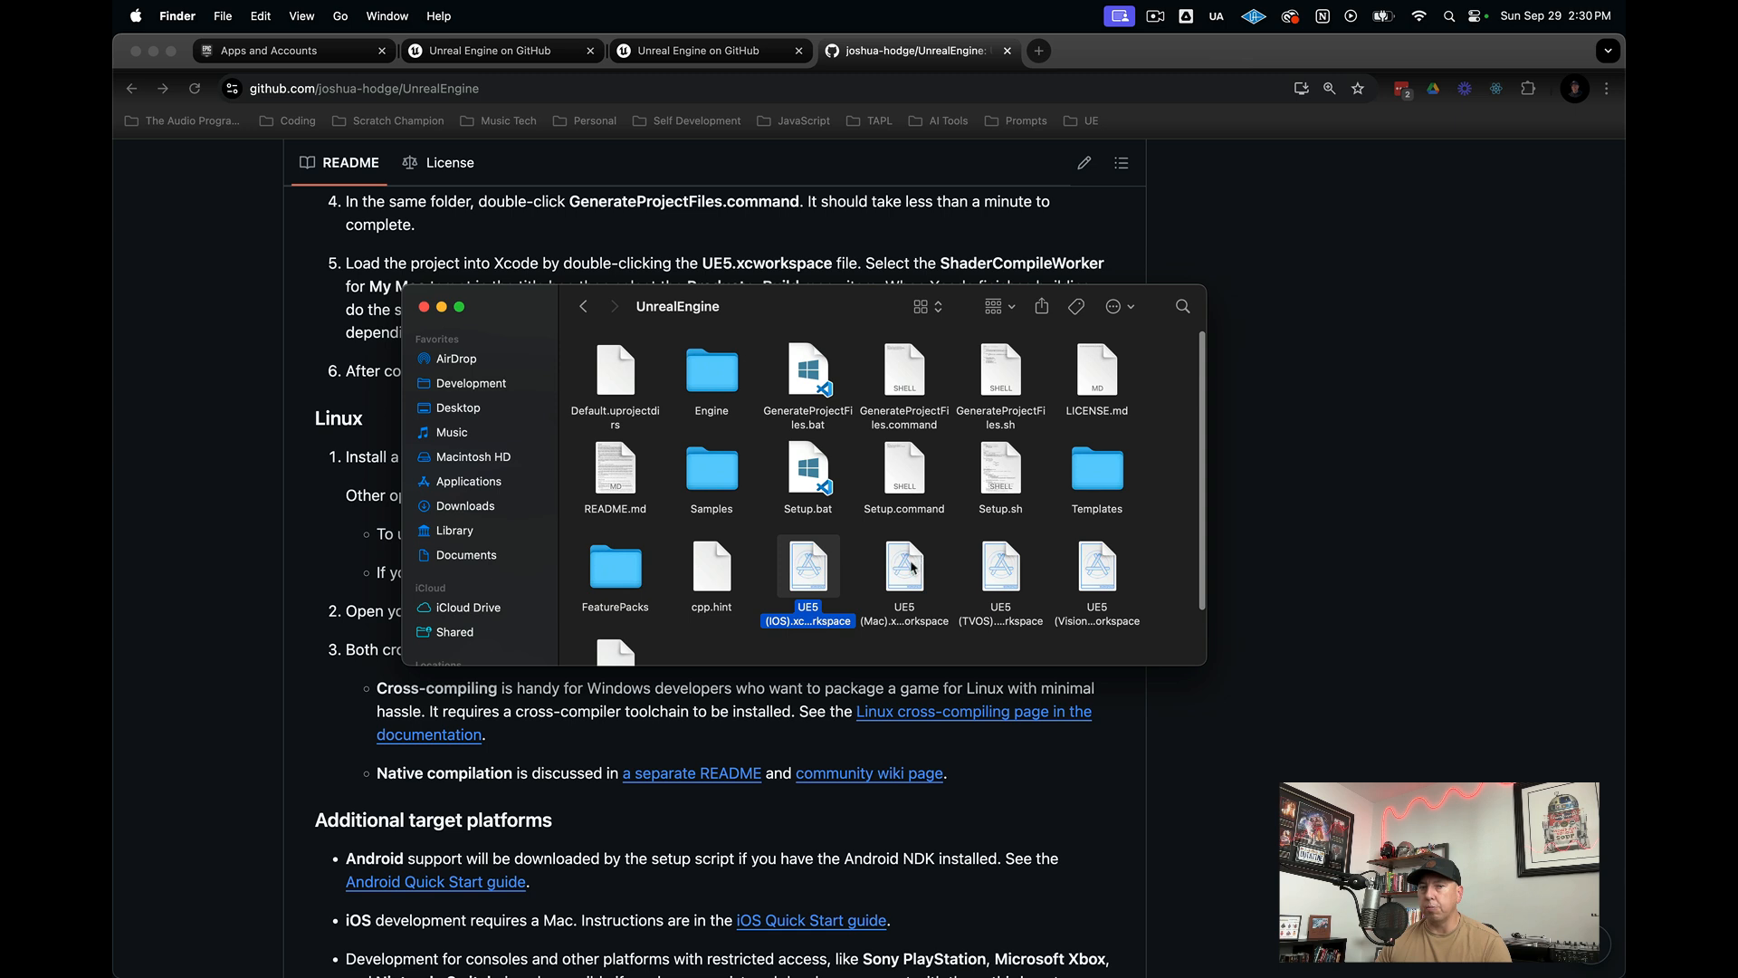
click(1096, 565)
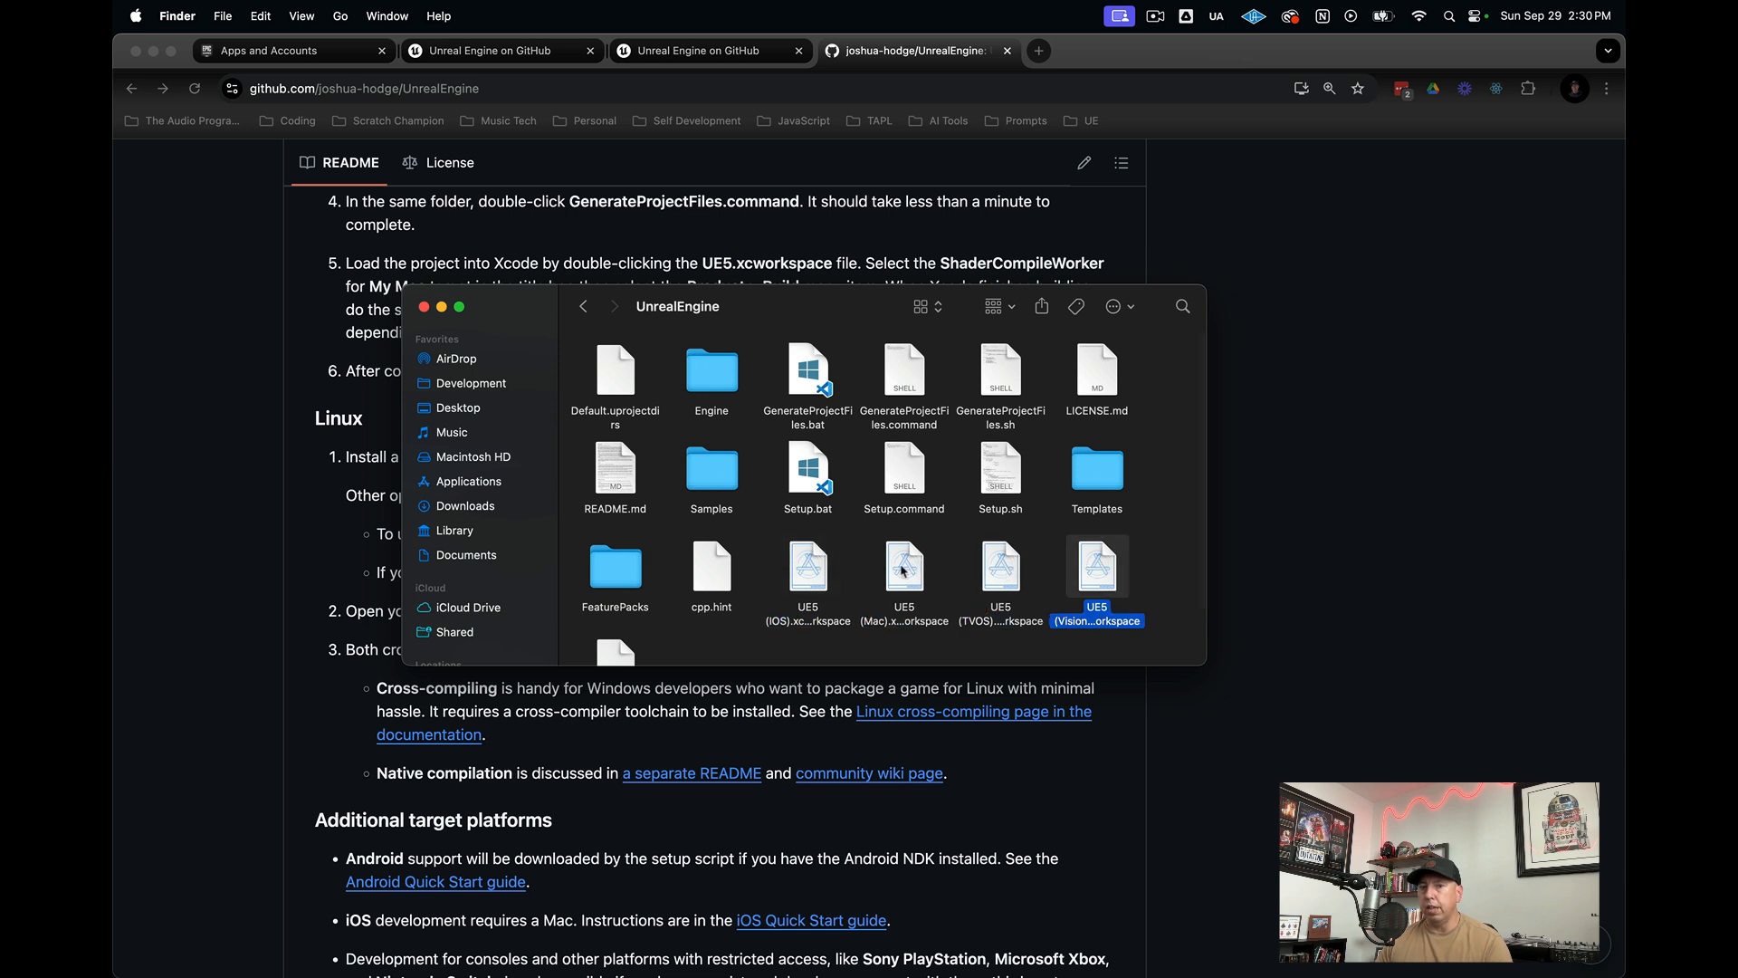
click(903, 565)
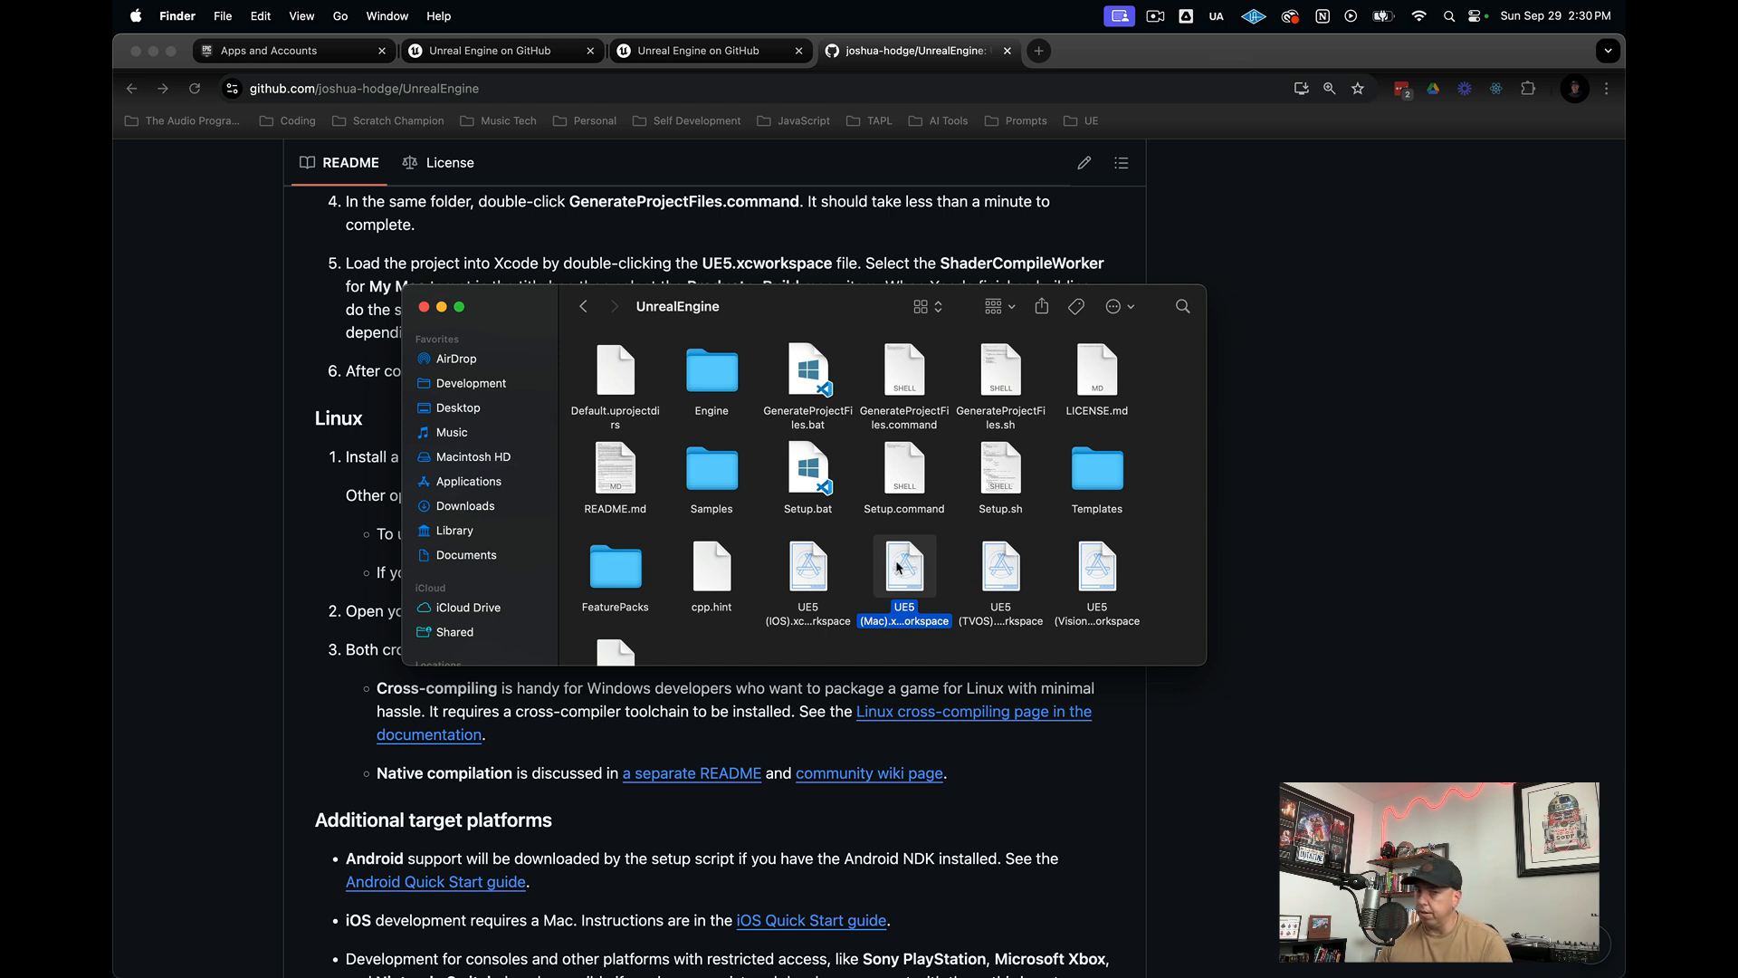
- Open UE5 (Mac).xcworkspace in Xcode and review the README's Xcode build step
double_click(904, 569)
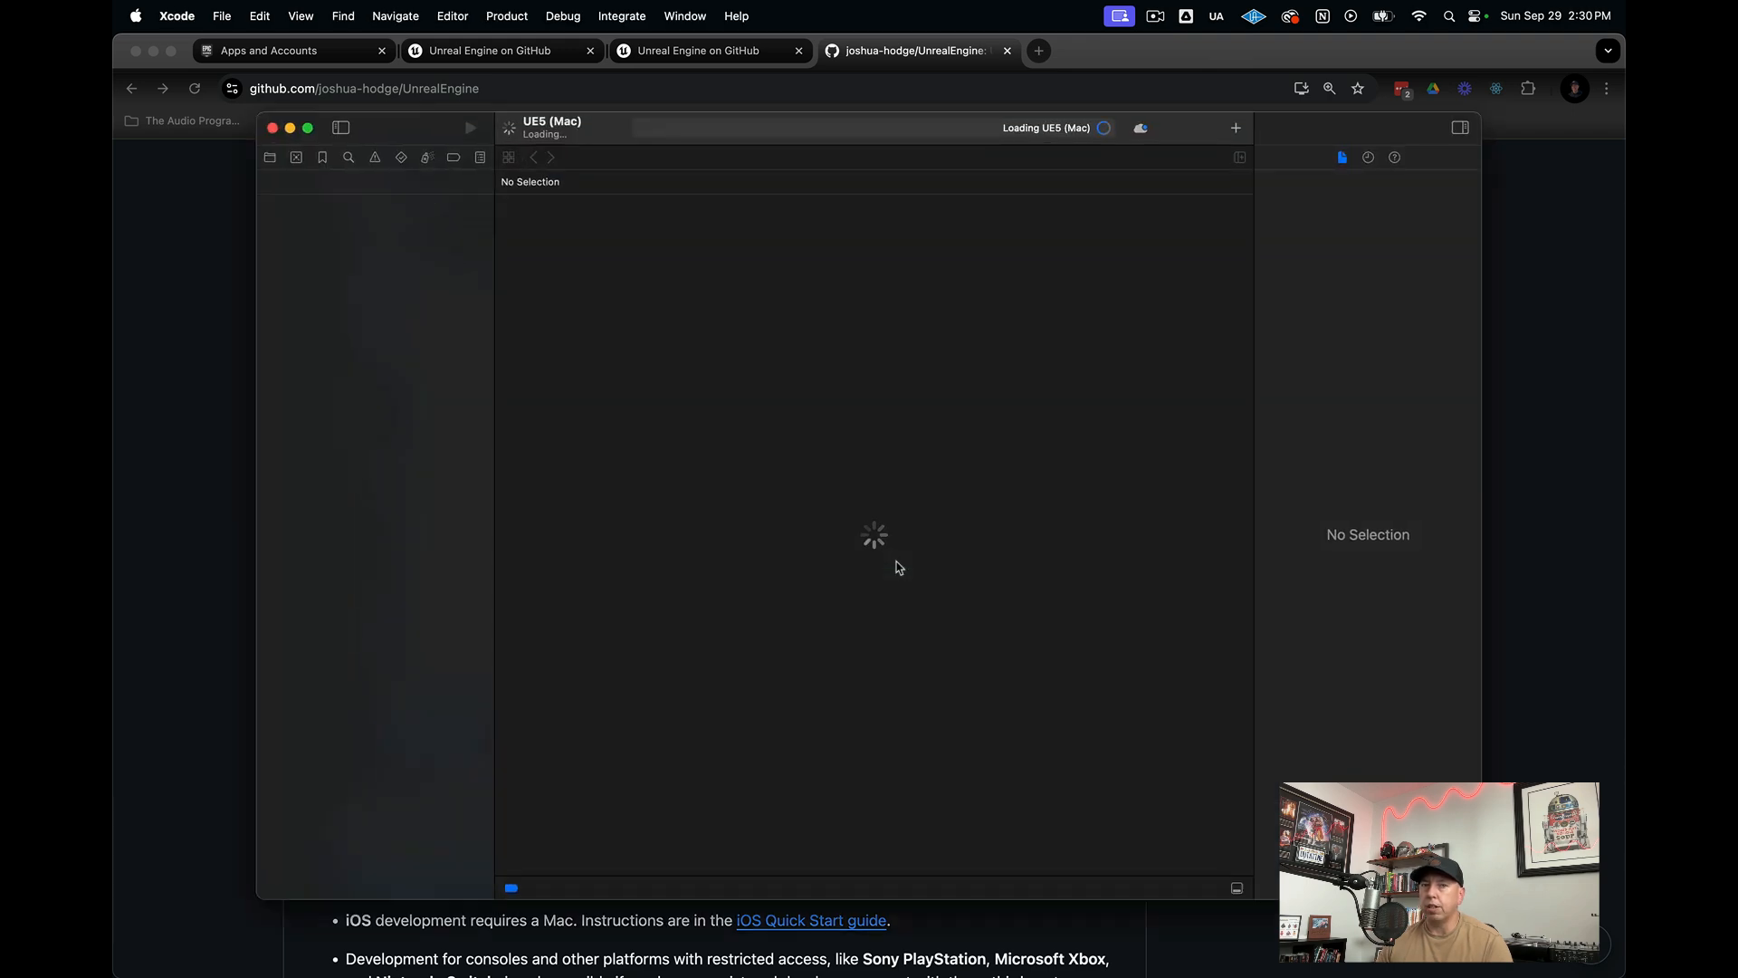
mouse_move(172, 489)
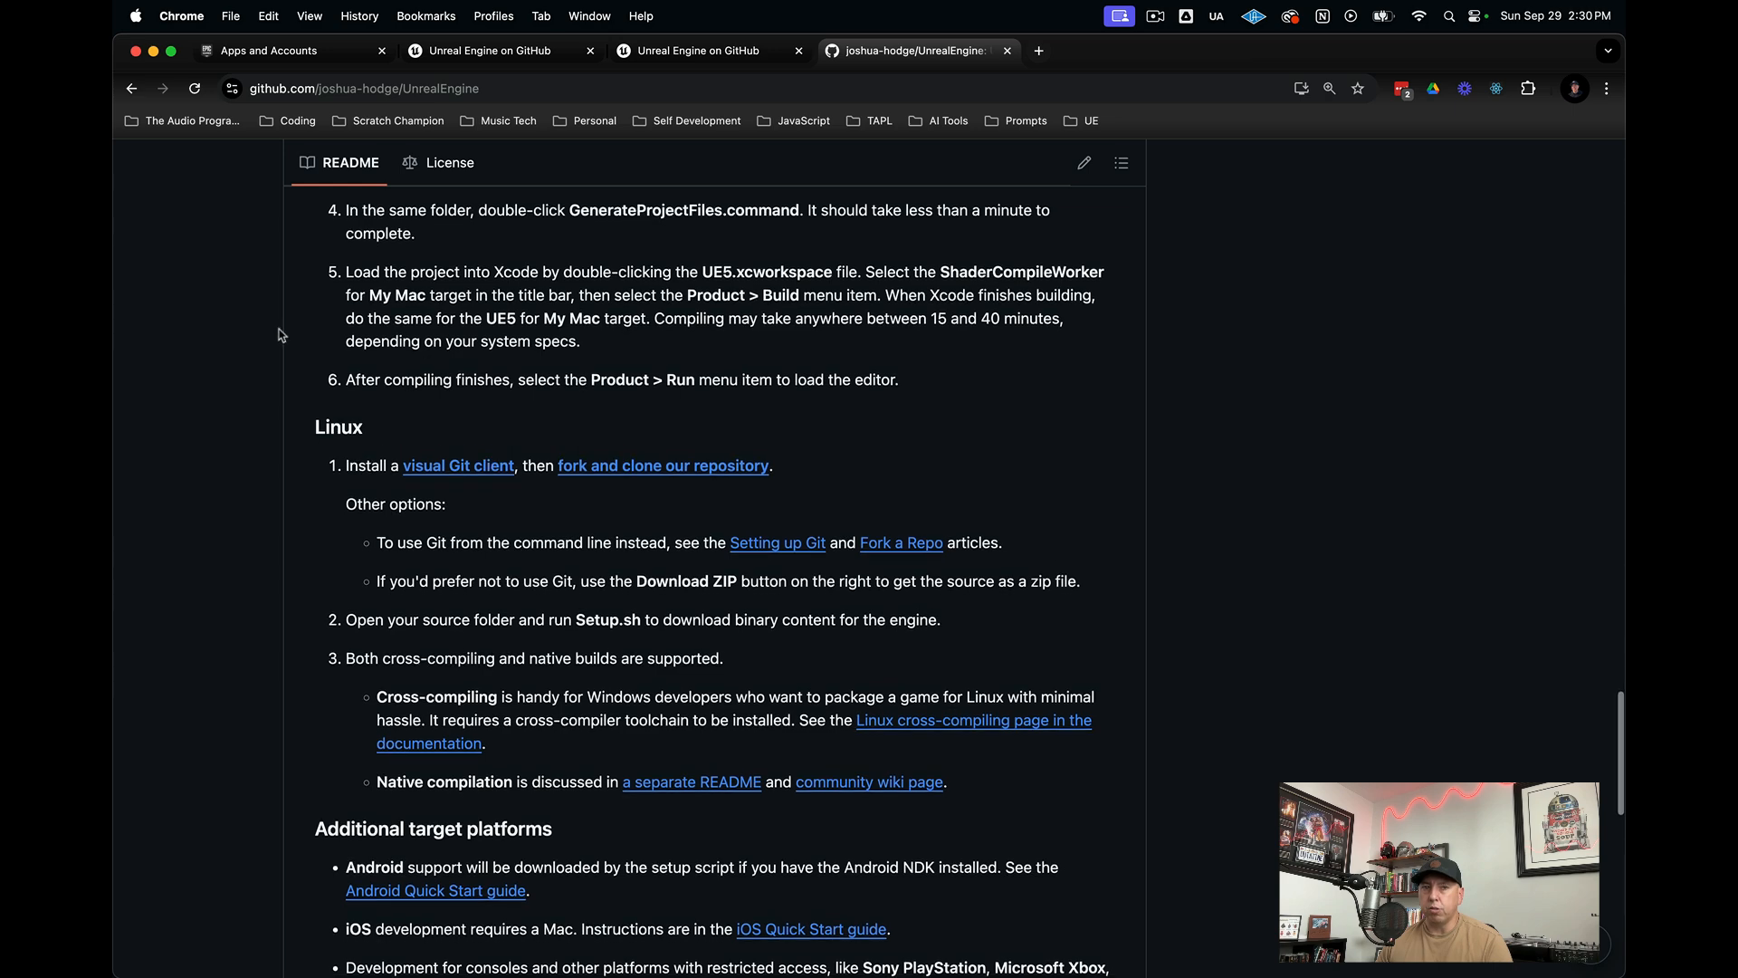
scroll(down, 3)
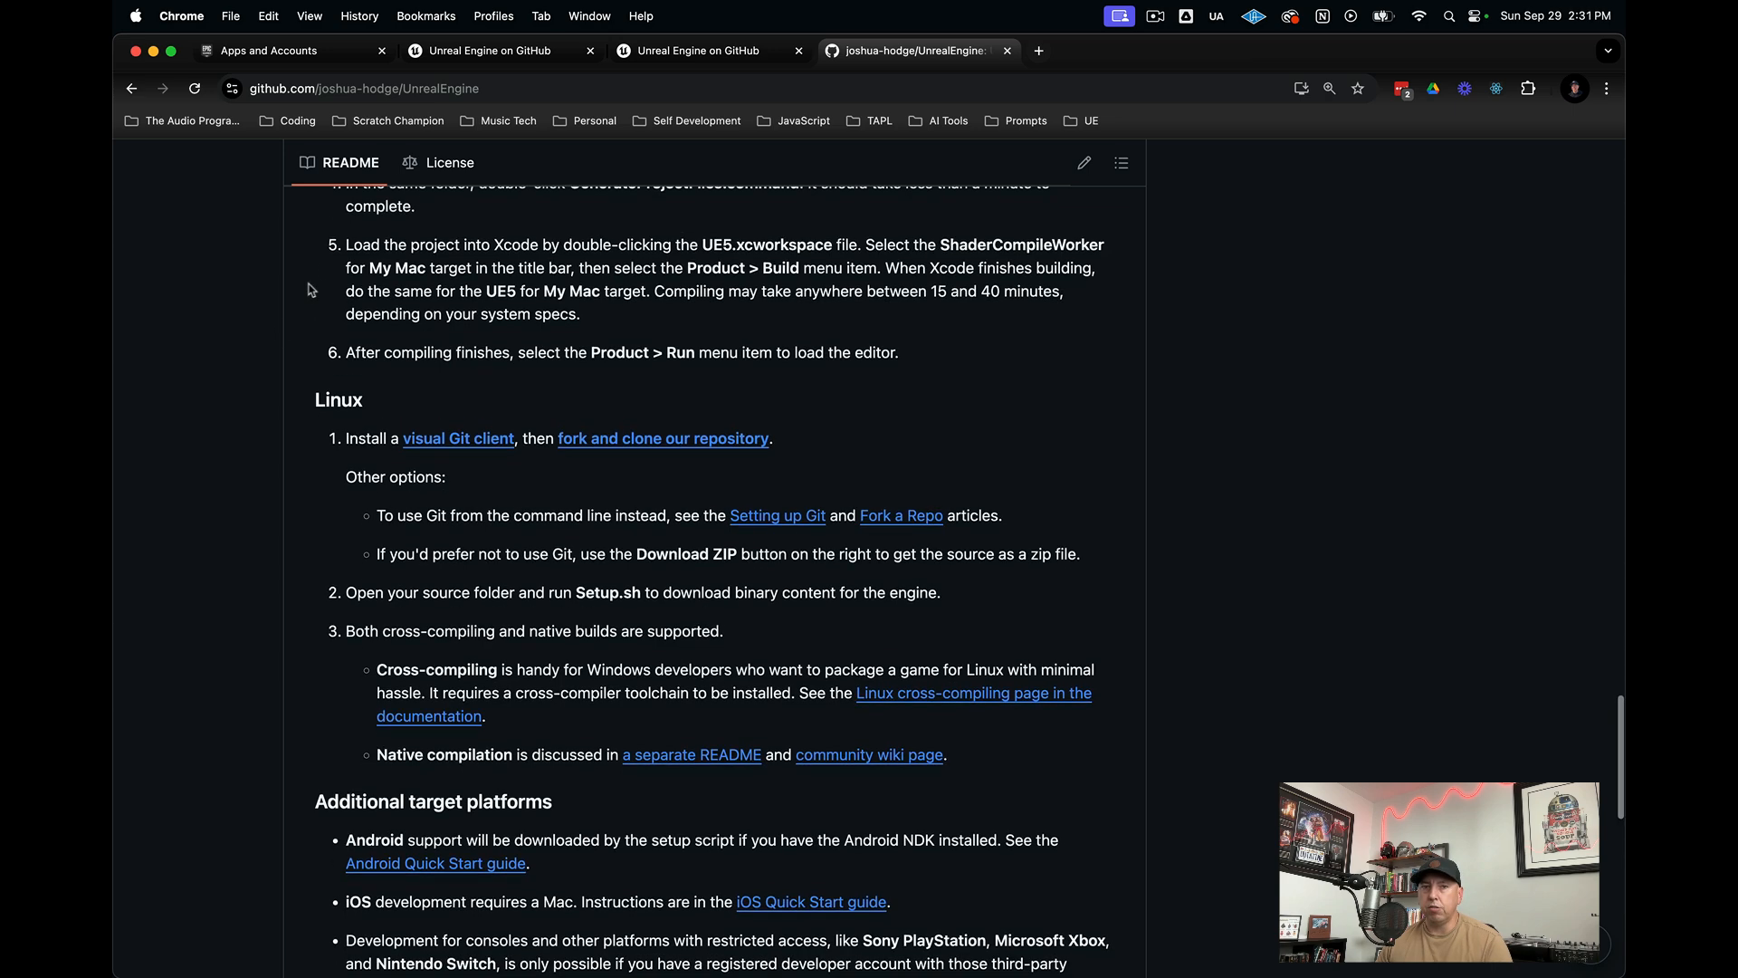
scroll(up, 3)
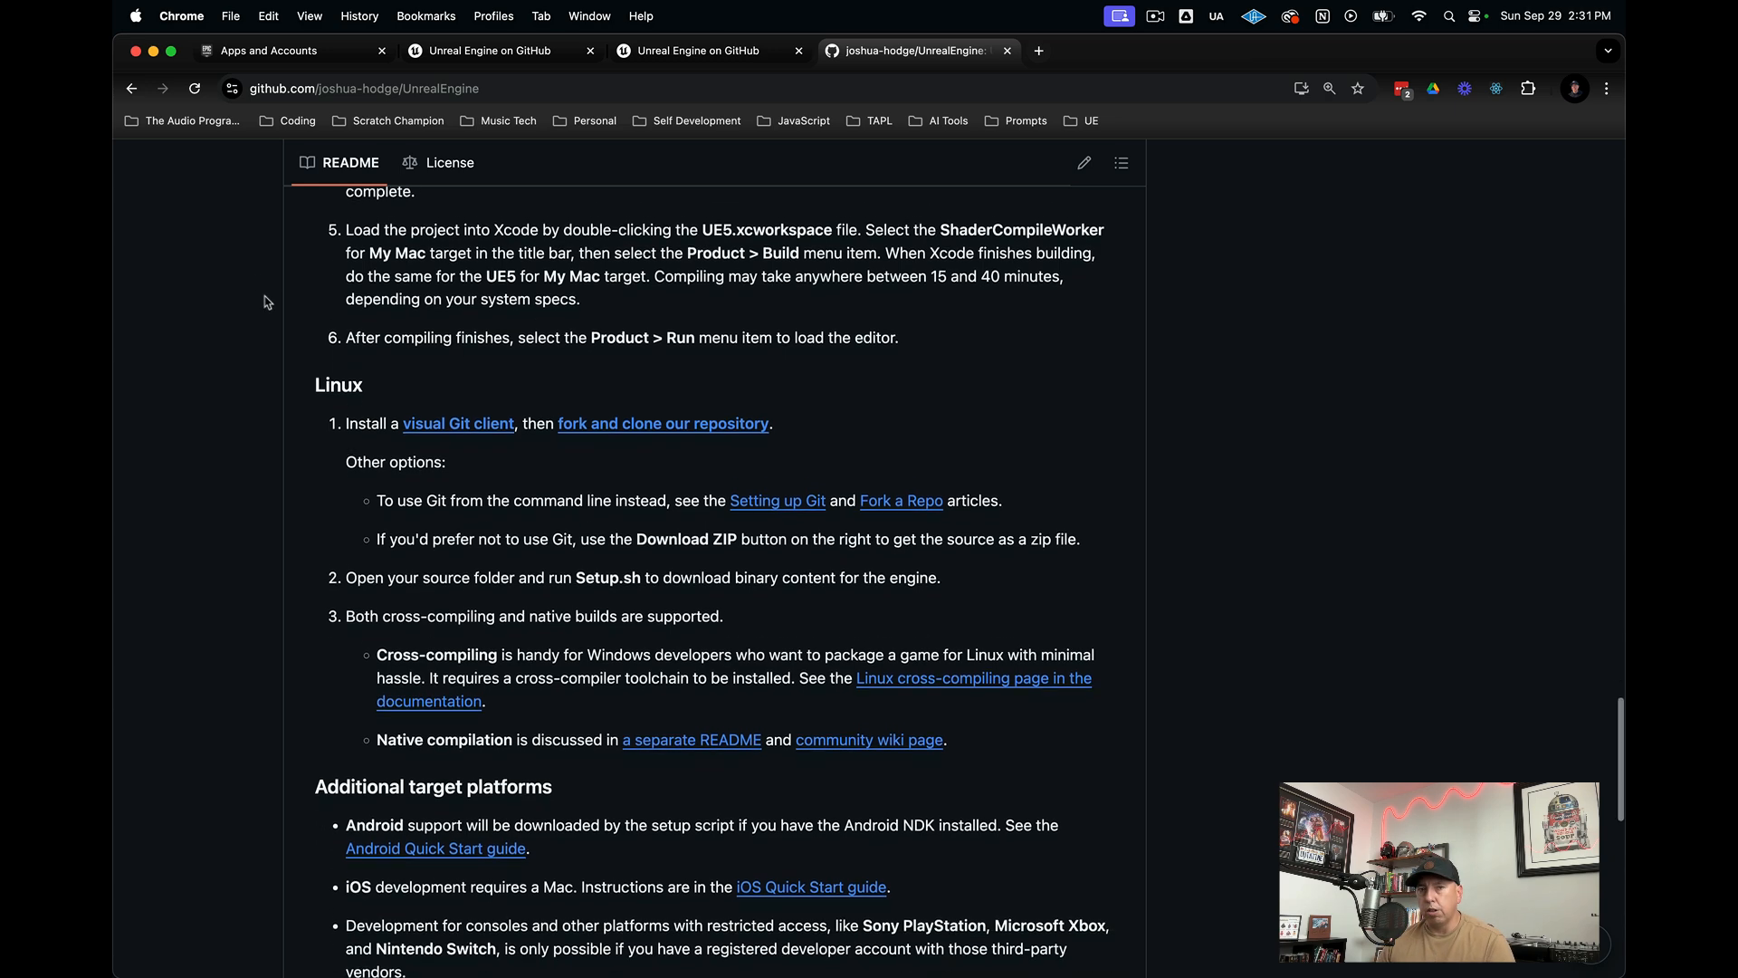
scroll(down, 3)
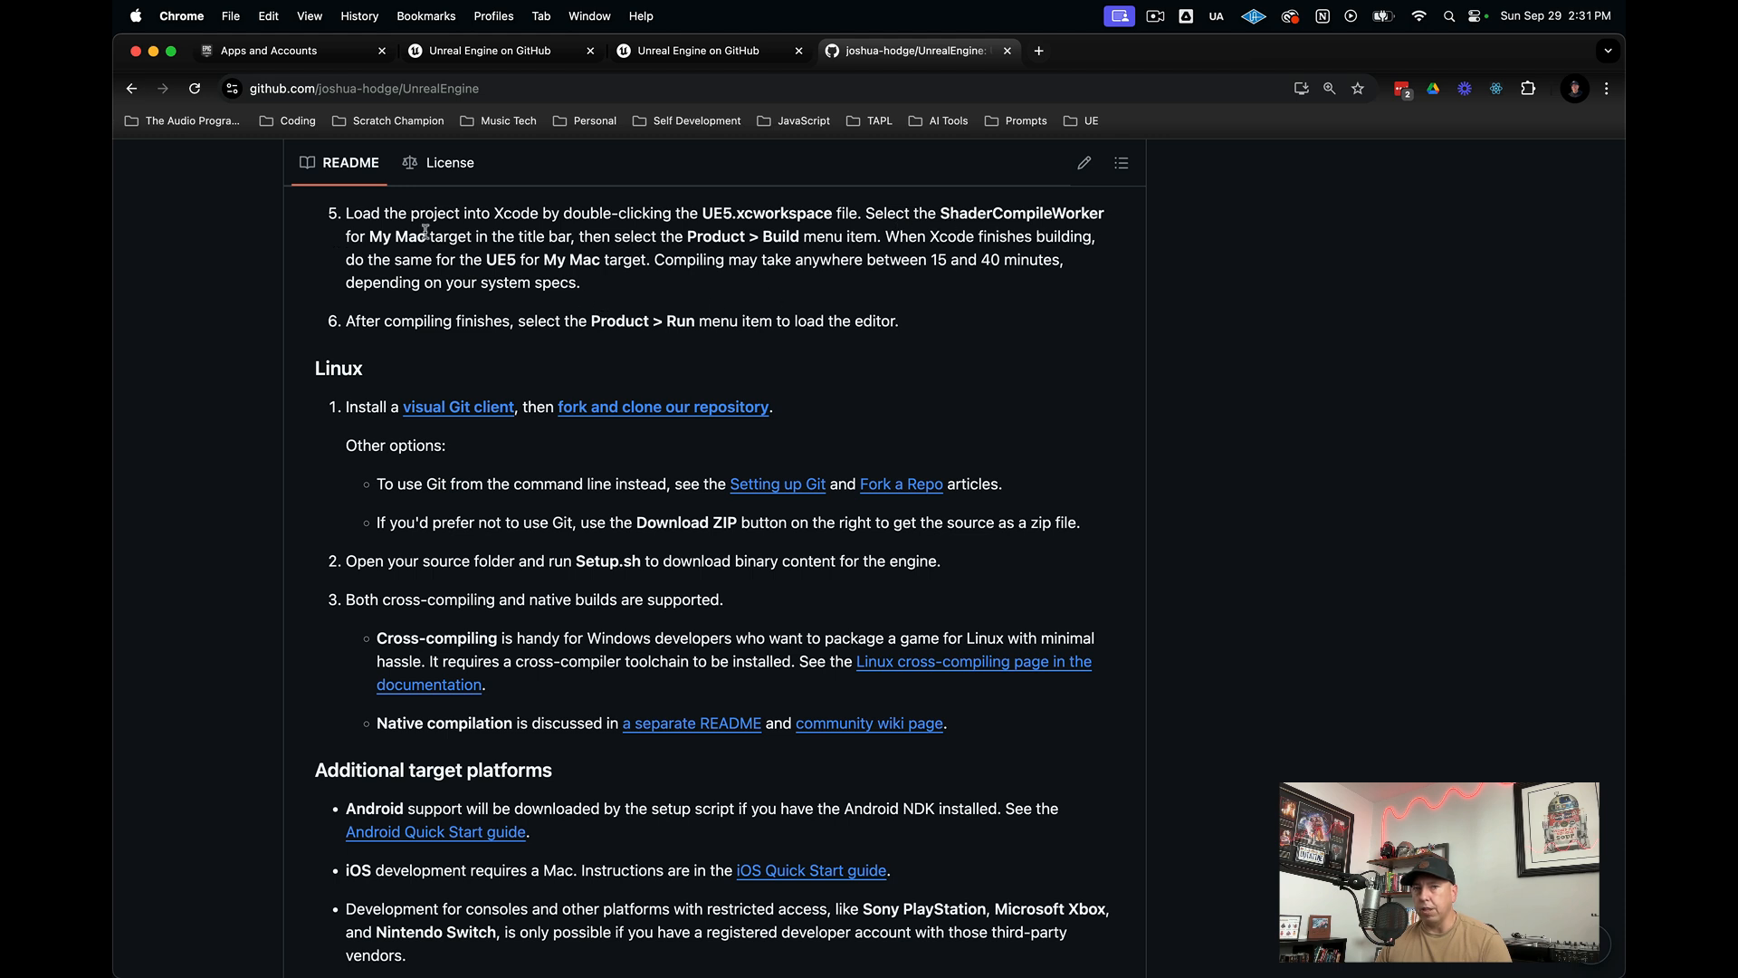
mouse_move(1155, 287)
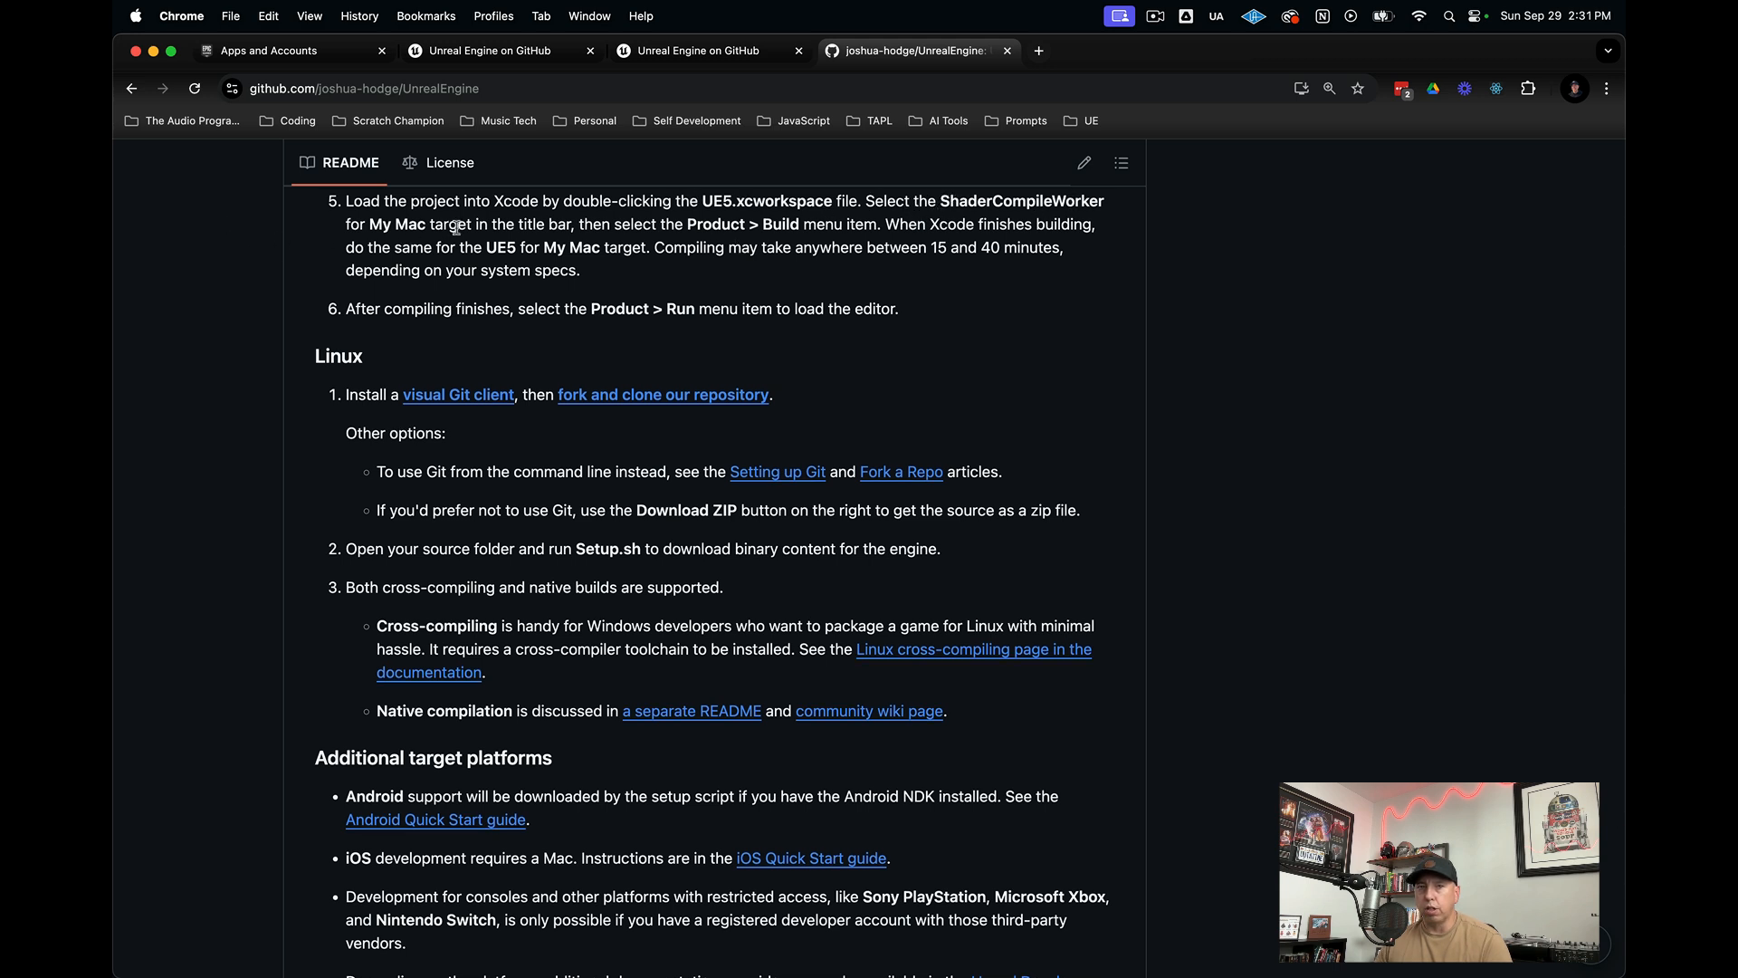
mouse_move(962, 238)
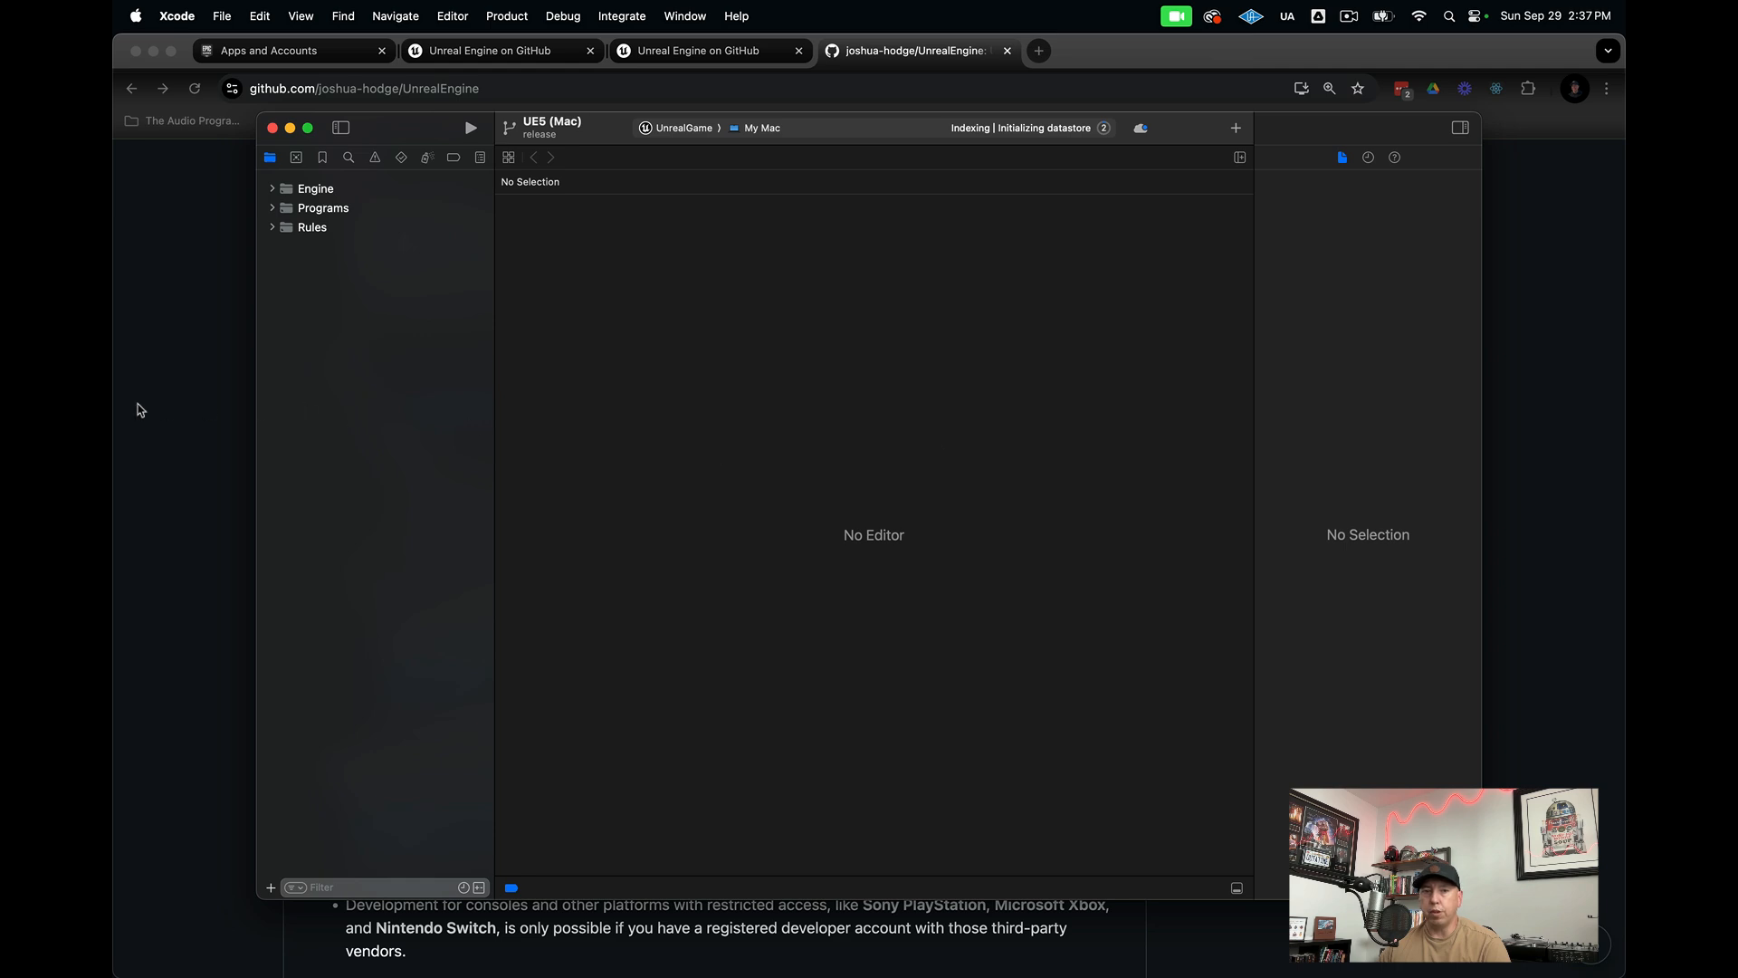
mouse_move(715, 146)
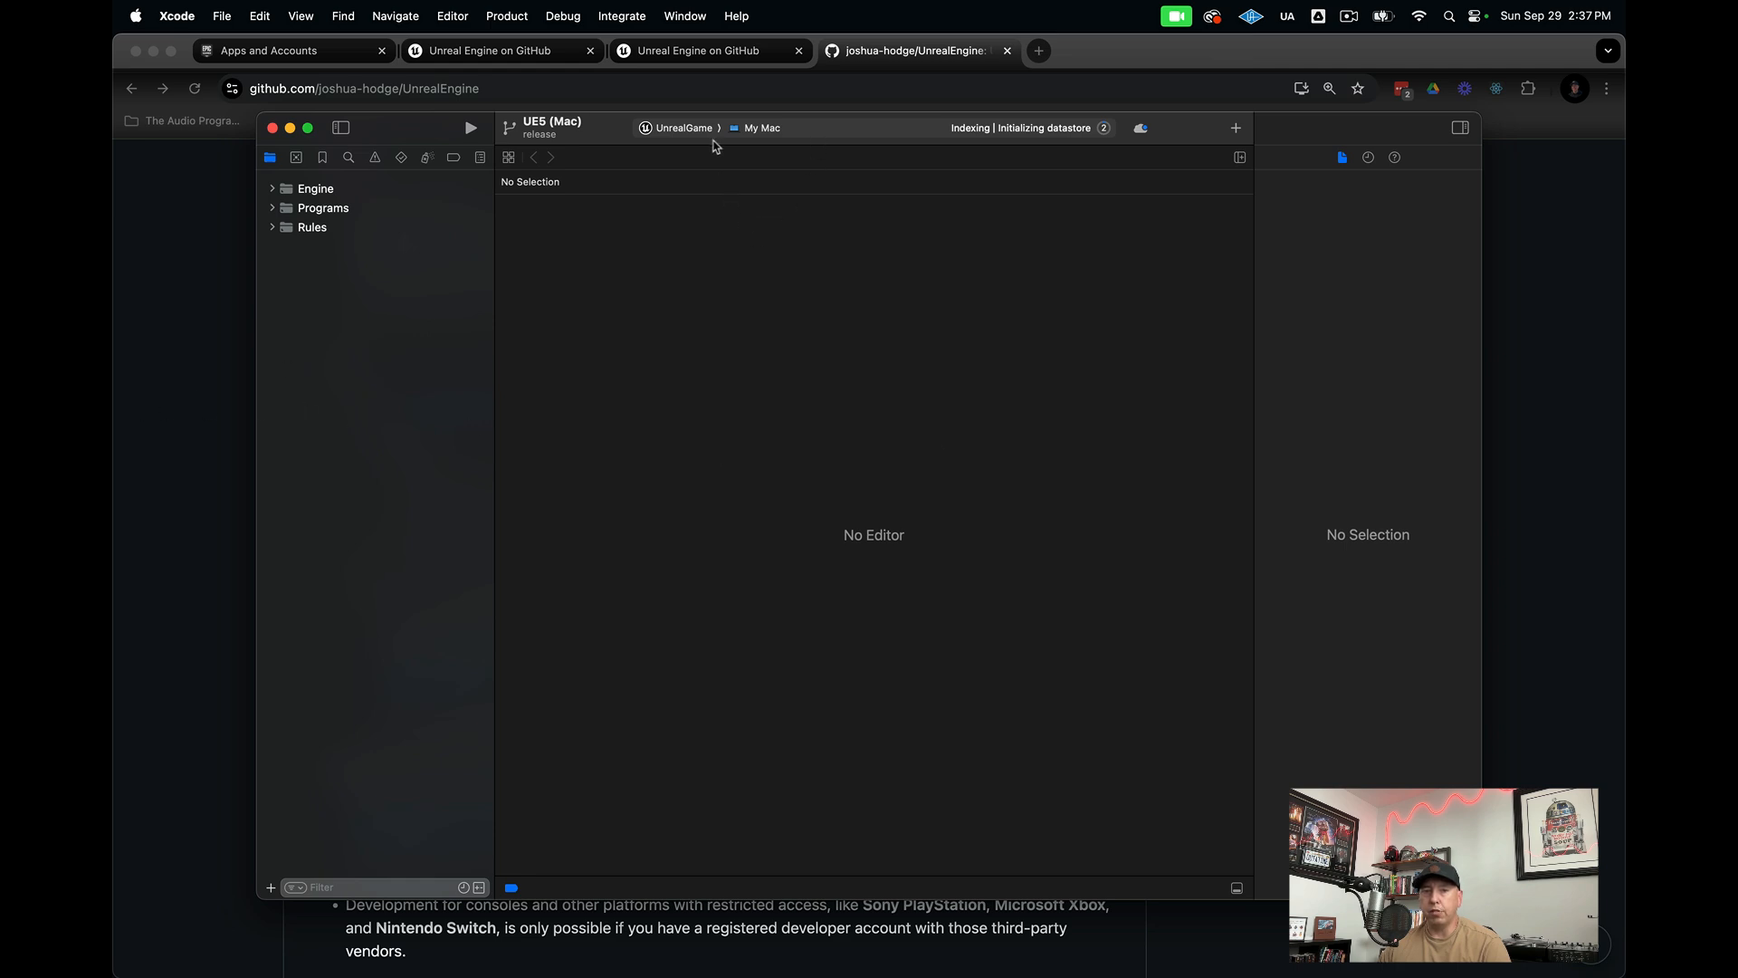
- Make ShaderCompileWorker the active My Mac scheme and start building it
click(678, 128)
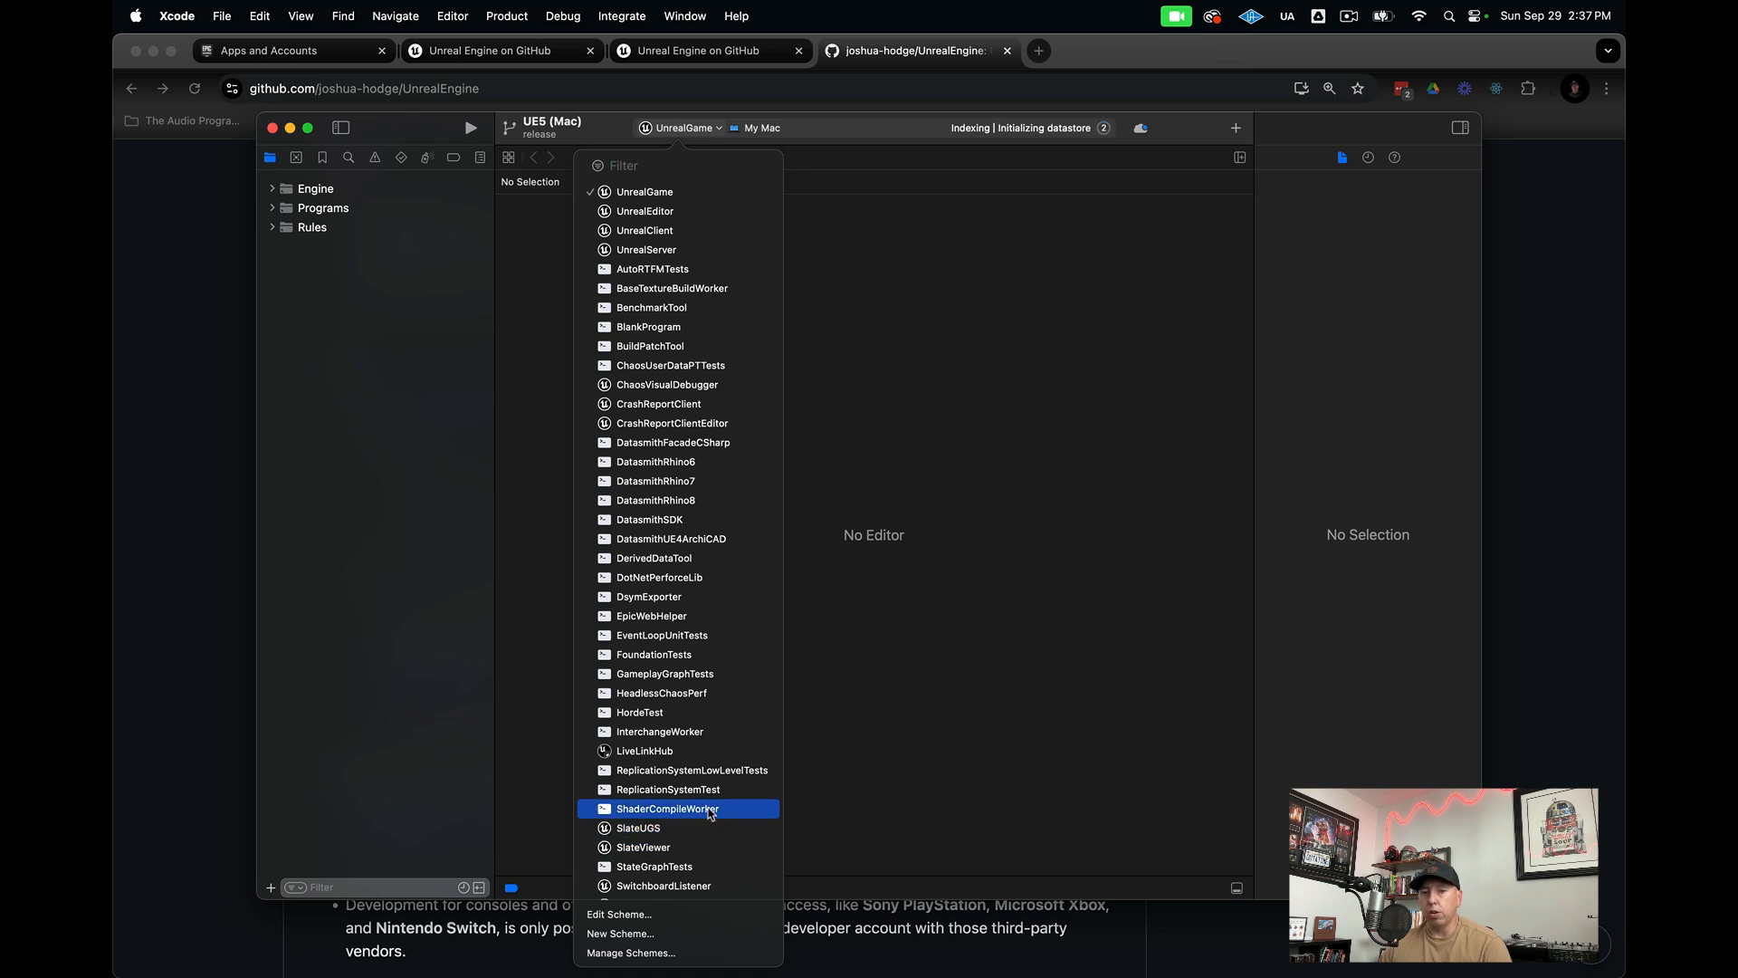
mouse_move(713, 813)
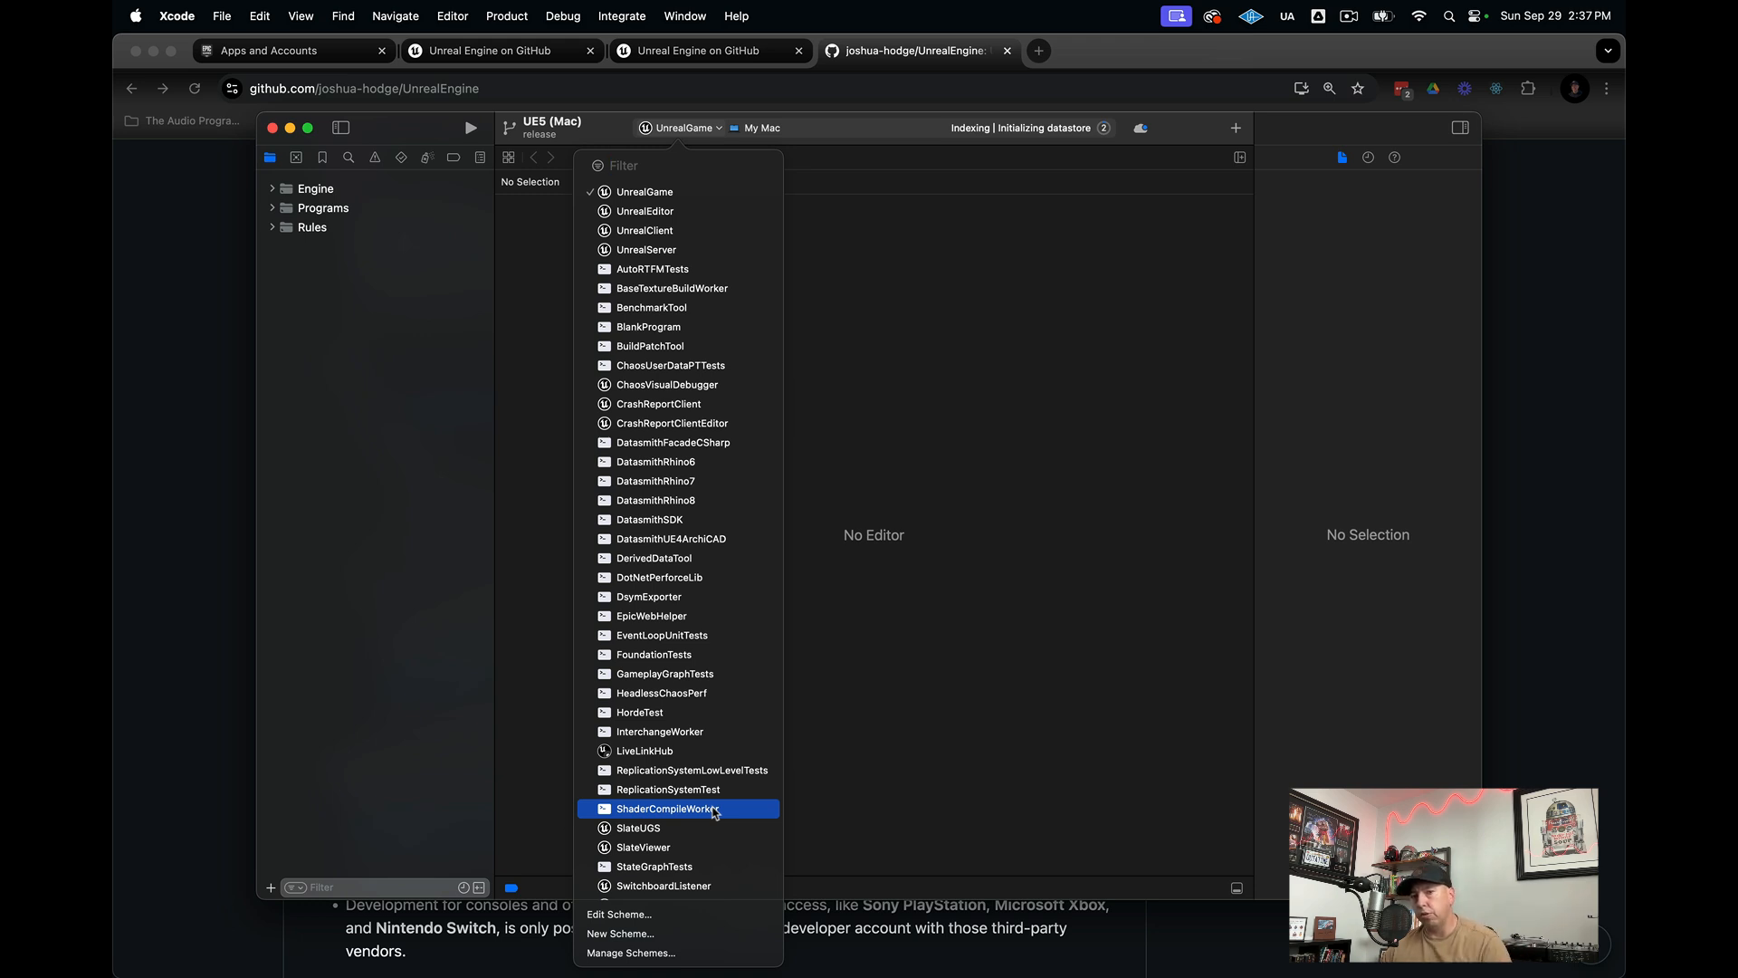
click(666, 809)
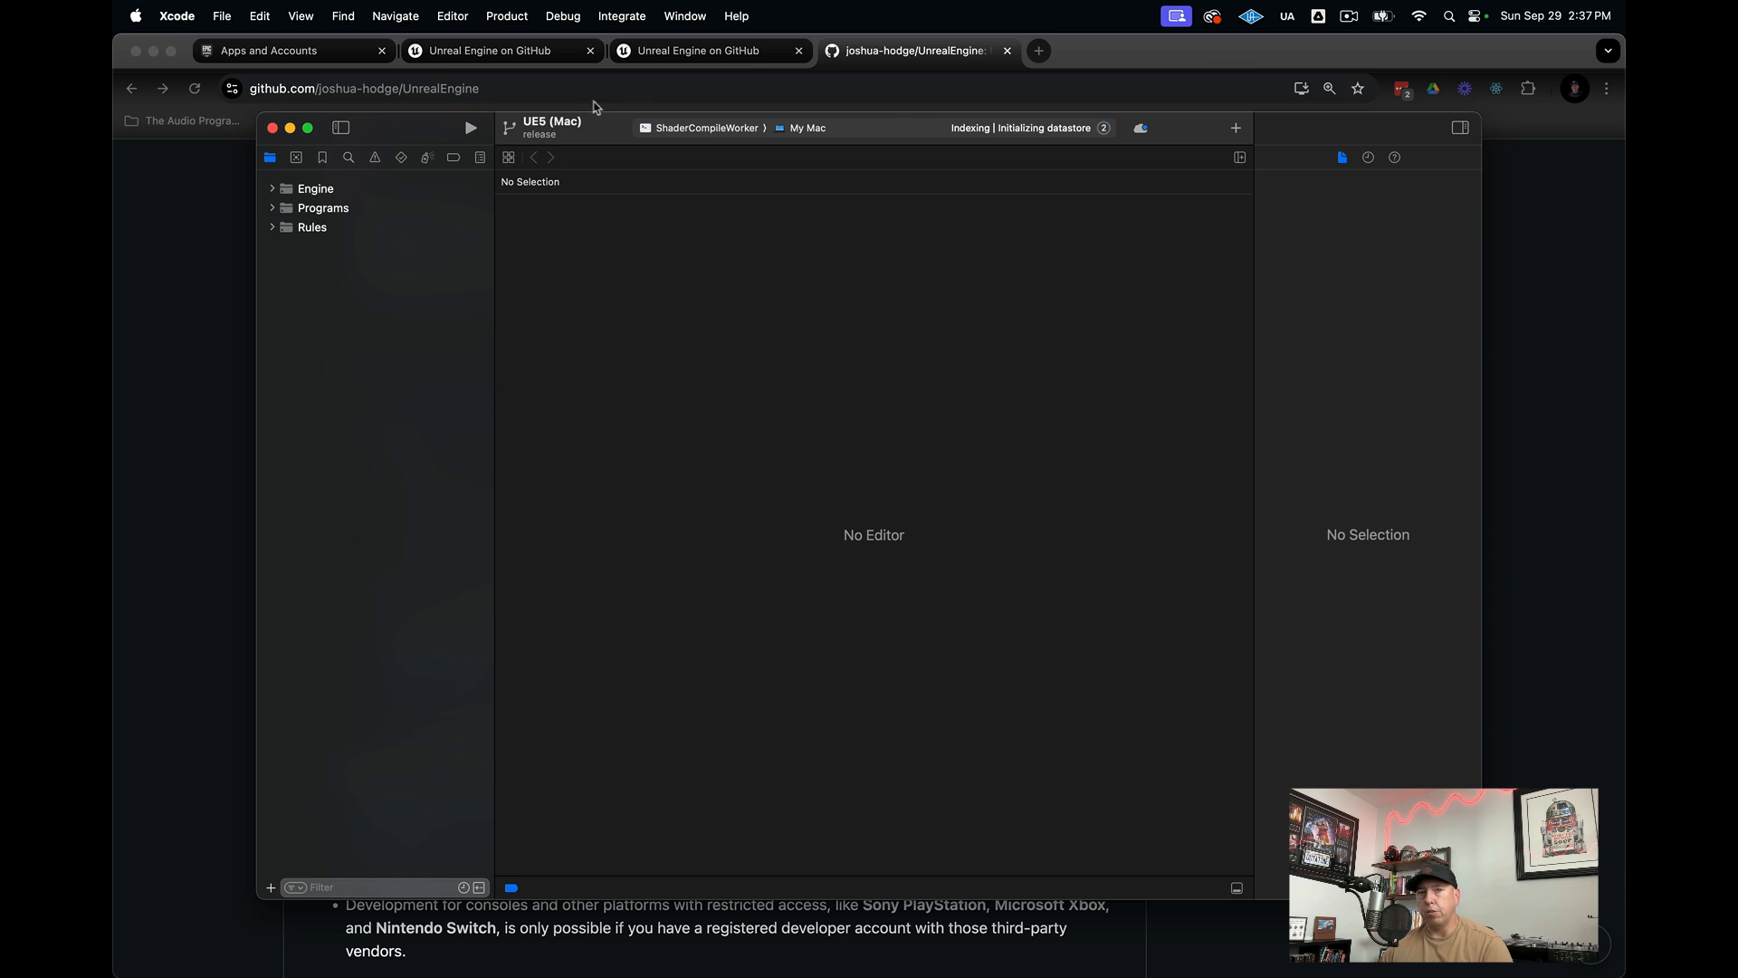
click(507, 15)
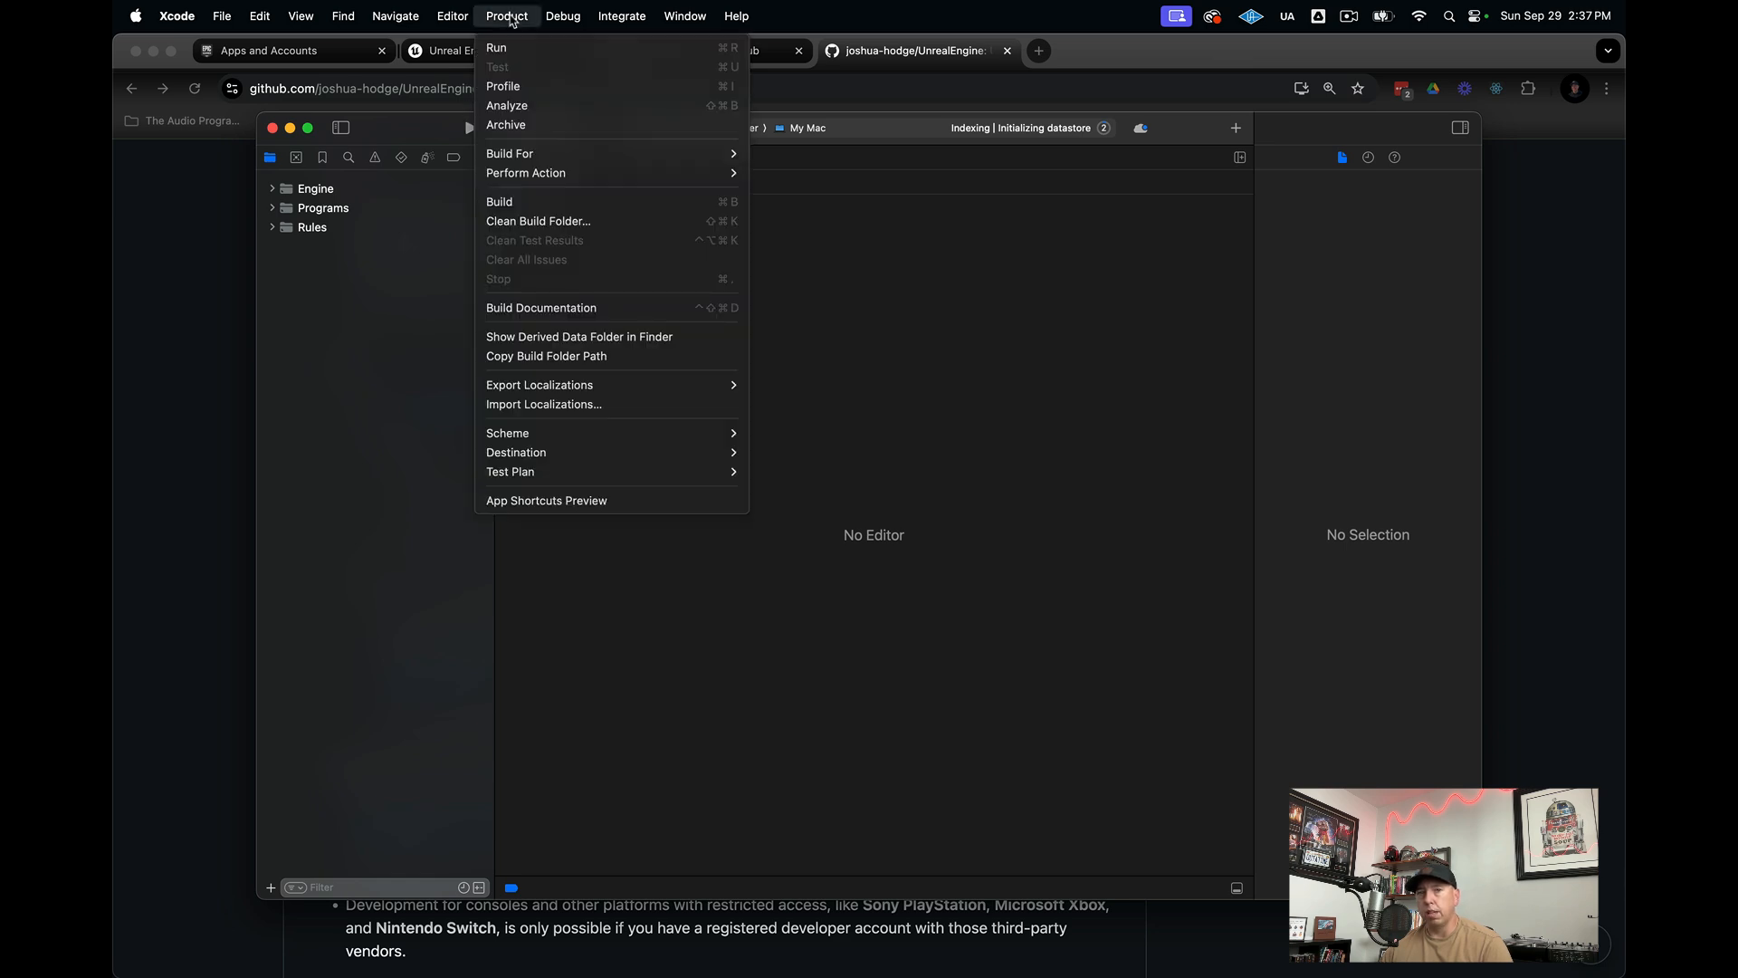
mouse_move(574, 212)
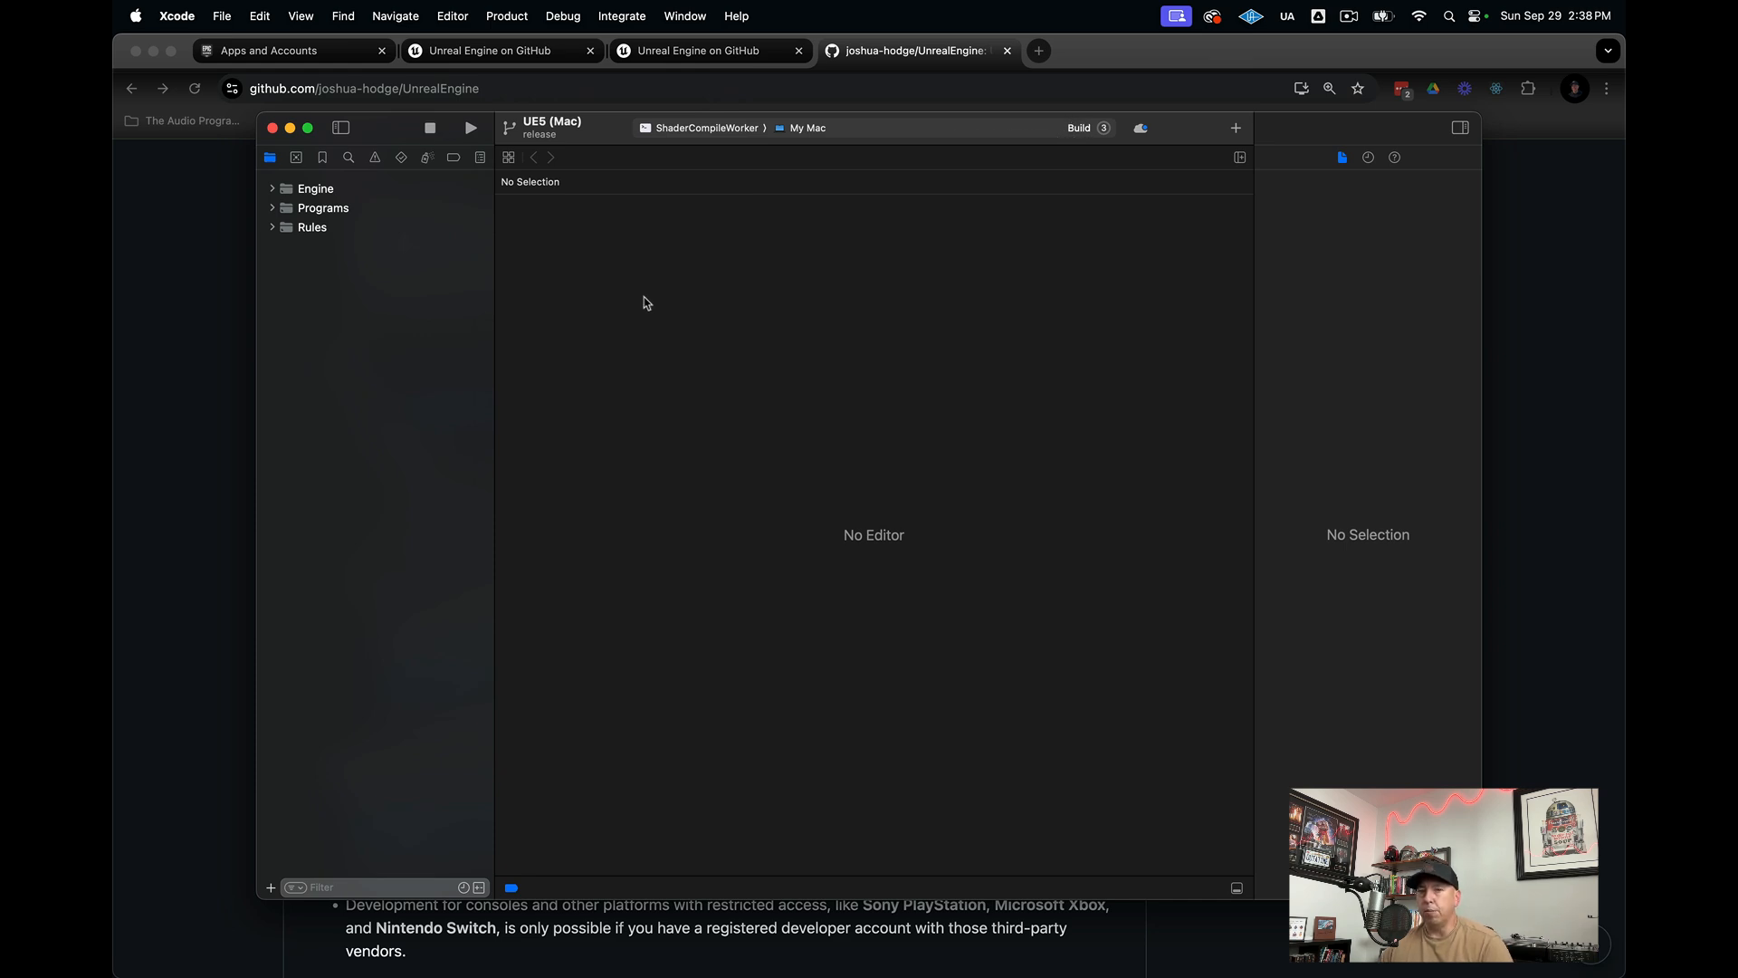
mouse_move(937, 314)
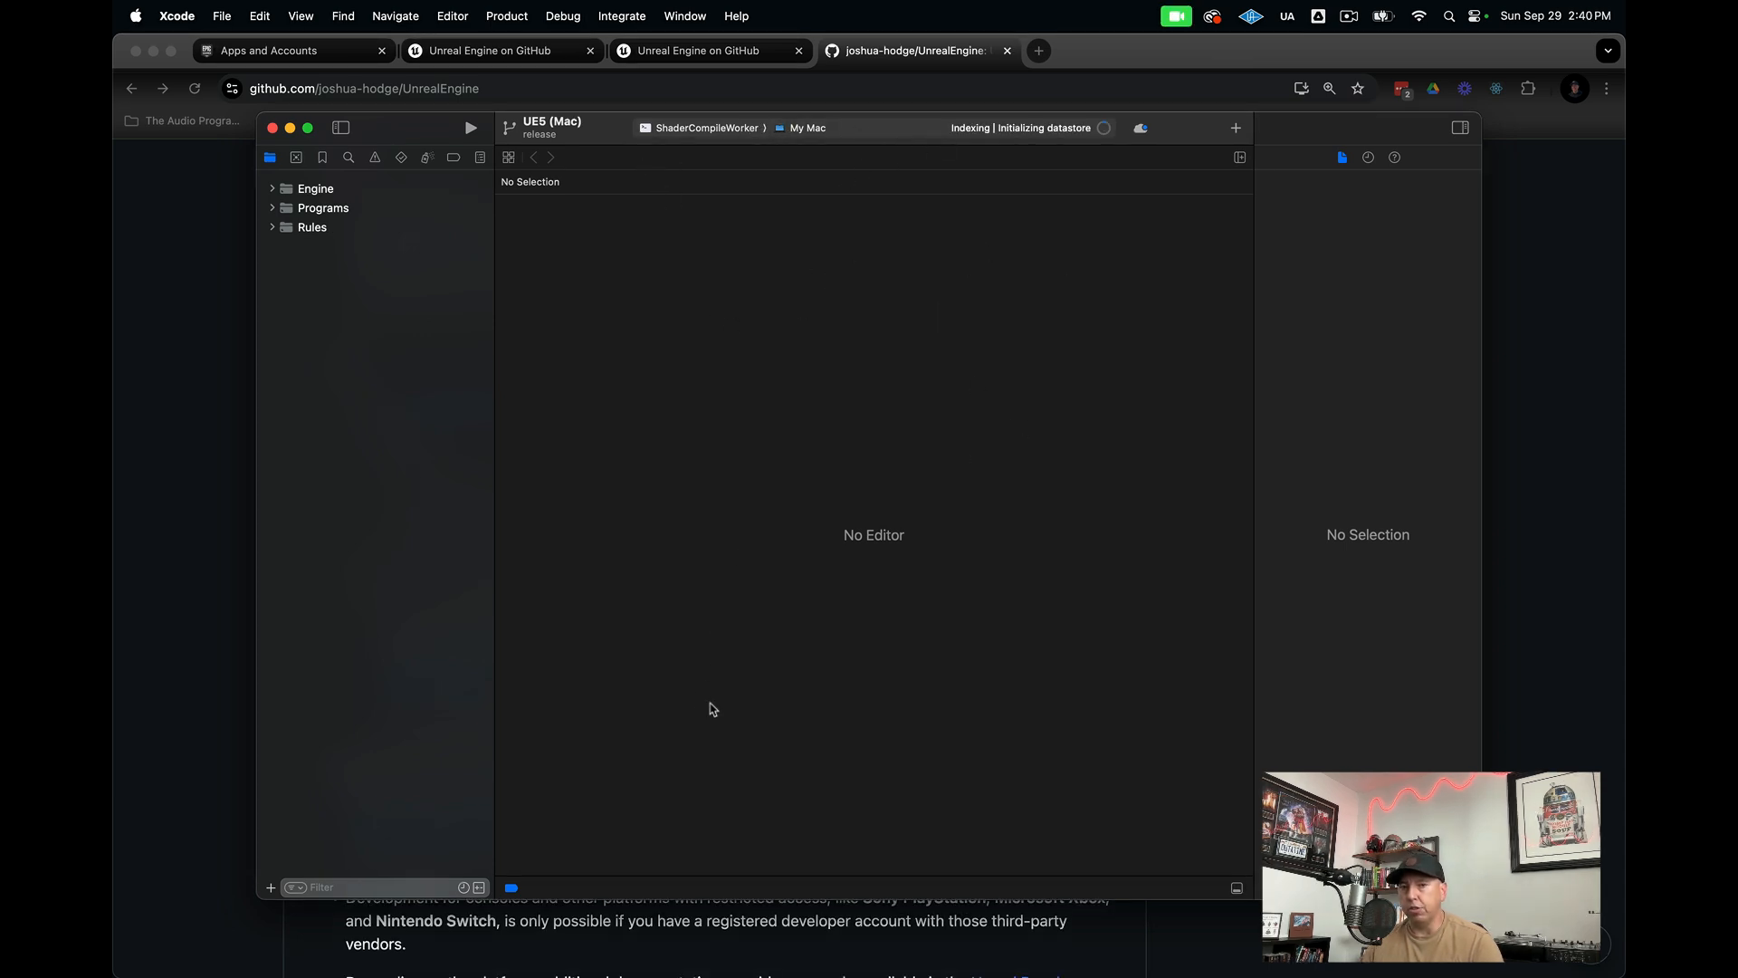
mouse_move(1032, 749)
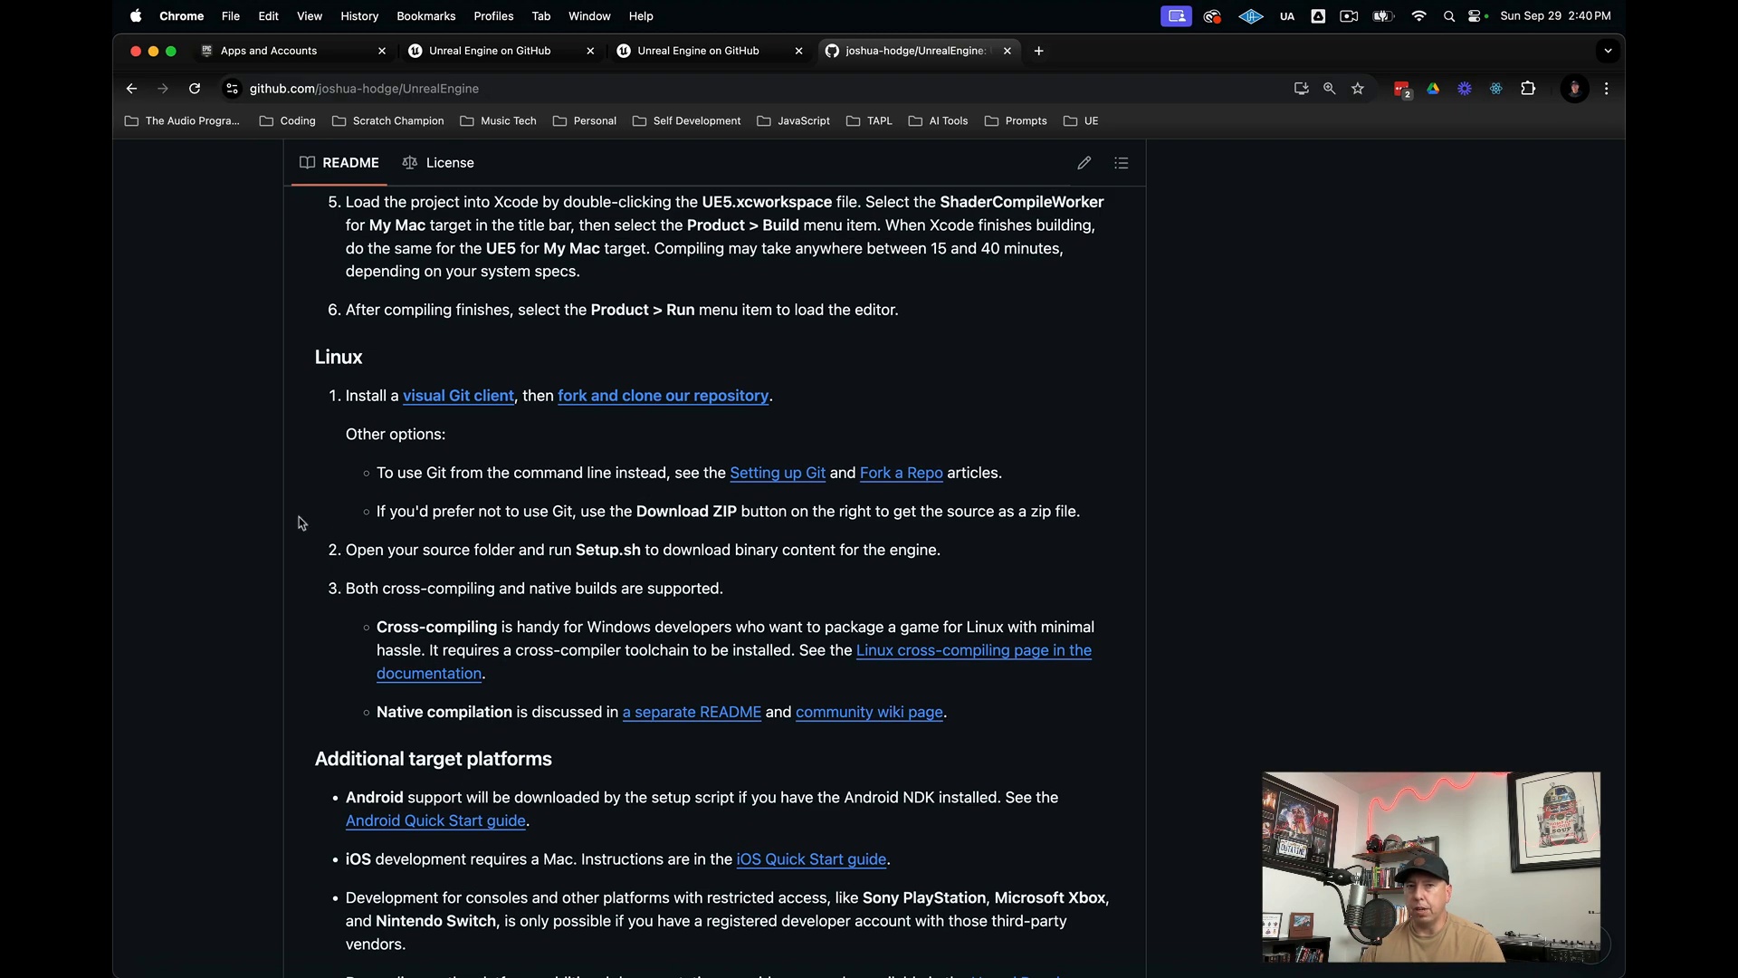
mouse_move(491, 252)
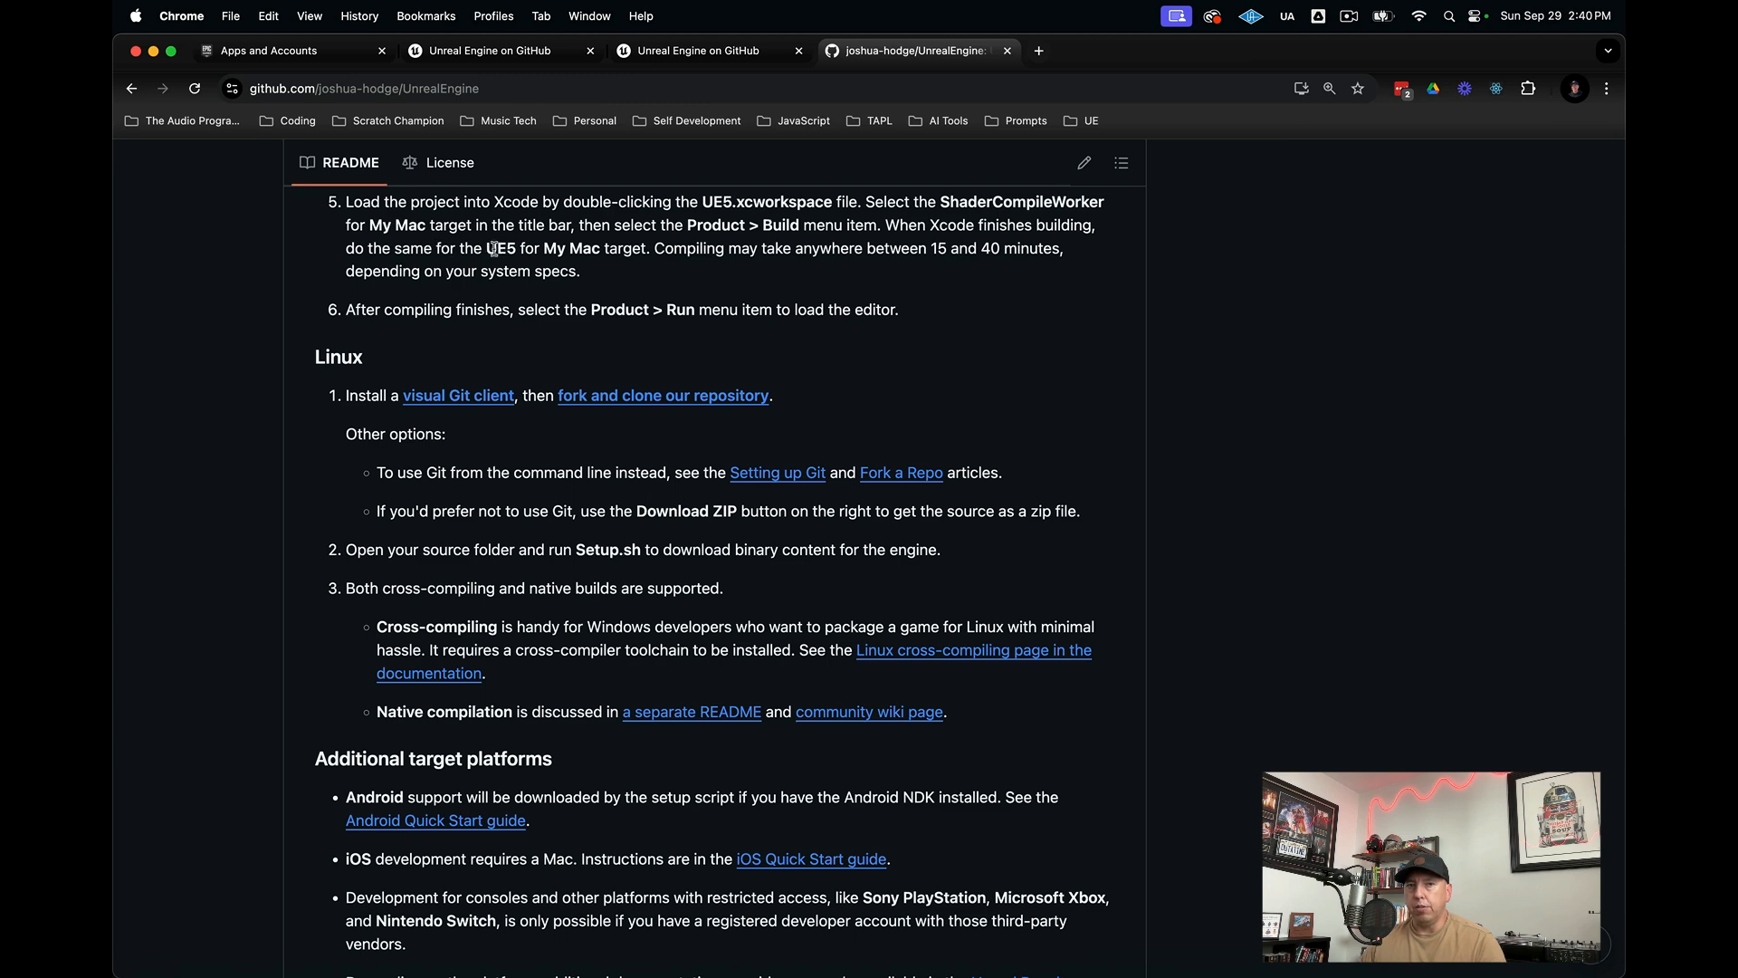
double_click(500, 247)
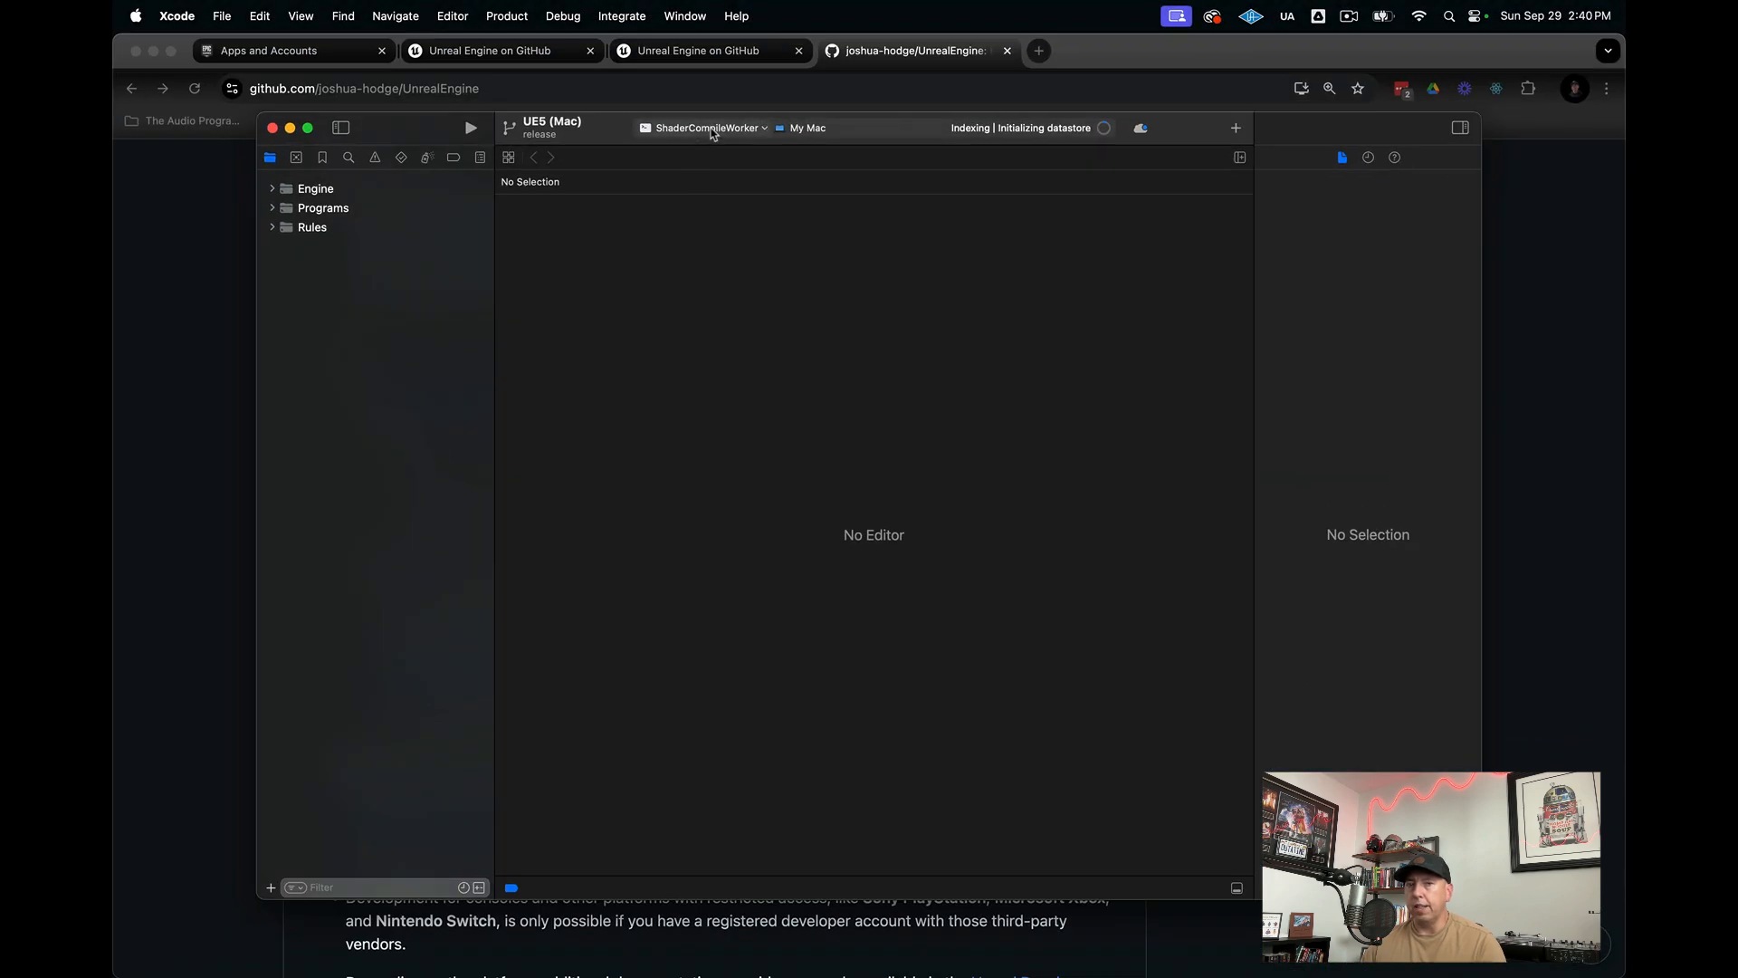
- Switch the active scheme to UnrealGame from Recent and start building it
click(706, 128)
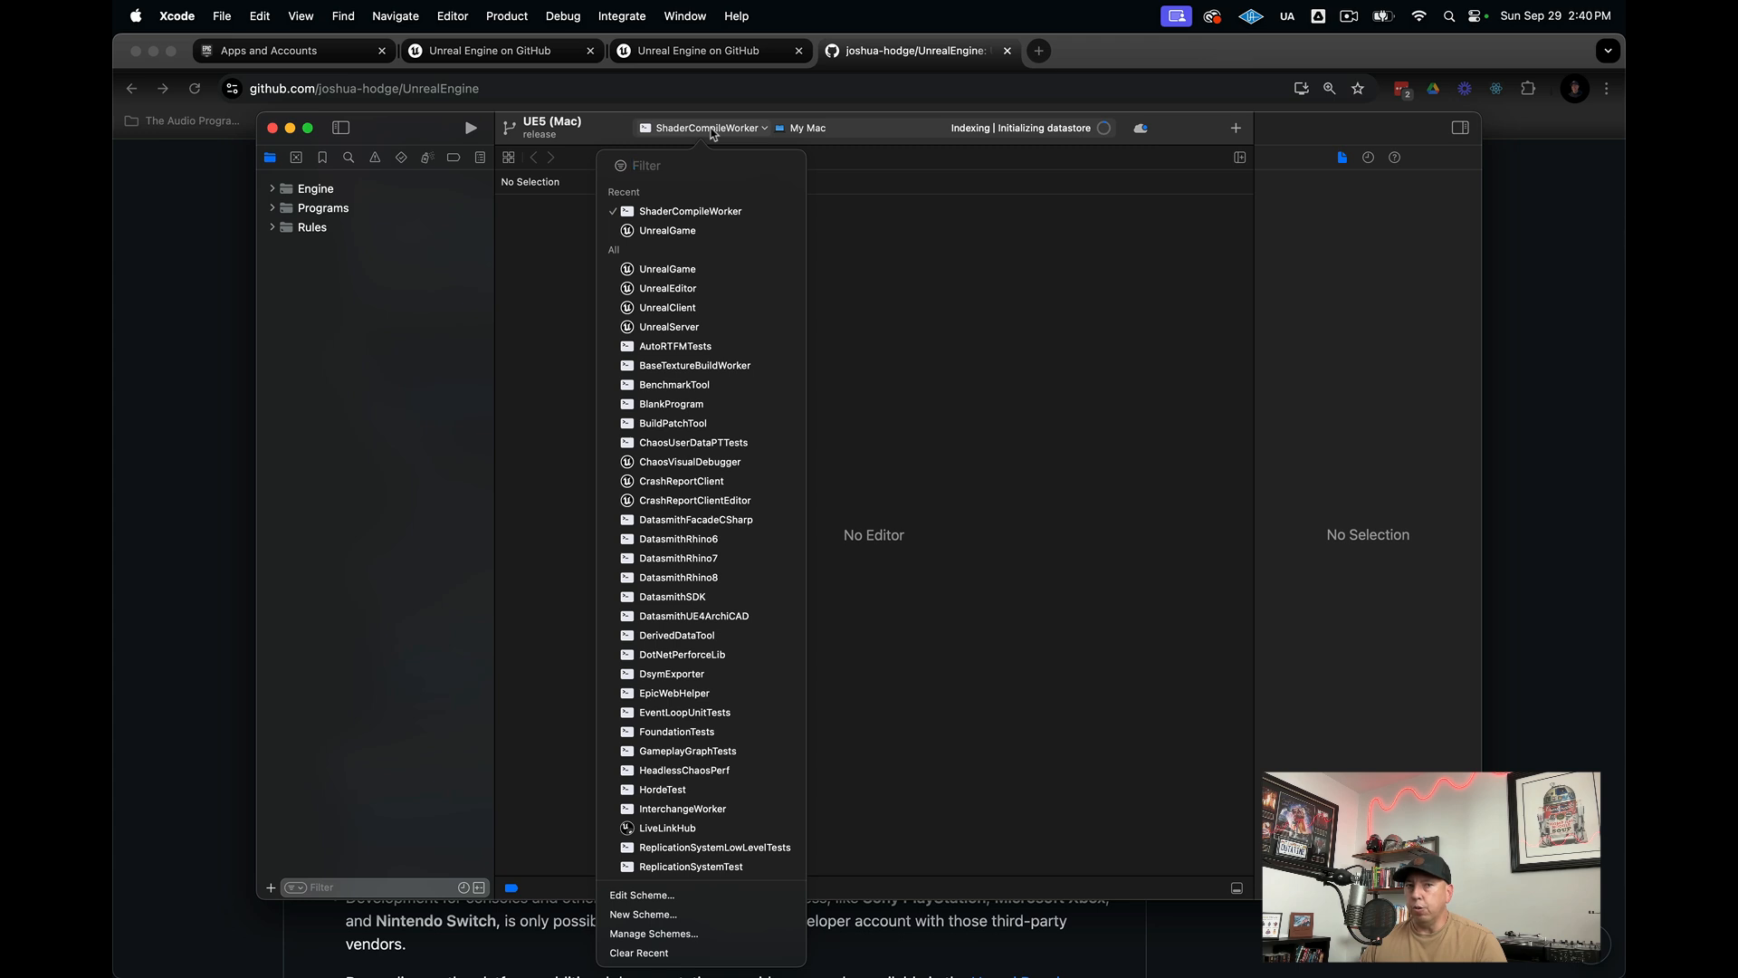
mouse_move(667, 231)
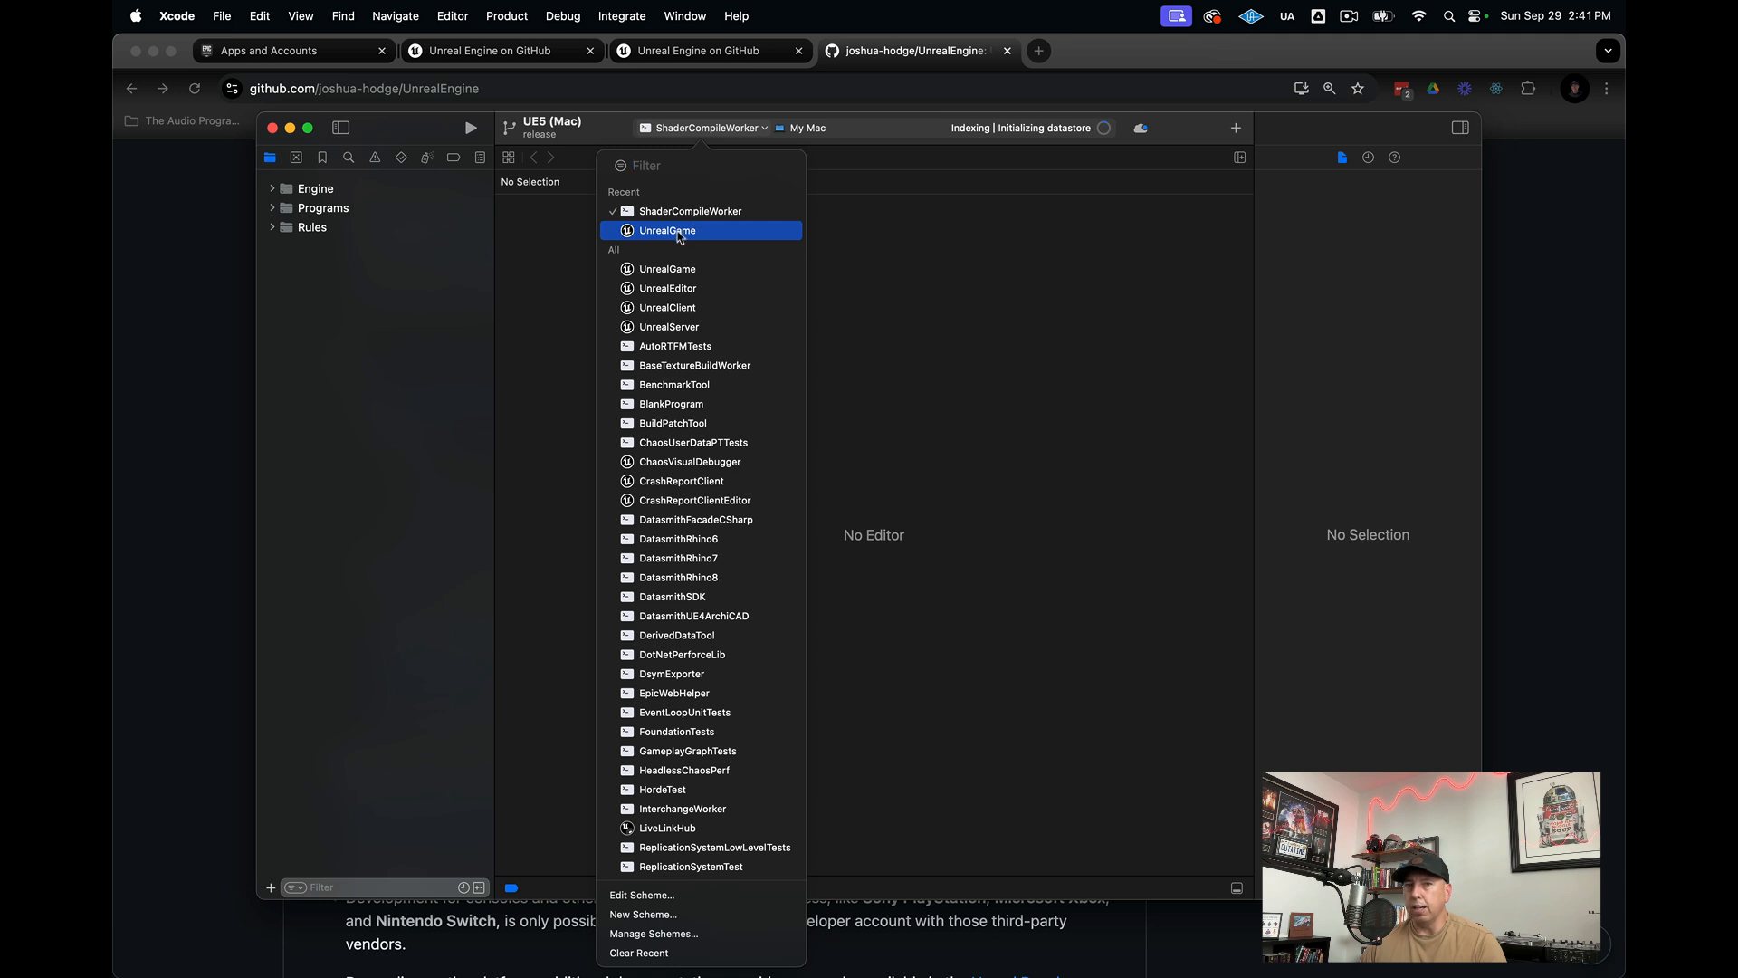
mouse_move(680, 237)
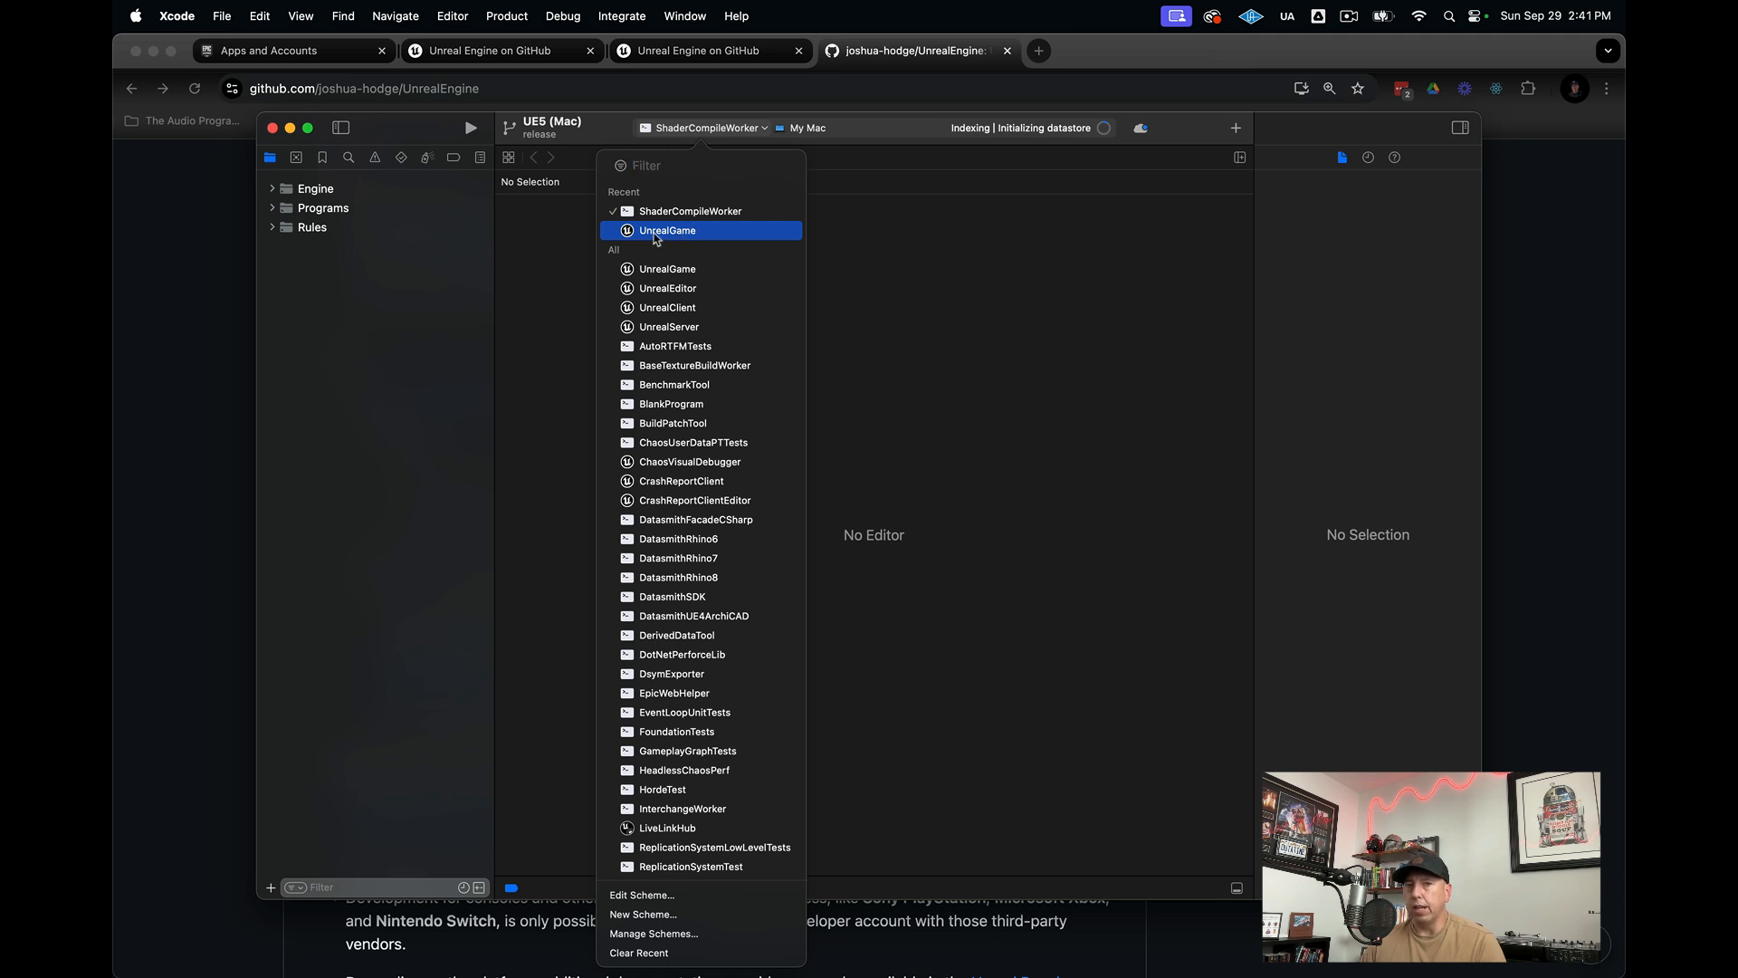
click(667, 229)
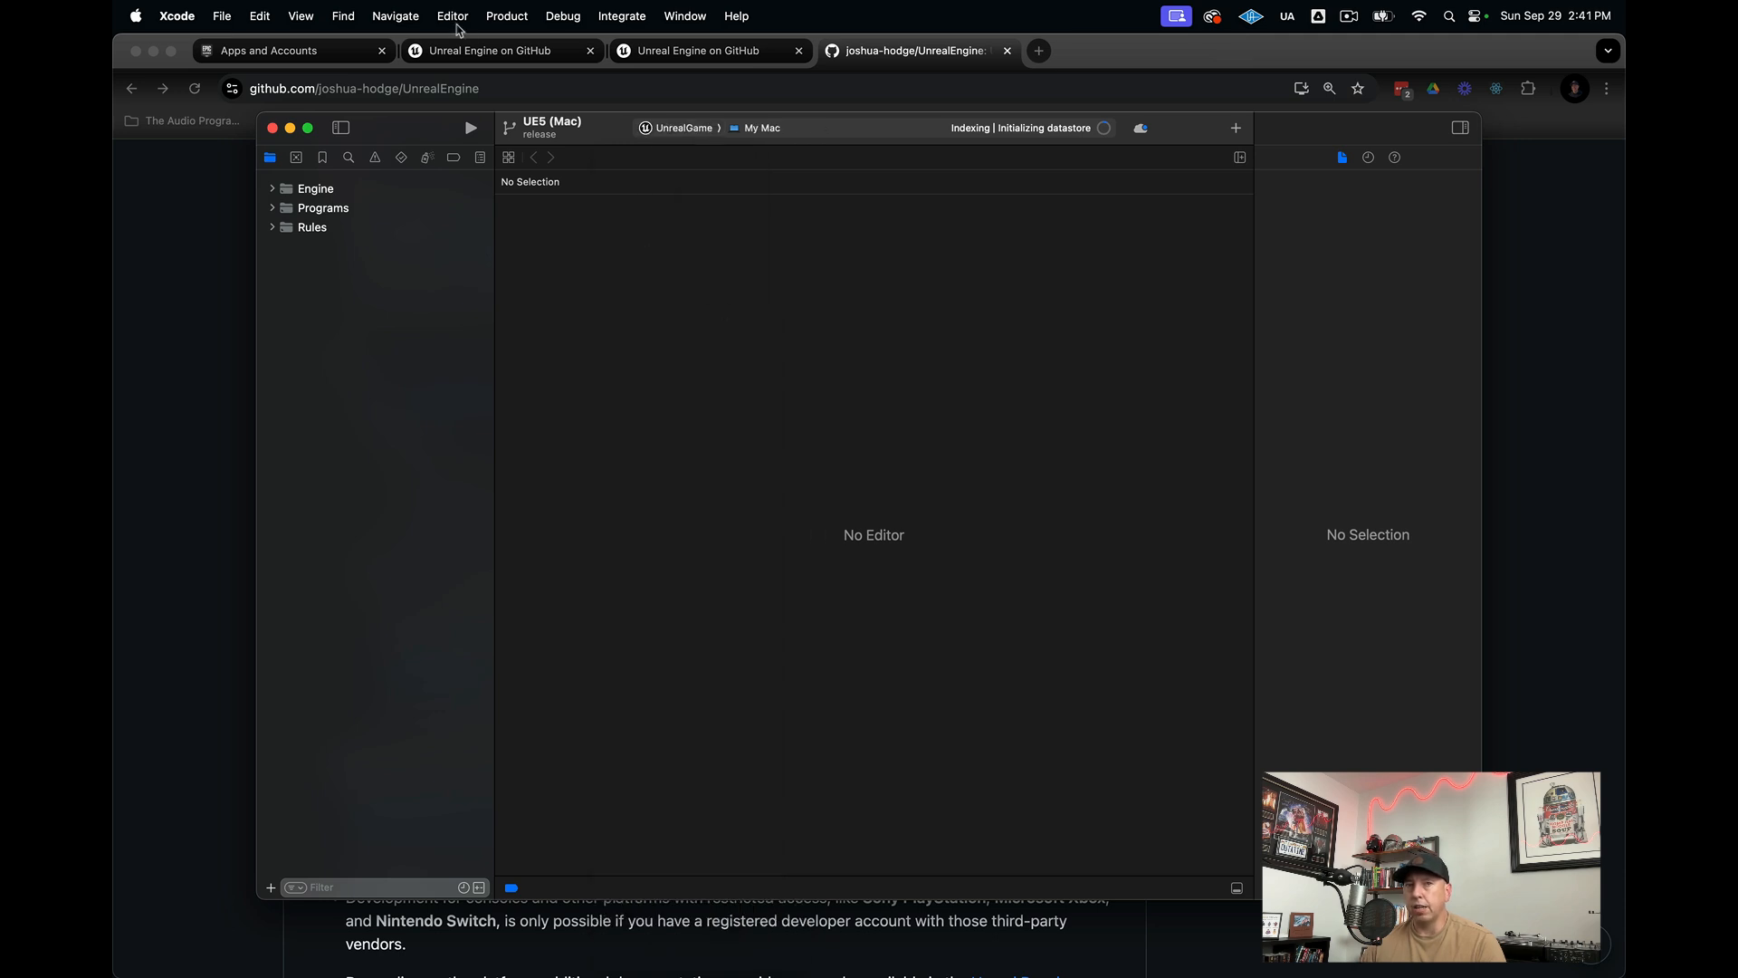
click(507, 15)
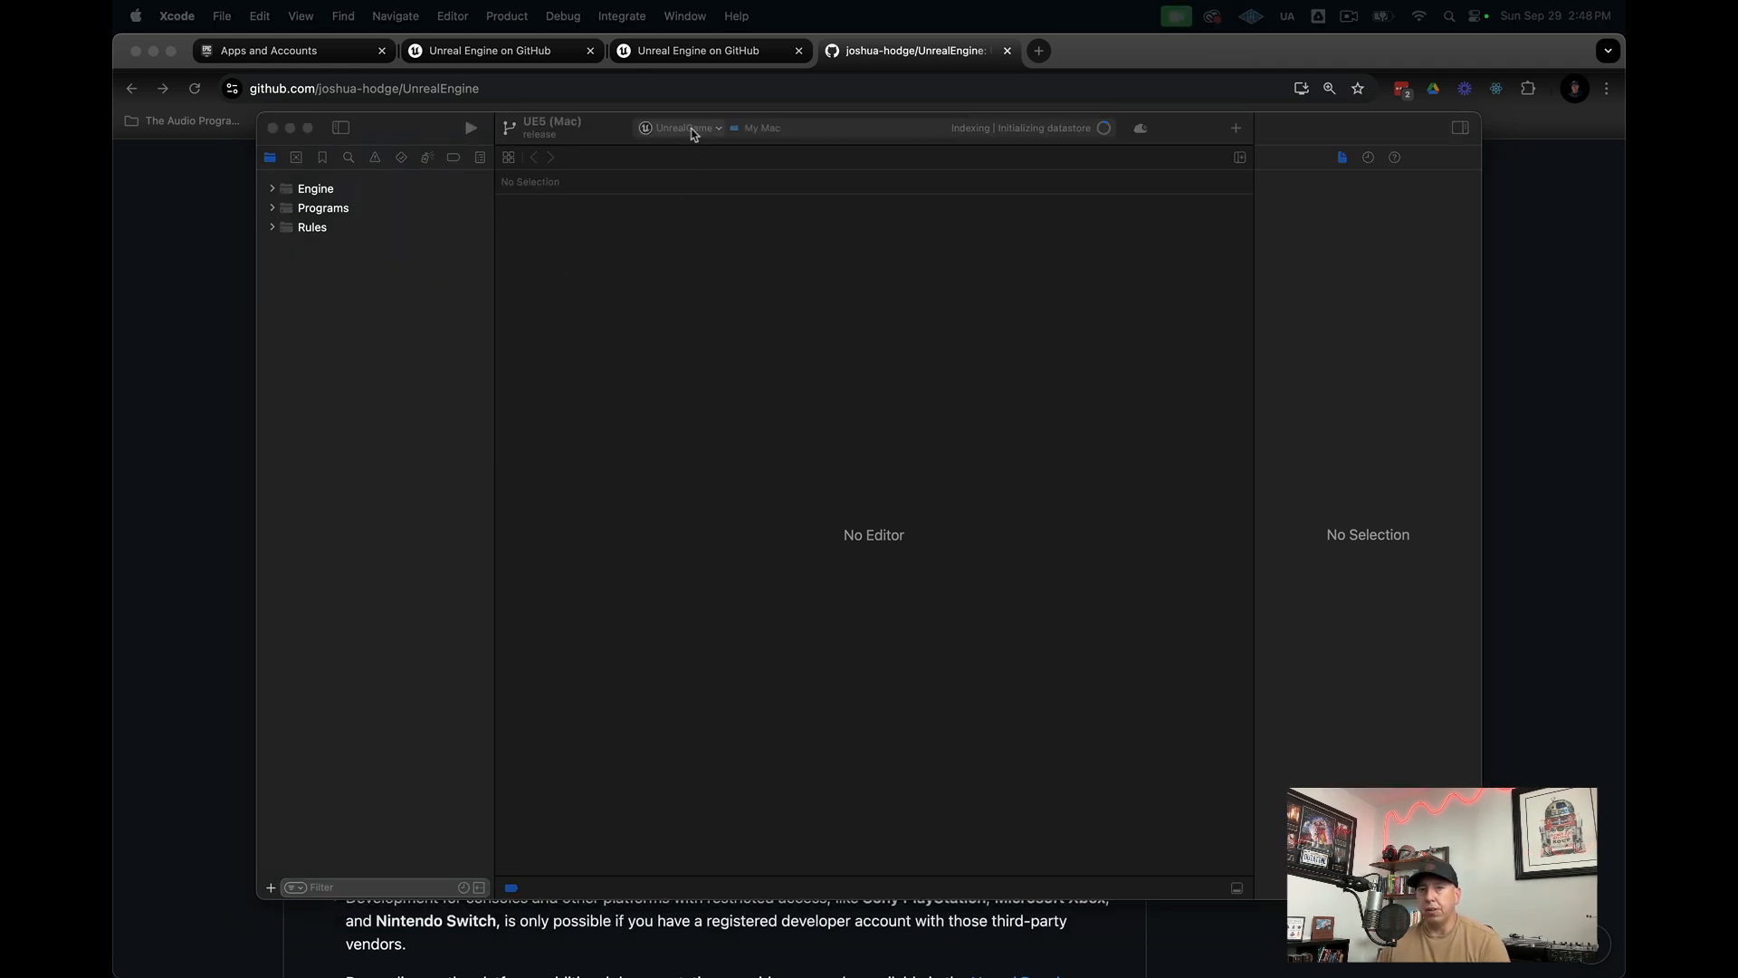
- Build and run the UnrealEditor scheme, then bring the editor up from the Dock
click(680, 128)
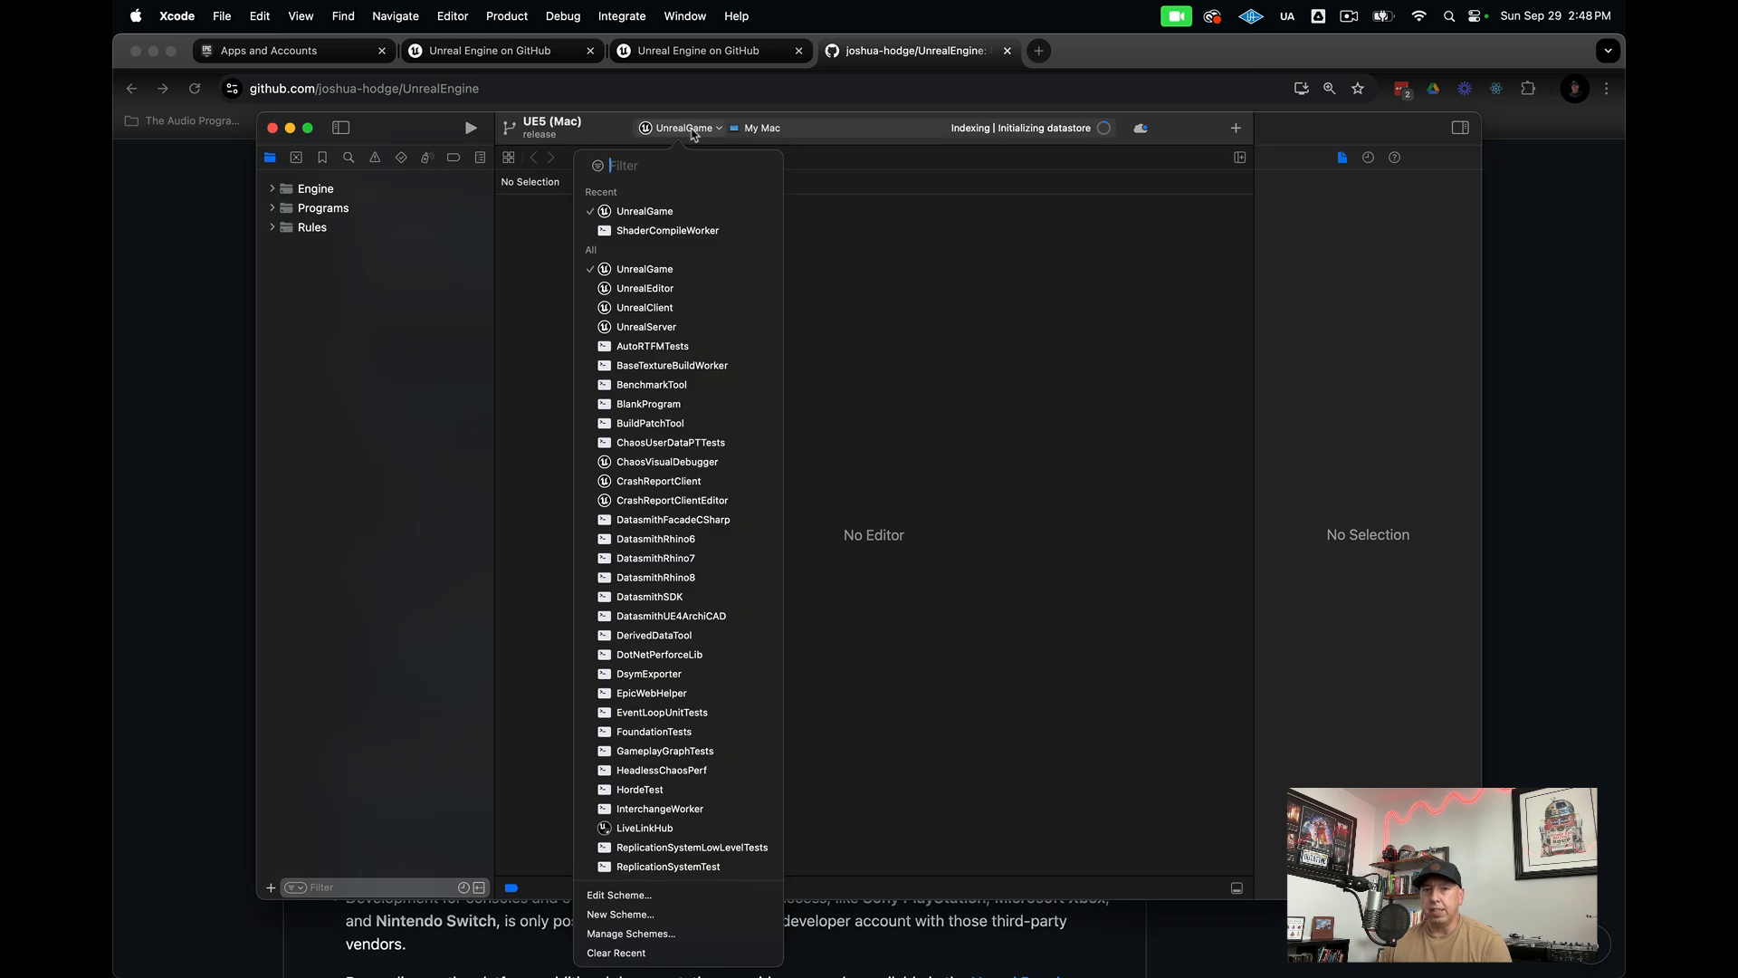
mouse_move(644, 288)
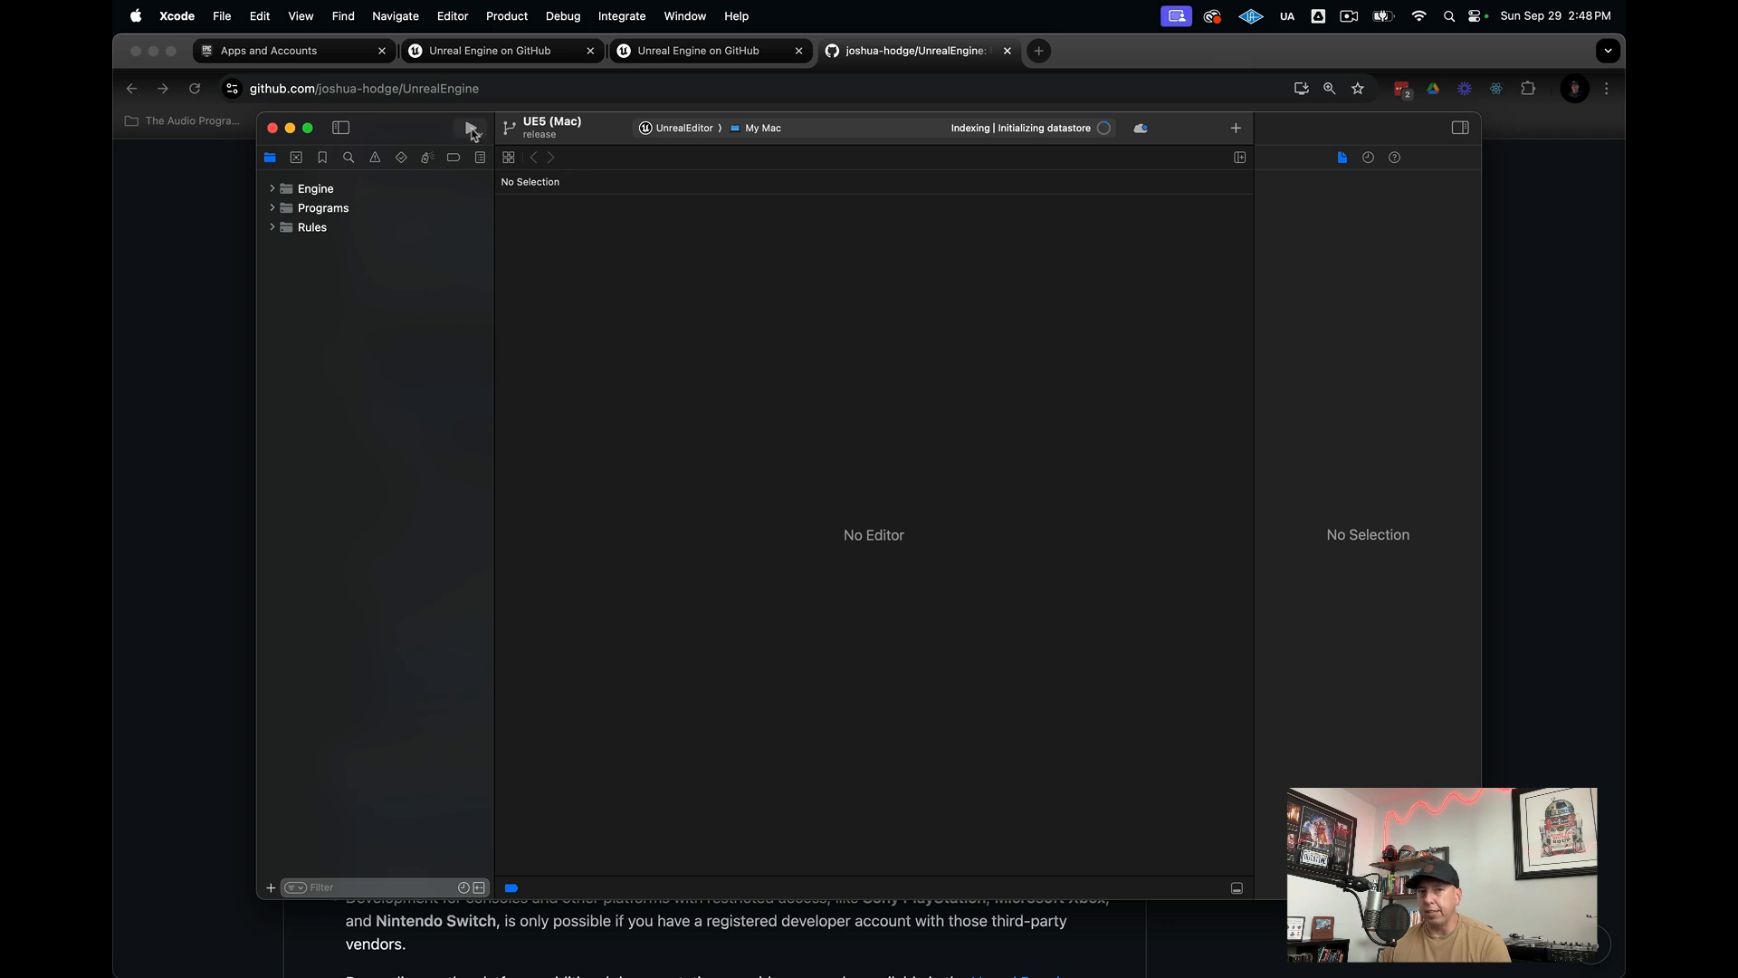
click(468, 128)
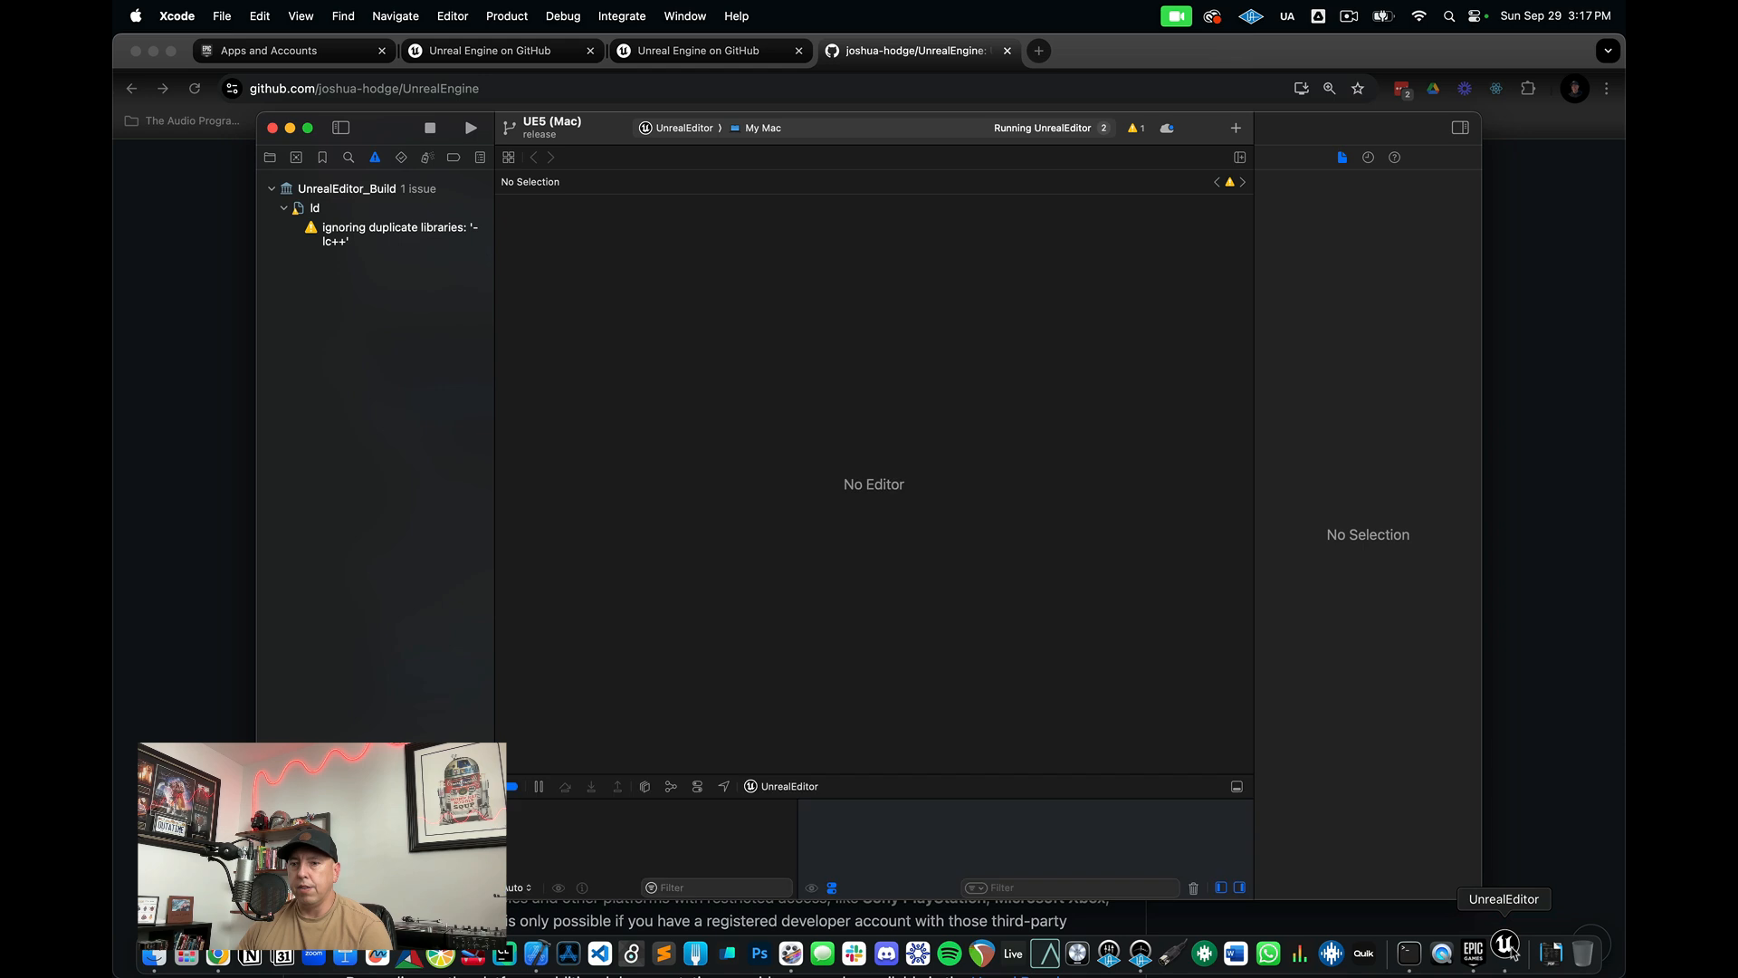
click(1505, 953)
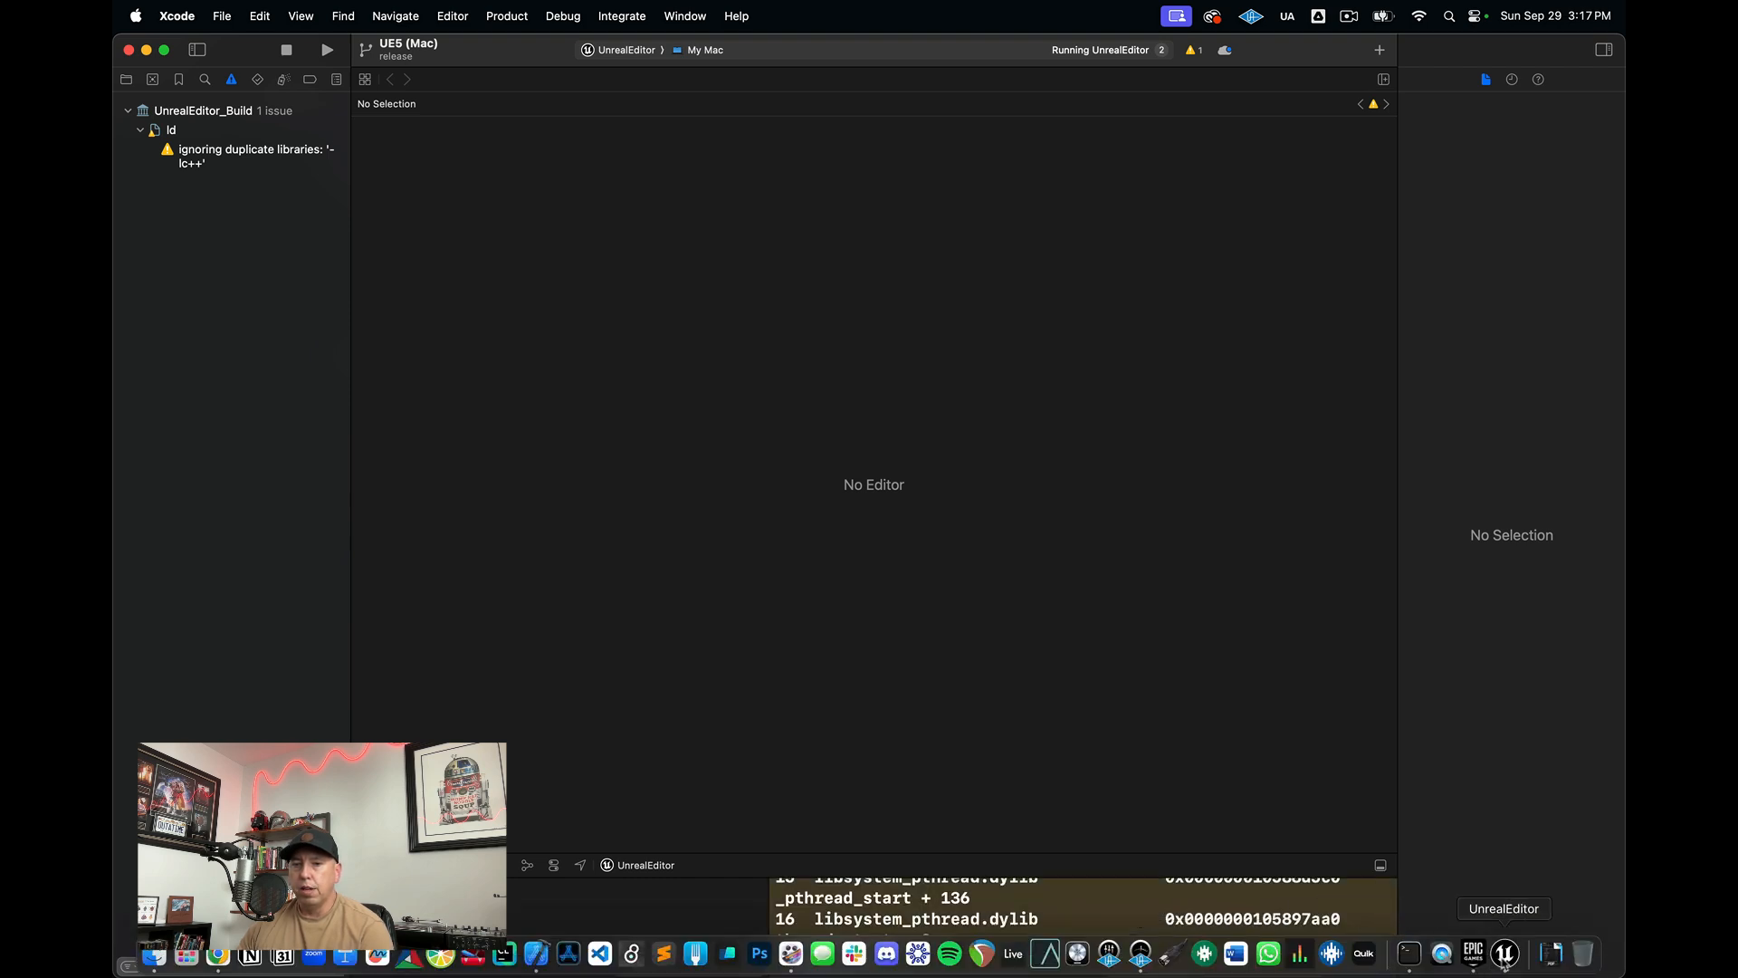
- Bring the loading Unreal Editor 5.4.4 splash screen forward from the Dock
click(1504, 953)
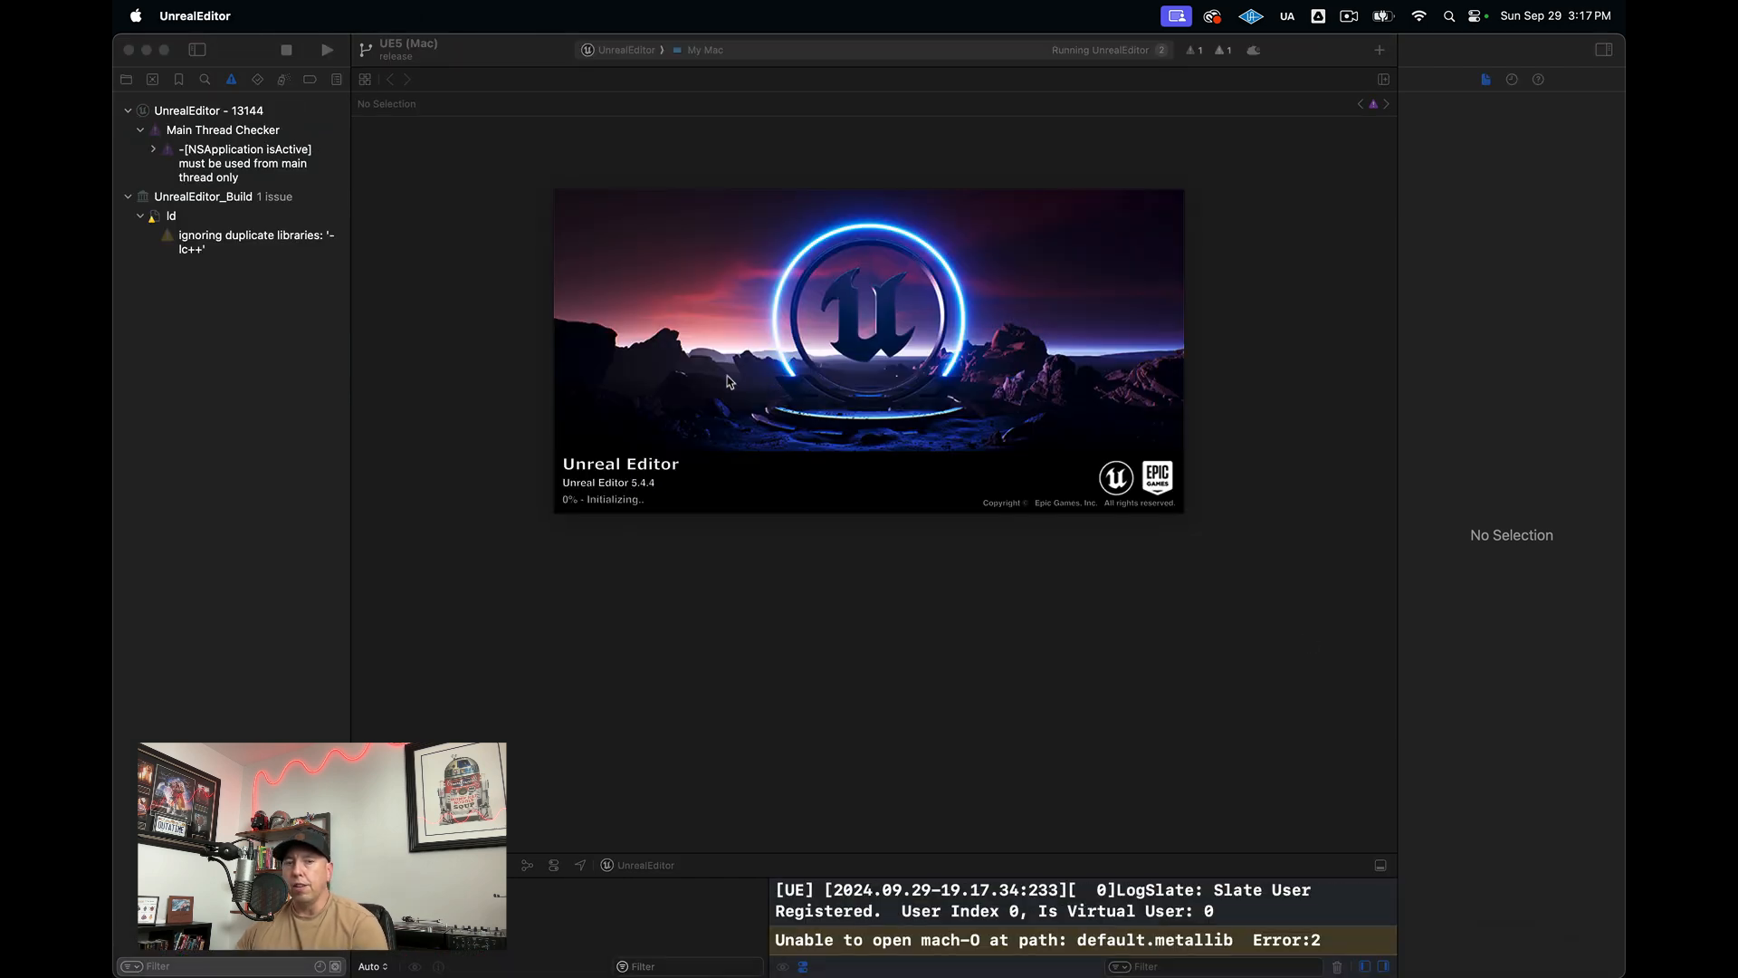
mouse_move(515, 440)
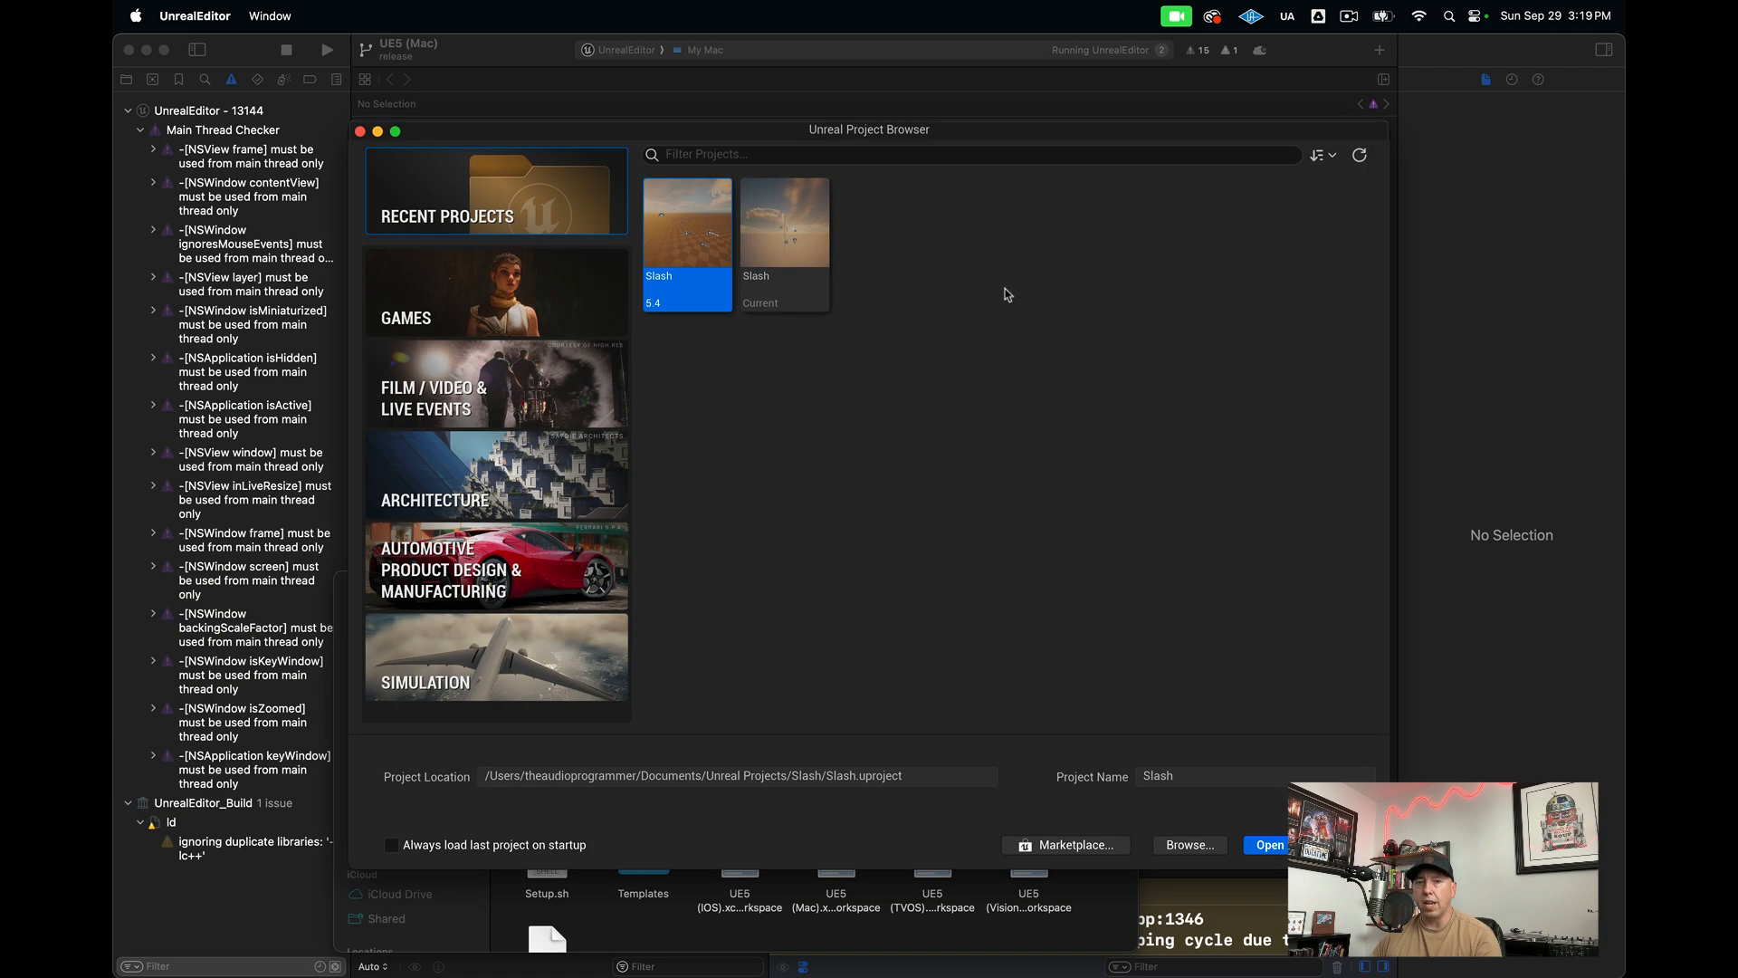
mouse_move(1040, 295)
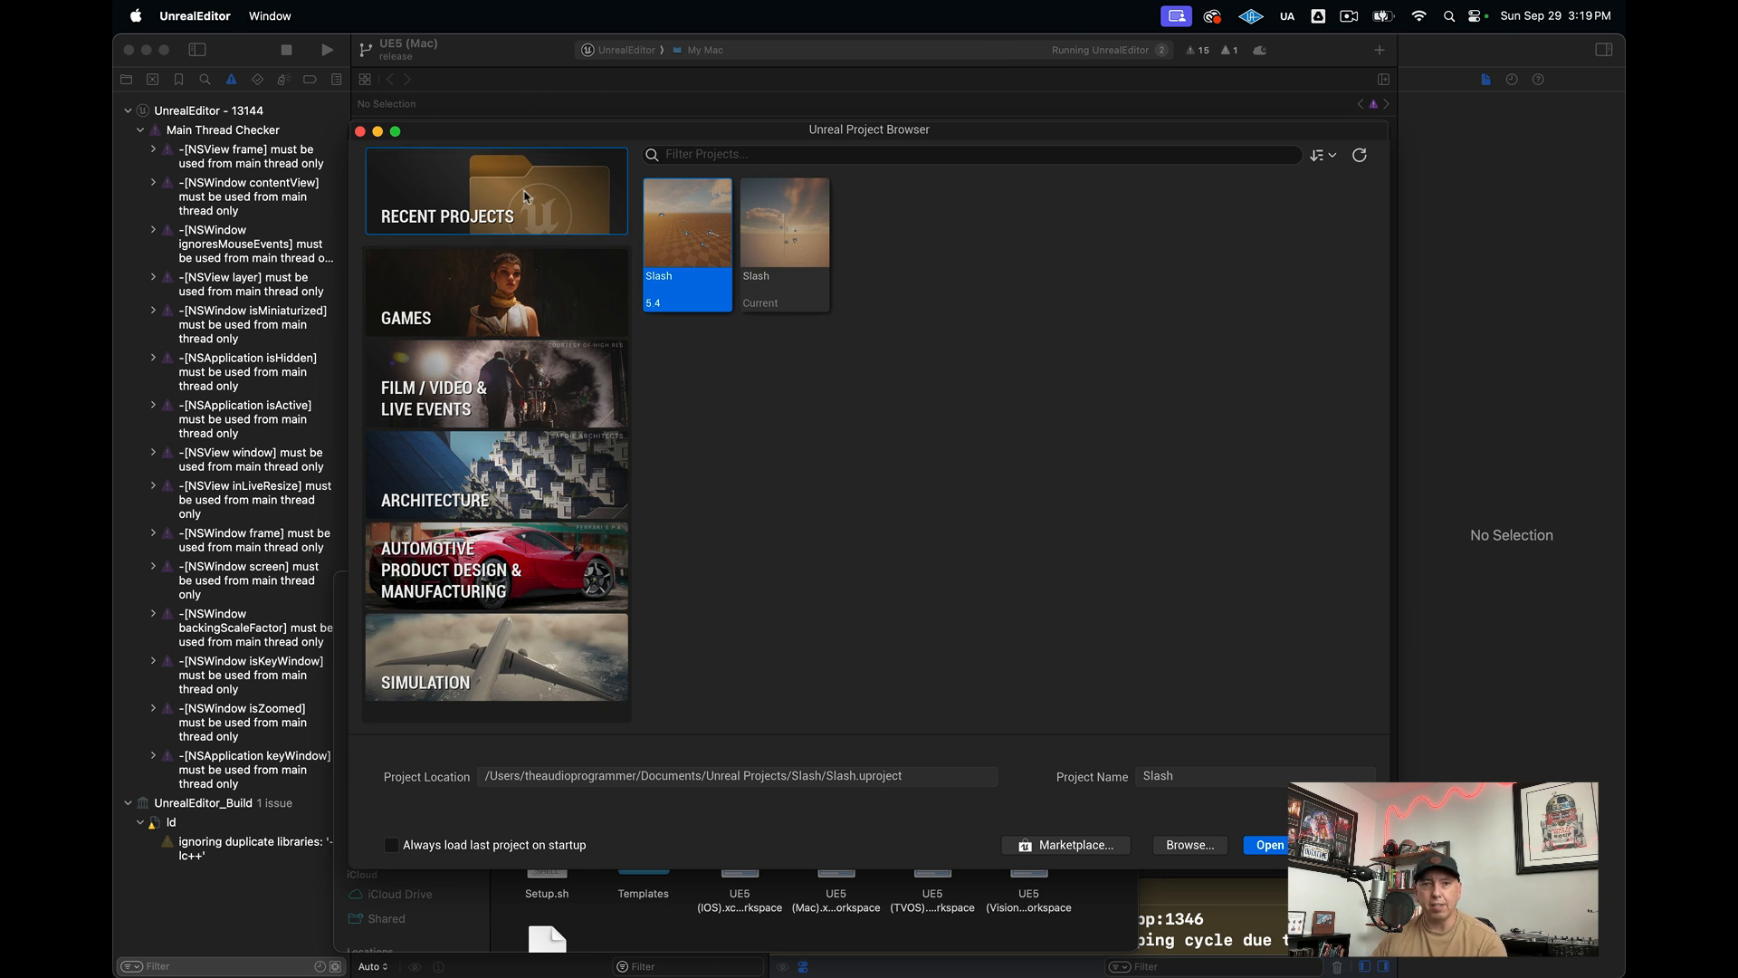
mouse_move(784, 218)
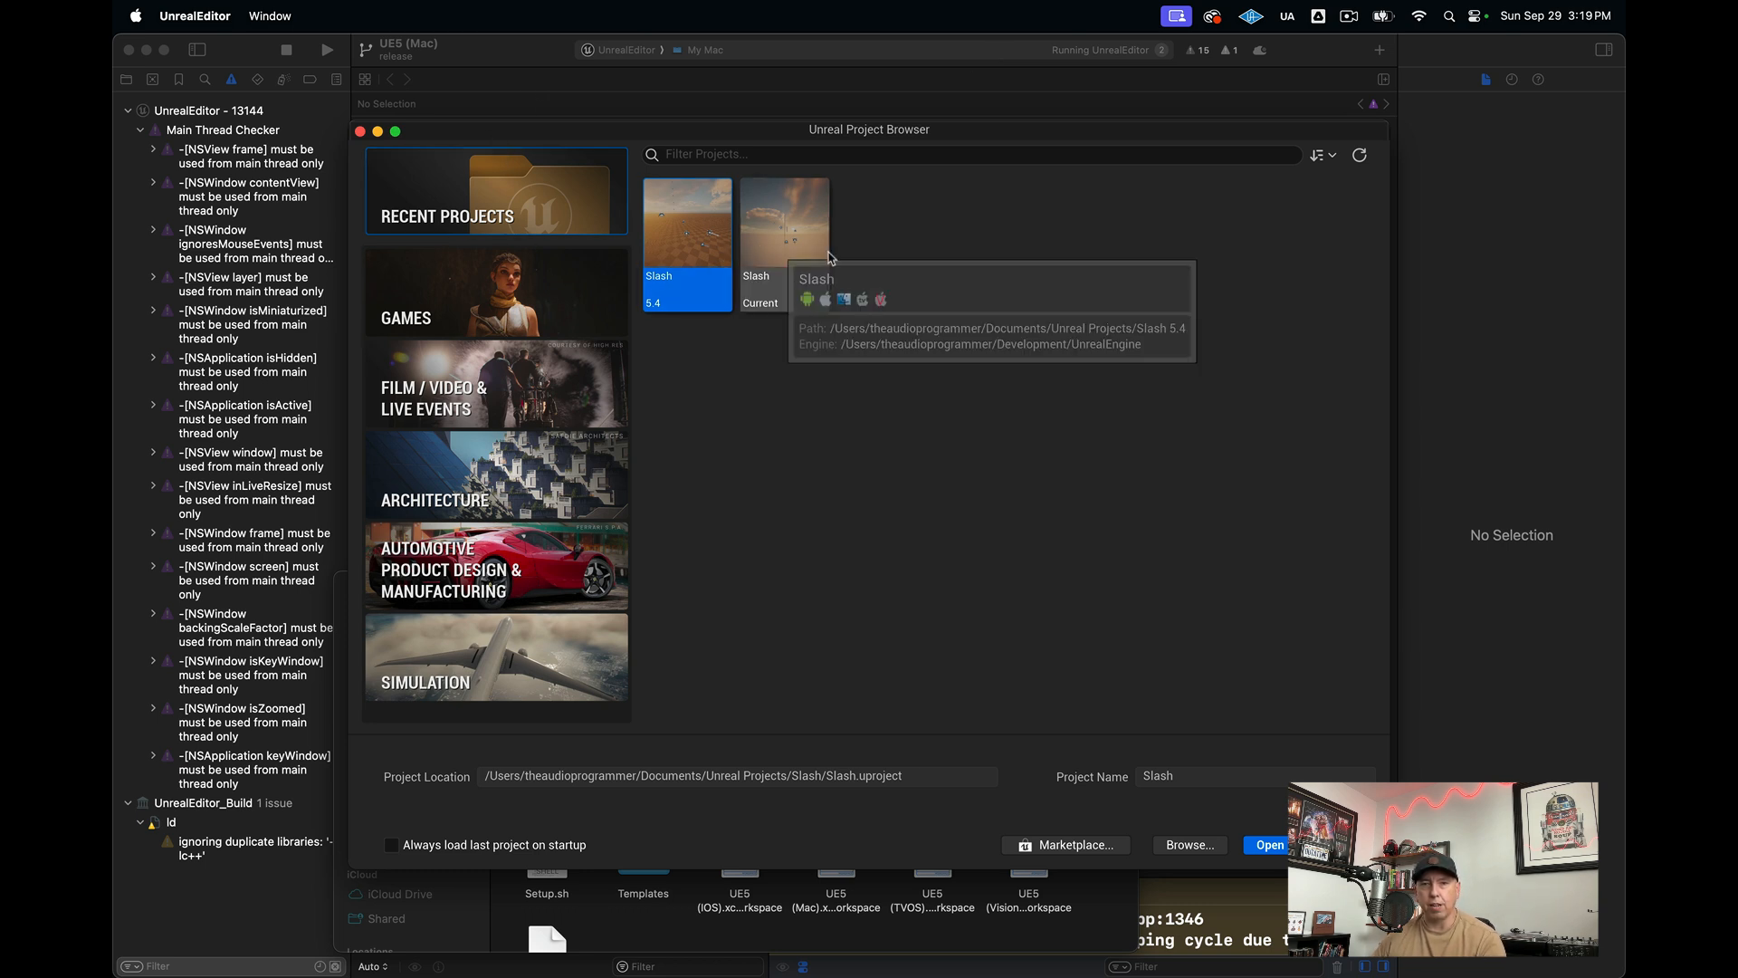
mouse_move(1026, 429)
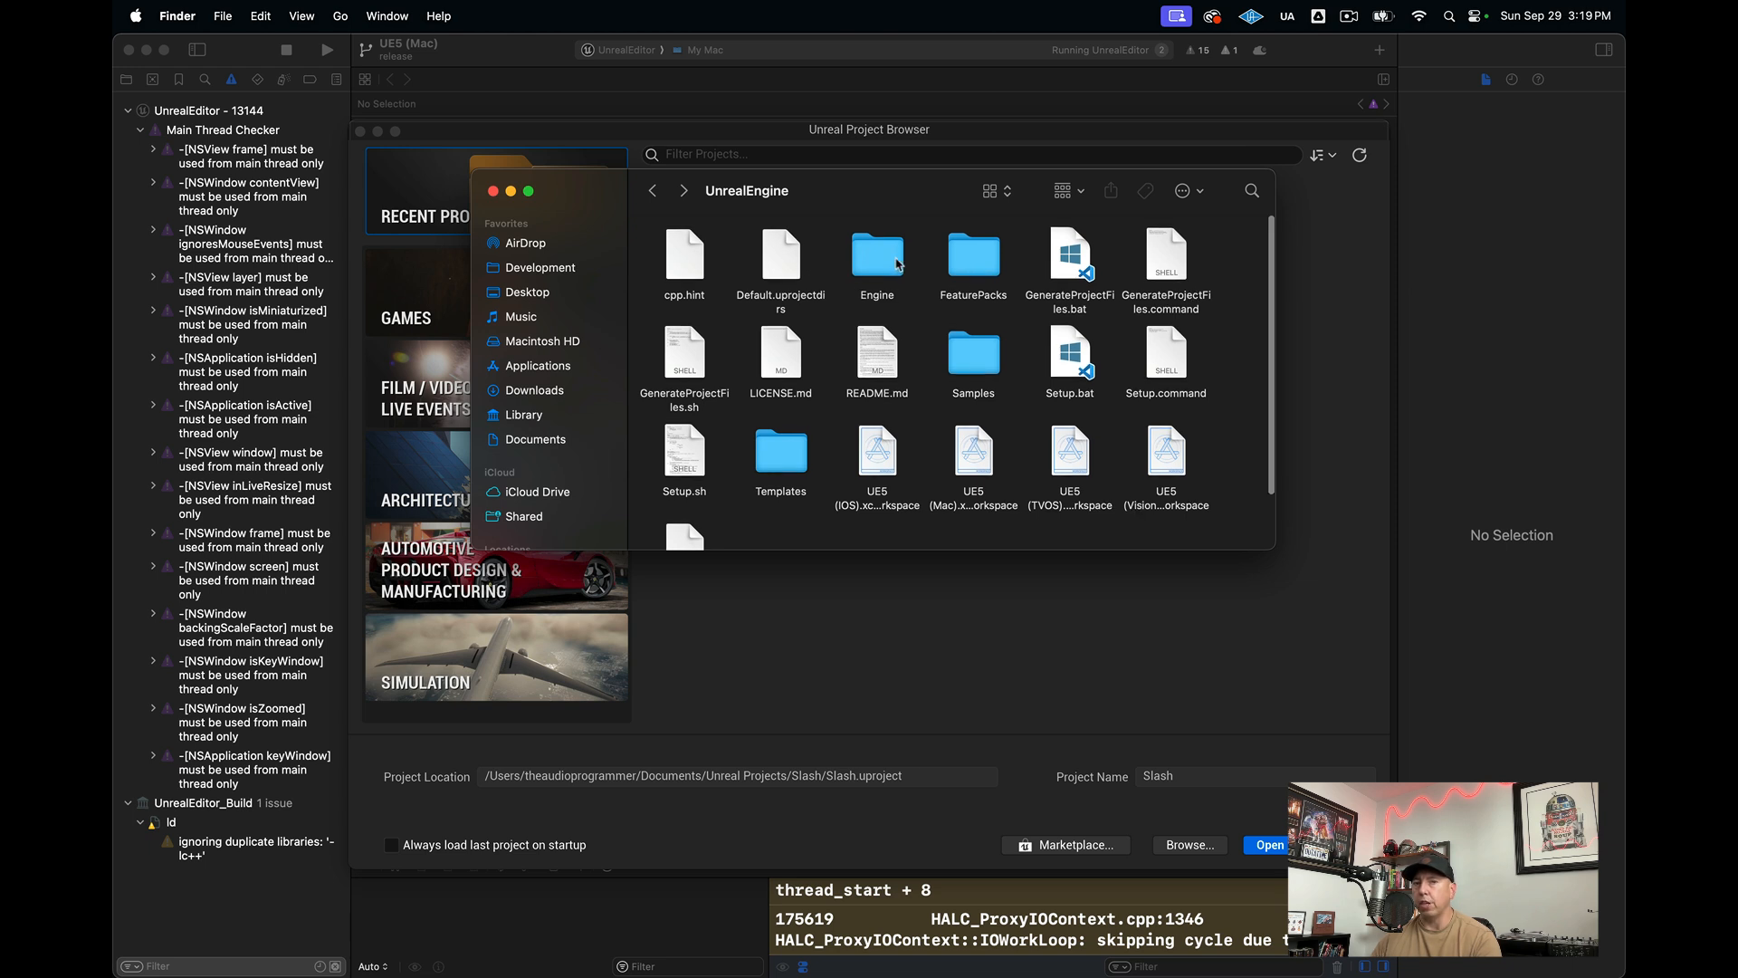
double_click(875, 256)
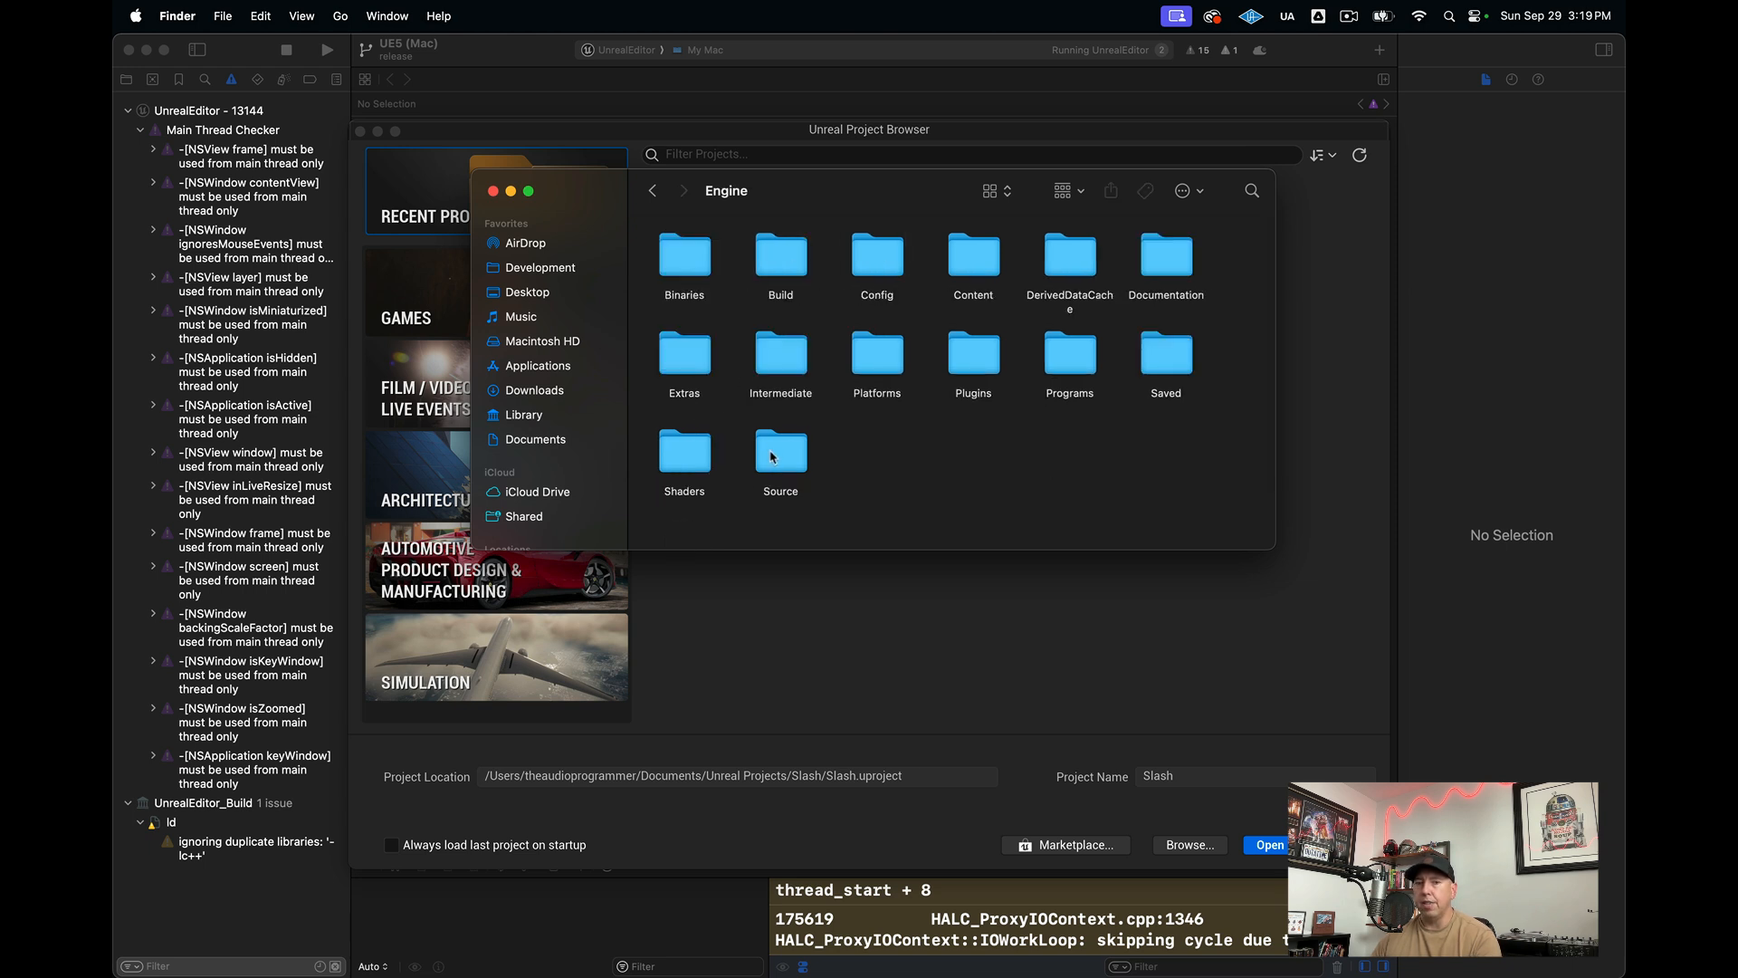
click(781, 451)
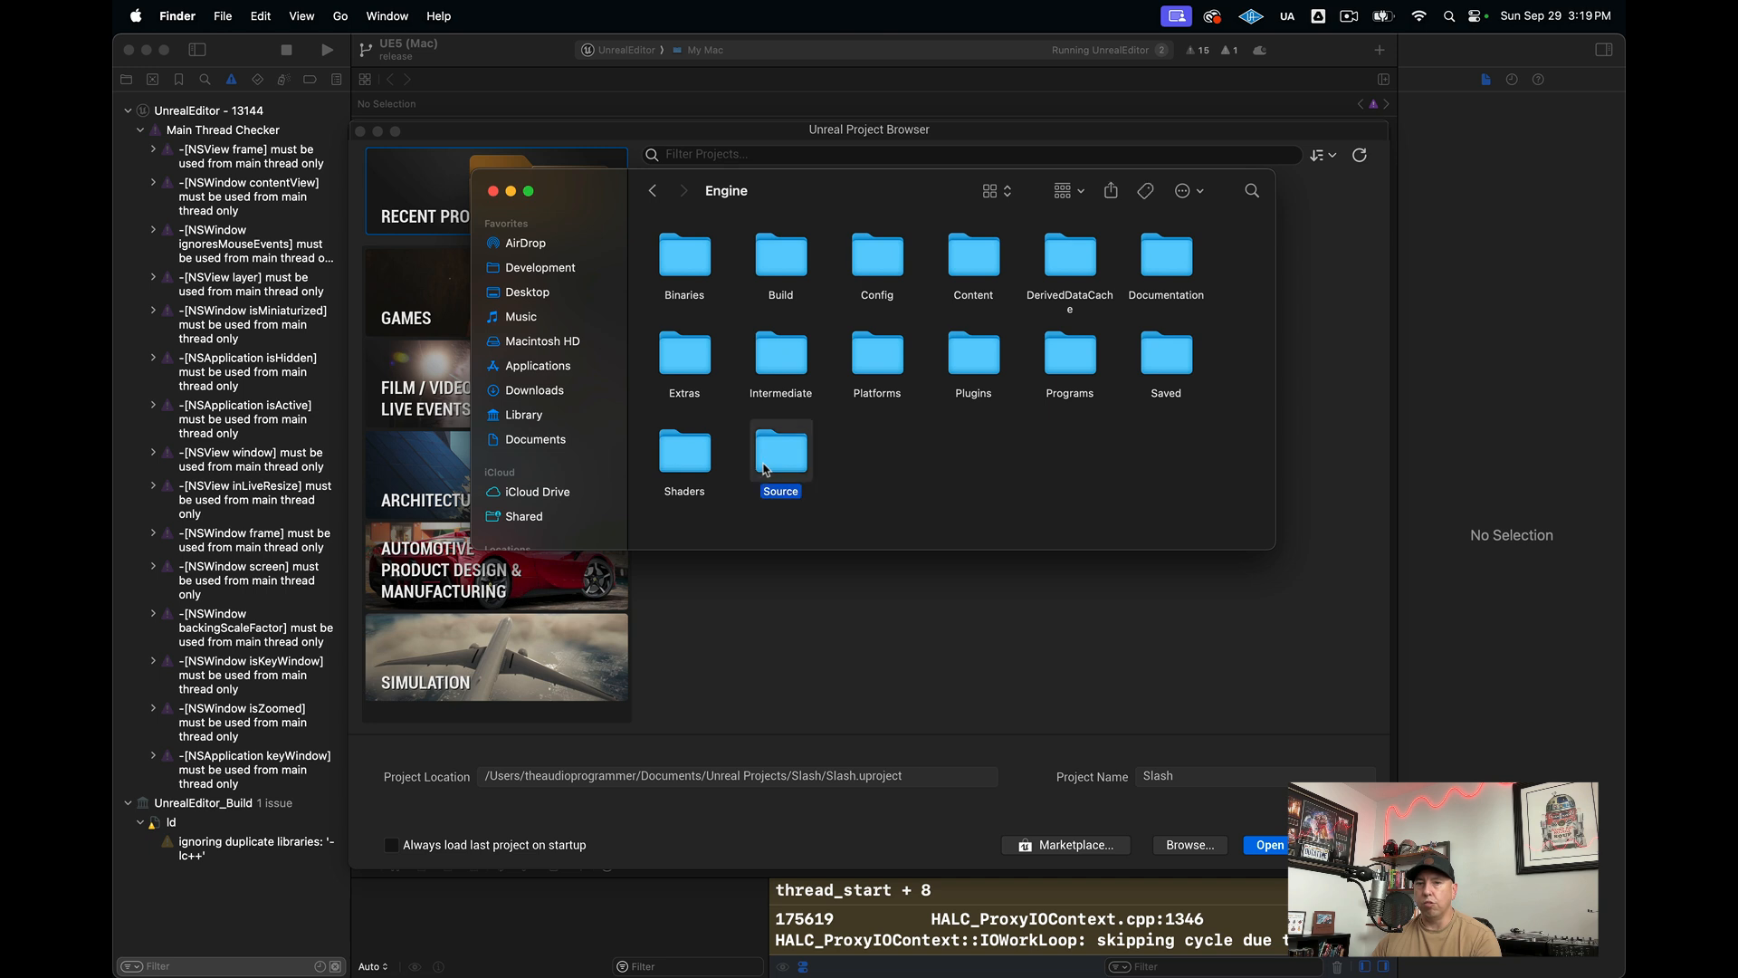
double_click(780, 455)
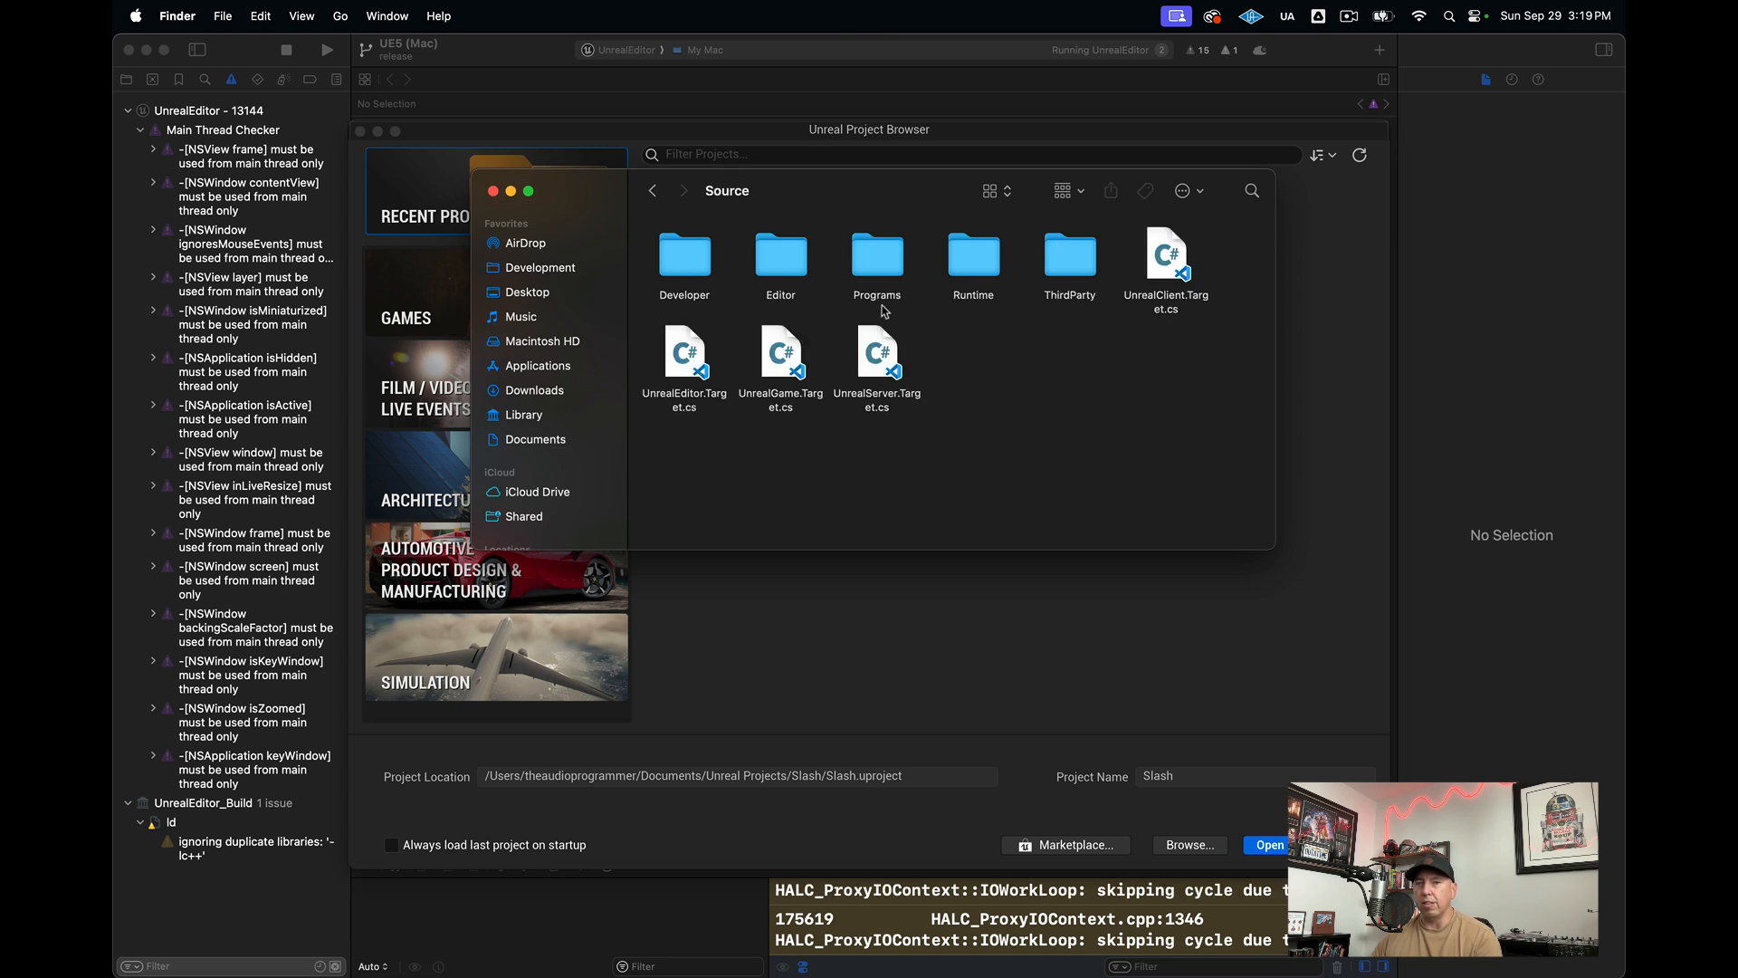
mouse_move(1041, 426)
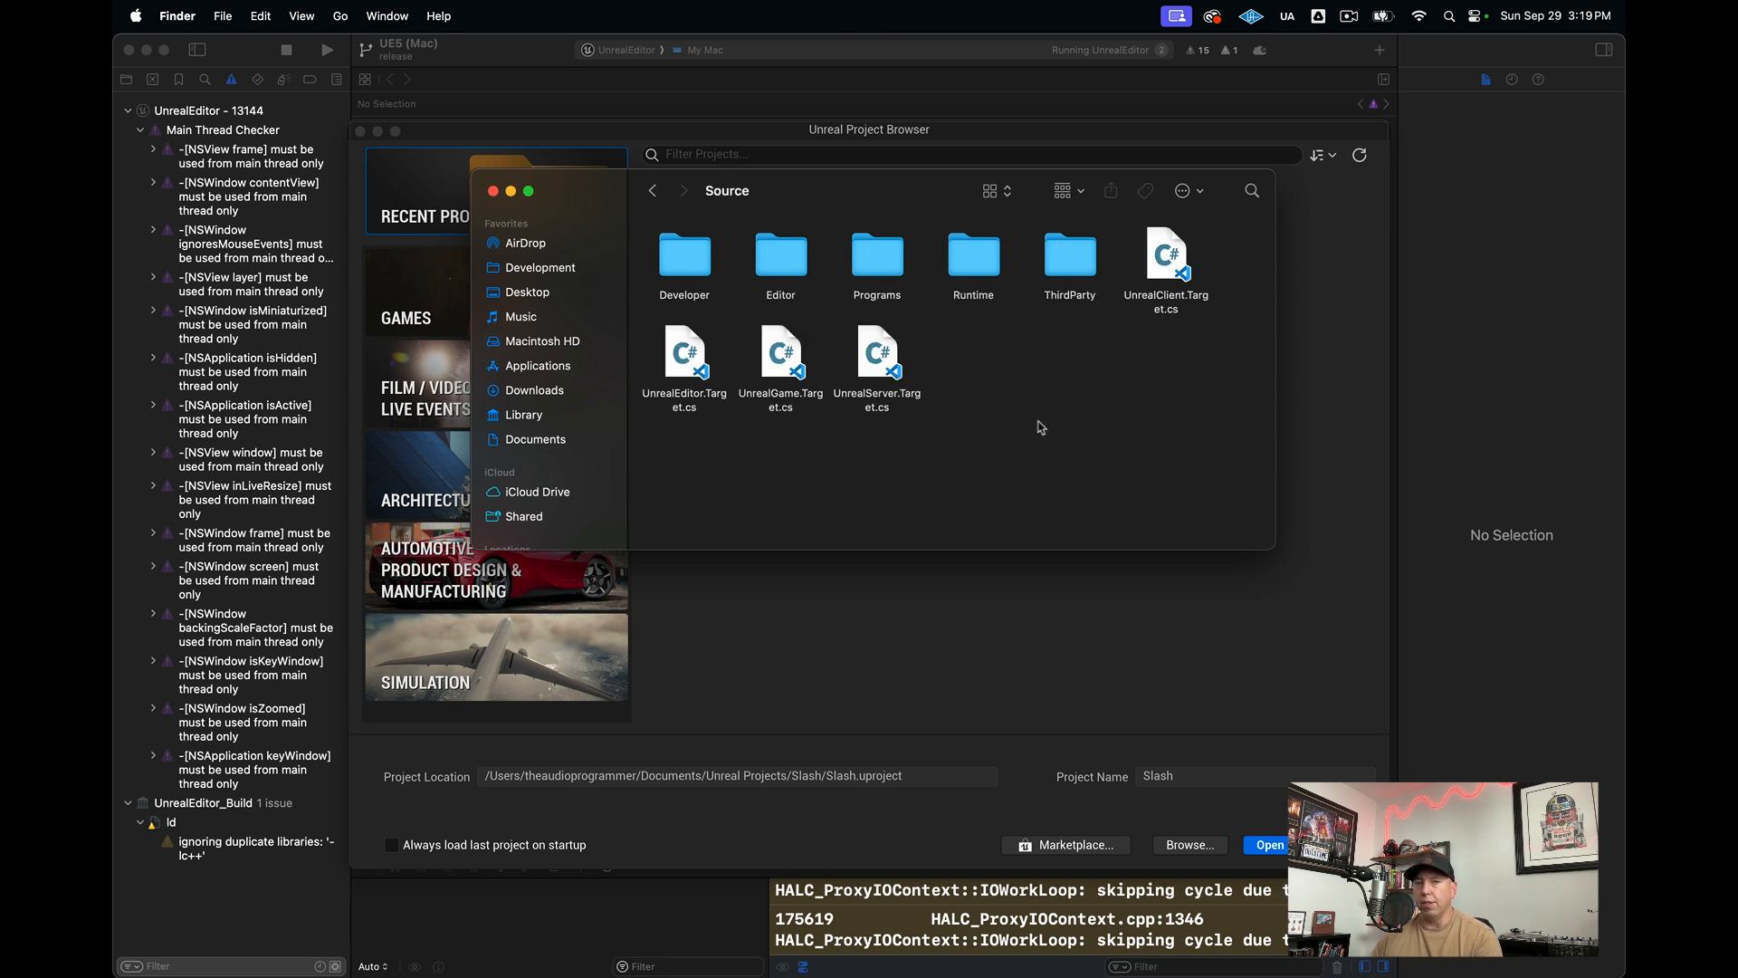
click(652, 189)
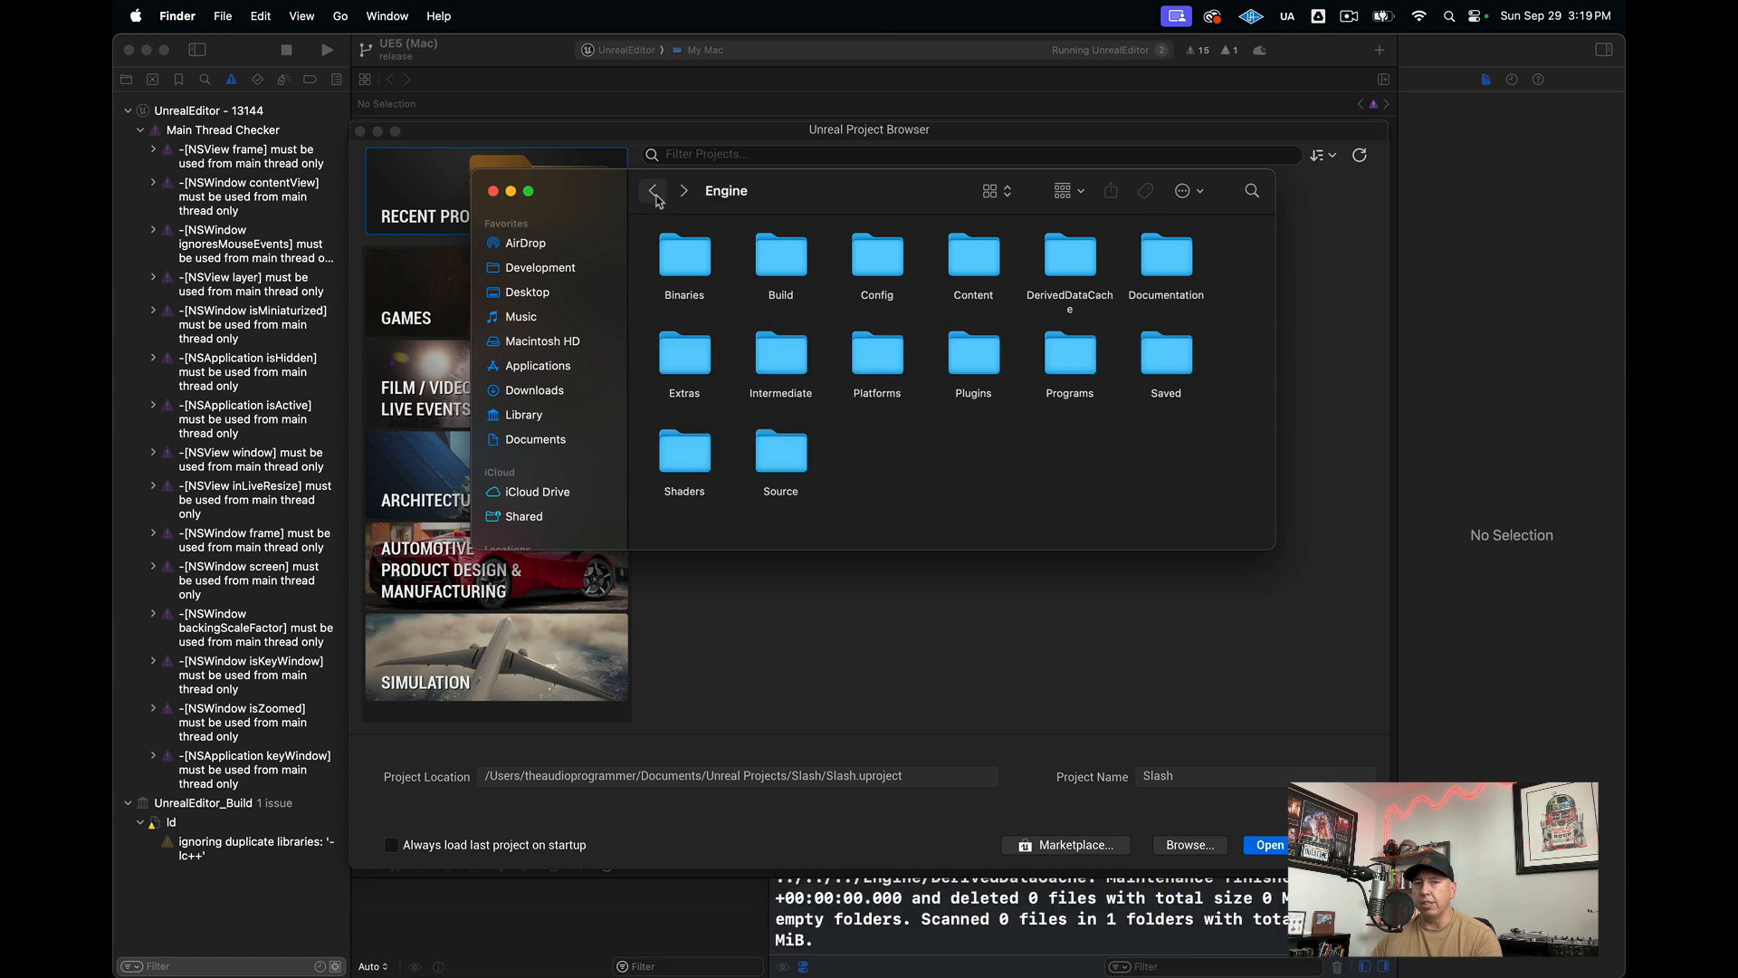
click(653, 190)
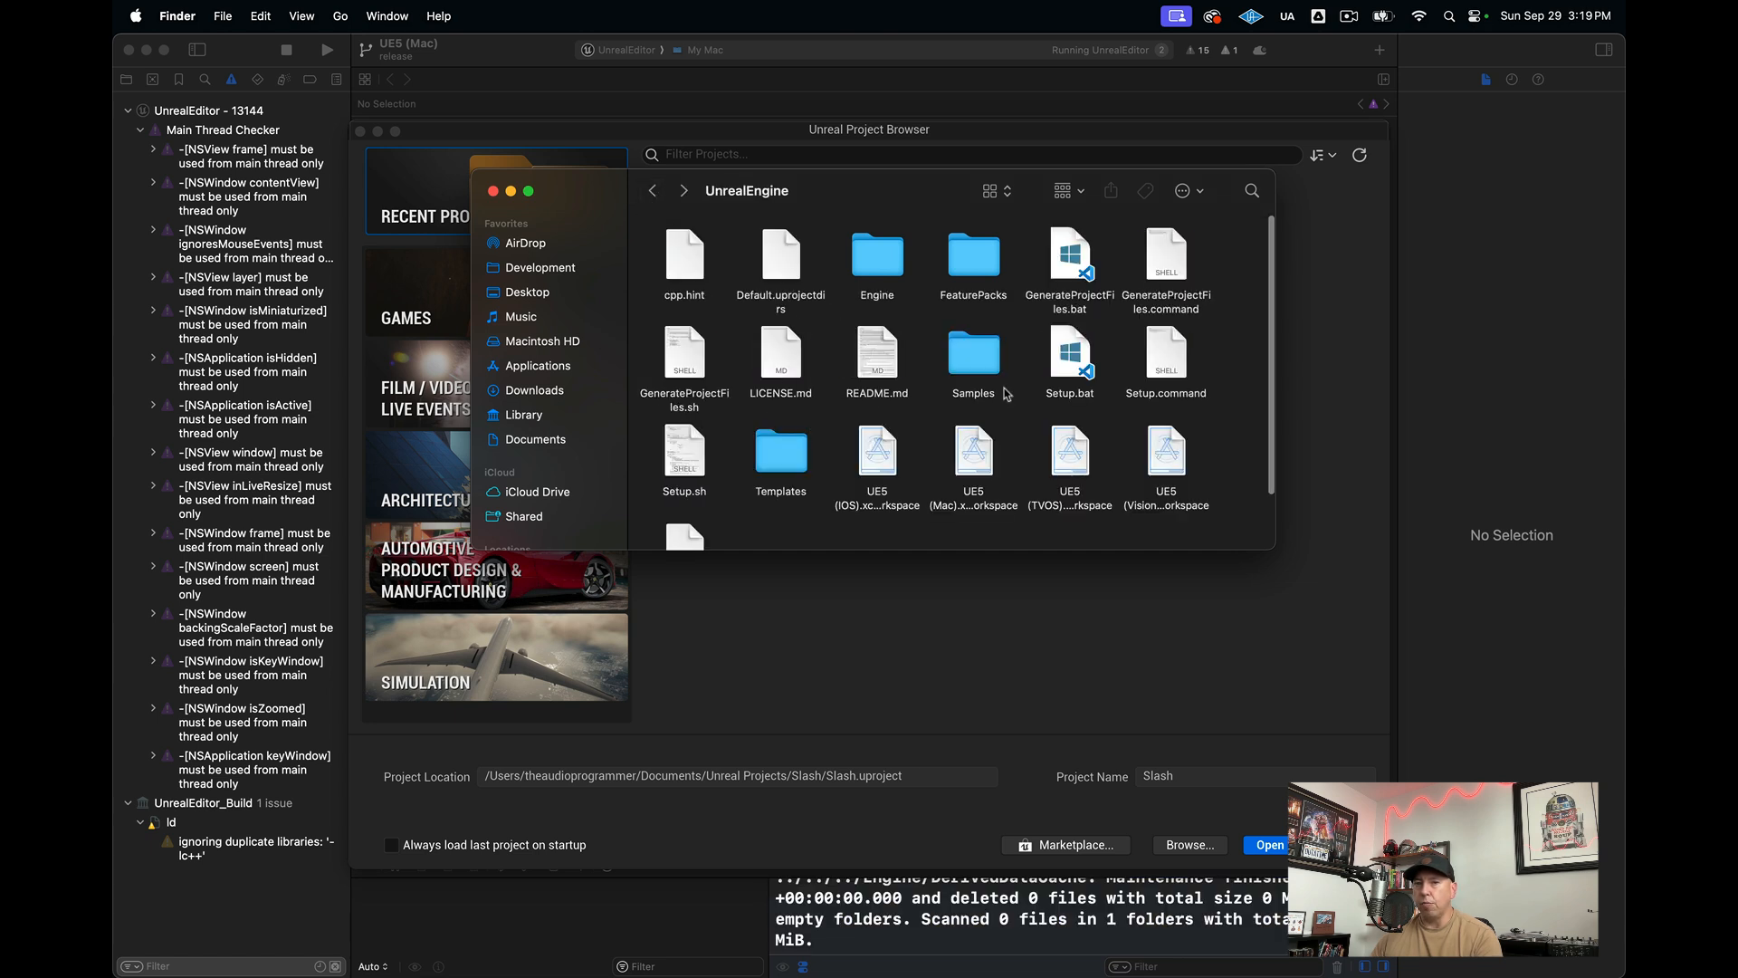
scroll(down, 3)
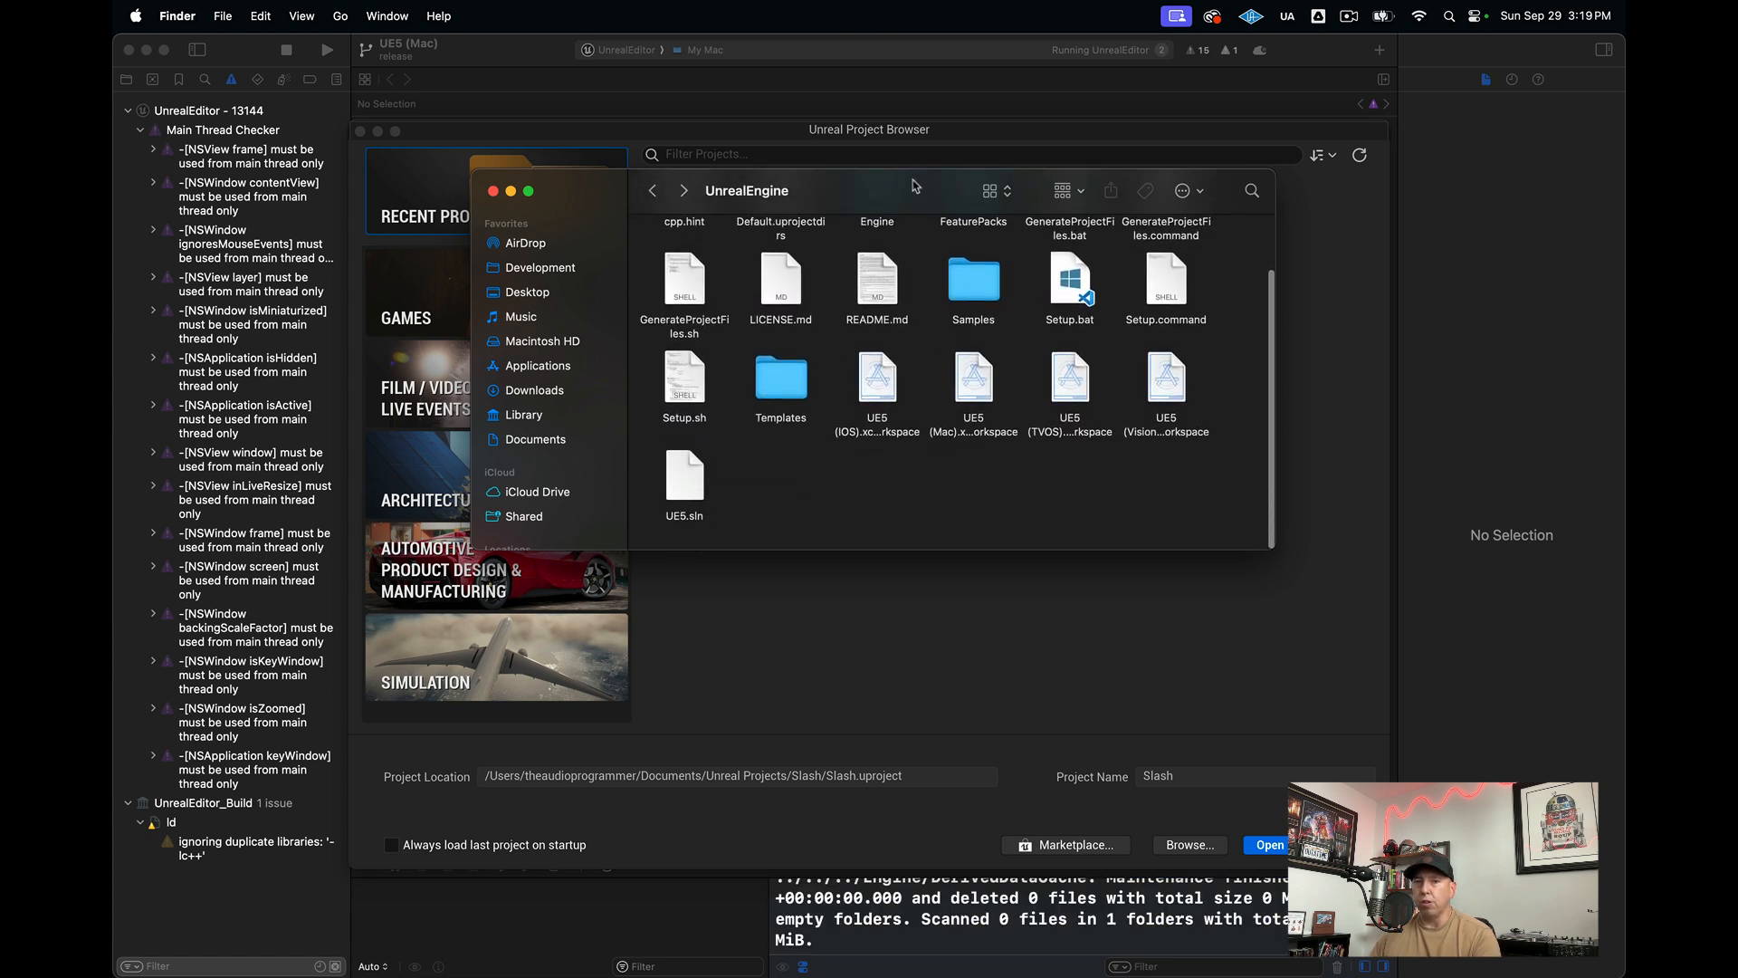